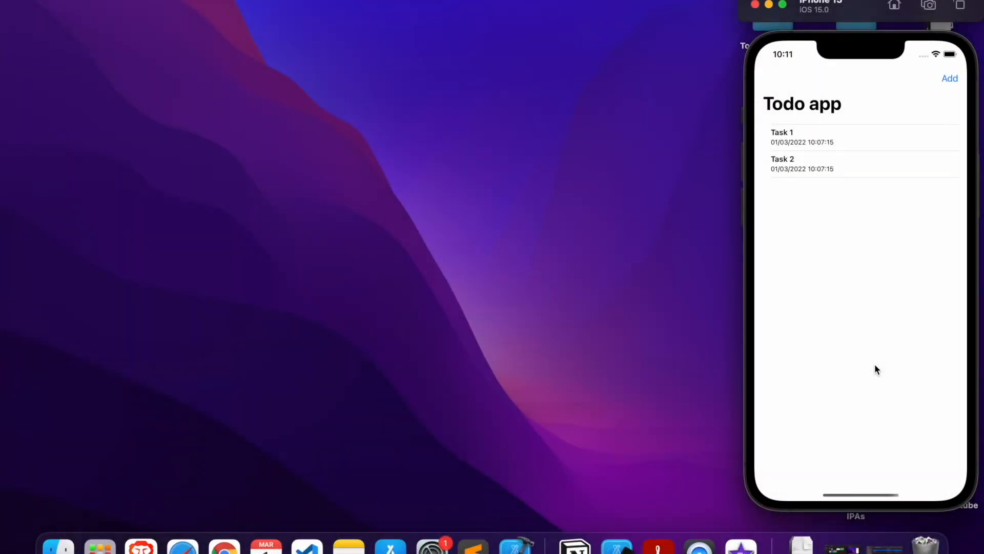
pyautogui.moveTo(874, 227)
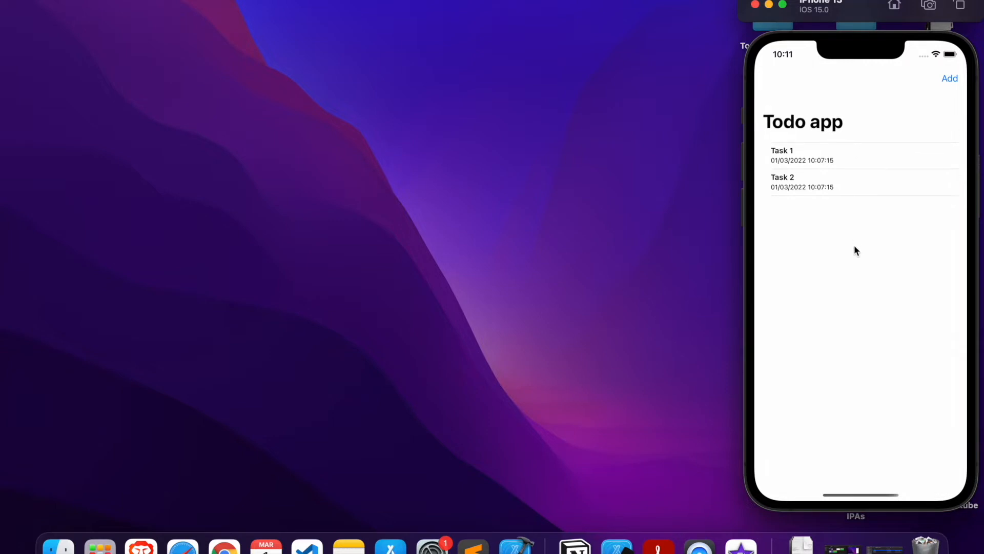
# Step: Review the Todo app in the Simulator showing Task 1 and Task 2 with timestamps
pyautogui.scroll(3)
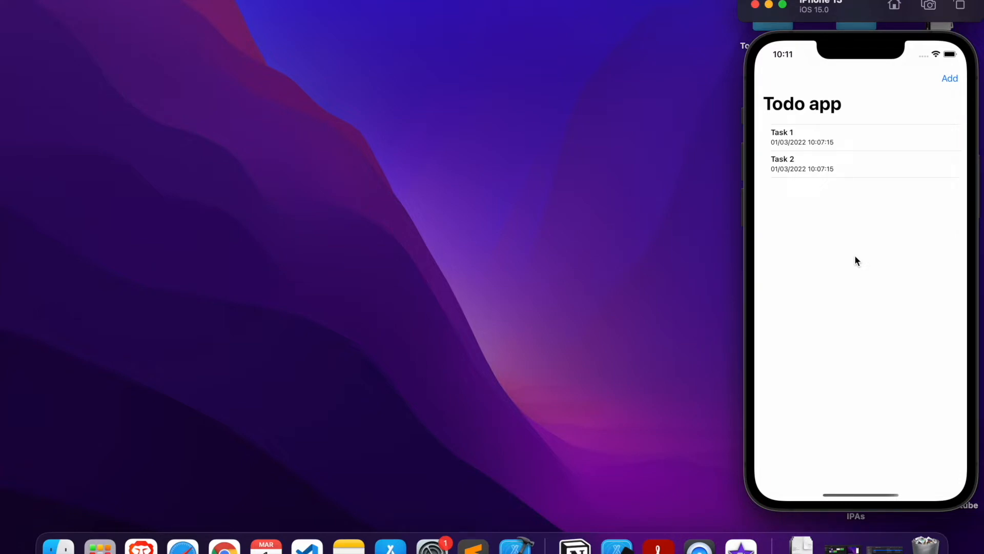
pyautogui.moveTo(866, 231)
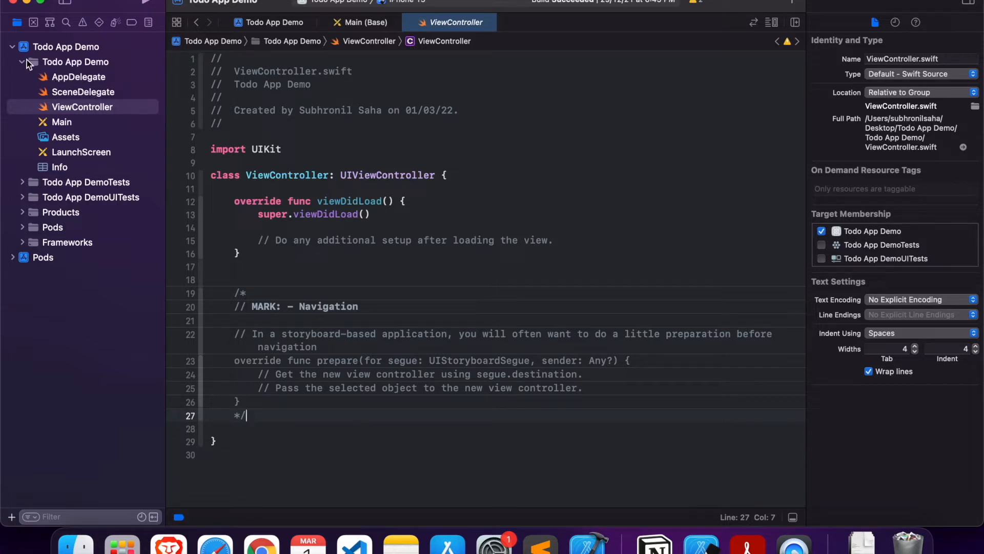
# Step: Re-expand the Todo App Demo group and open Main.storyboard with its empty scene
pyautogui.click(21, 61)
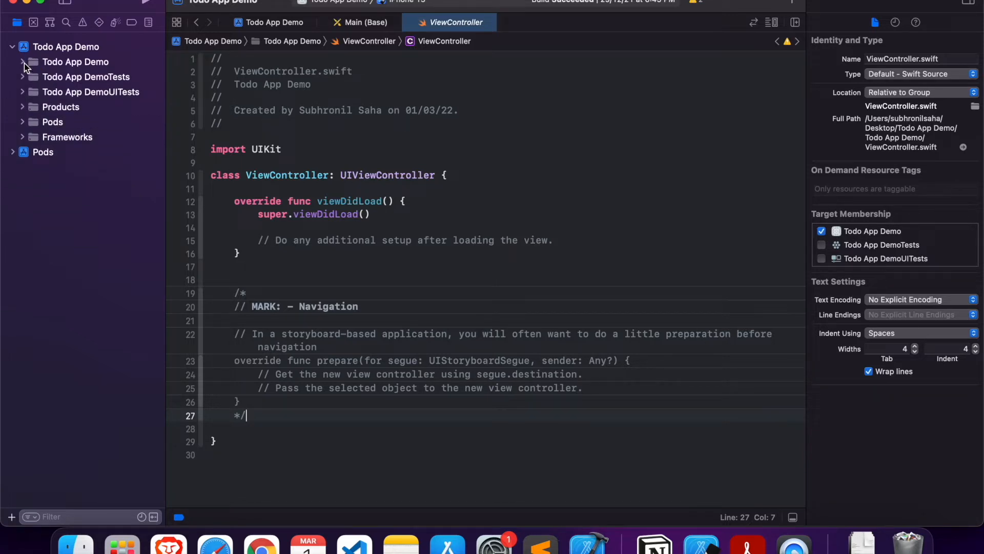
pyautogui.click(23, 61)
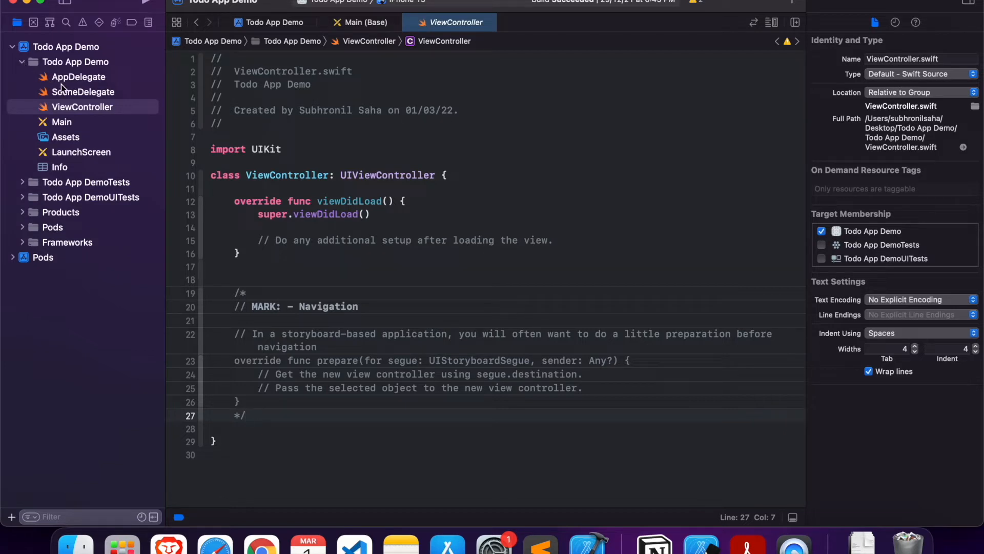
pyautogui.moveTo(69, 134)
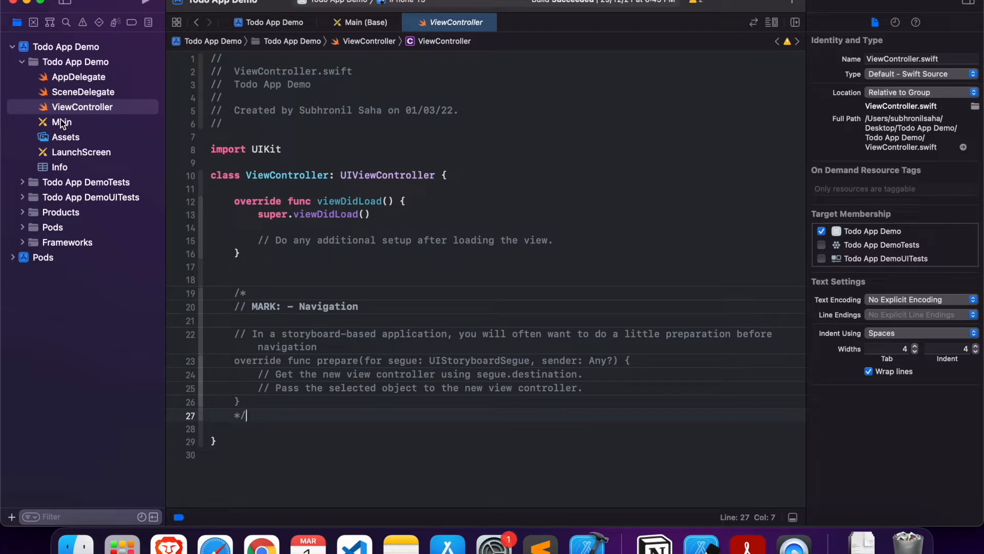
pyautogui.click(61, 122)
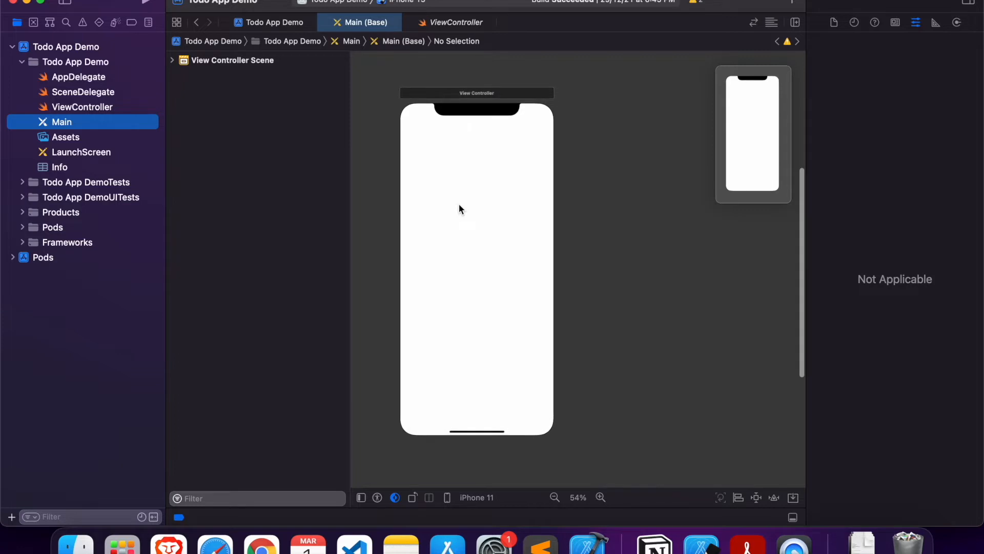
pyautogui.click(477, 94)
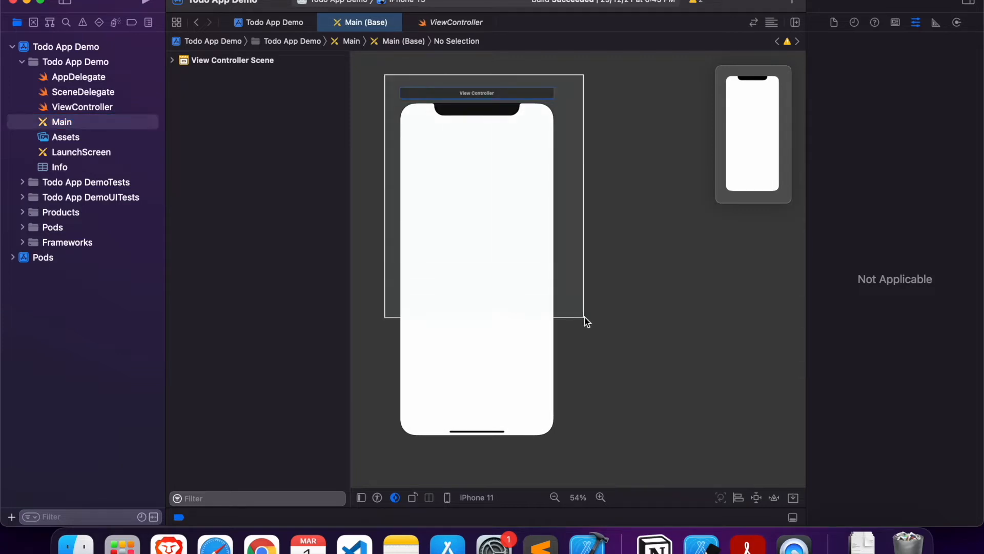
pyautogui.click(477, 93)
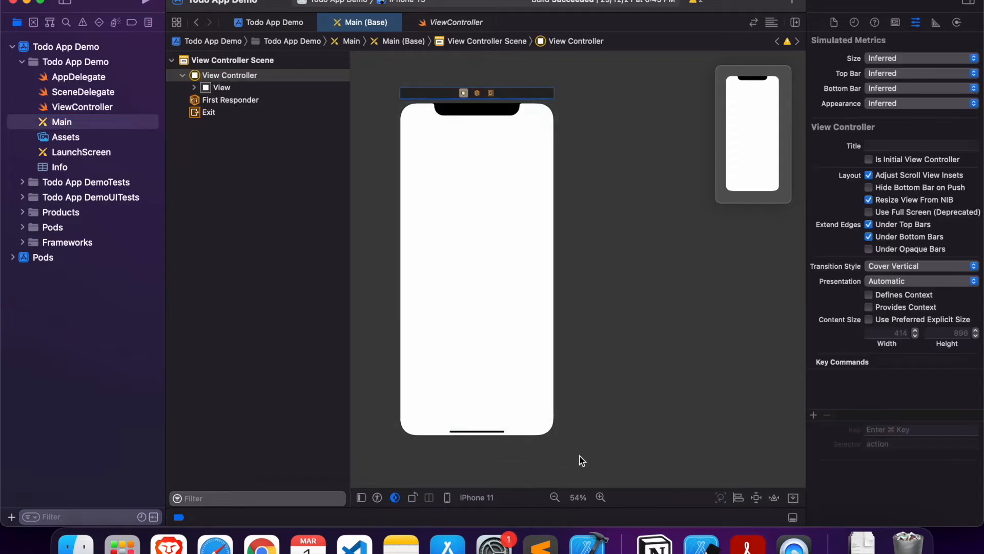
pyautogui.click(477, 251)
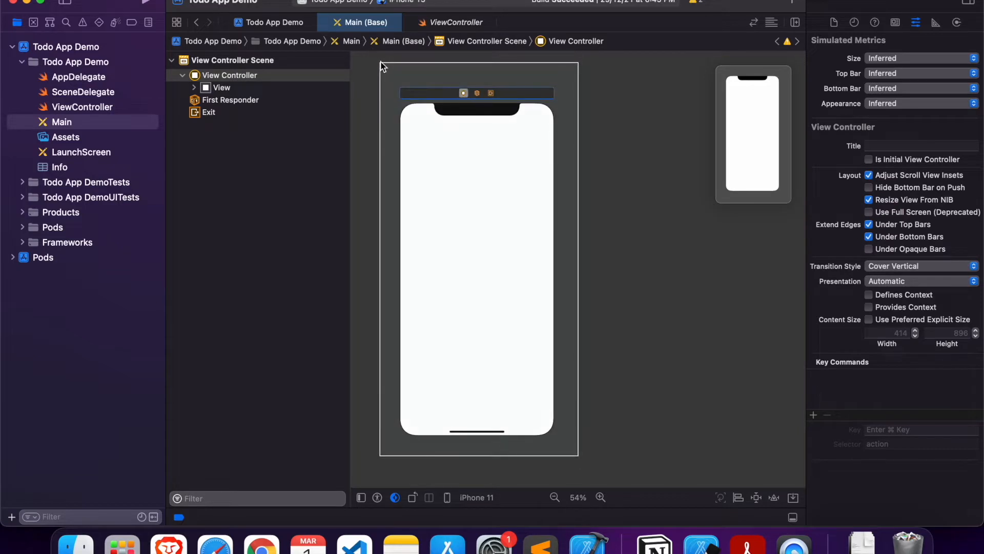
pyautogui.click(385, 69)
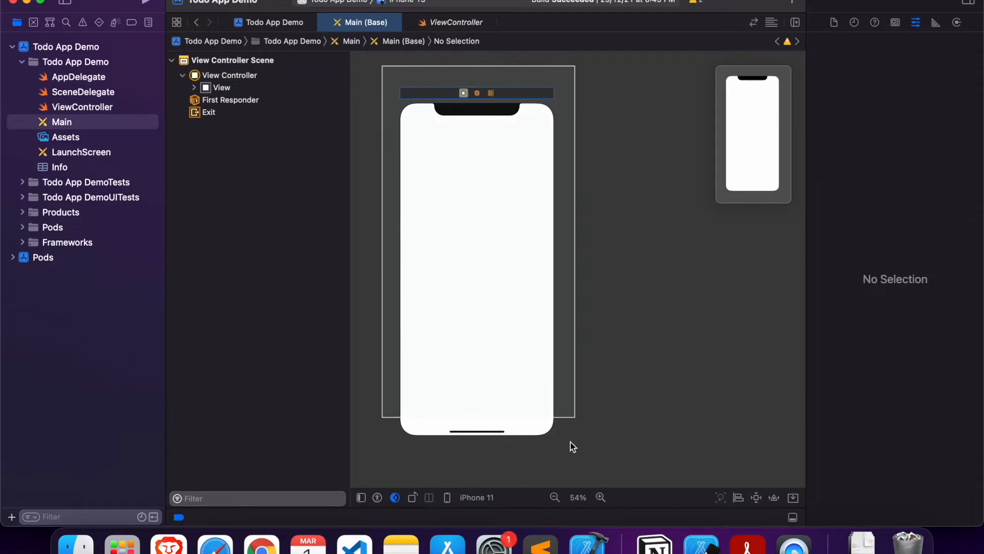
pyautogui.click(230, 75)
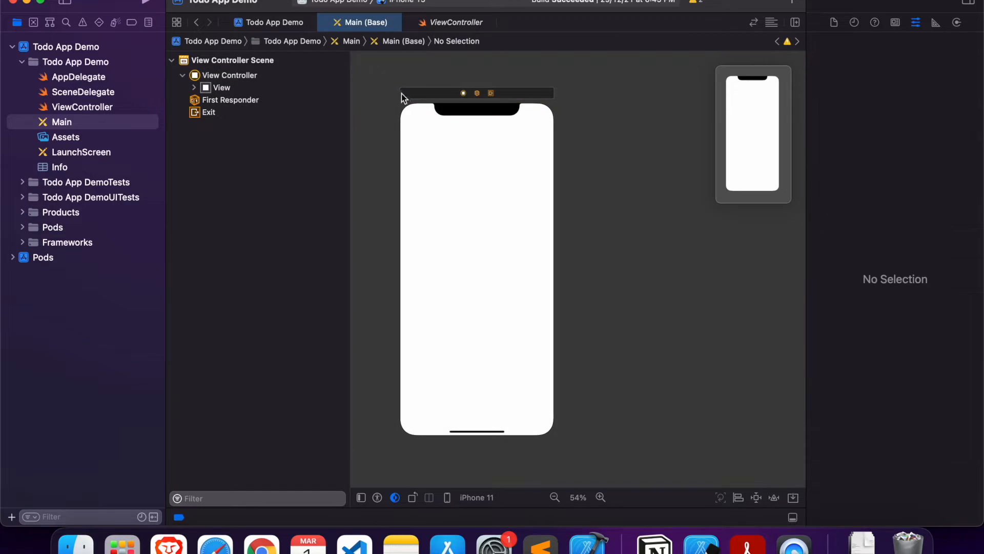
# Step: Browse the Objects library and drop a Label at the centre of the View Controller's view
pyautogui.click(795, 22)
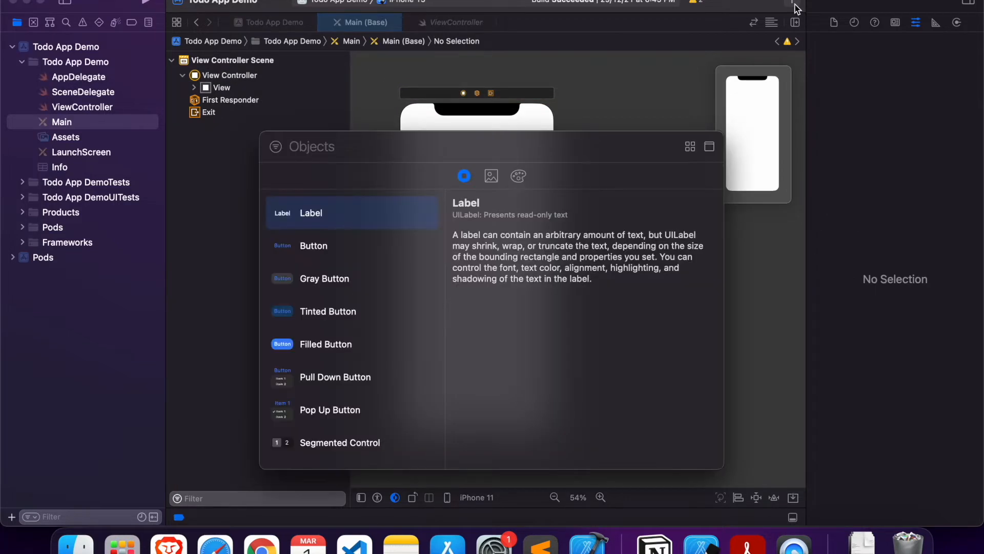
pyautogui.click(313, 245)
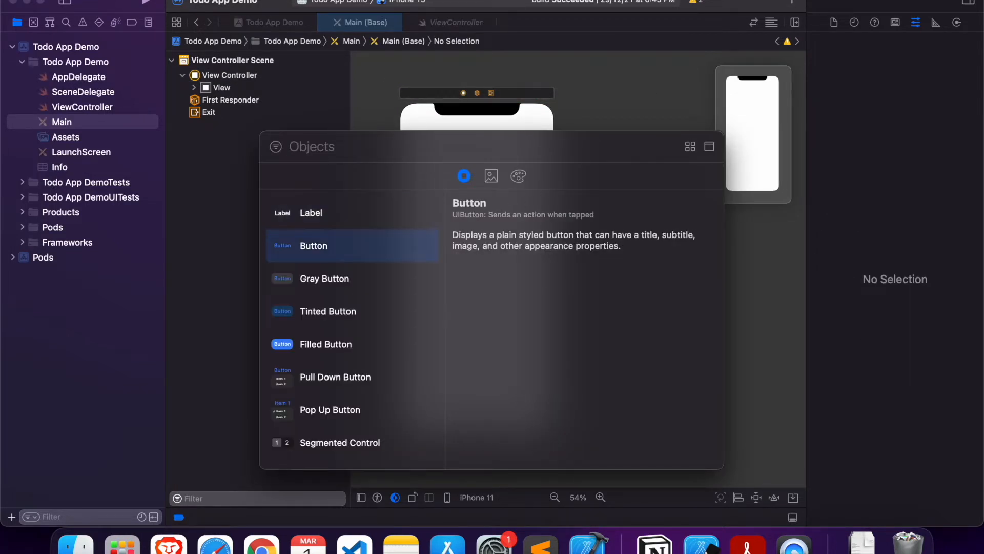
pyautogui.click(339, 442)
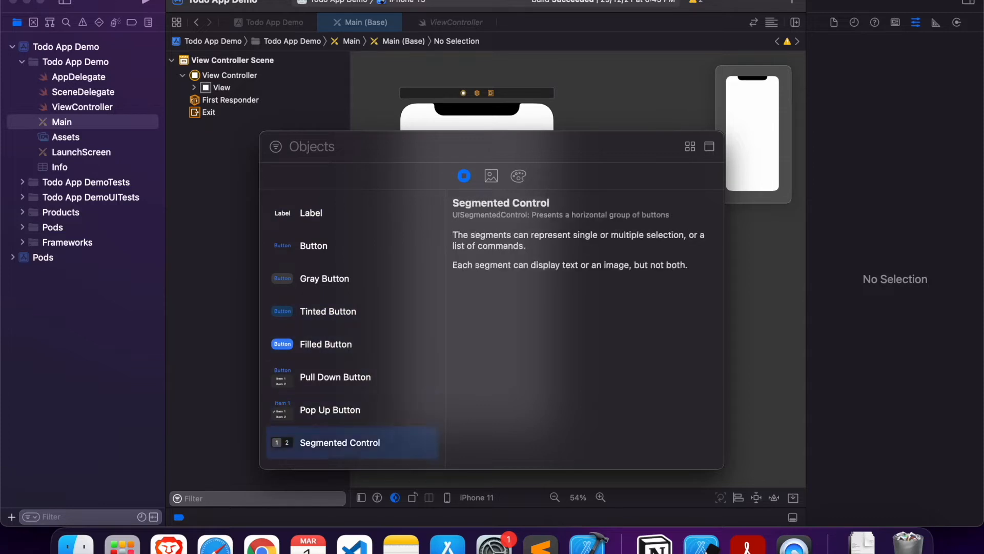
pyautogui.scroll(-3)
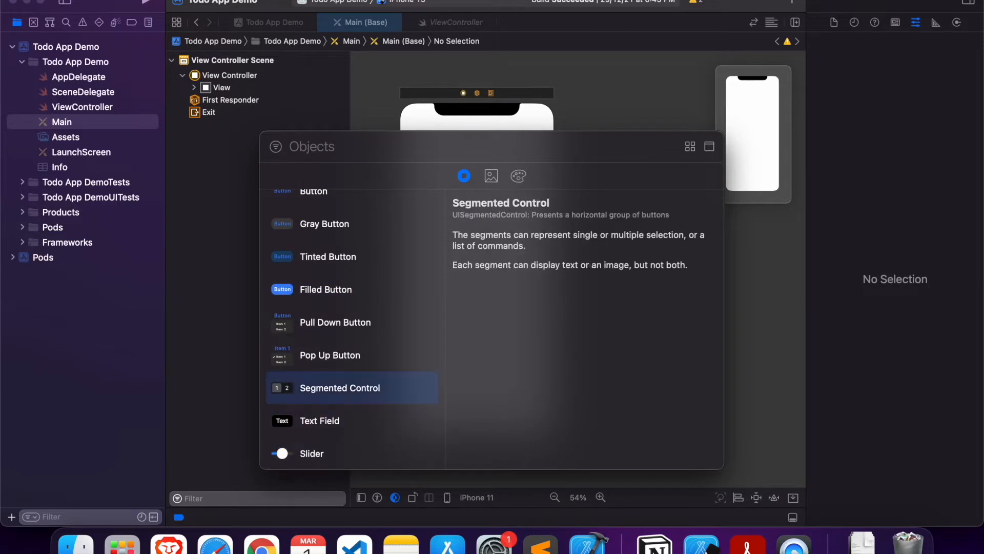
pyautogui.scroll(3)
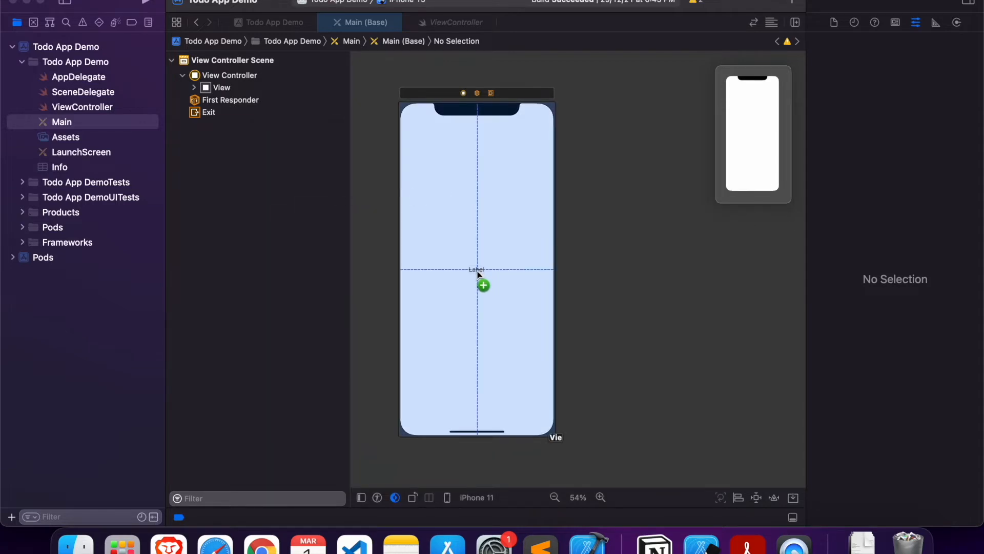
pyautogui.click(477, 268)
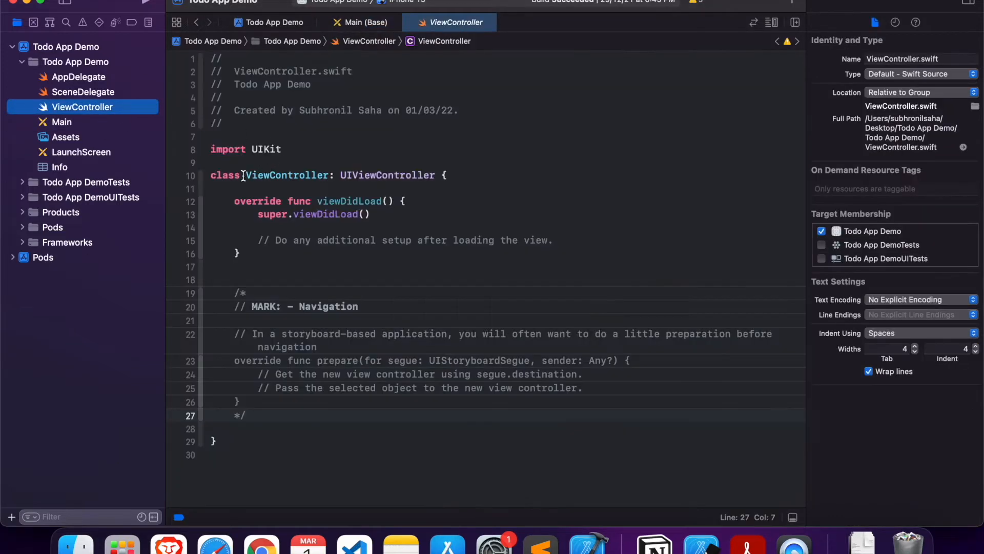
# Step: Add blank lines at the top of the ViewController class body and position the cursor on line 12
pyautogui.doubleClick(287, 176)
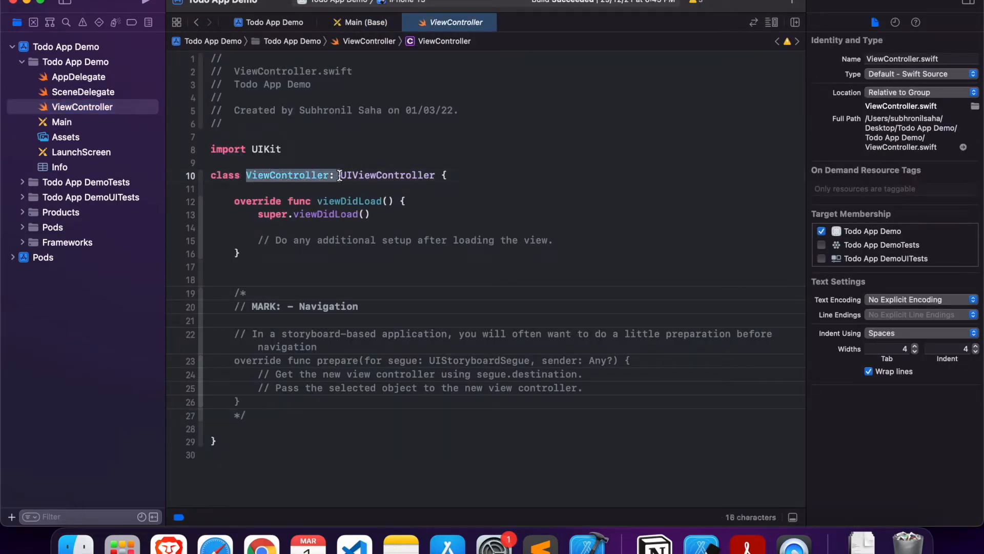
pyautogui.click(331, 175)
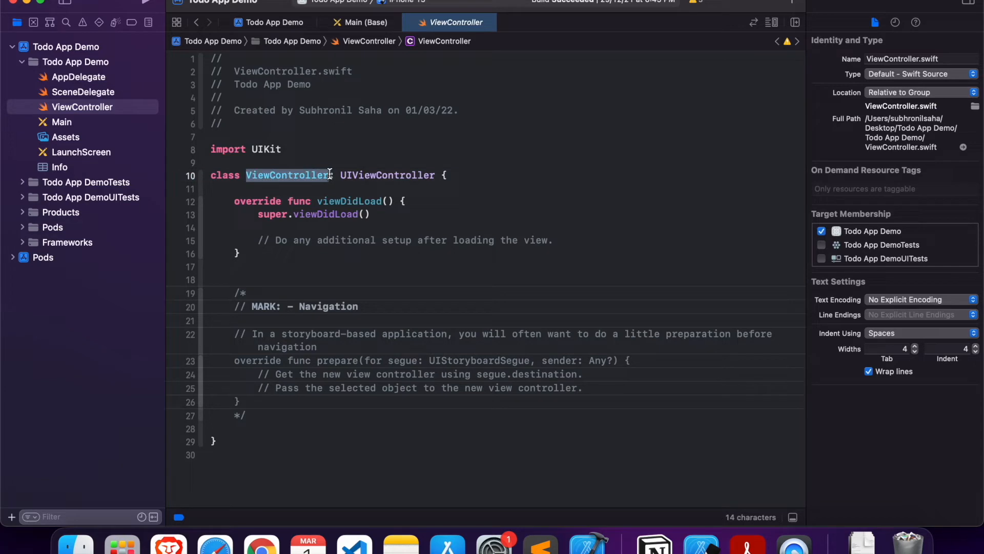
pyautogui.click(328, 176)
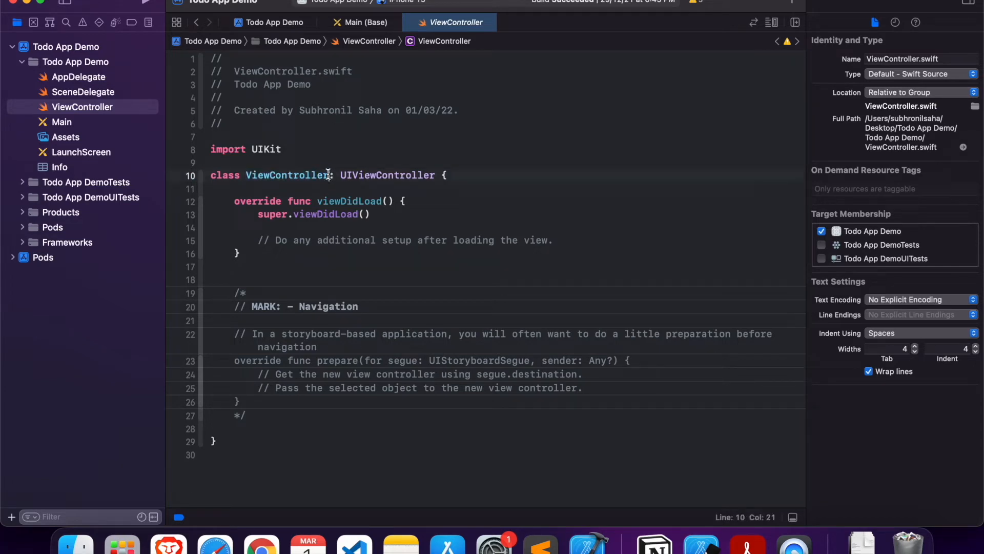
pyautogui.press('Return')
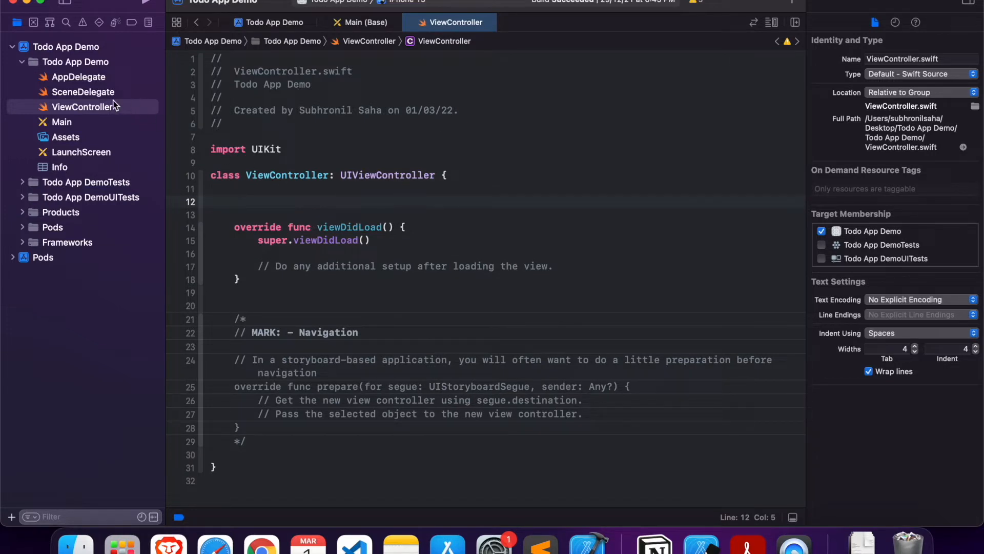
pyautogui.moveTo(247, 212)
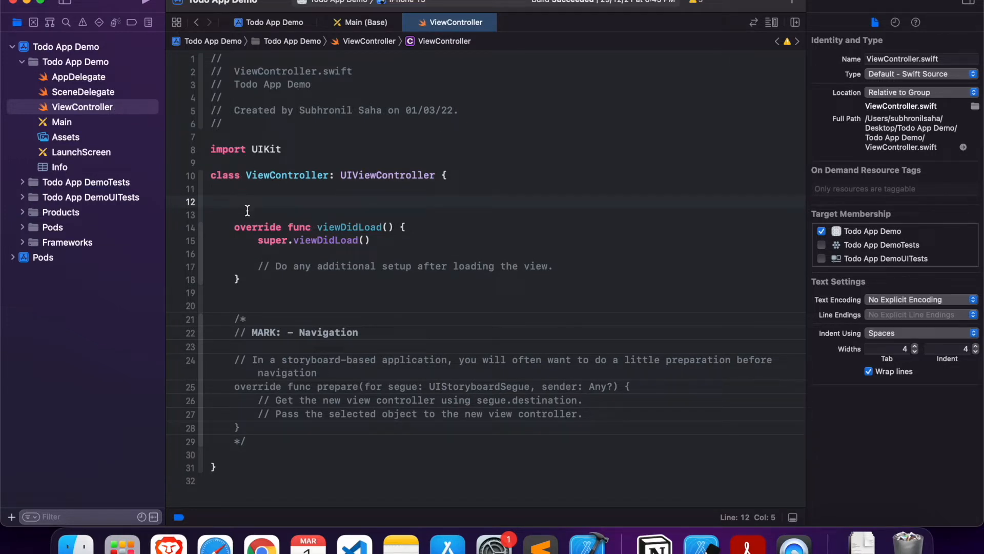
pyautogui.click(237, 201)
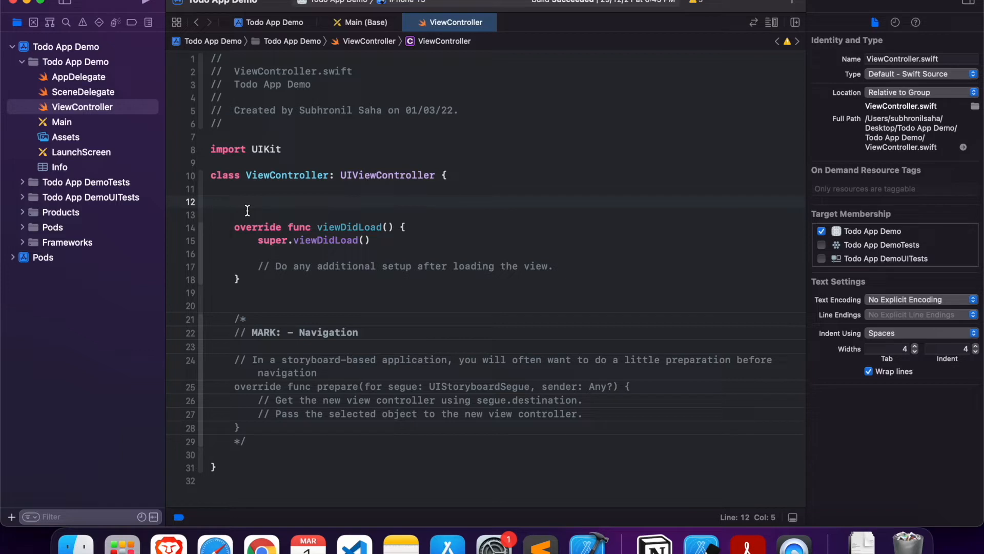
pyautogui.moveTo(63, 80)
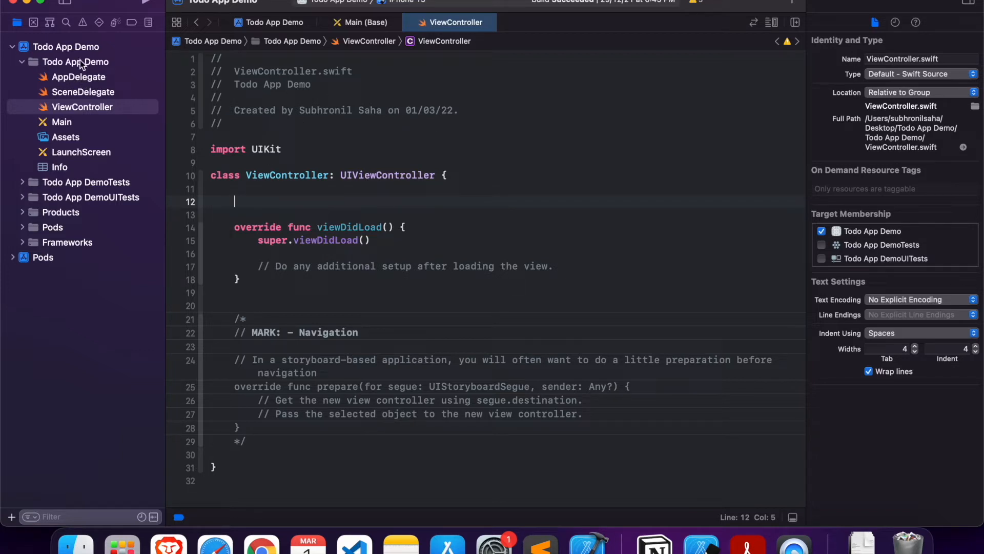
pyautogui.moveTo(80, 76)
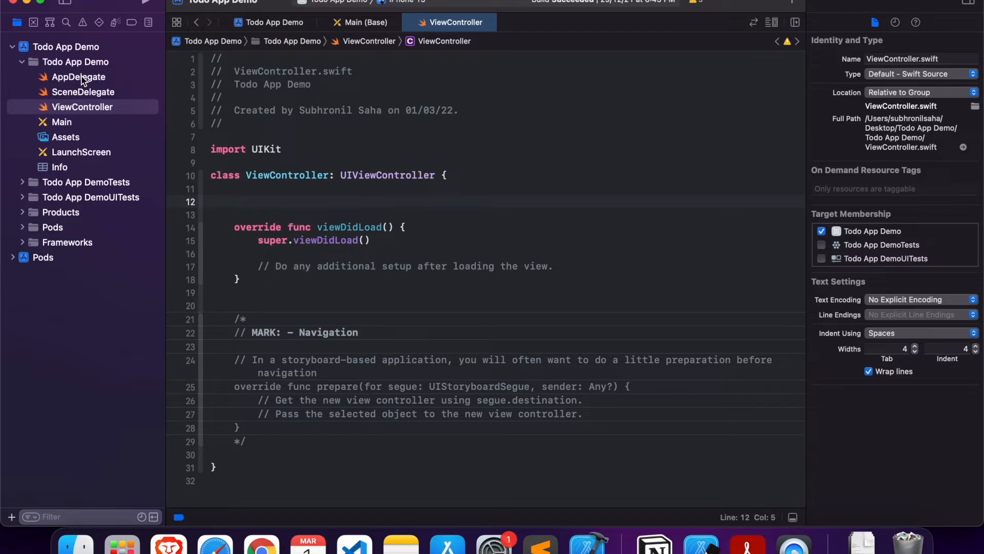
pyautogui.click(235, 201)
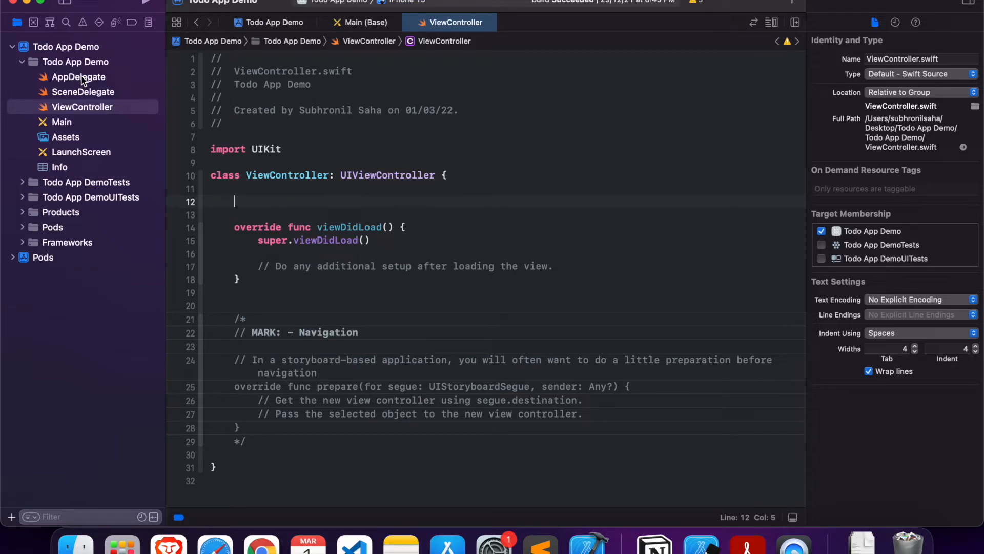
pyautogui.moveTo(83, 122)
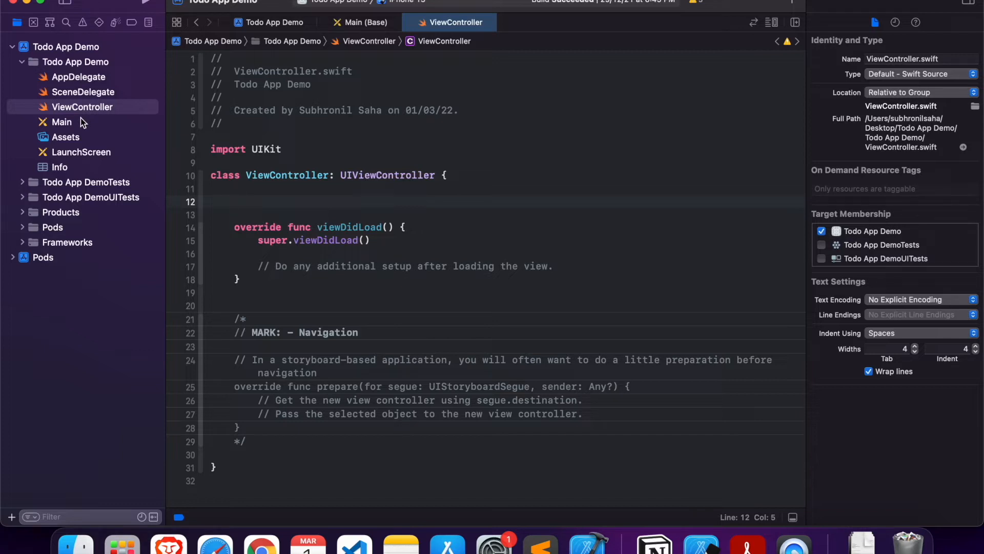
pyautogui.click(235, 202)
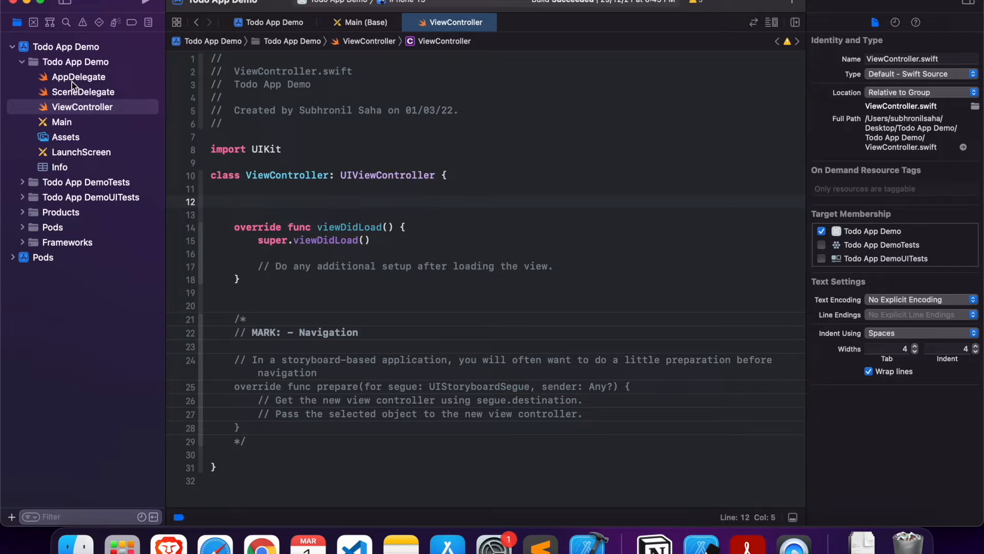
pyautogui.moveTo(65, 137)
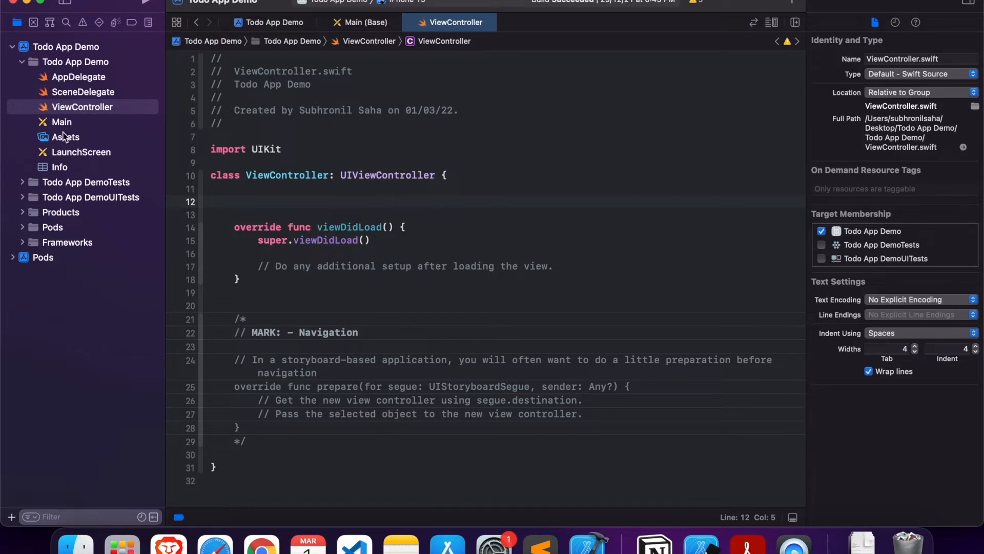
pyautogui.moveTo(33, 75)
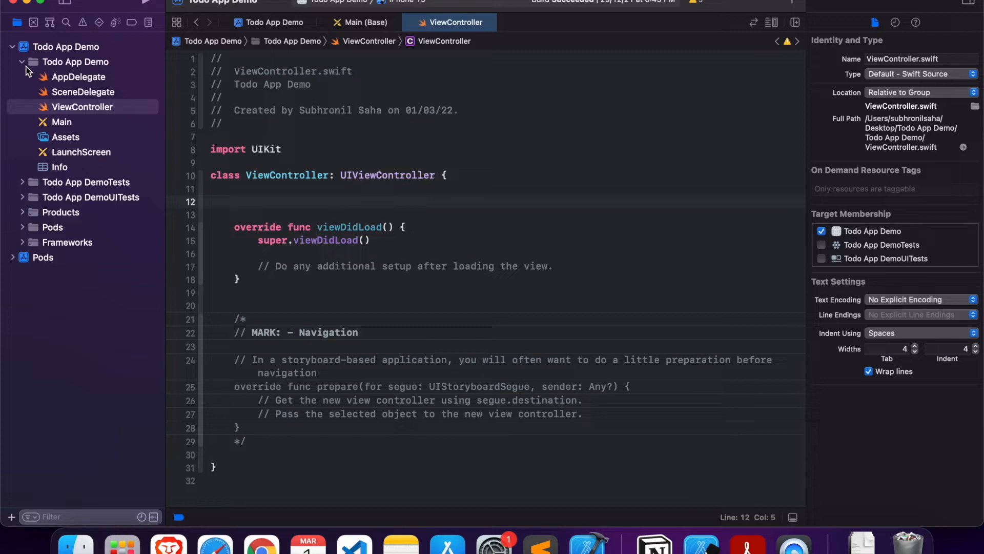
pyautogui.click(233, 201)
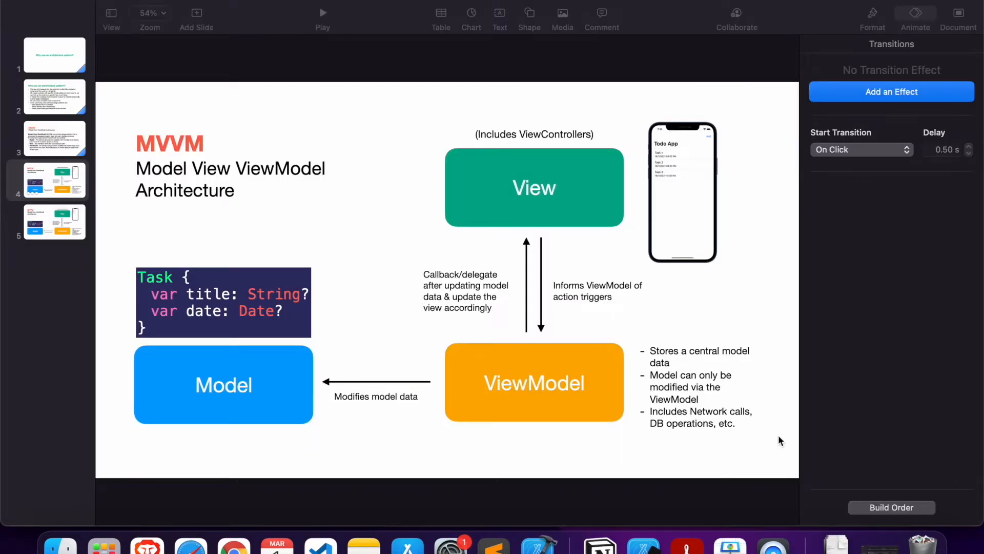
pyautogui.moveTo(677, 385)
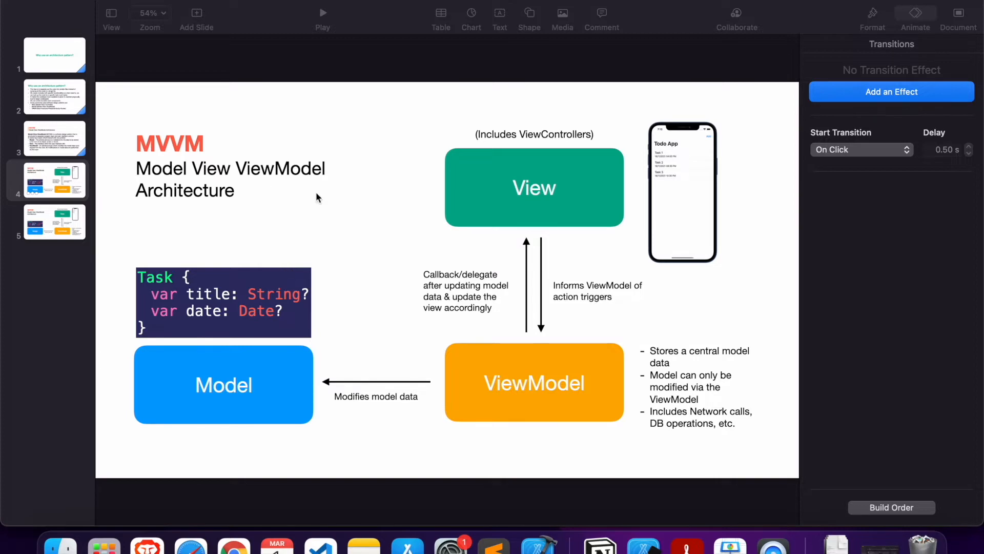
pyautogui.moveTo(726, 193)
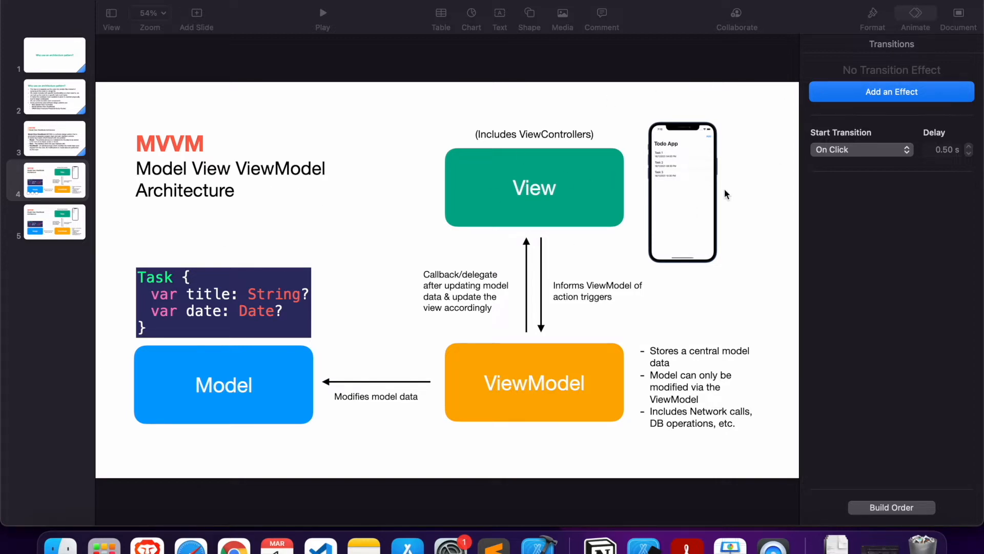
pyautogui.moveTo(722, 120)
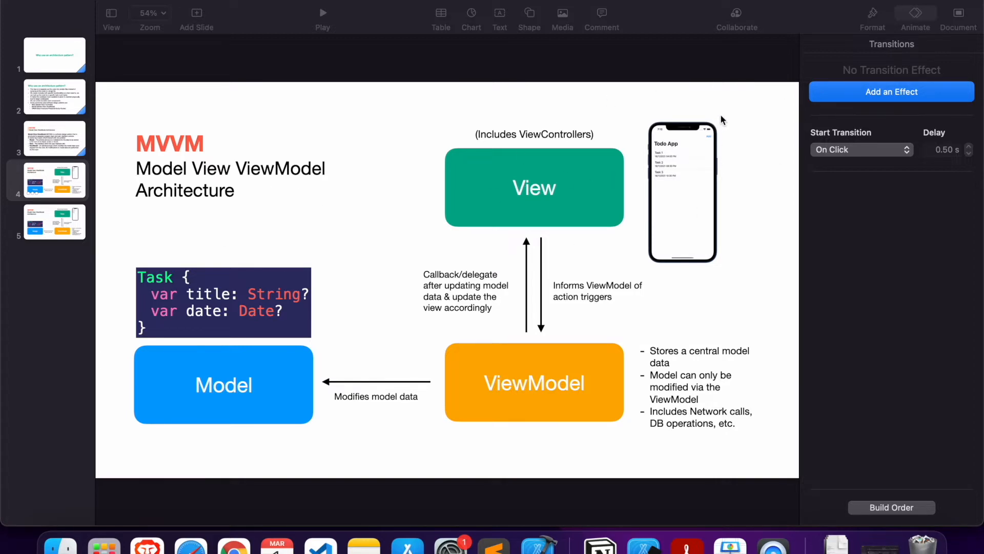
pyautogui.moveTo(728, 245)
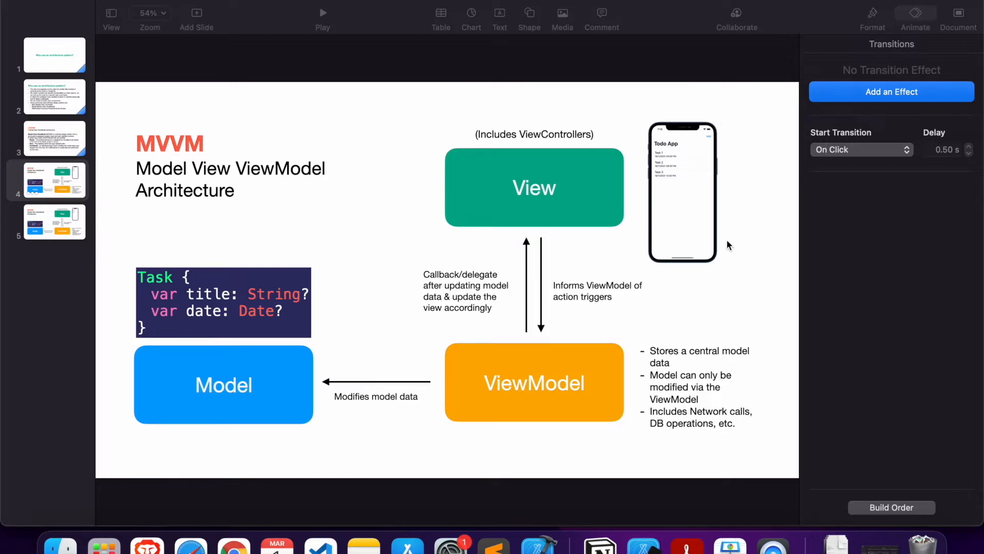
pyautogui.moveTo(734, 183)
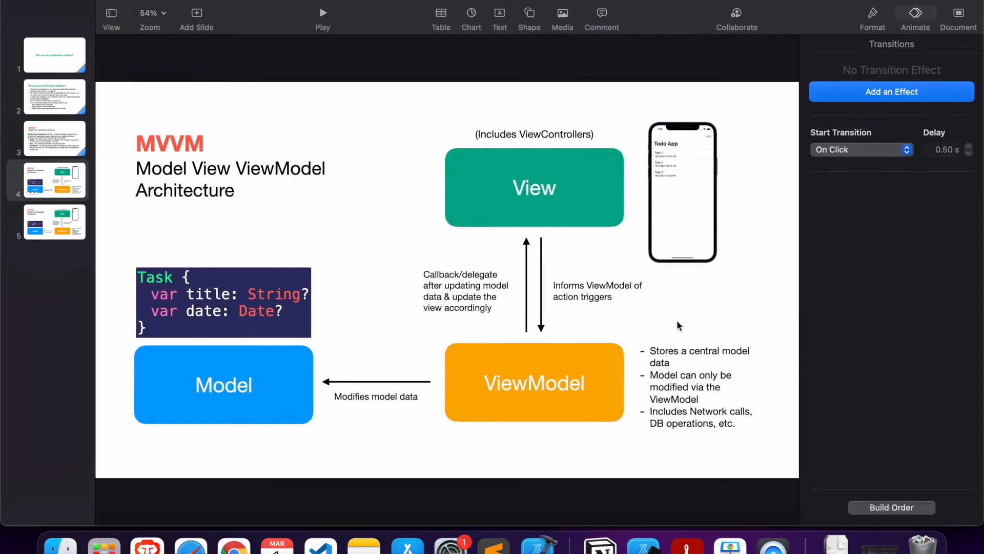
pyautogui.moveTo(443, 343)
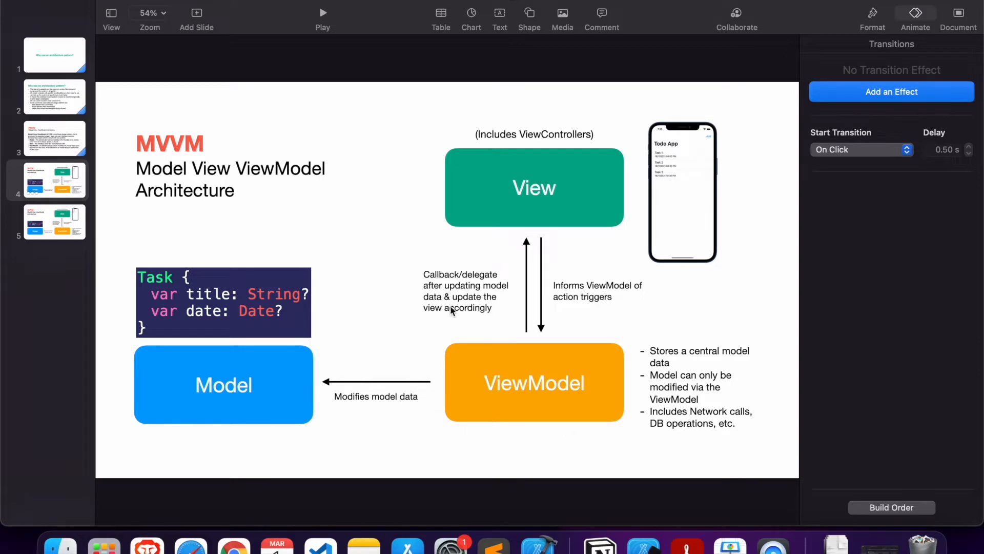
pyautogui.moveTo(160, 413)
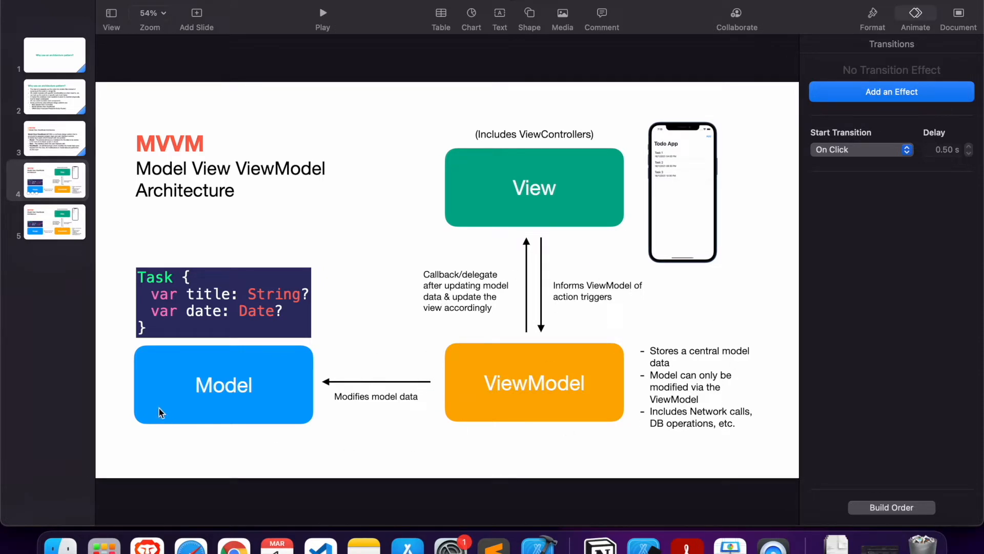
pyautogui.moveTo(114, 329)
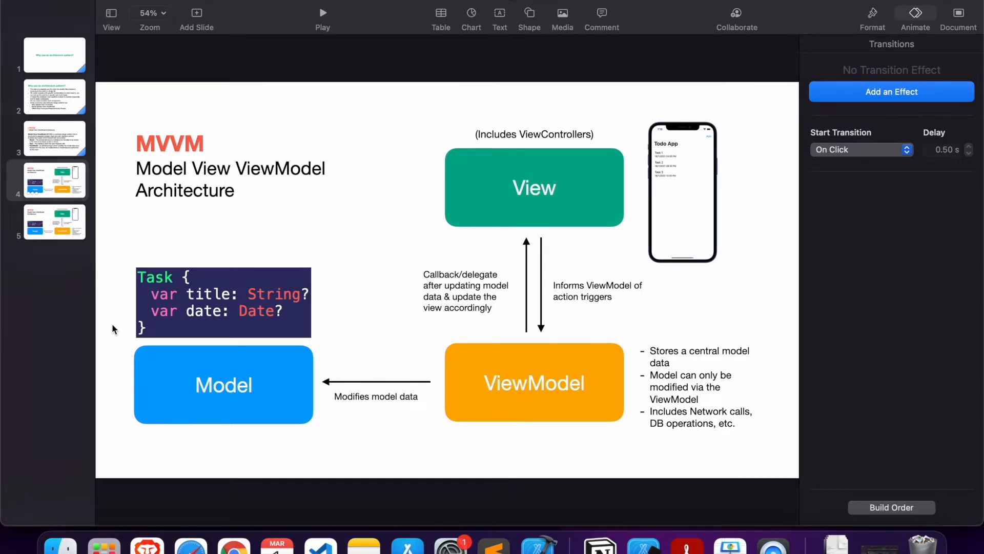
pyautogui.moveTo(325, 427)
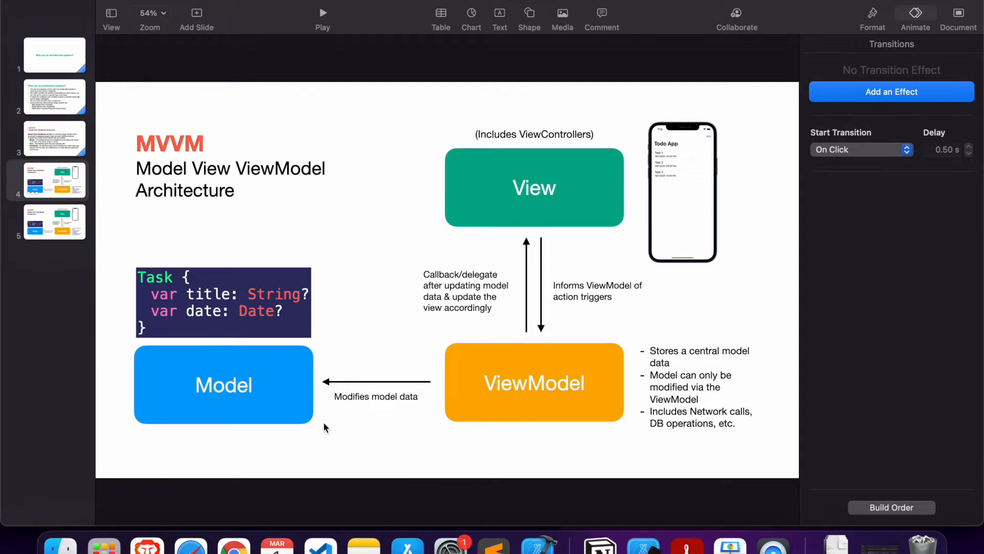
pyautogui.moveTo(304, 382)
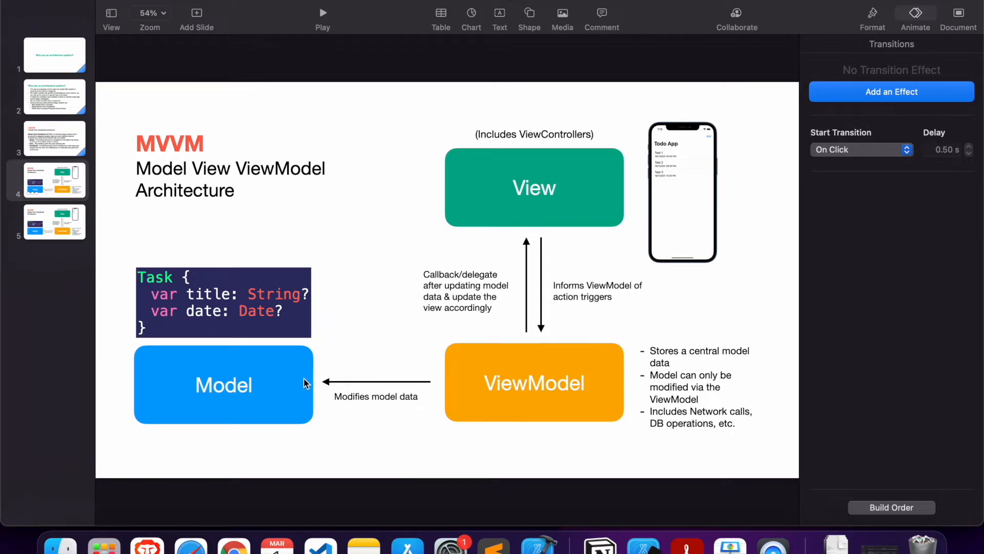
pyautogui.moveTo(553, 367)
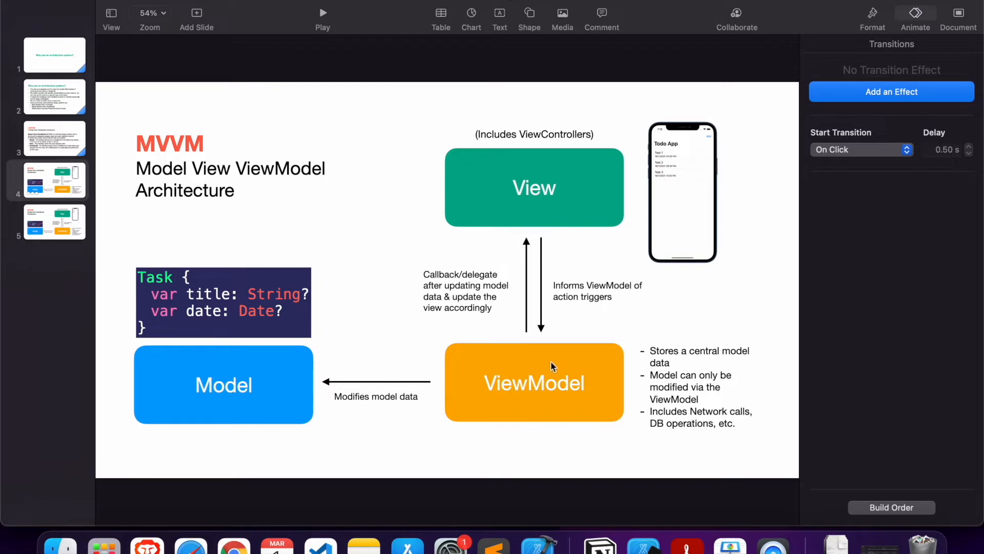
pyautogui.moveTo(541, 187)
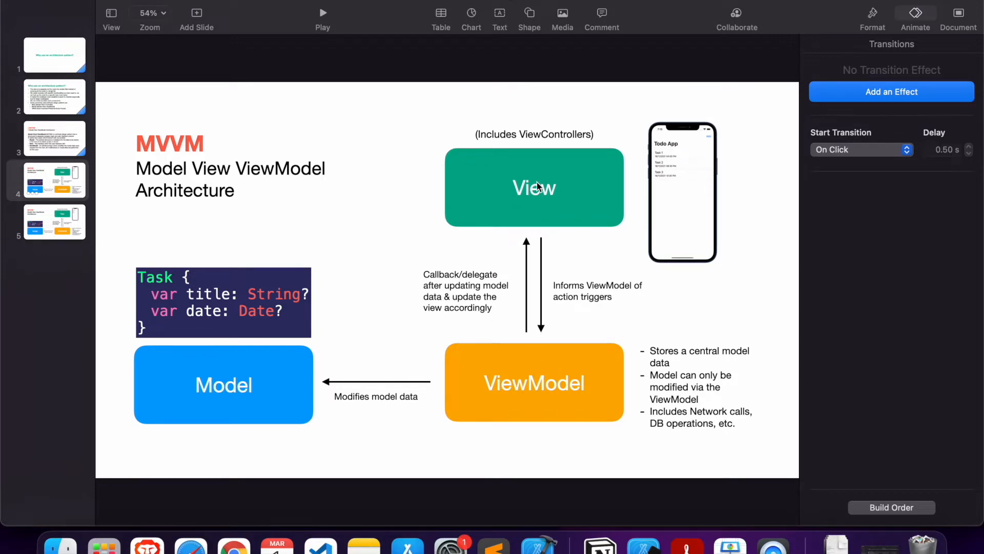
pyautogui.moveTo(642, 23)
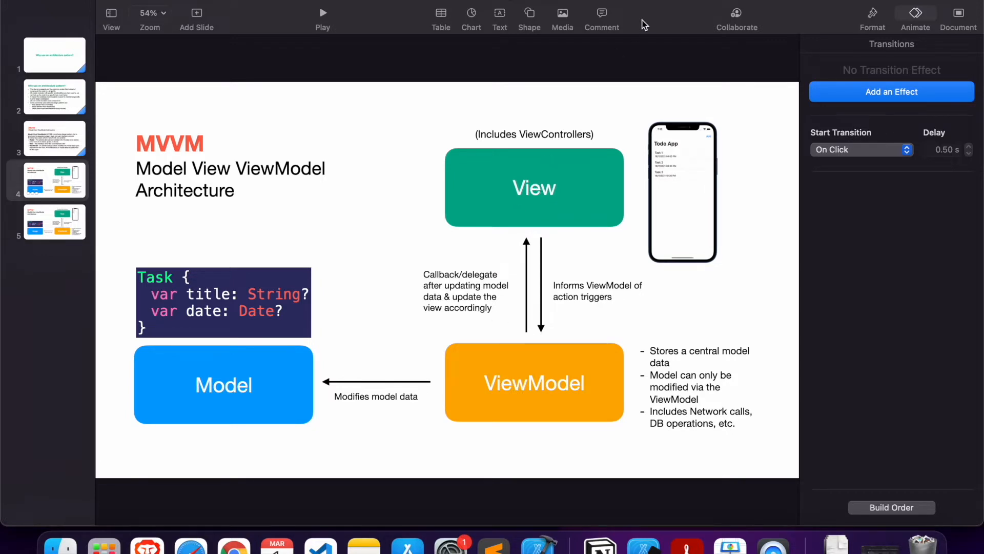
pyautogui.moveTo(593, 129)
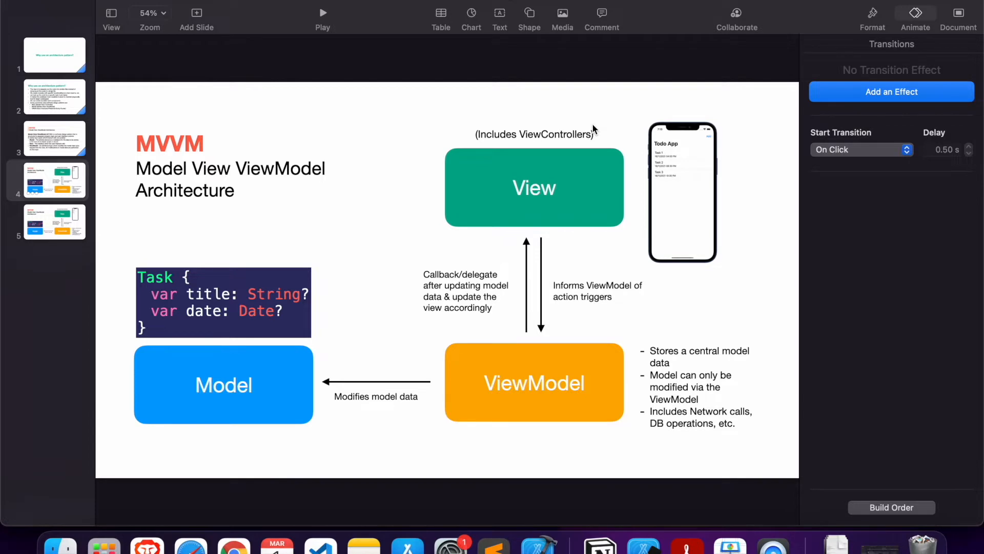
pyautogui.moveTo(705, 242)
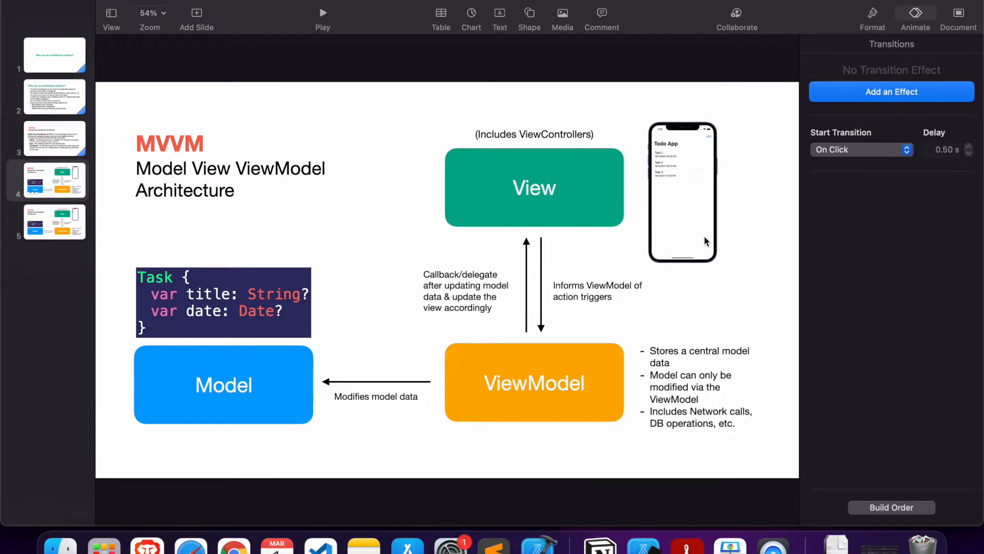
pyautogui.moveTo(727, 16)
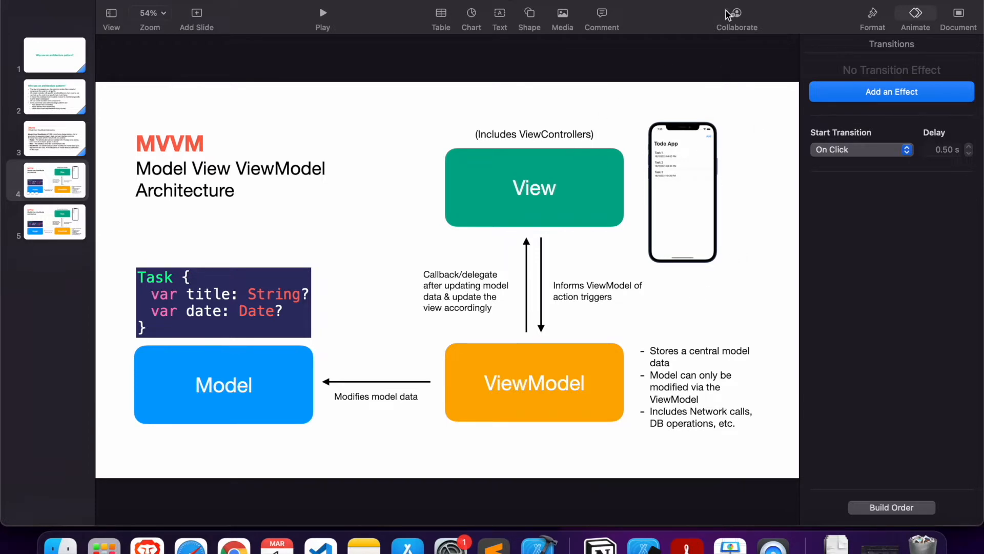
pyautogui.moveTo(656, 61)
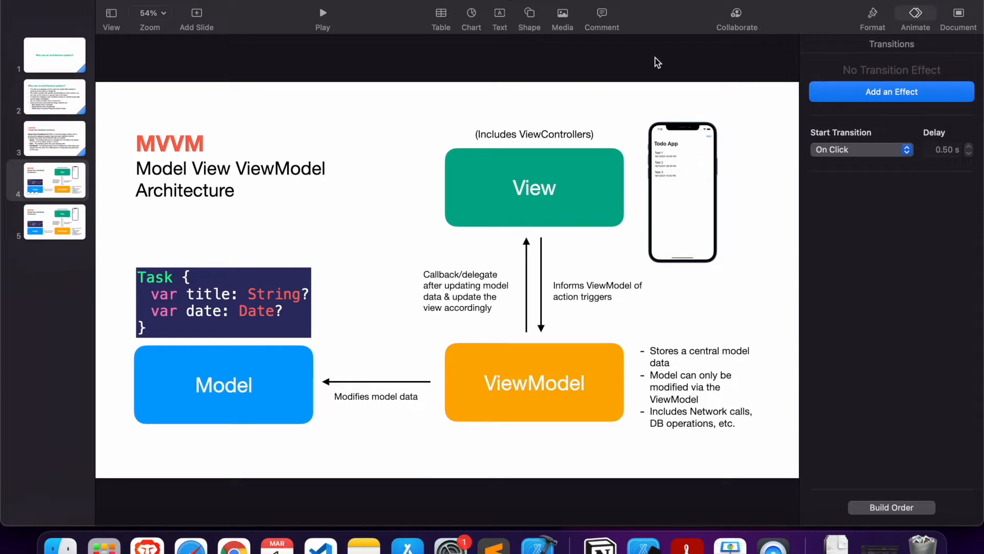
pyautogui.moveTo(657, 61)
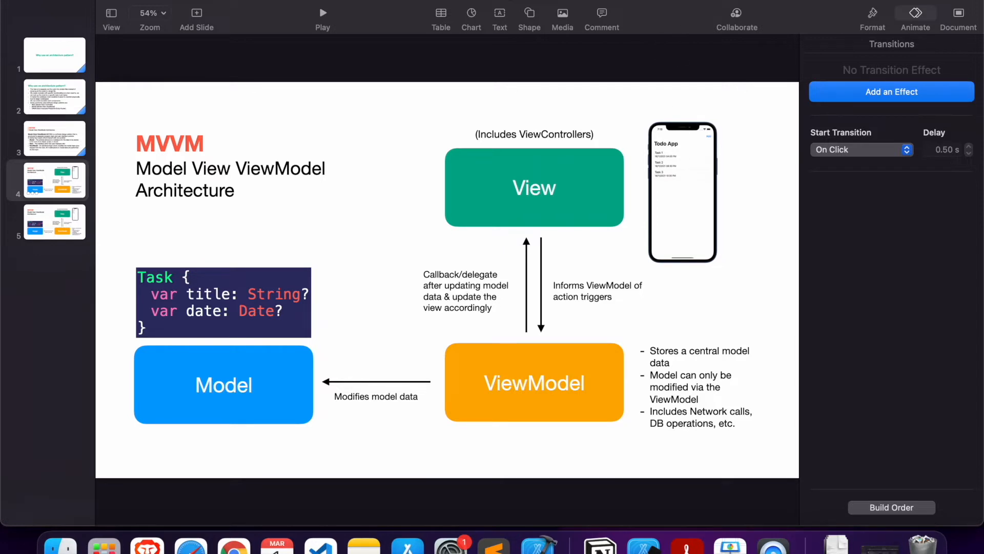
pyautogui.moveTo(475, 166)
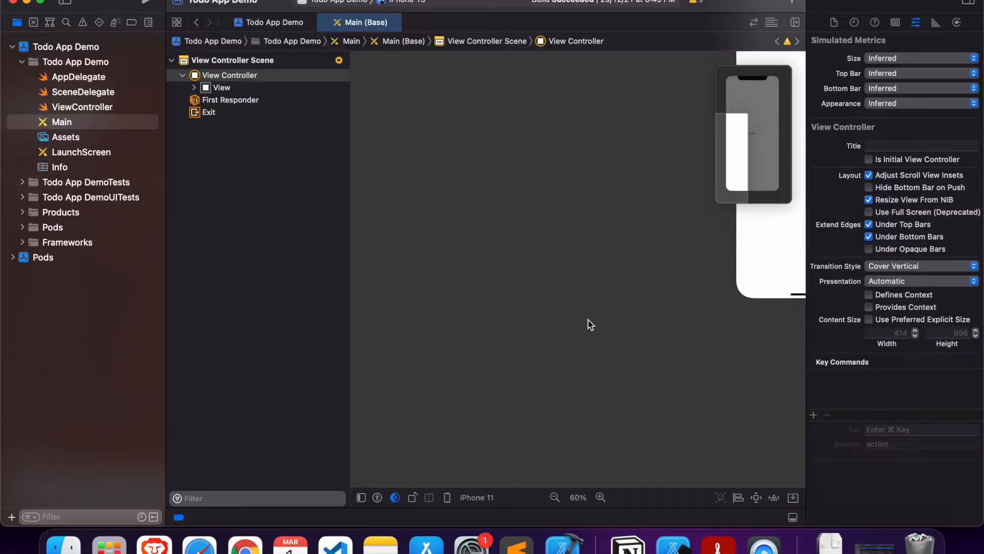
pyautogui.moveTo(88, 68)
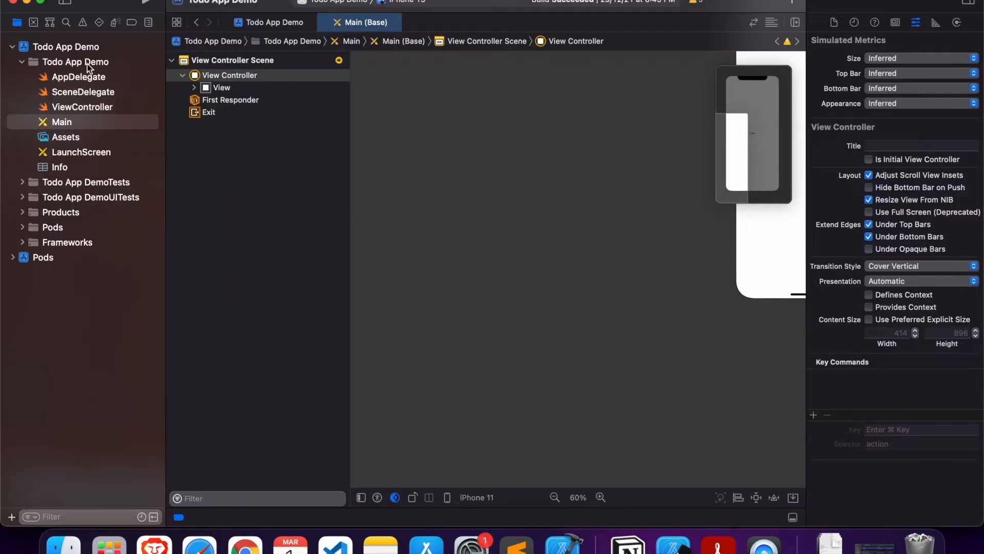
# Step: Create new ViewModel and Model groups inside the Todo App Demo group
pyautogui.rightClick(74, 62)
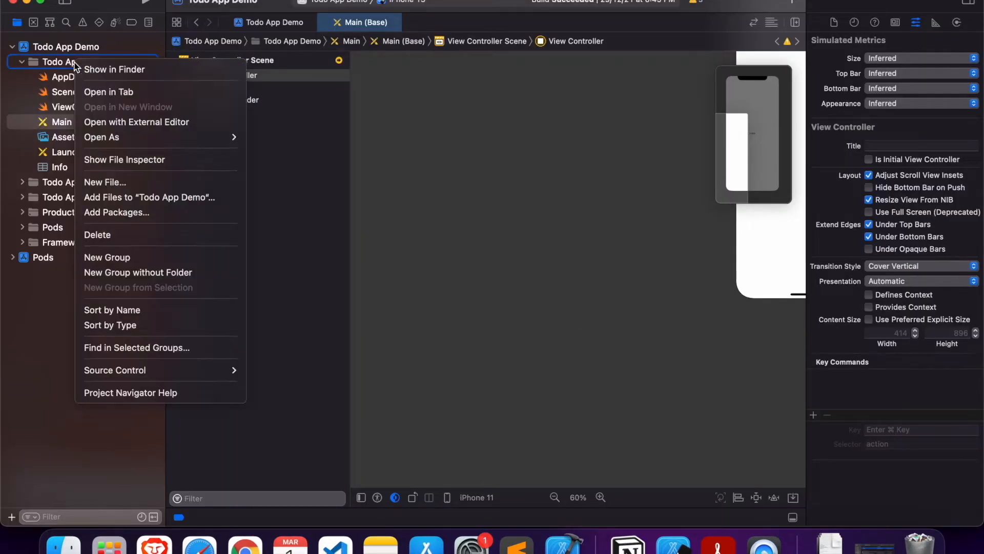
pyautogui.click(106, 257)
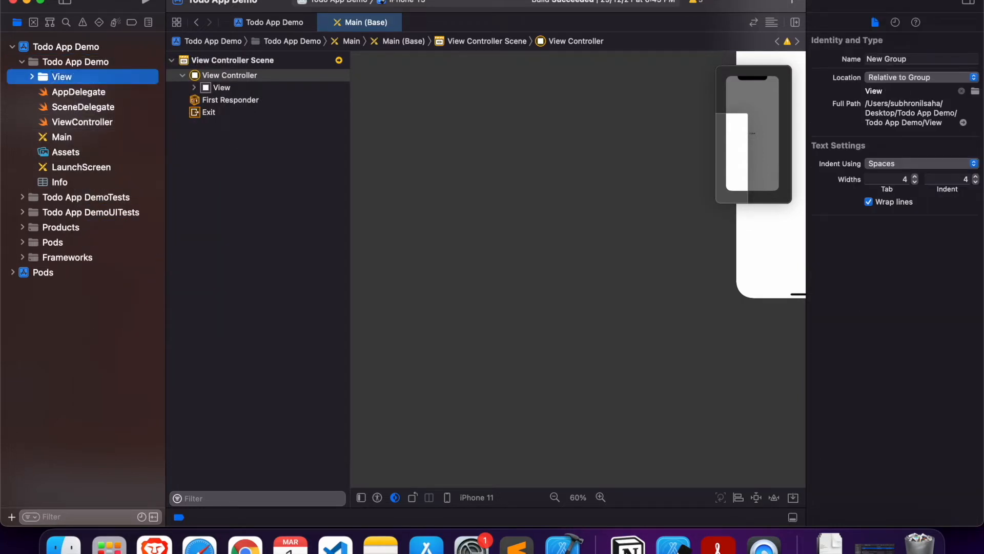
pyautogui.rightClick(75, 61)
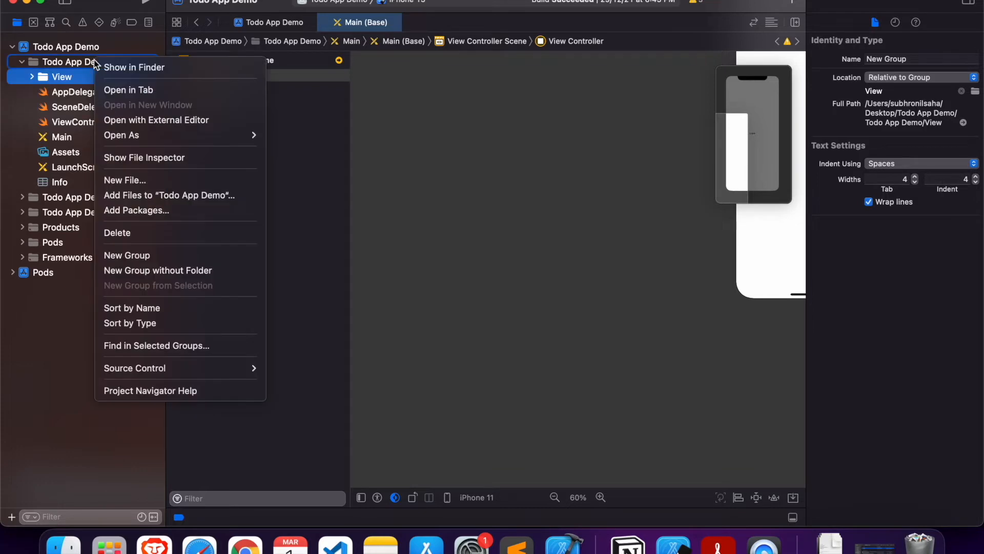
pyautogui.click(126, 255)
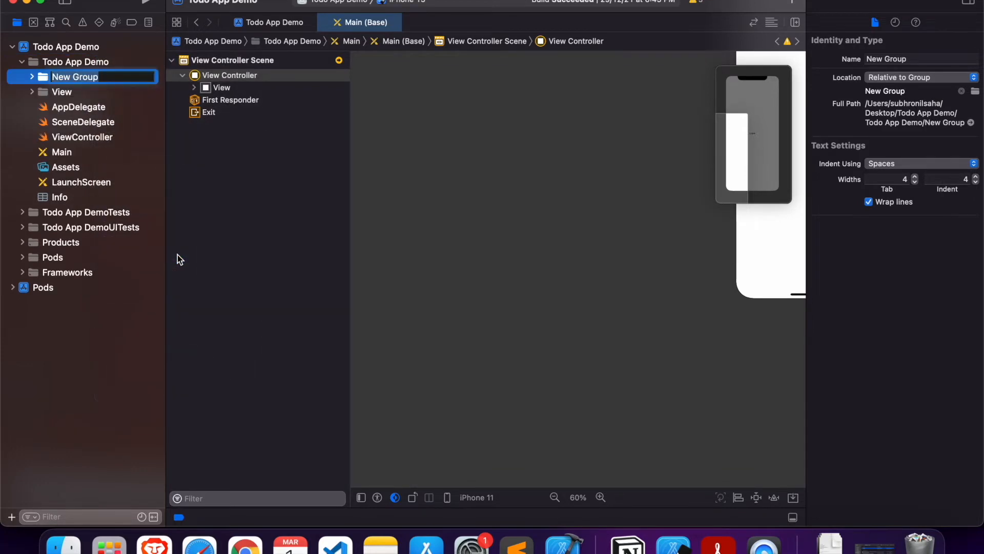
pyautogui.write('ViewModel')
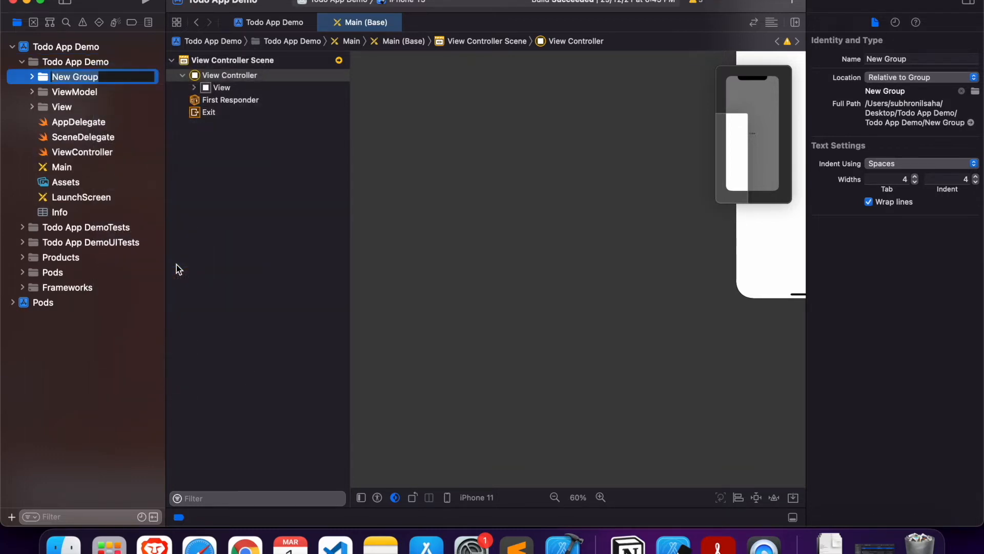
pyautogui.write('Model')
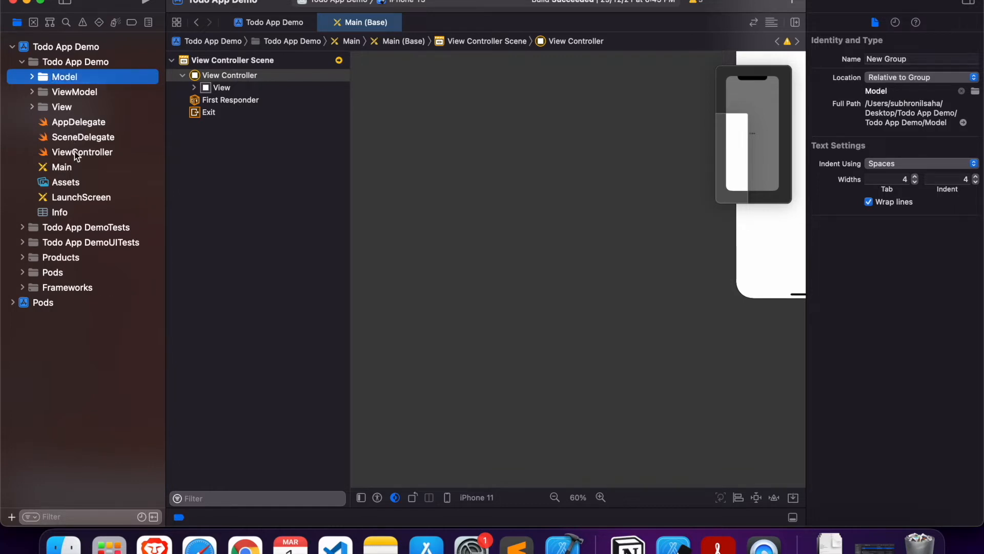
# Step: Move ViewController.swift into the View group and close its editor to show Main.storyboard
pyautogui.click(81, 152)
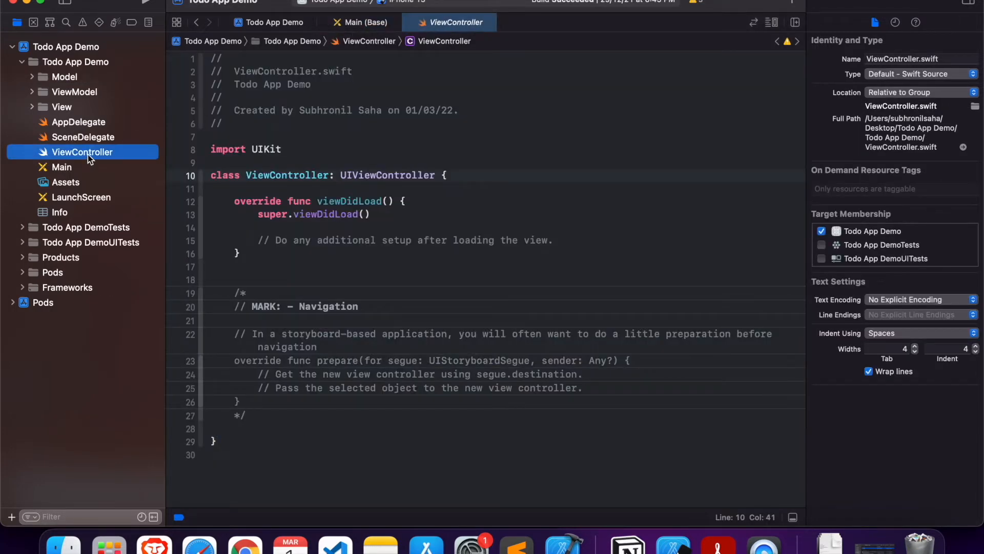
pyautogui.click(62, 106)
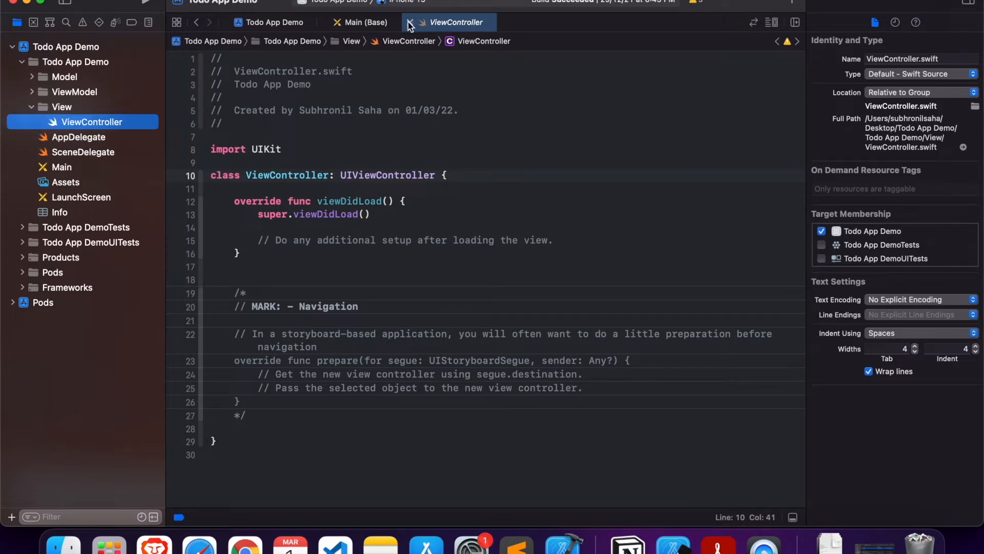
pyautogui.click(359, 21)
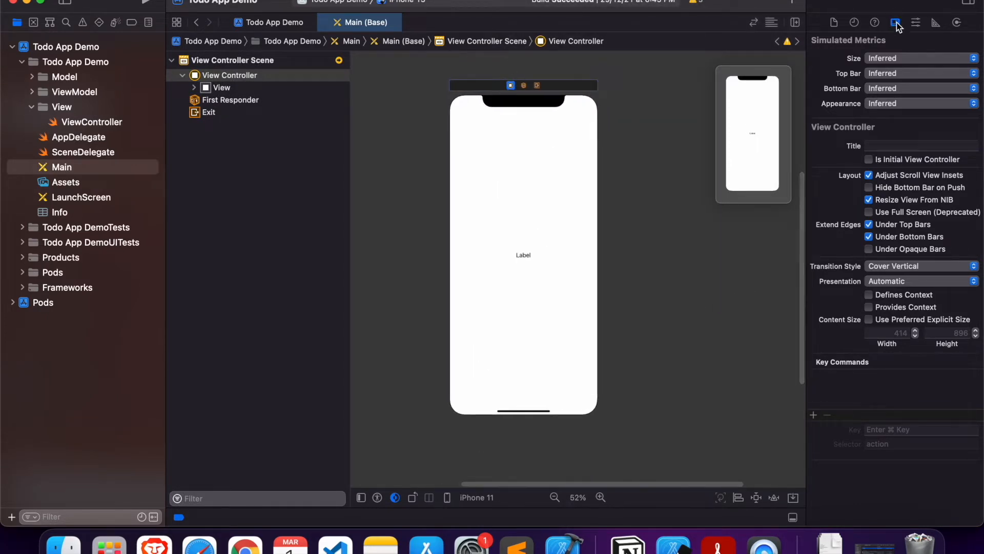
# Step: Set the scene's Custom Class to ViewController and embed it in a Navigation Controller
pyautogui.click(895, 23)
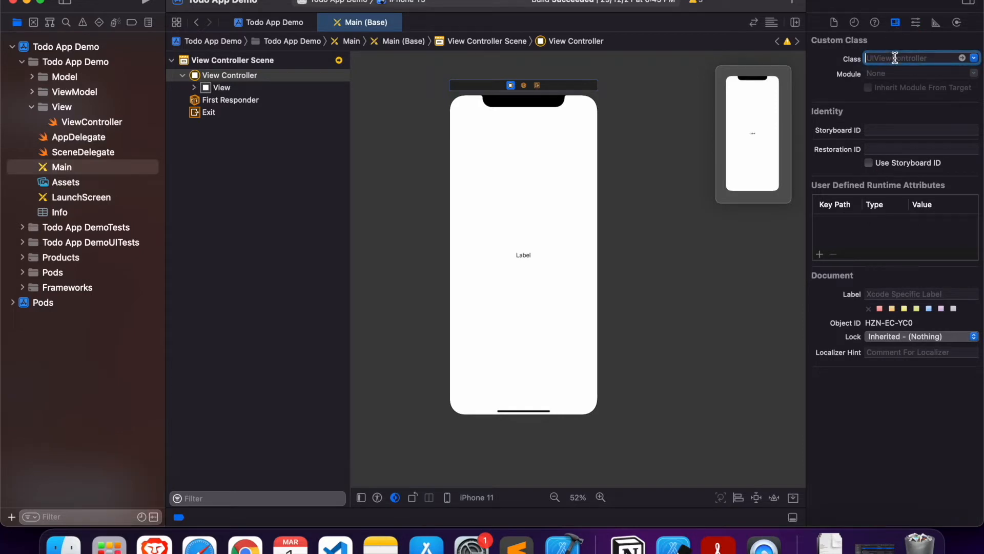
pyautogui.write('ViewController')
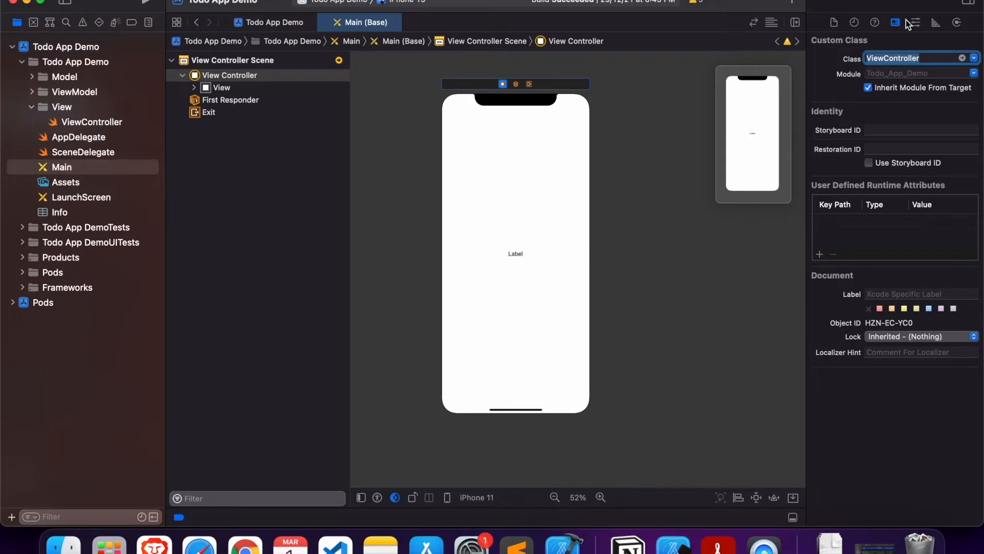
pyautogui.click(916, 23)
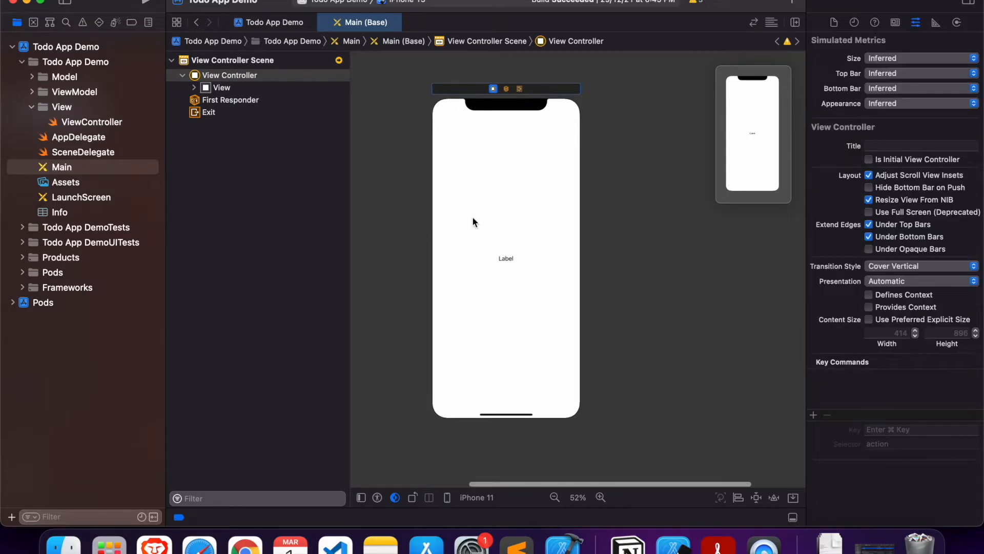
pyautogui.click(600, 498)
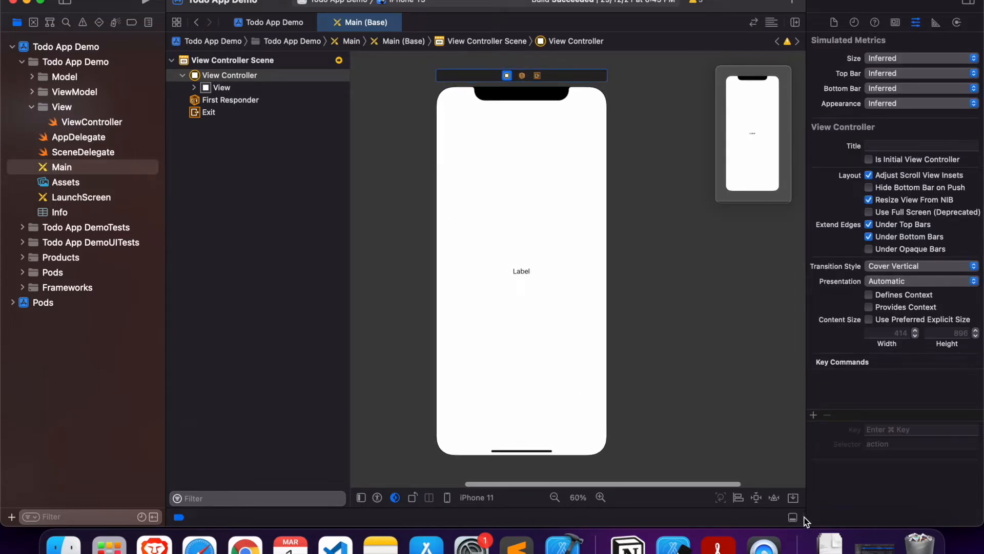
pyautogui.click(792, 497)
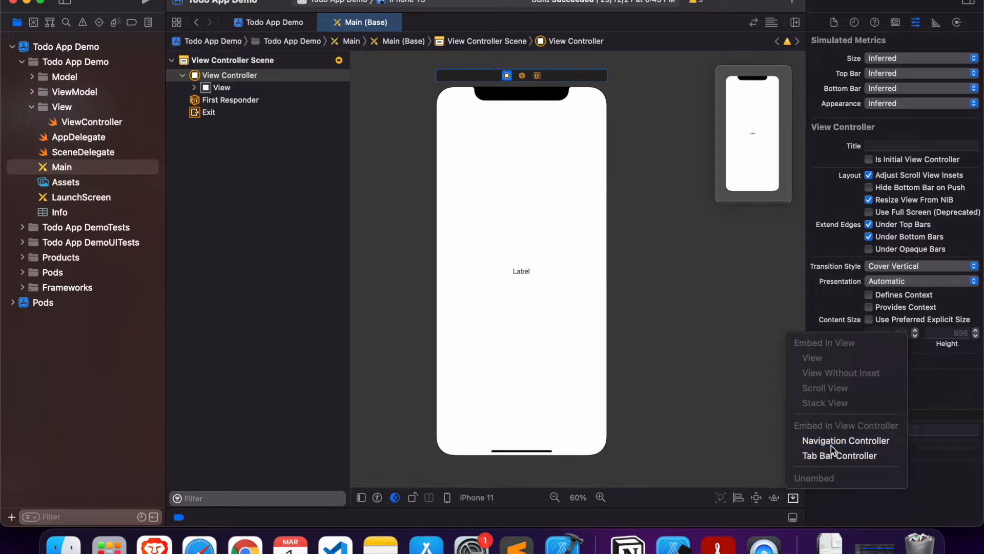
pyautogui.click(846, 439)
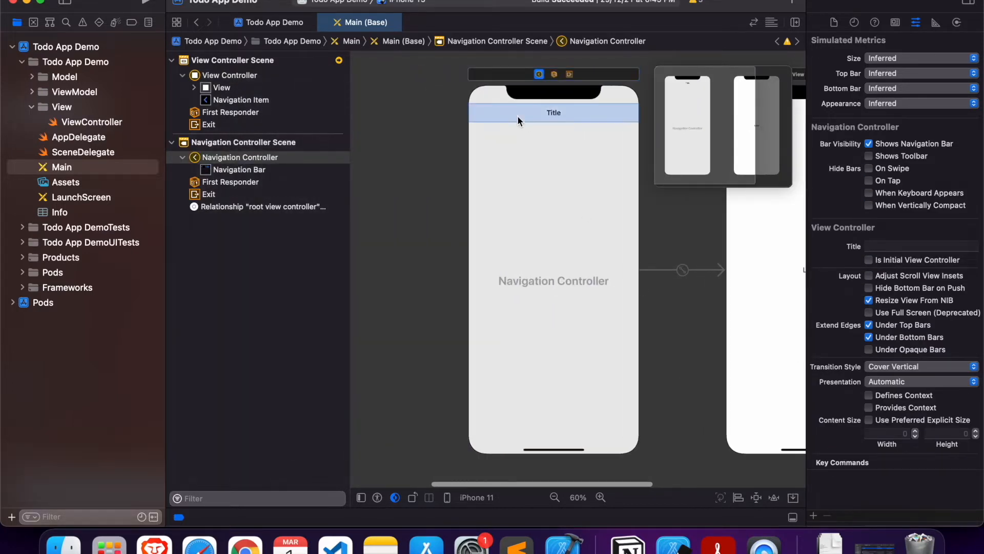
# Step: Enable Prefers Large Titles and set the navigation item title to 'Todo app'
pyautogui.click(240, 169)
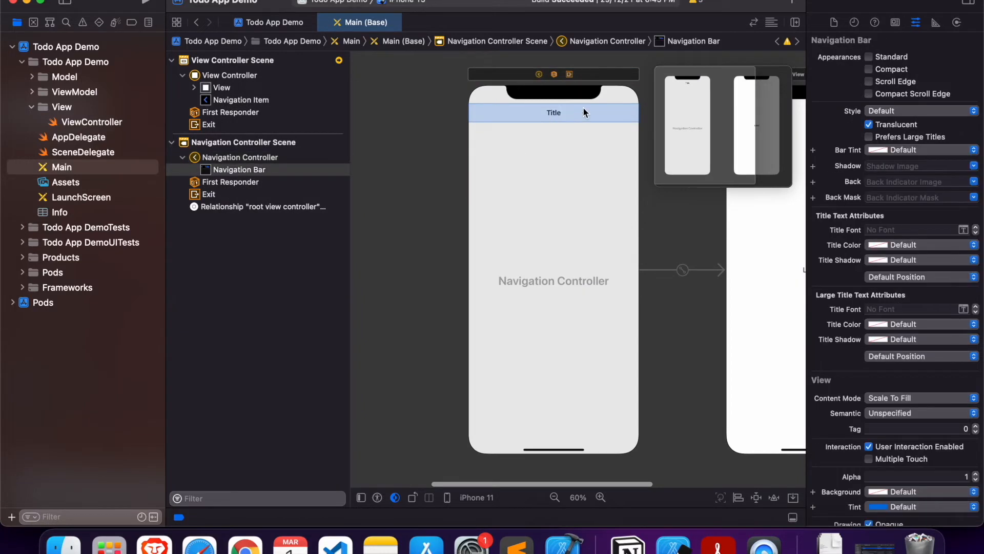
pyautogui.click(869, 137)
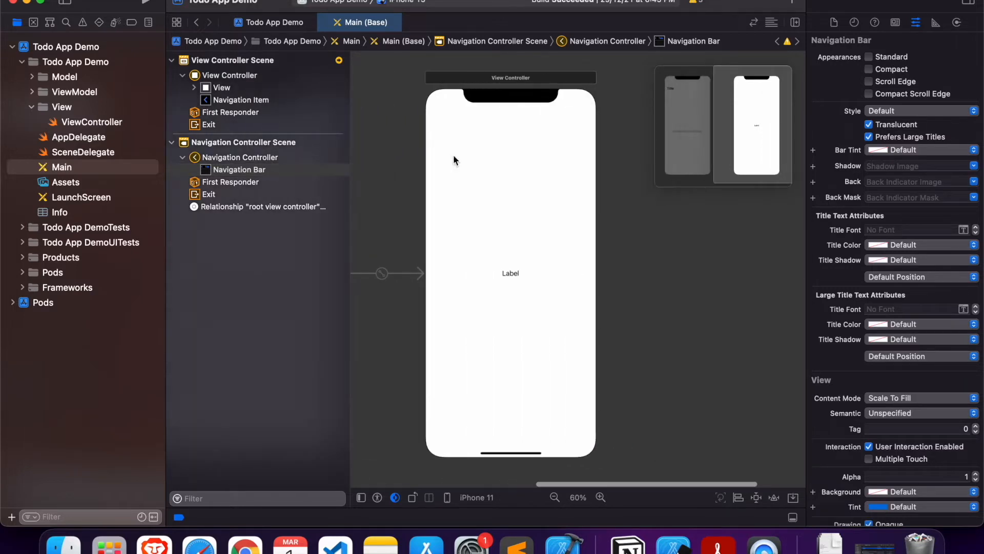
pyautogui.click(240, 100)
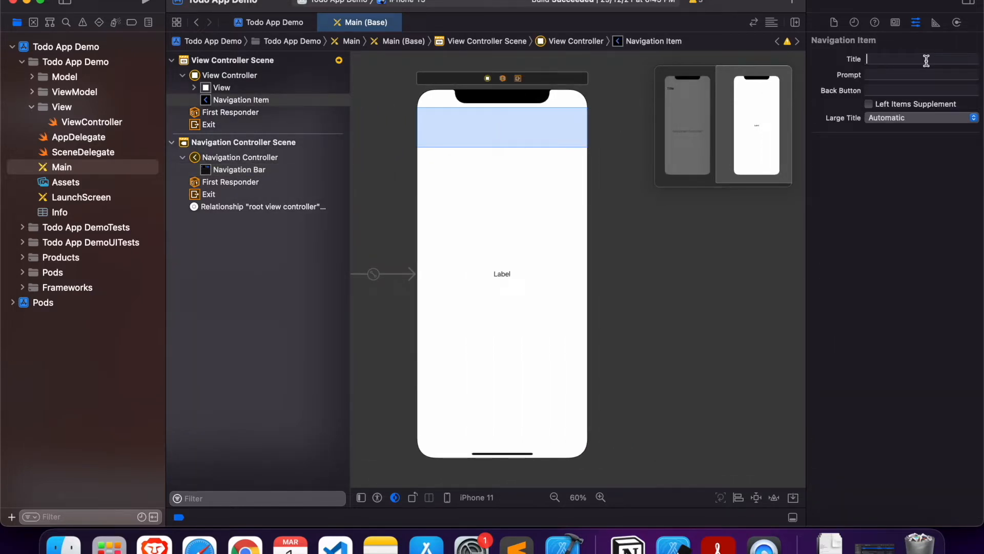
pyautogui.write('Todo')
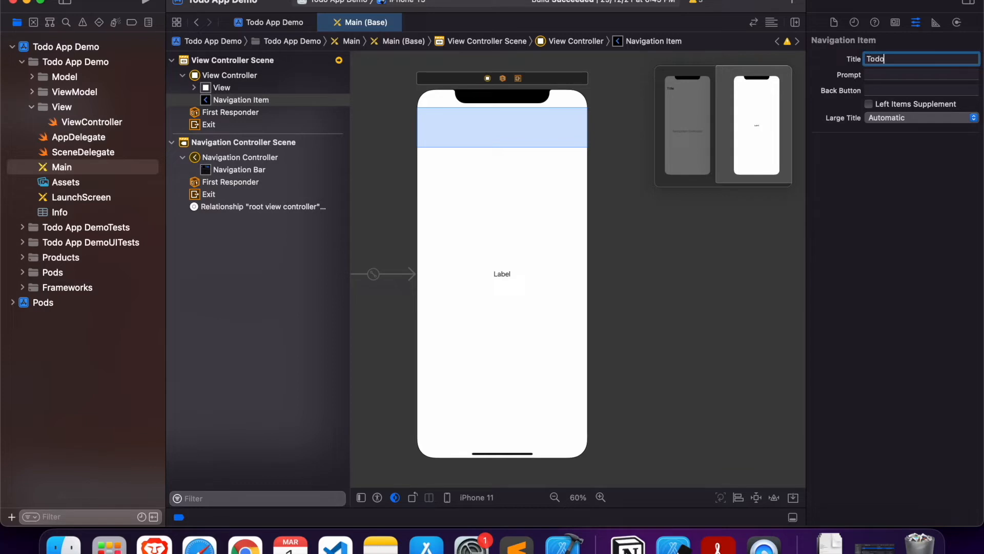
pyautogui.press('Return')
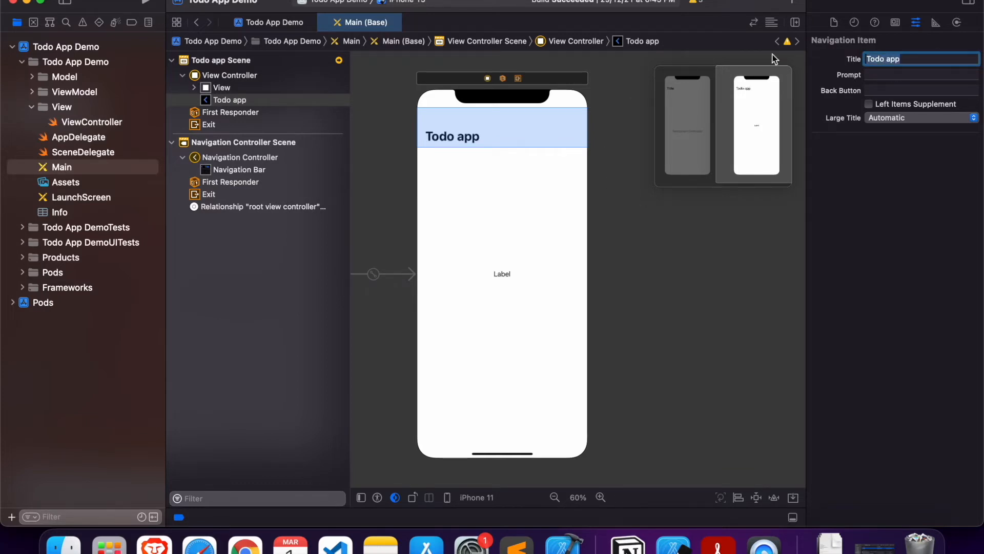
pyautogui.moveTo(597, 209)
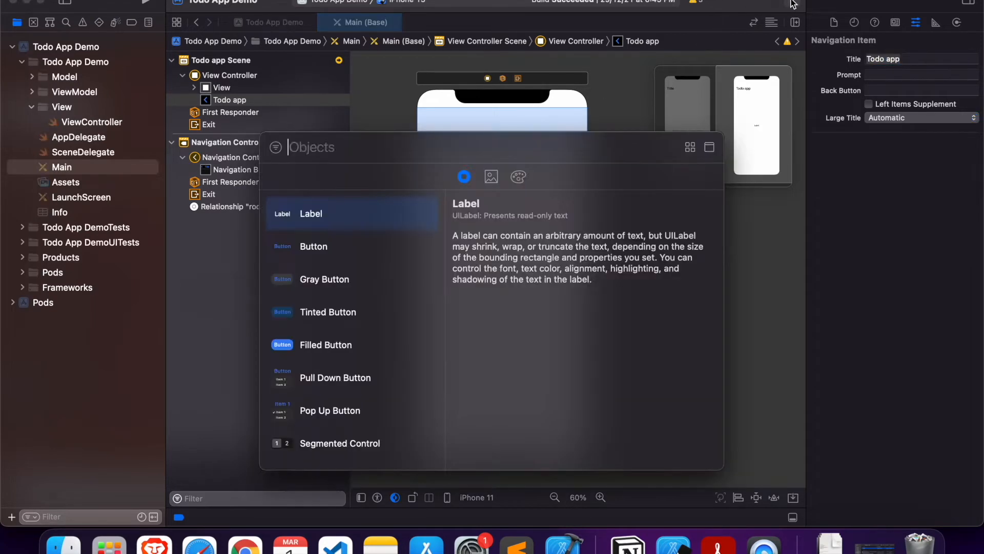
# Step: Add a Bar Button Item titled 'Add' as the right bar button of the navigation item
pyautogui.write('barbut')
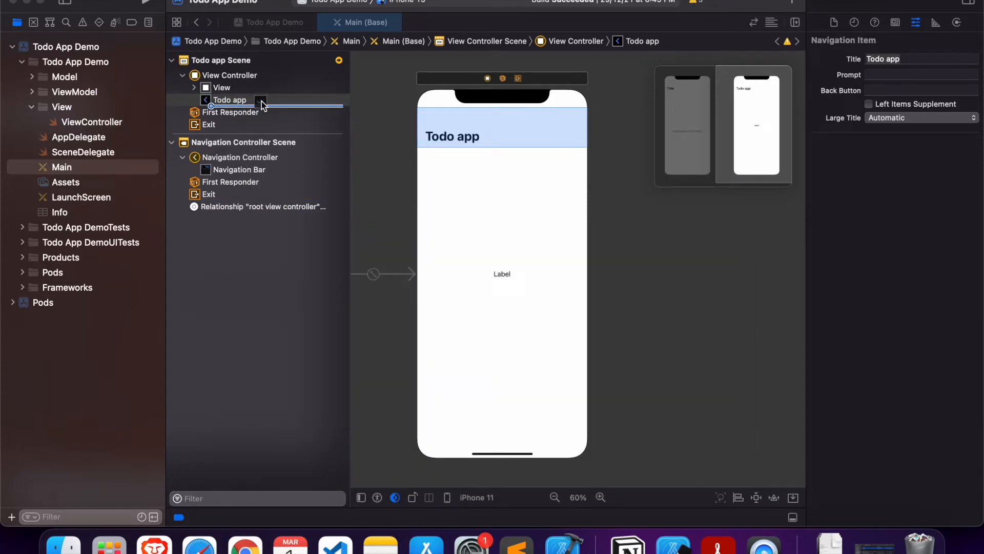
pyautogui.click(242, 124)
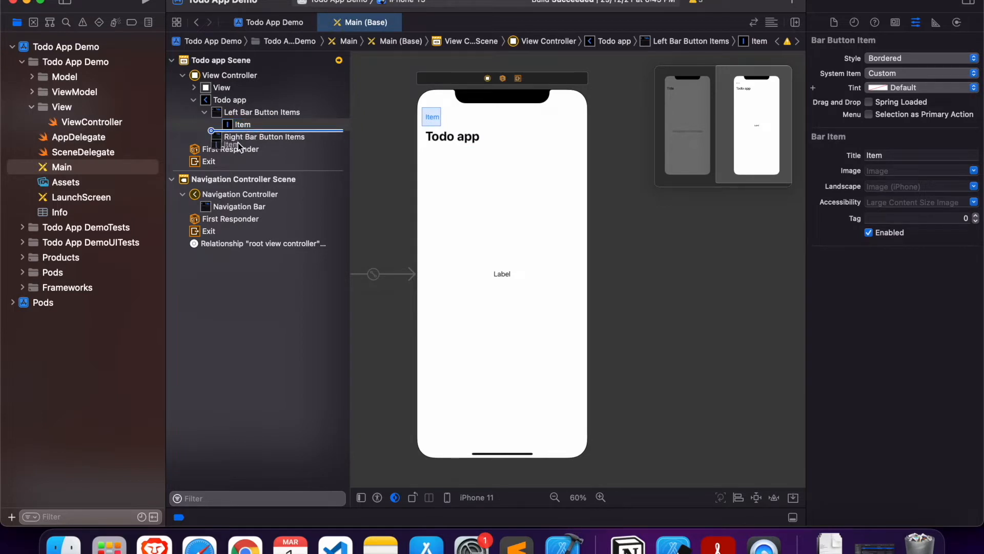
pyautogui.click(243, 136)
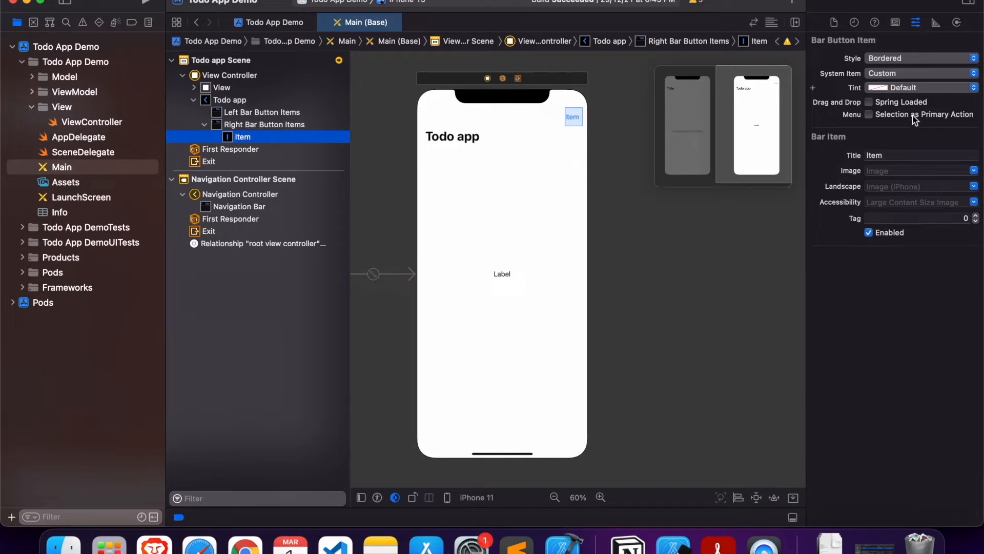
pyautogui.write('Add')
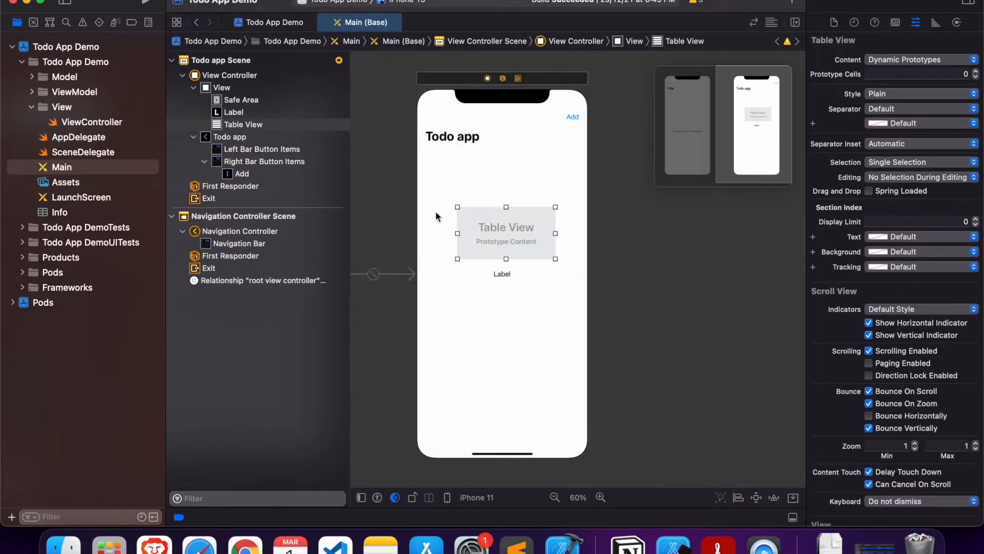
# Step: Pin a Table View to the screen edges with one prototype cell in Subtitle style
pyautogui.click(241, 100)
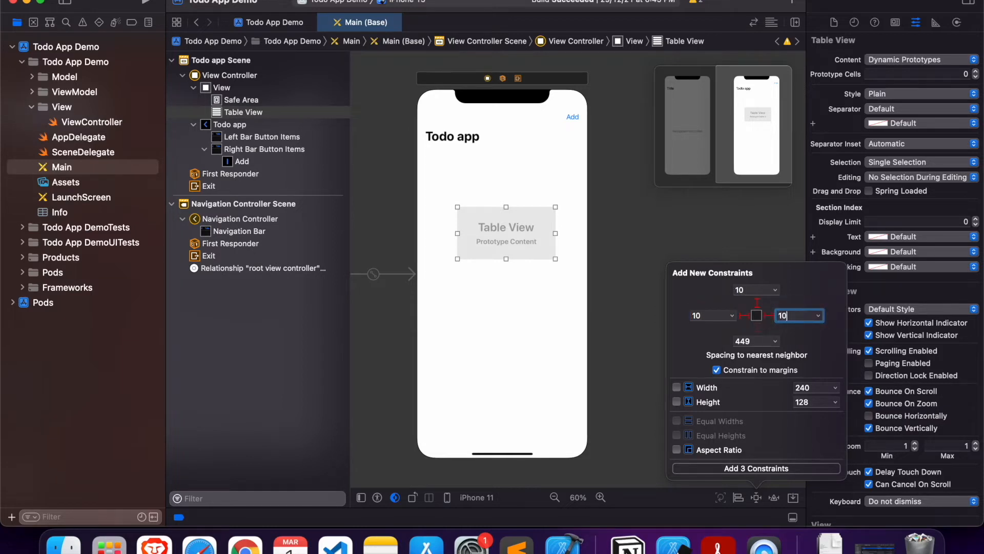
pyautogui.click(755, 468)
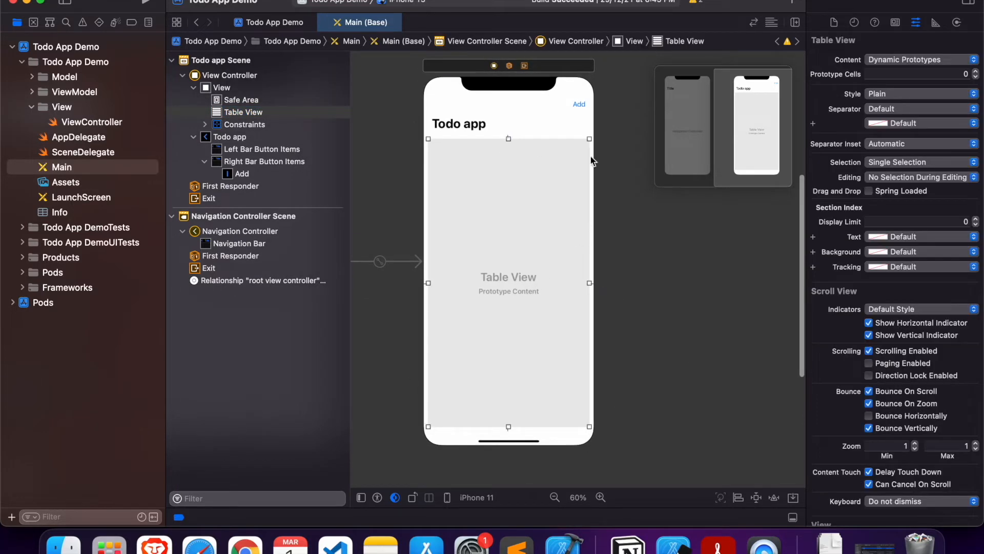
pyautogui.moveTo(929, 71)
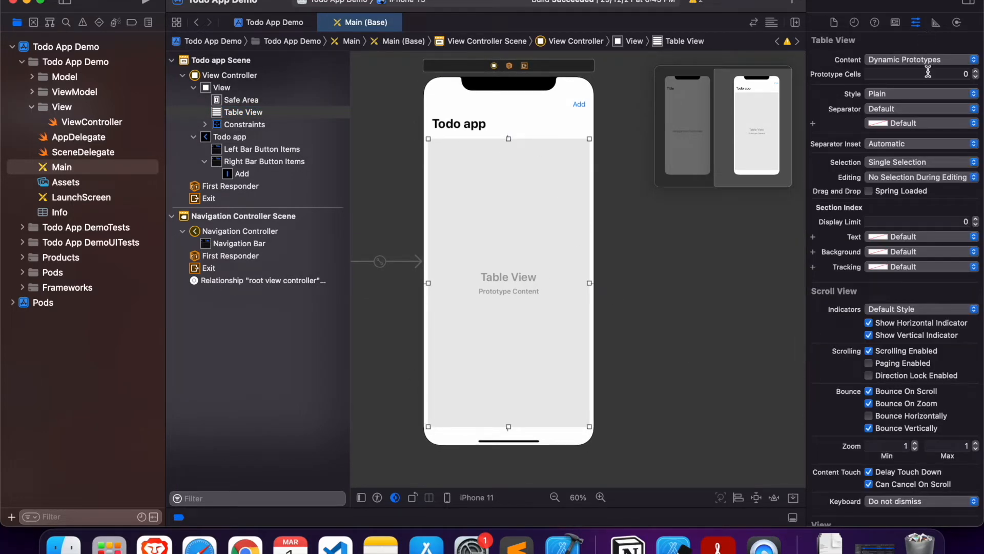
pyautogui.click(973, 71)
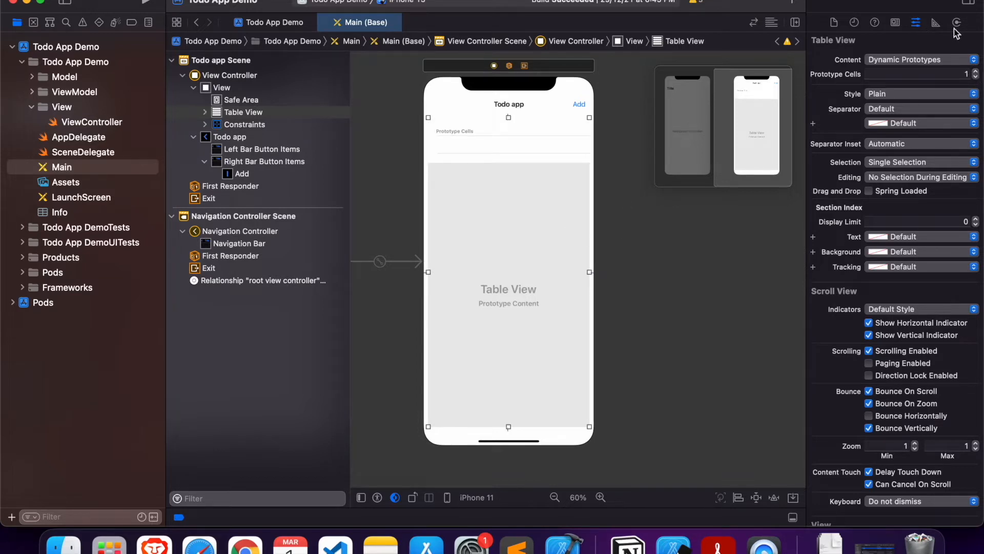
pyautogui.moveTo(897, 22)
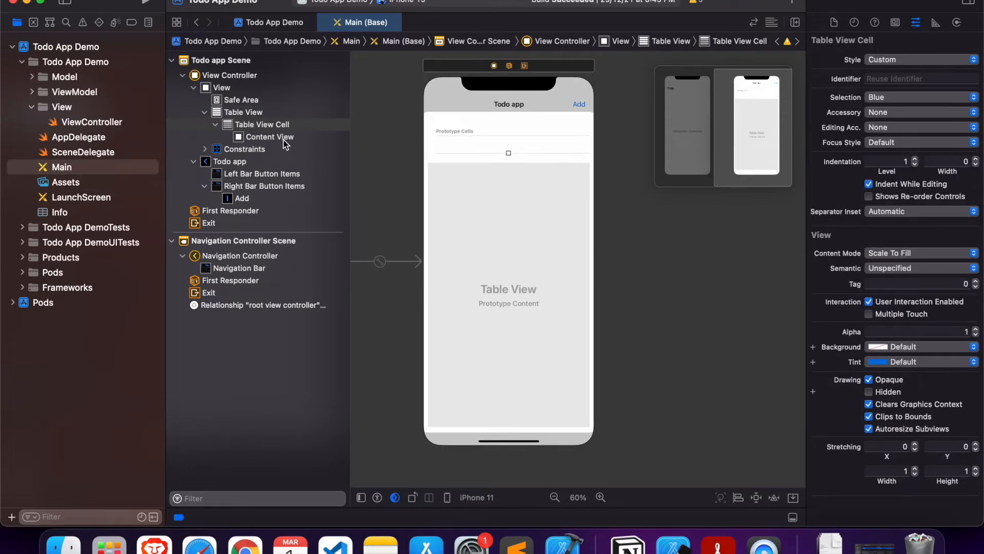
pyautogui.click(920, 59)
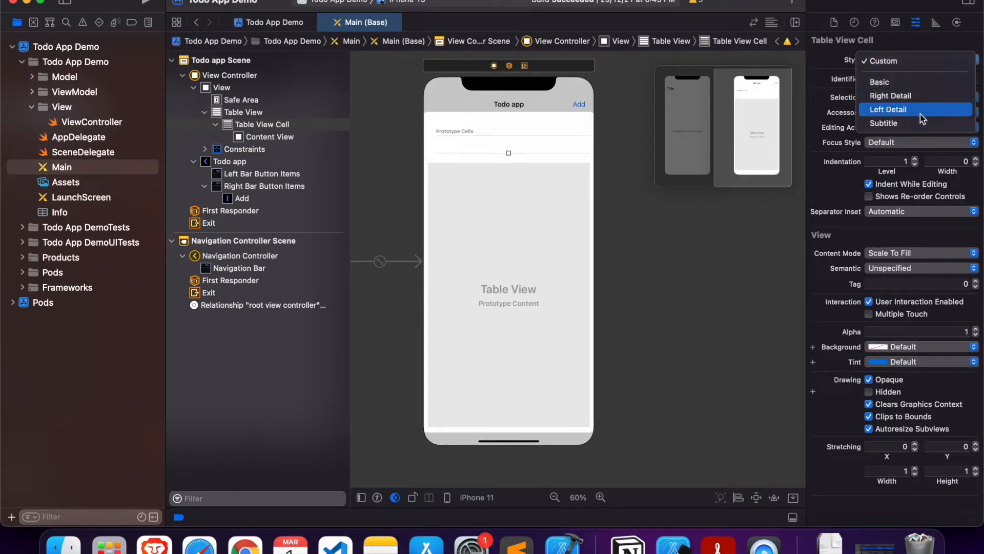
pyautogui.click(884, 122)
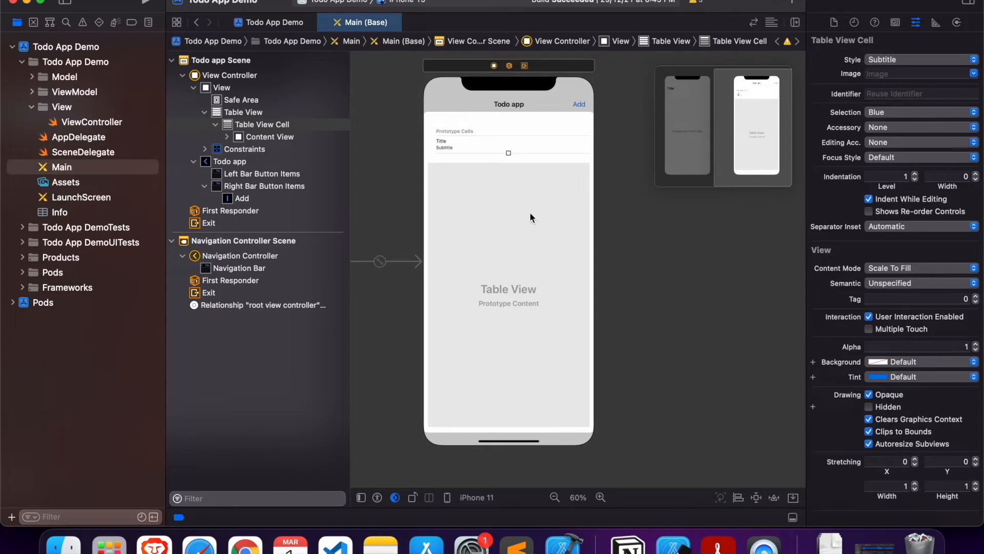
pyautogui.click(600, 497)
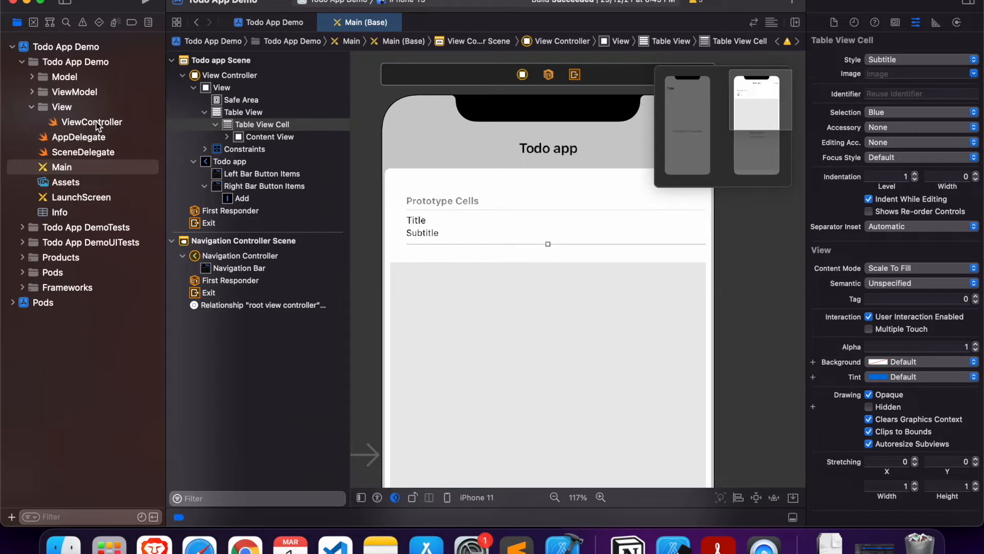
pyautogui.click(92, 122)
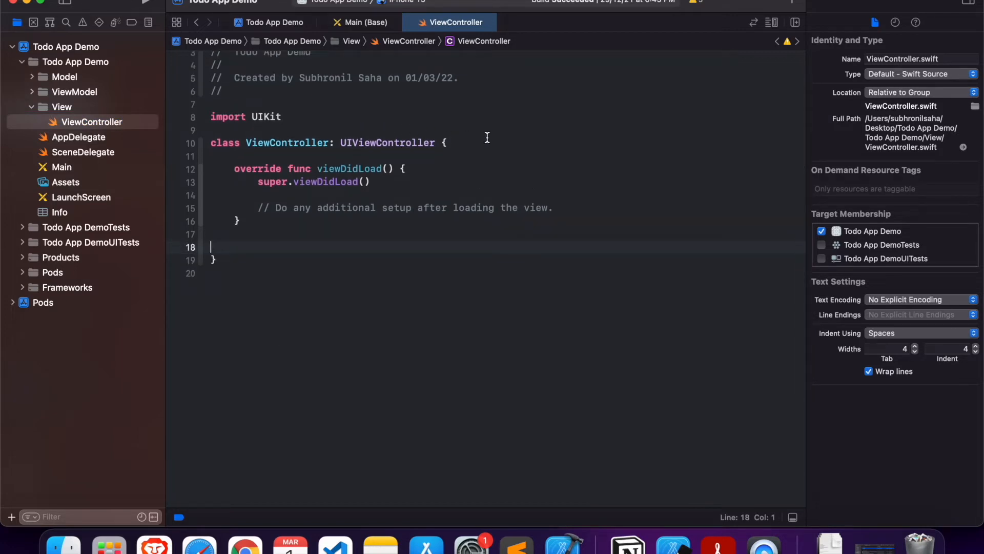
pyautogui.write('@')
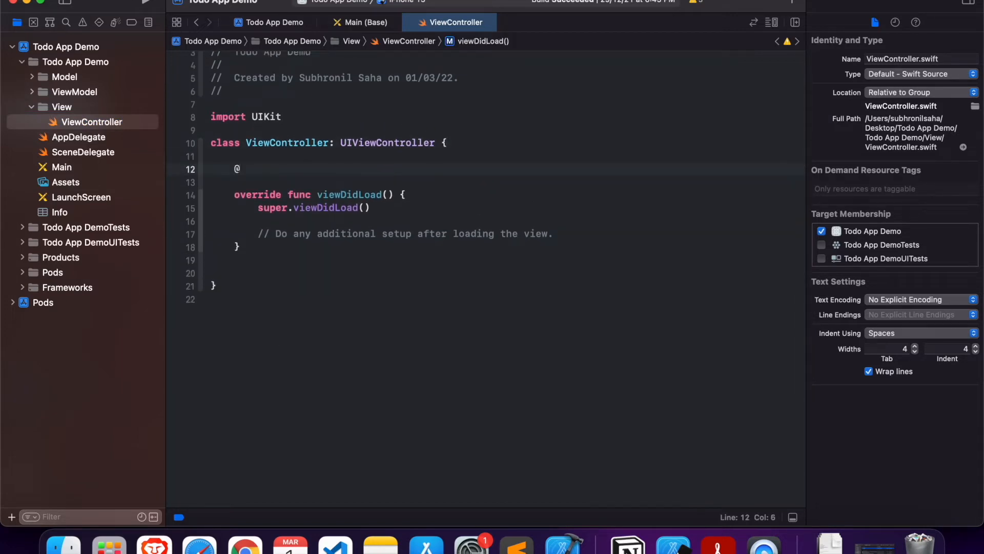
pyautogui.write('IBOu')
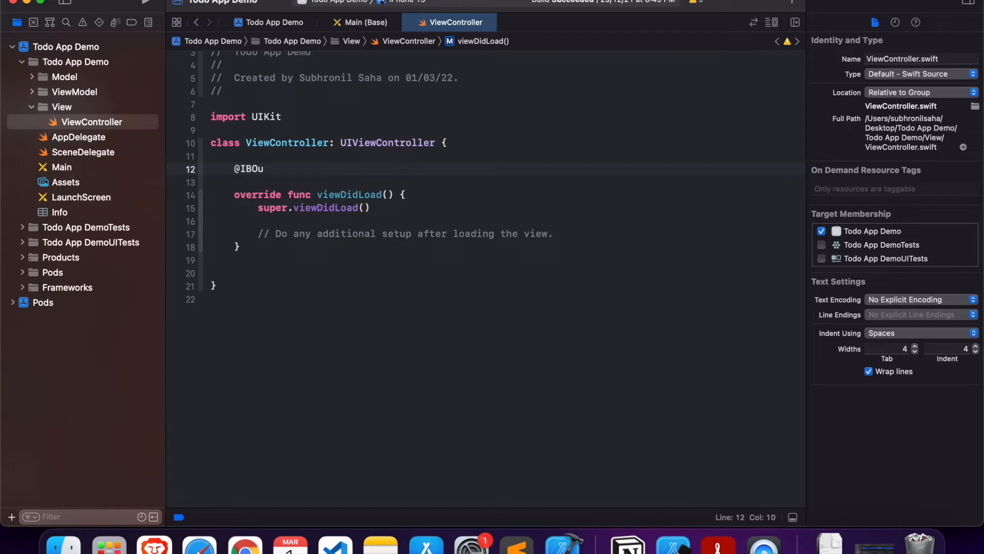
pyautogui.write('tlet')
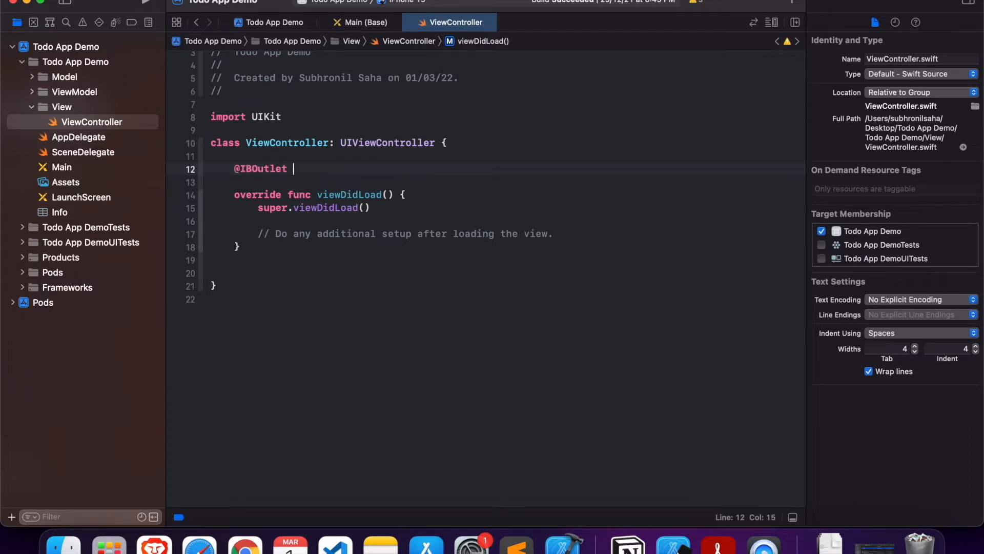
pyautogui.write('weak var')
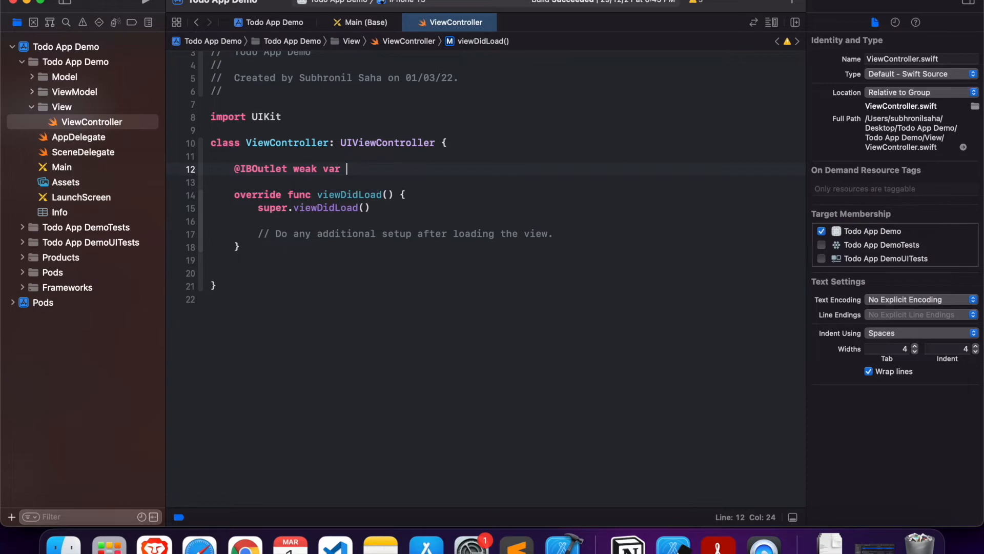
pyautogui.write('tableVie')
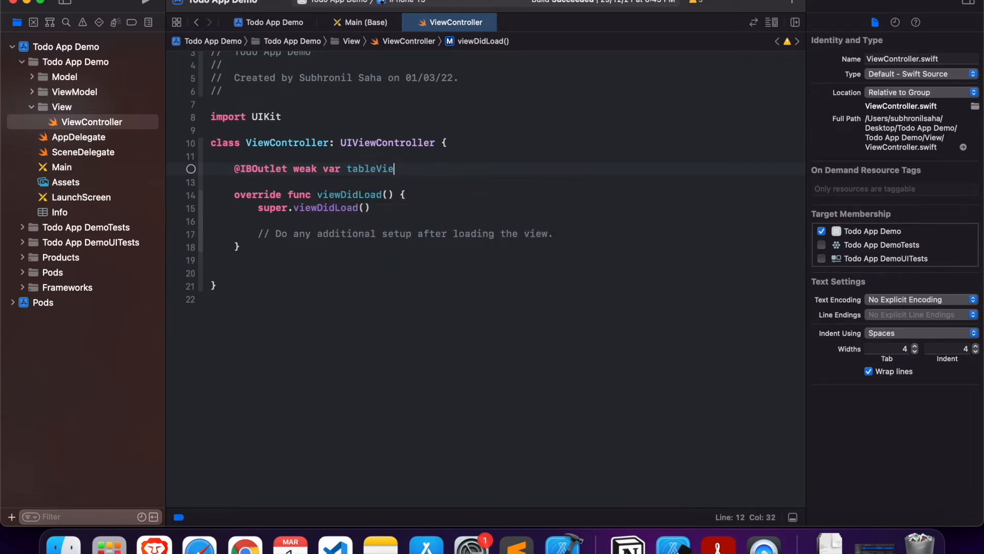
pyautogui.write('w: UITableView!')
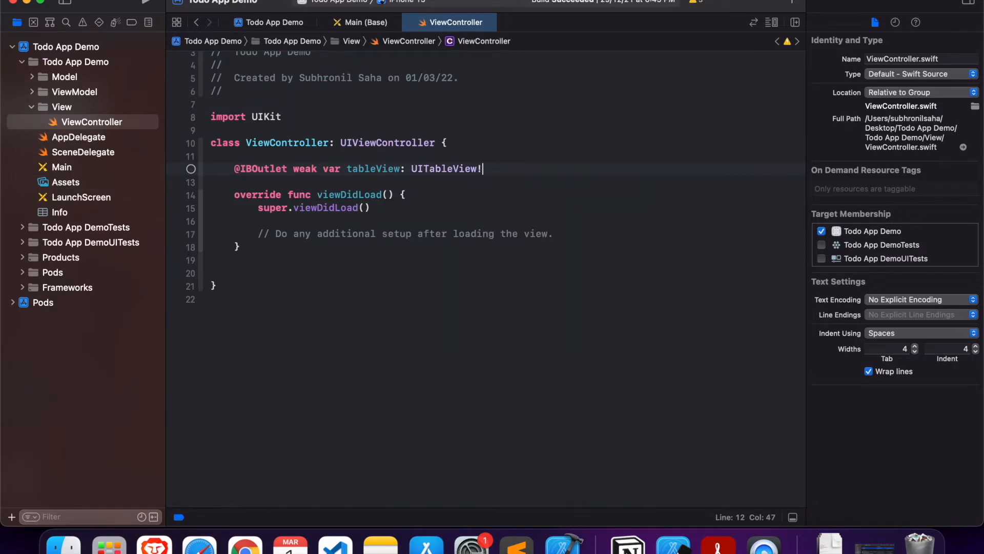
pyautogui.doubleClick(259, 168)
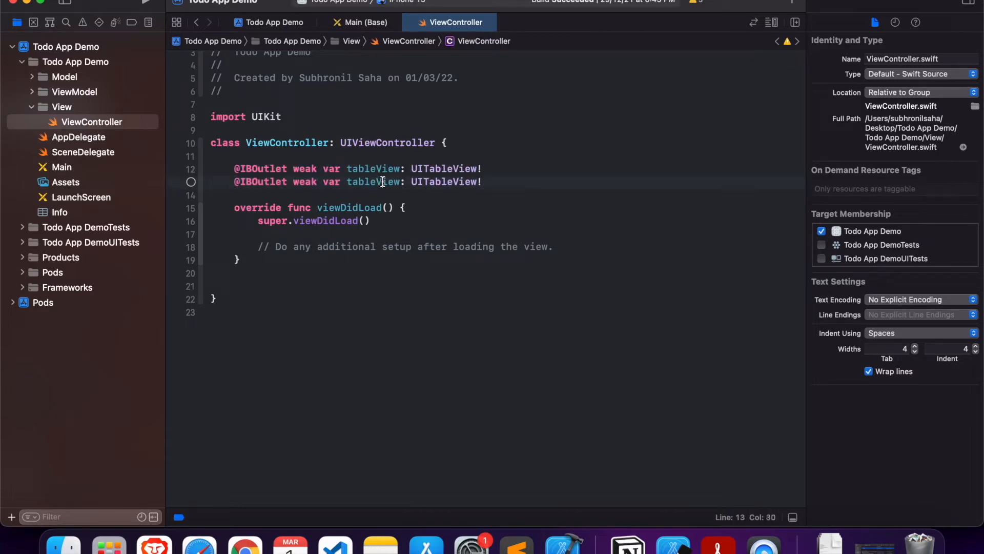
pyautogui.tripleClick(357, 181)
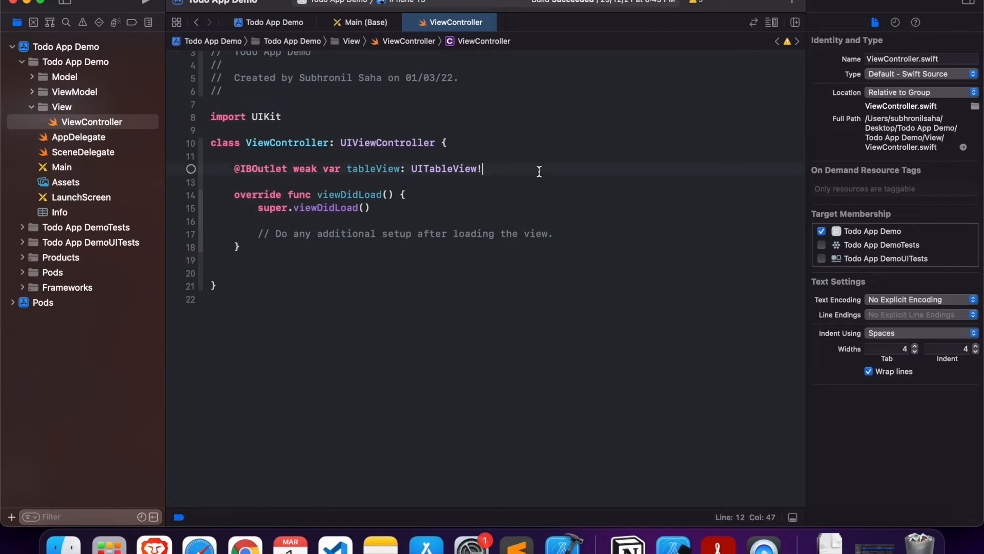
pyautogui.write('@I')
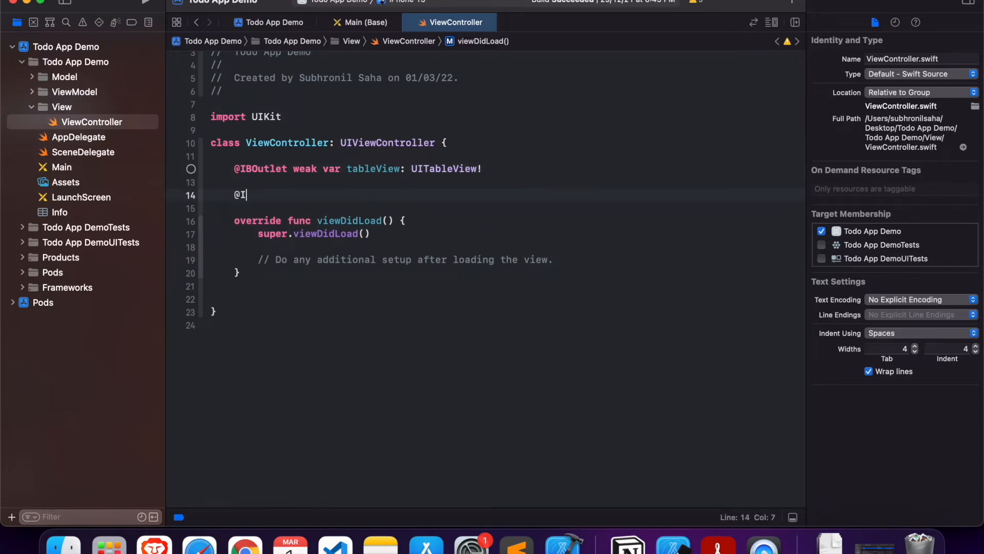
pyautogui.write('BAction')
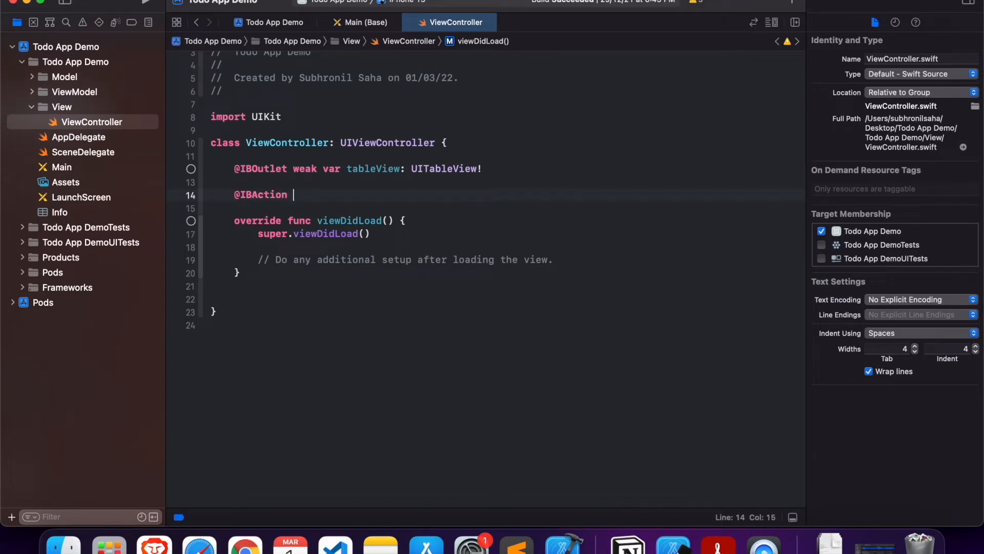
pyautogui.write('func b')
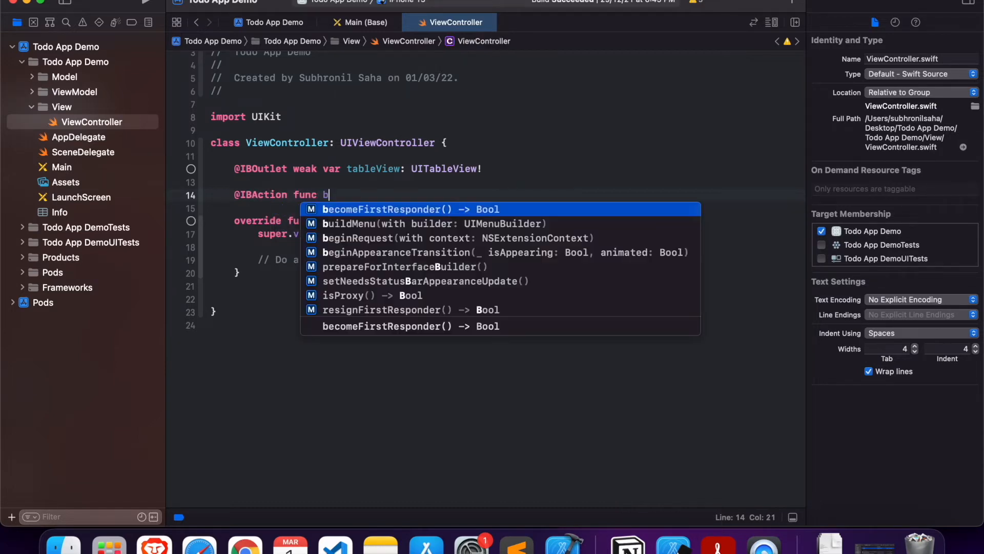
pyautogui.write('addB')
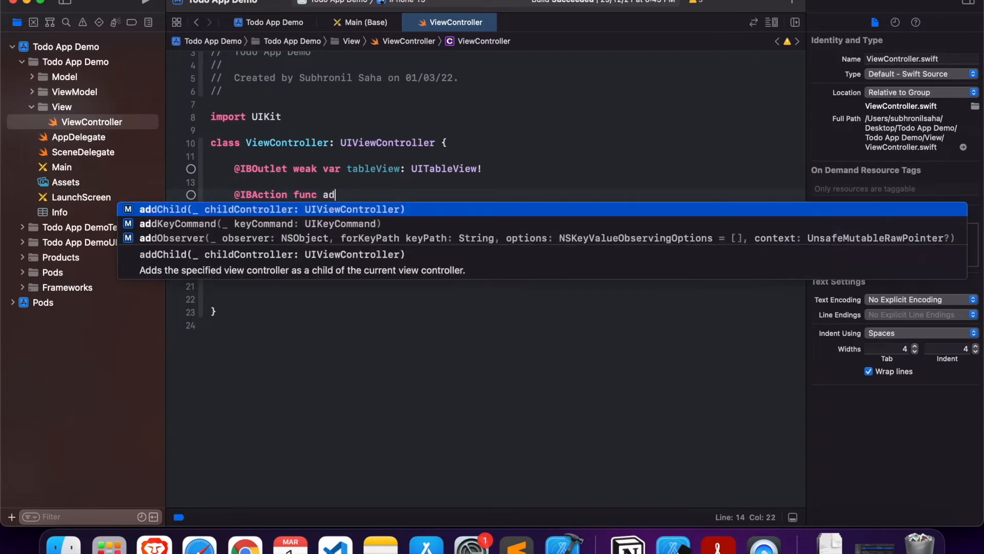
pyautogui.write('dButton')
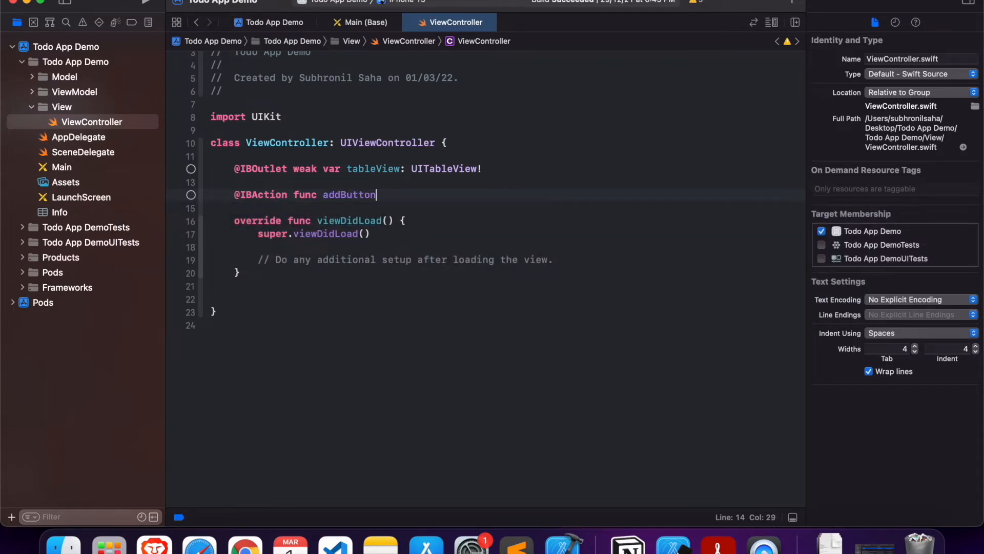
pyautogui.write('(_ s')
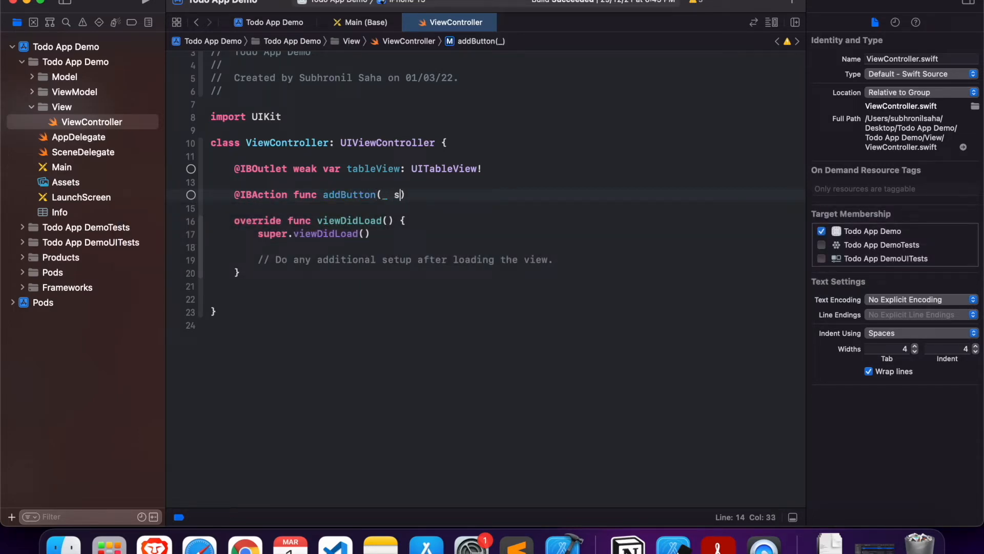
pyautogui.write('ender: Any')
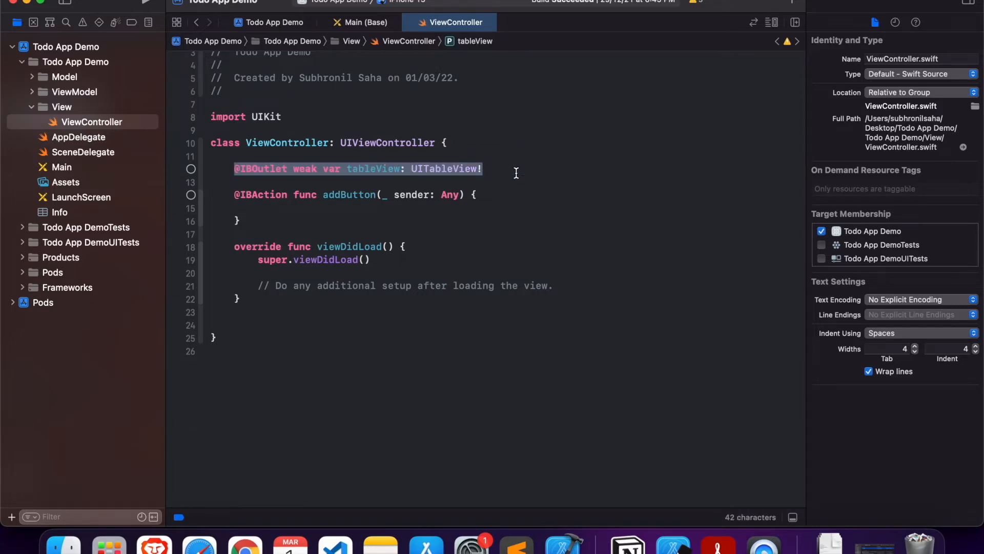
pyautogui.click(259, 168)
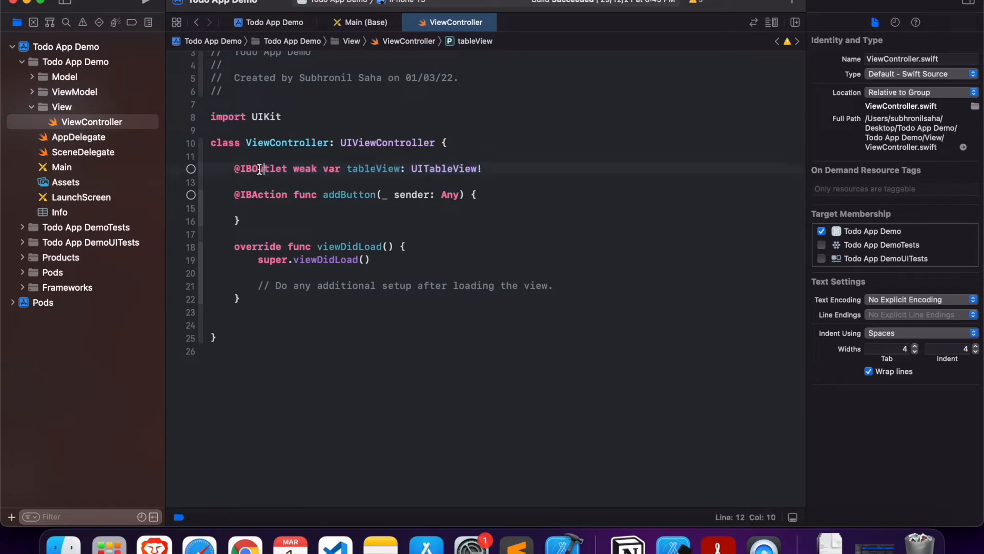
pyautogui.doubleClick(259, 168)
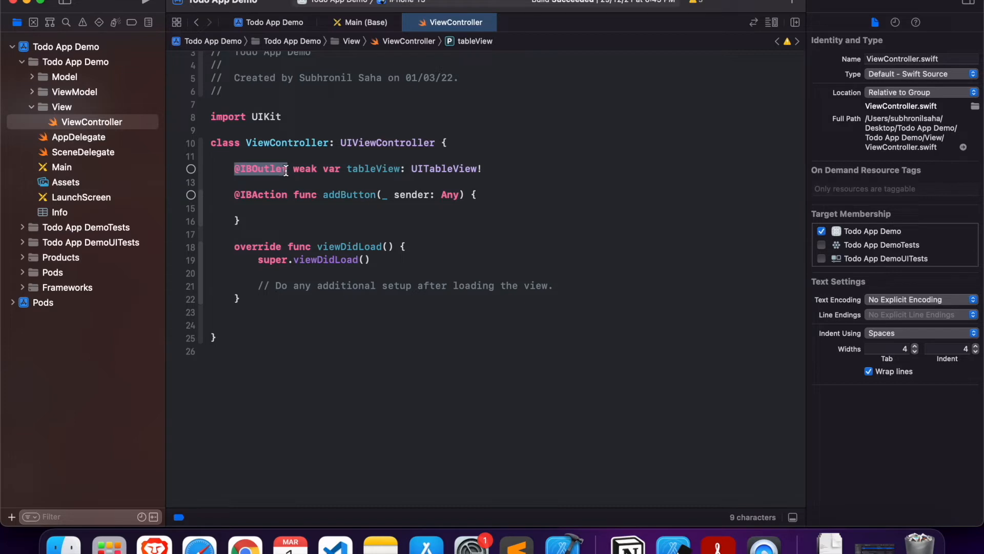
pyautogui.click(248, 194)
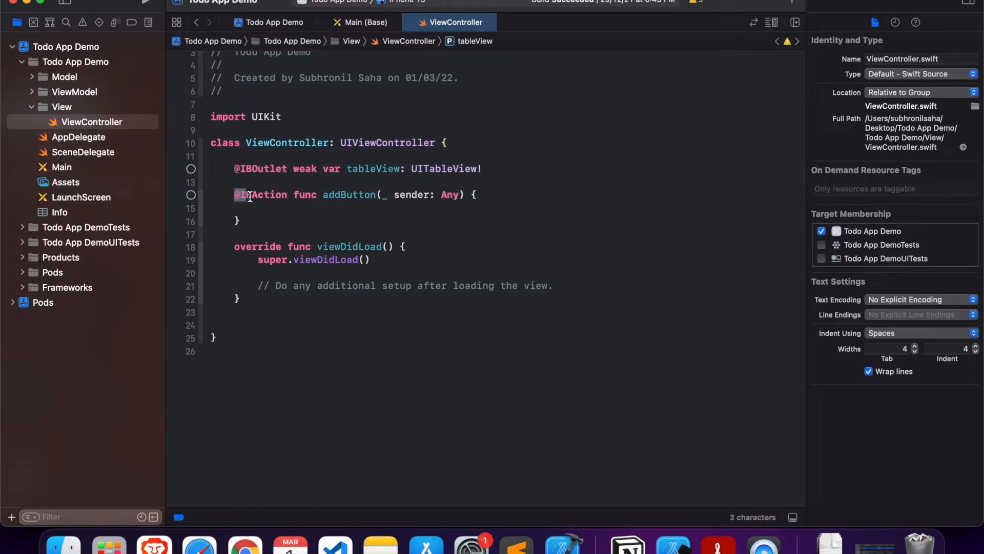
pyautogui.doubleClick(260, 195)
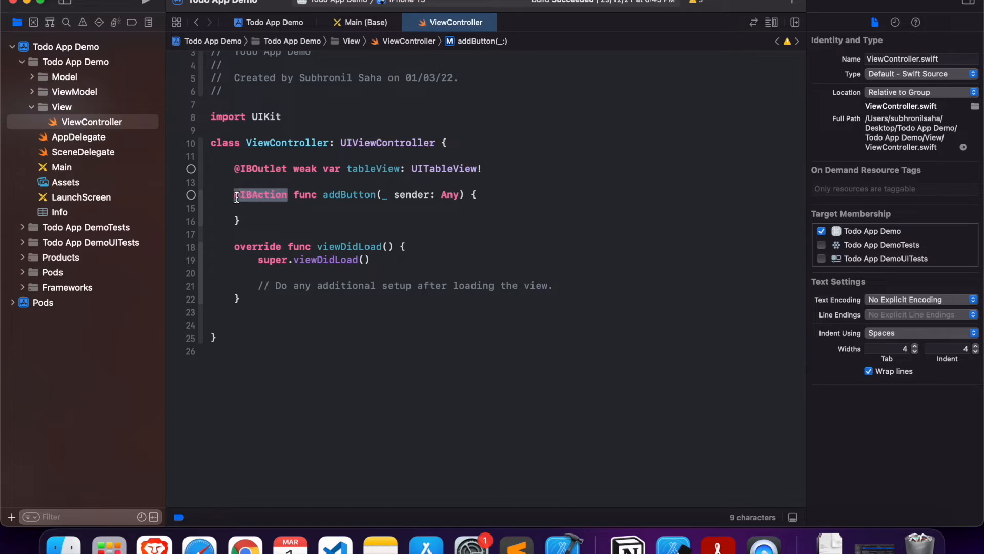
pyautogui.click(328, 195)
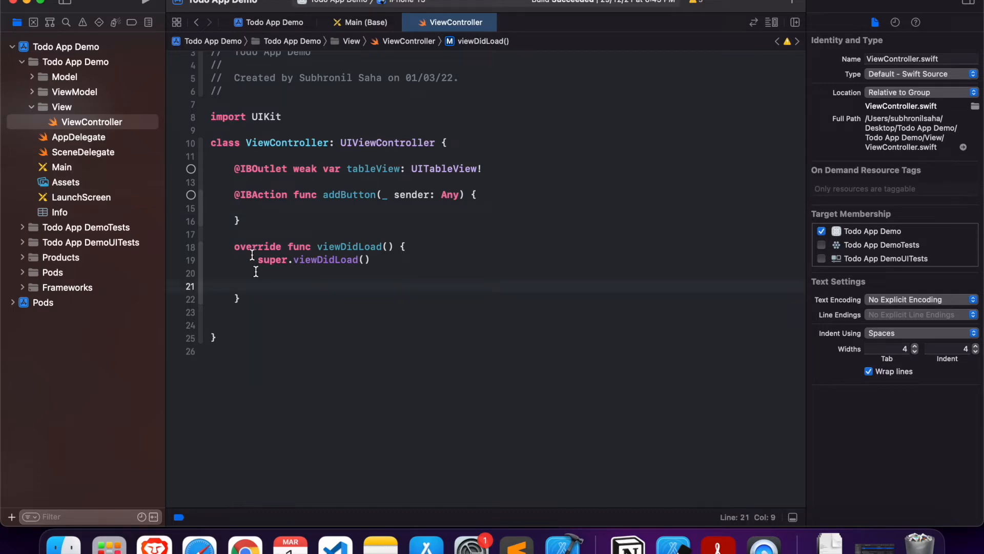
pyautogui.click(360, 21)
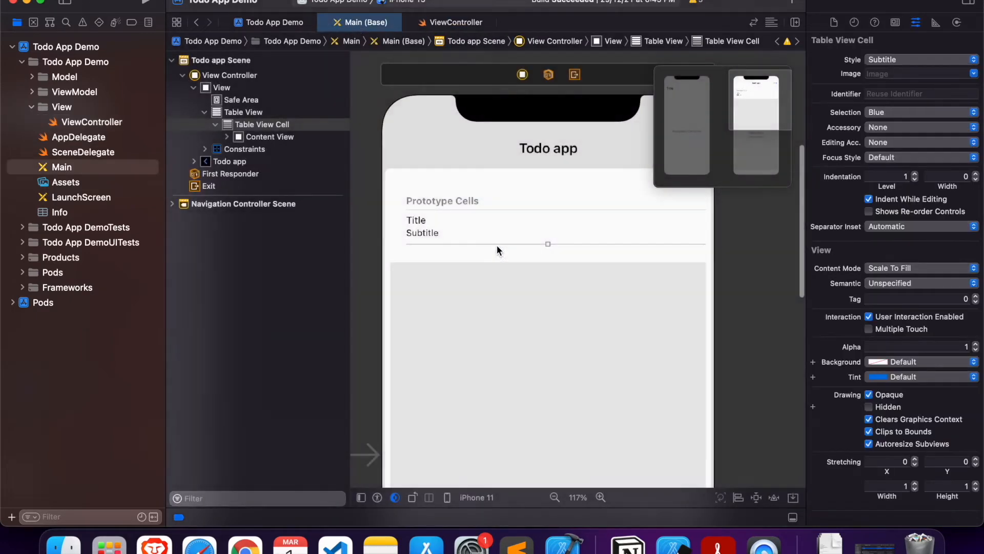
# Step: Connect the tableView outlet to the Table View and addButton action to the Add bar button
pyautogui.click(243, 112)
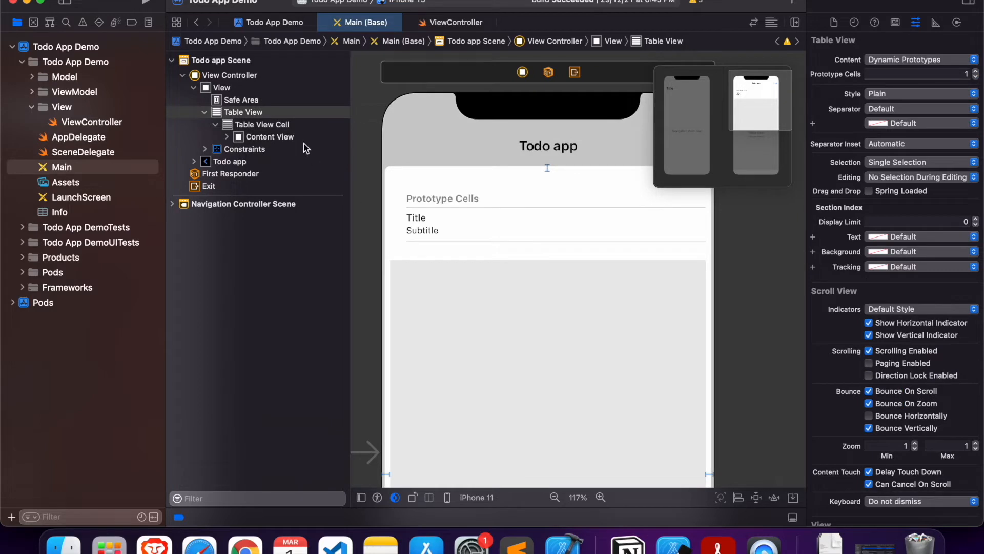
pyautogui.moveTo(231, 82)
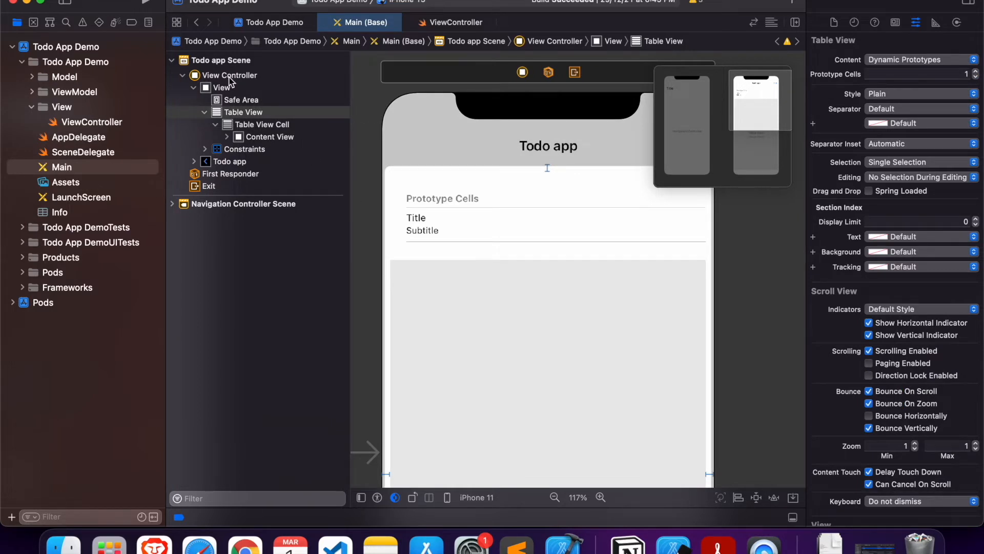
pyautogui.rightClick(228, 75)
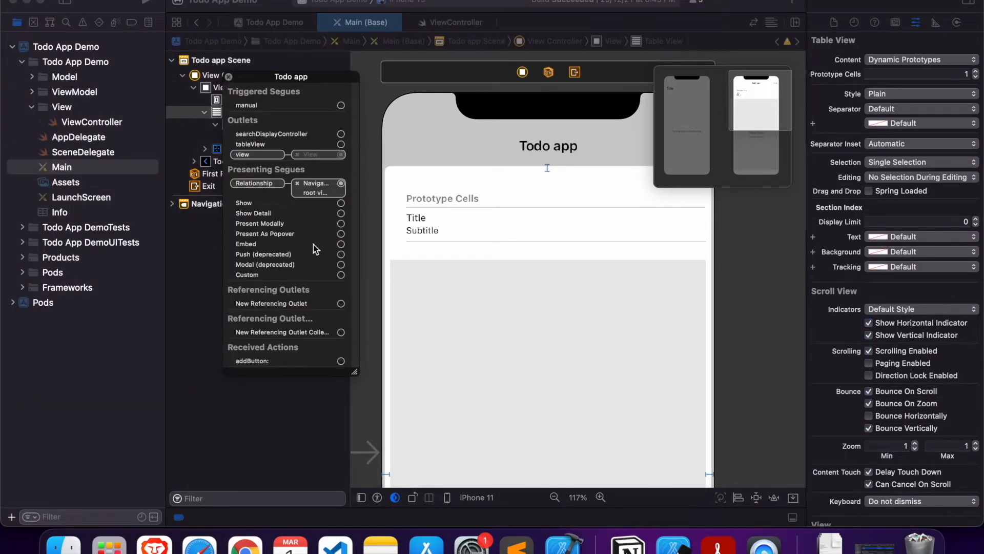
pyautogui.moveTo(284, 225)
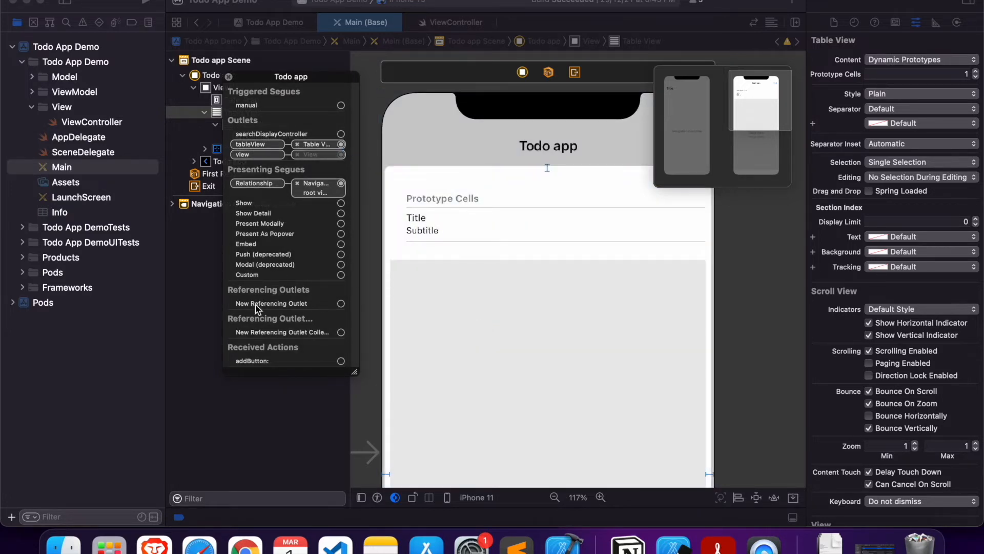
pyautogui.moveTo(314, 324)
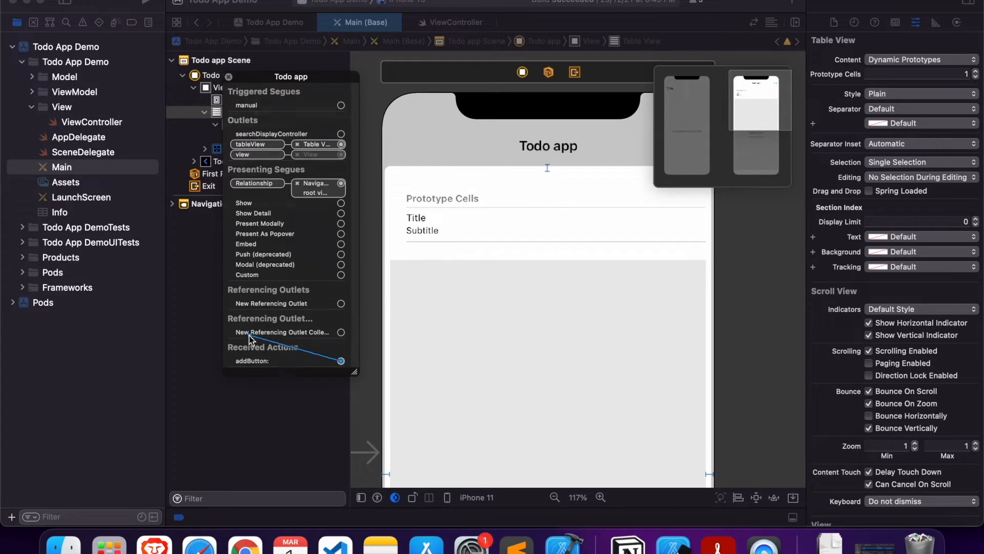
pyautogui.moveTo(341, 361)
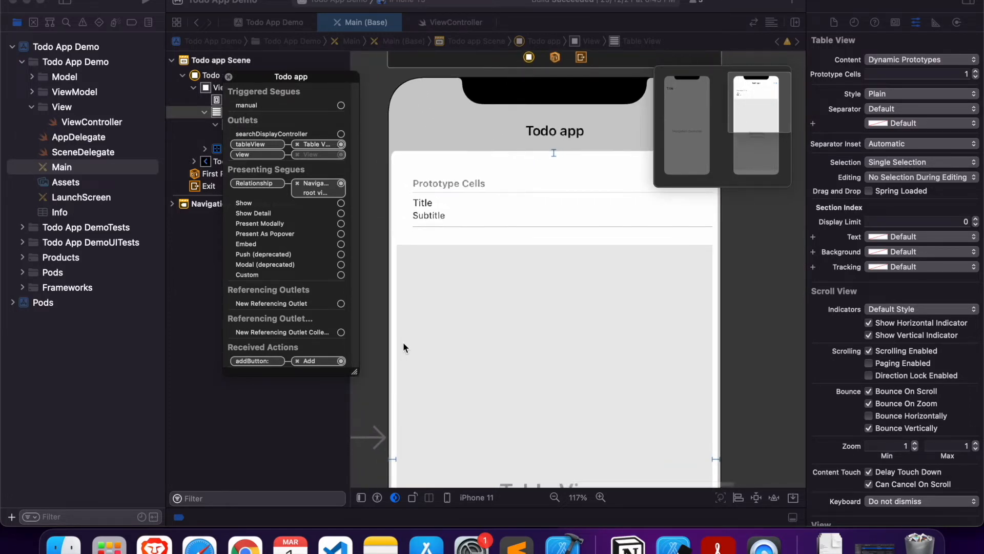
pyautogui.click(471, 224)
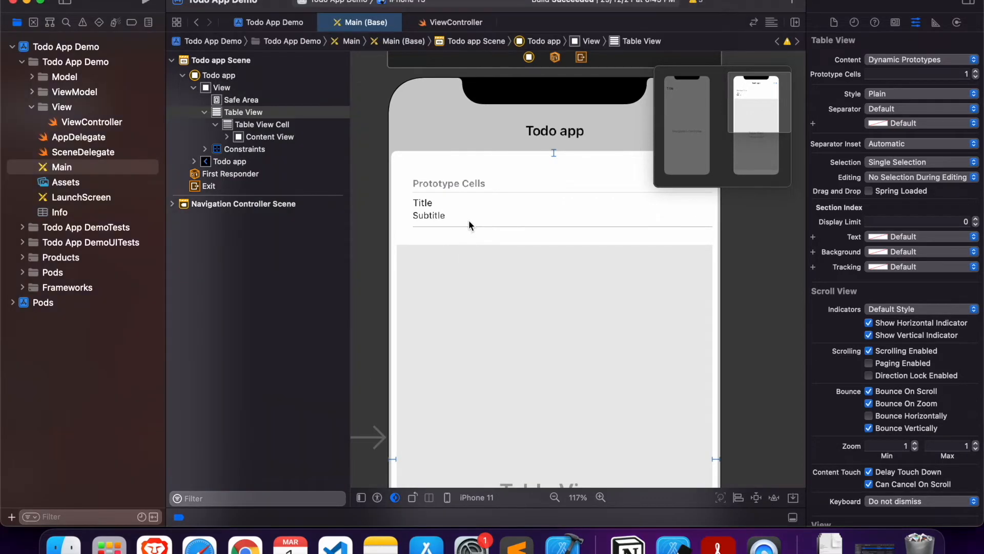
# Step: Select the prototype table view cell and give it the reuse identifier "cell"
pyautogui.click(269, 137)
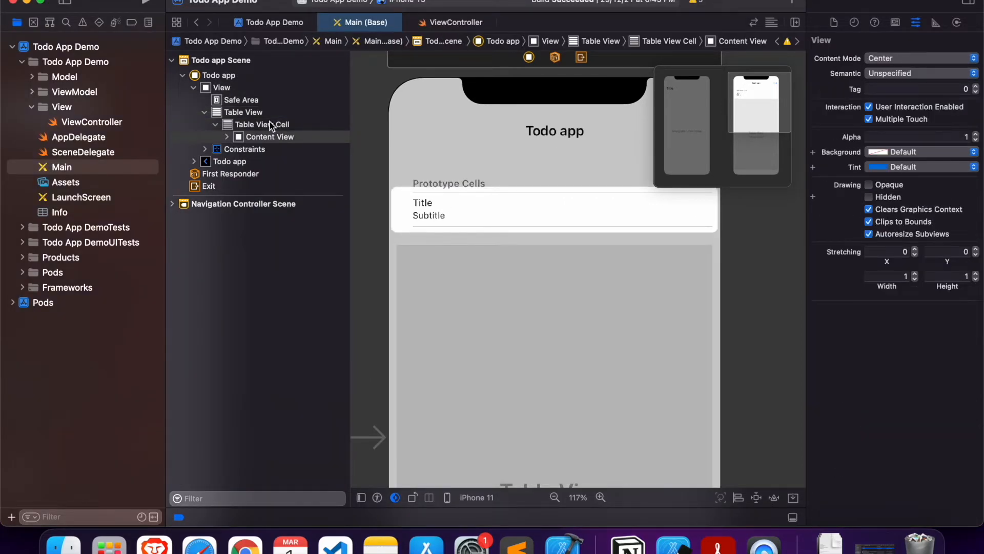
pyautogui.click(260, 124)
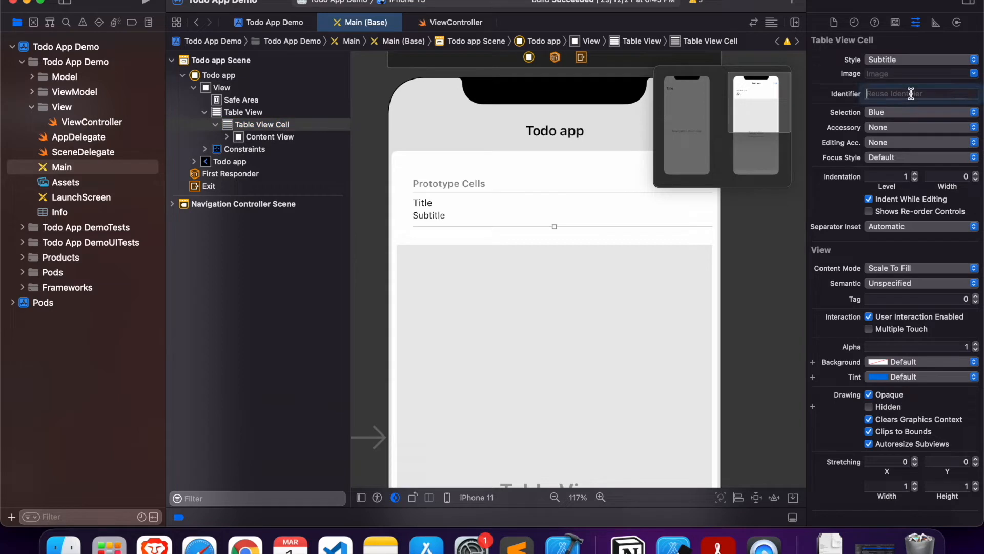
pyautogui.write('cell')
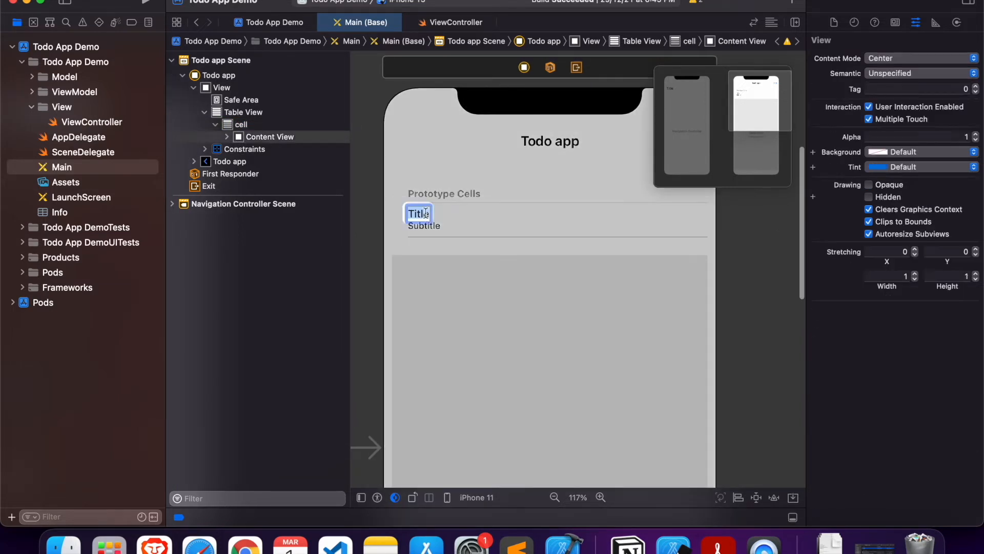
# Step: Set the cell's Title label font to System Semibold, size 14
pyautogui.click(417, 213)
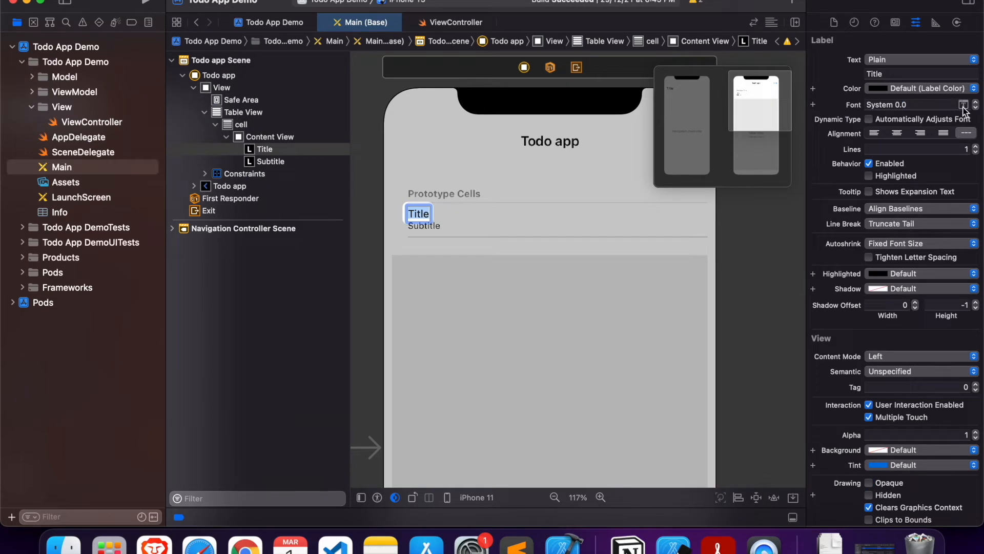
pyautogui.click(966, 104)
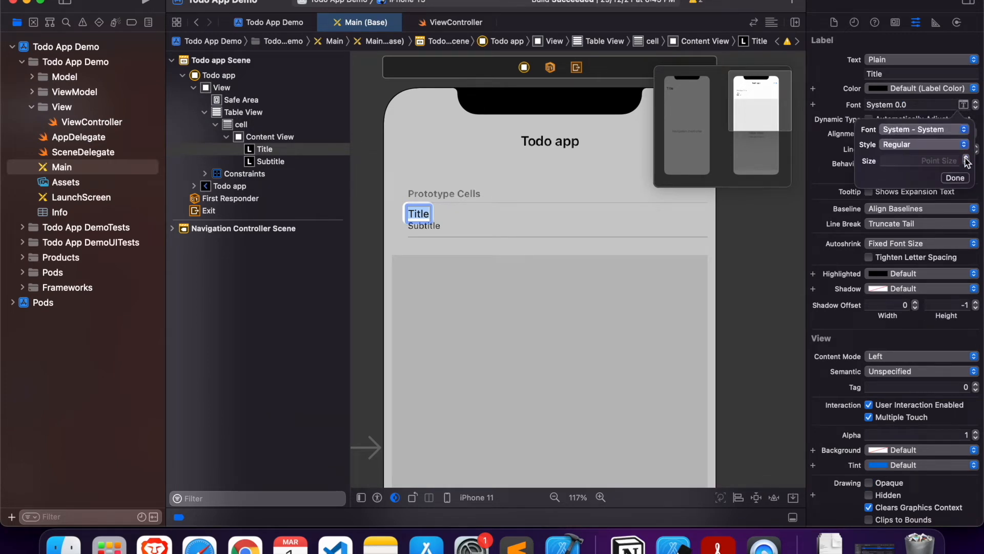
pyautogui.click(966, 157)
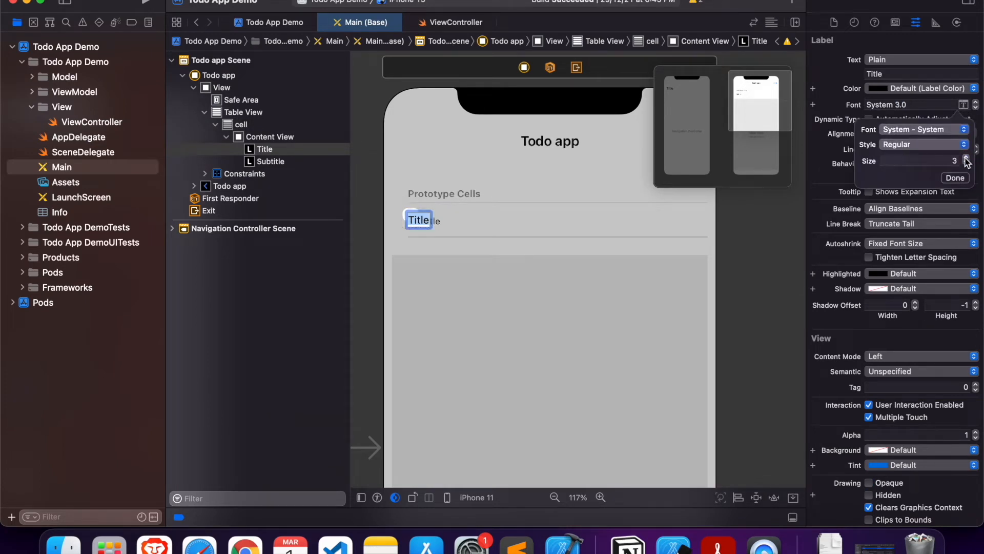
pyautogui.click(974, 156)
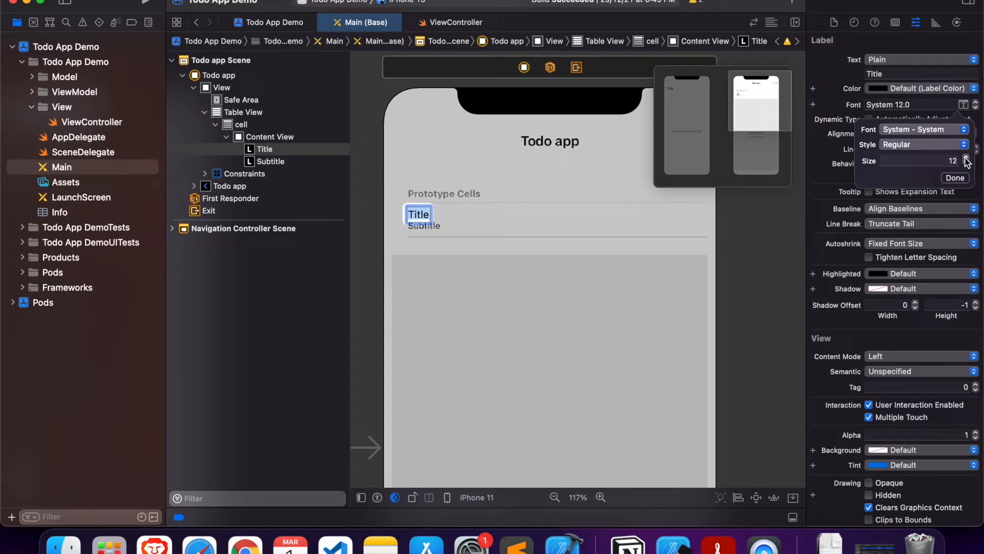
pyautogui.click(967, 157)
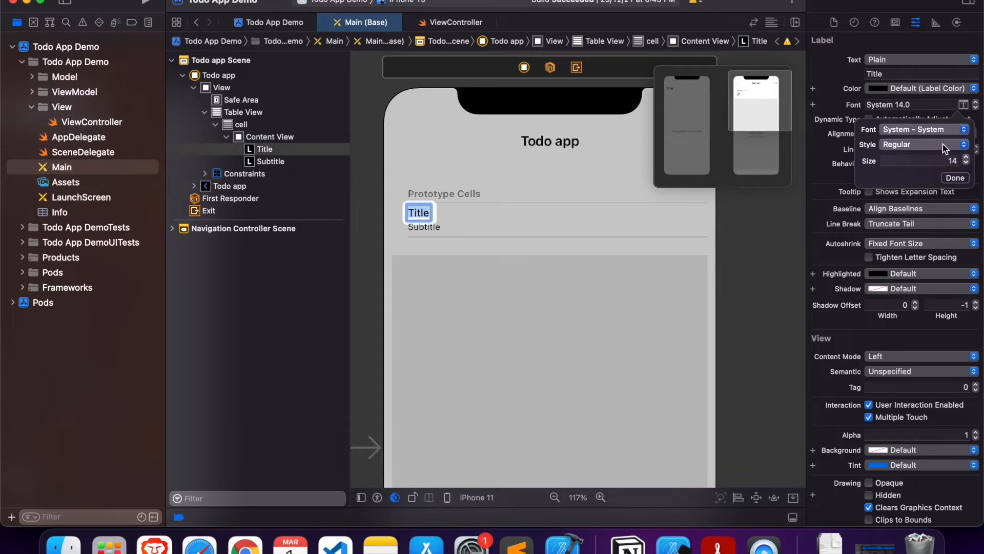
pyautogui.click(920, 144)
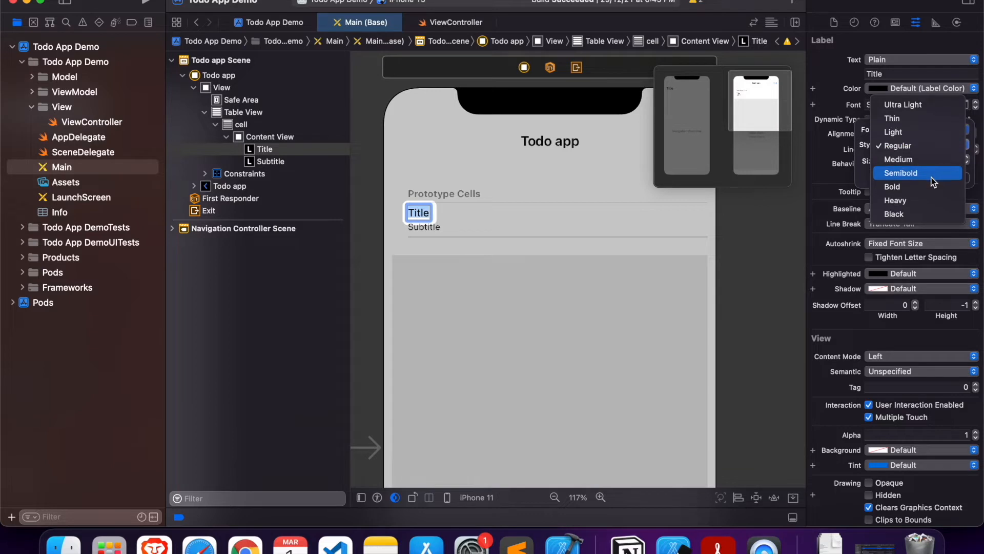
pyautogui.click(901, 172)
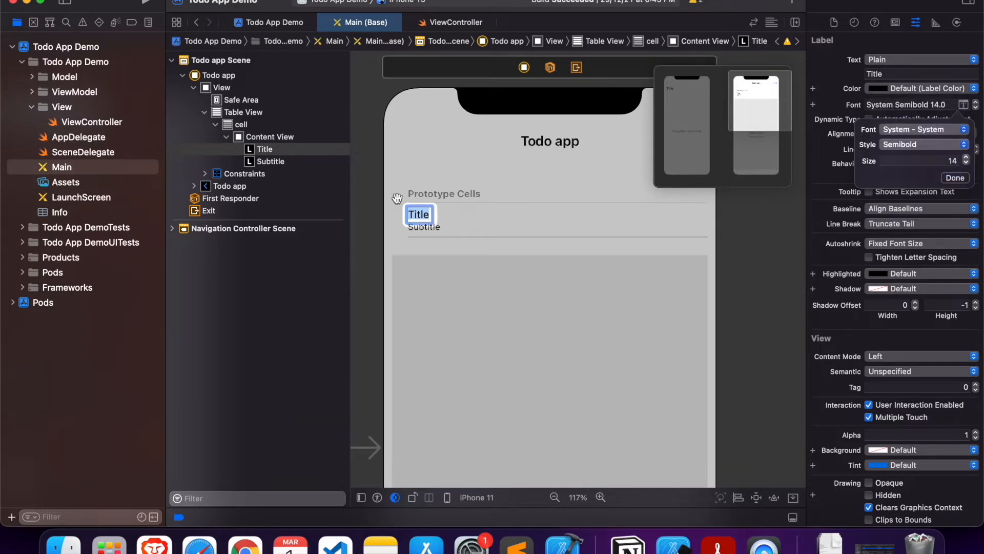
# Step: Set the Subtitle label font size to 12, then switch to ViewController.swift
pyautogui.click(423, 226)
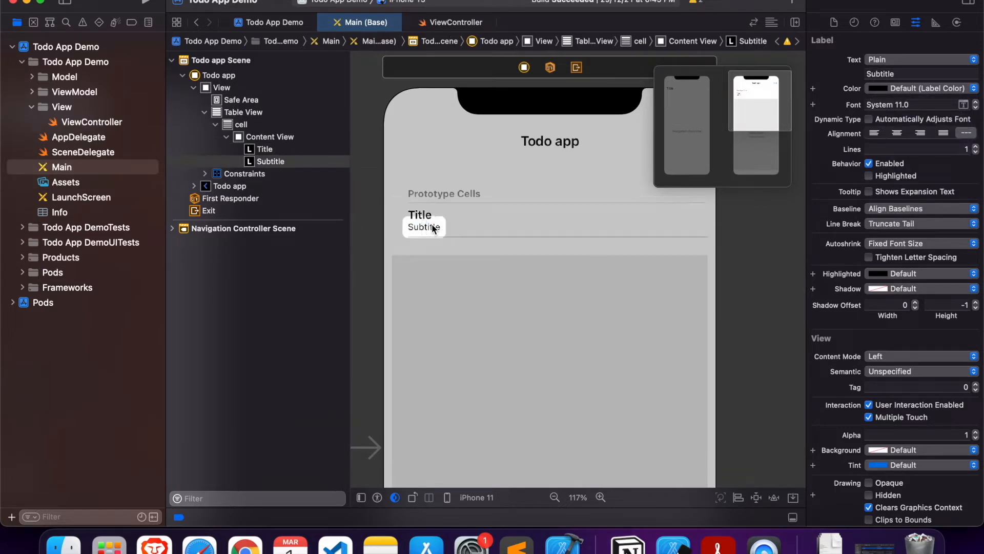
pyautogui.click(975, 105)
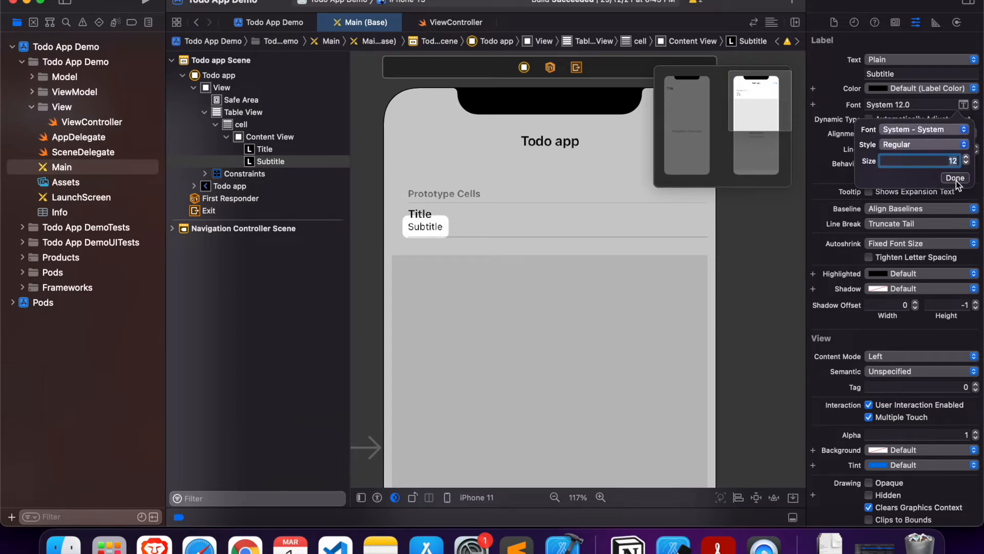
pyautogui.click(955, 178)
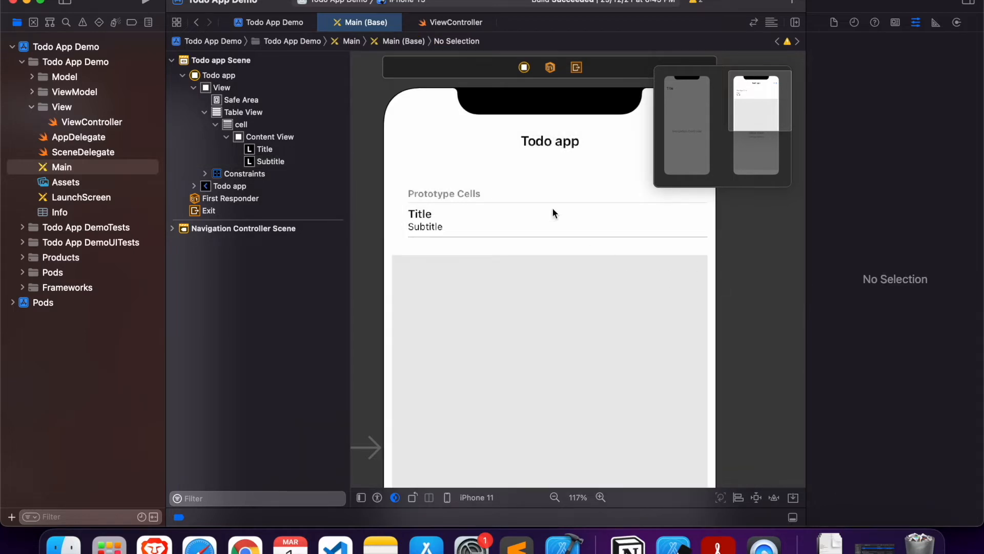
pyautogui.scroll(-3)
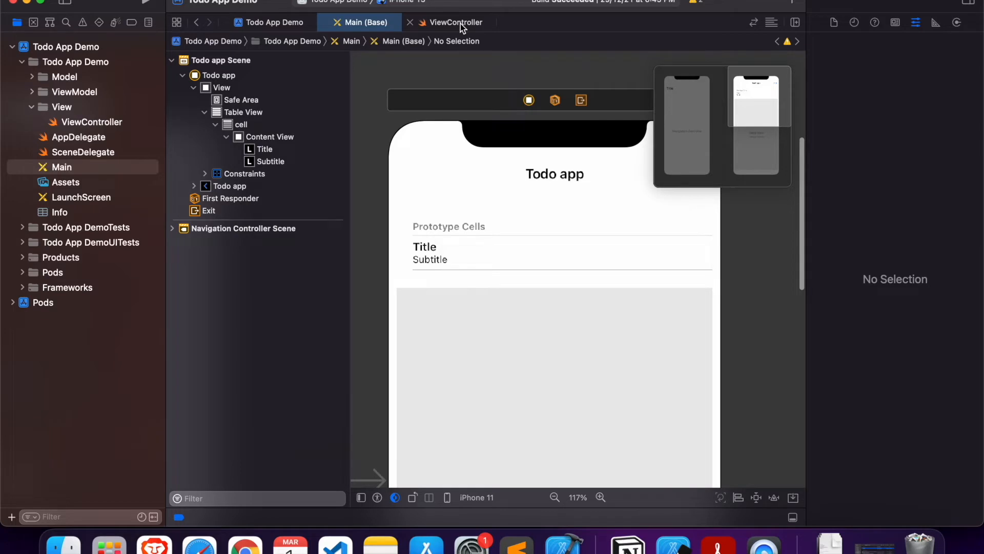
pyautogui.click(455, 21)
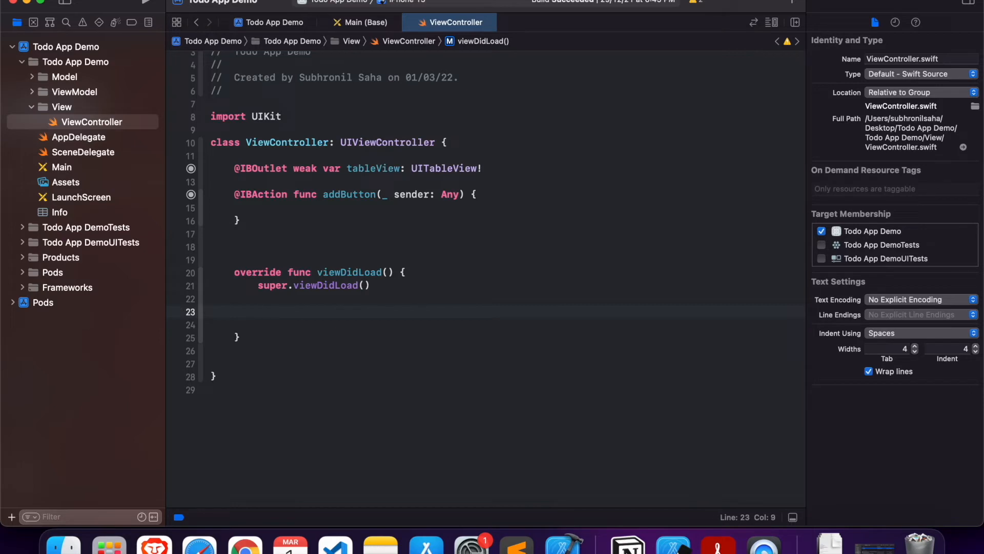
# Step: In viewDidLoad assign tableView.delegate and tableView.dataSource to self
pyautogui.write('tableView')
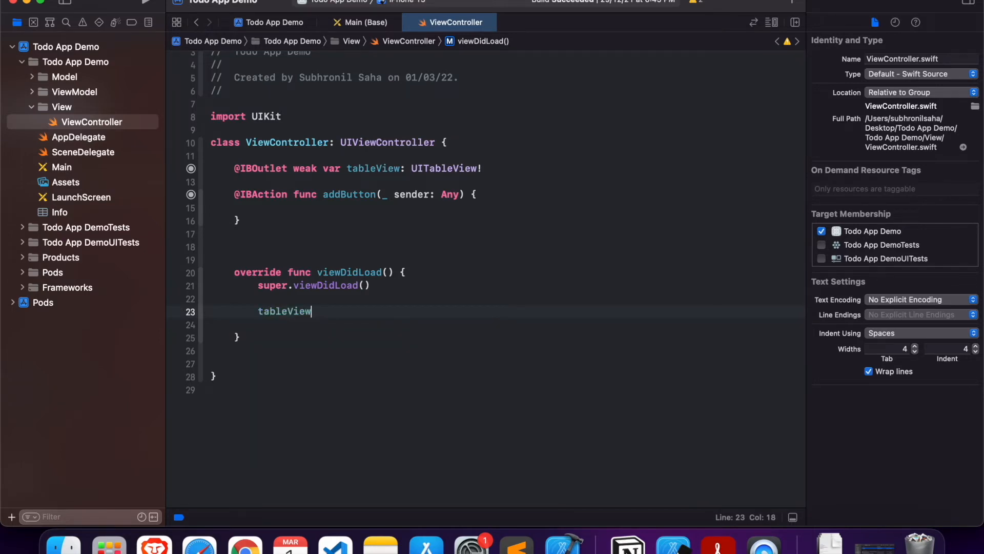
pyautogui.write('.delegate = self')
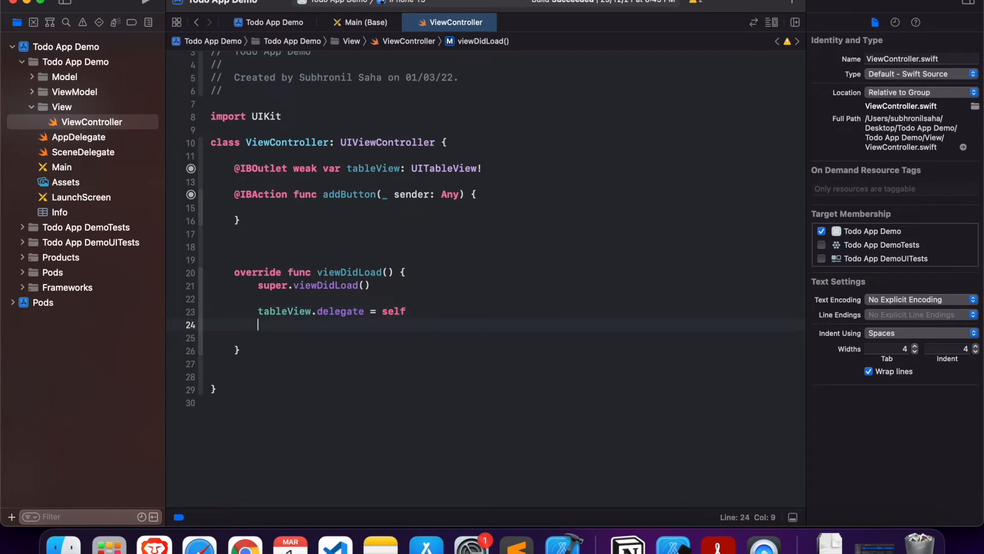
pyautogui.write('tableView.dataSource =')
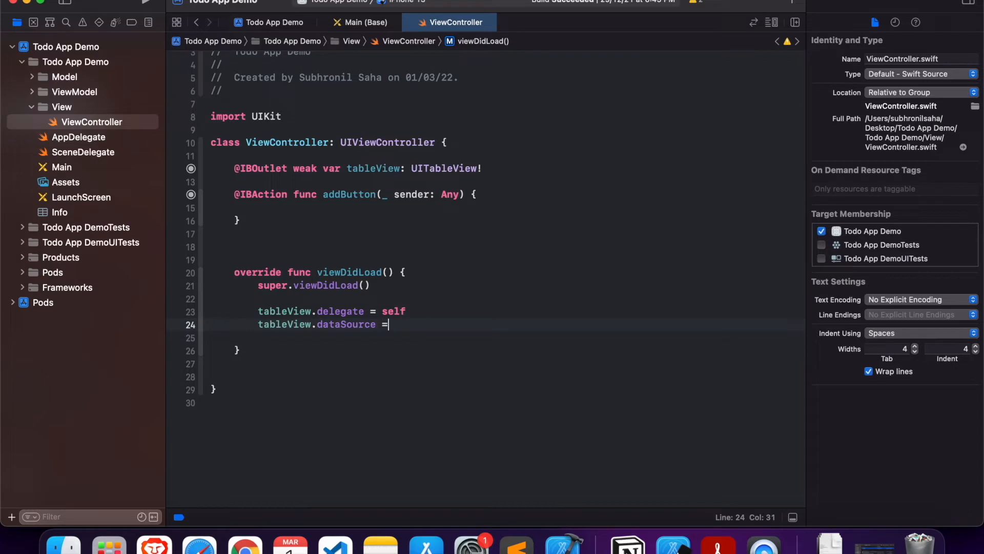
pyautogui.write('self')
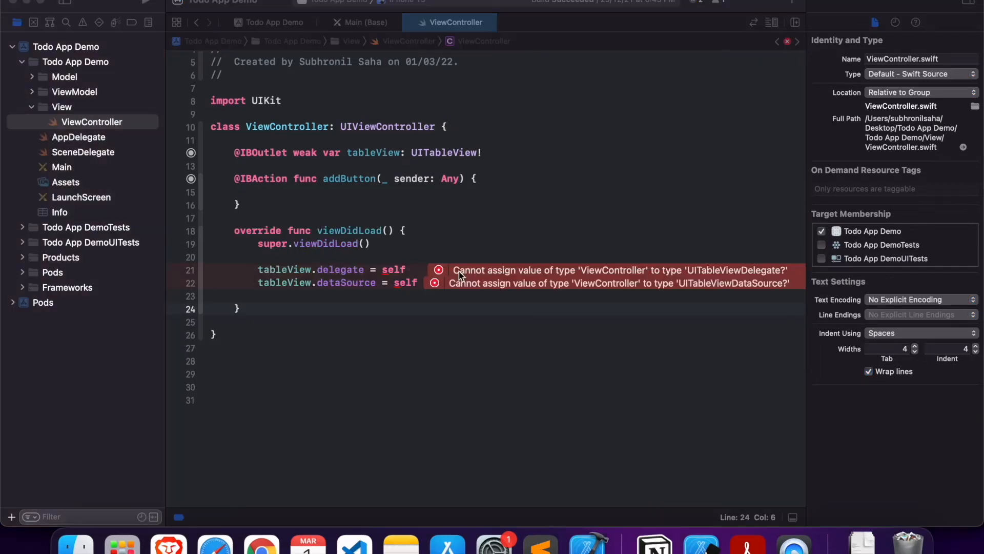
pyautogui.moveTo(558, 276)
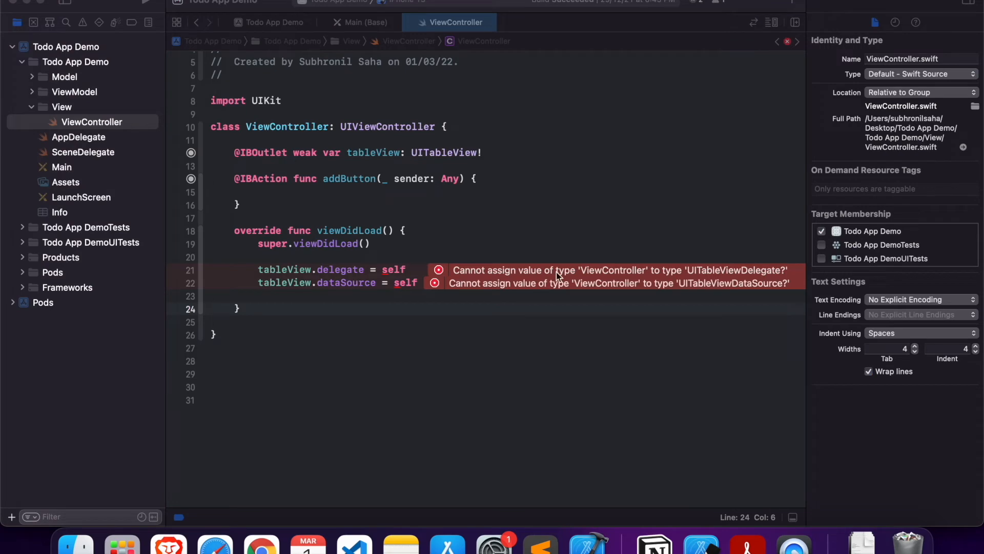
pyautogui.moveTo(779, 277)
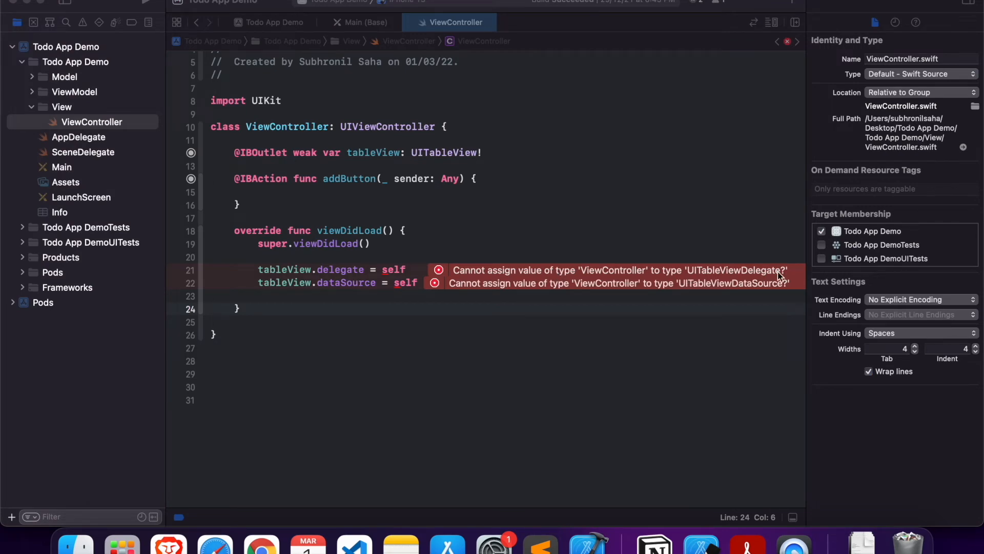
pyautogui.moveTo(684, 295)
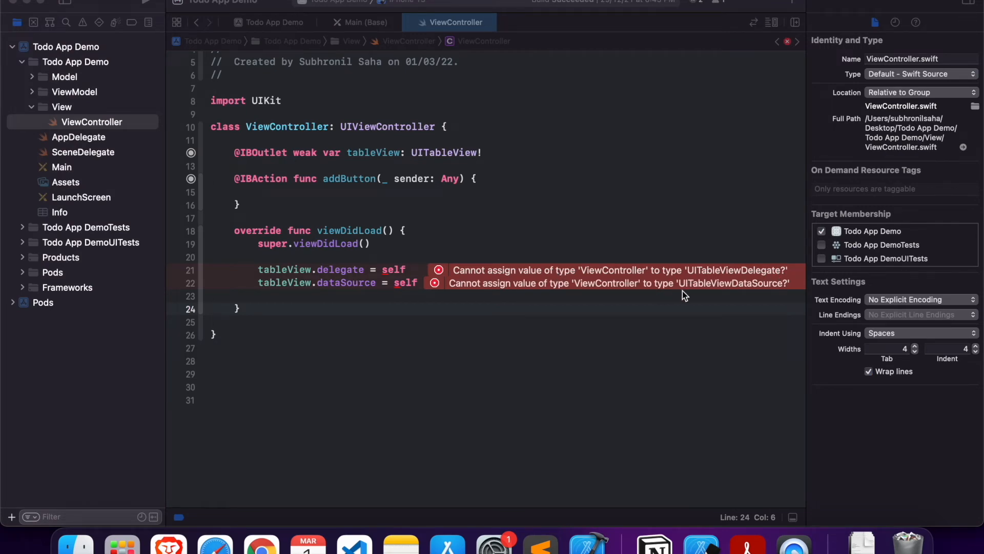
pyautogui.moveTo(260, 307)
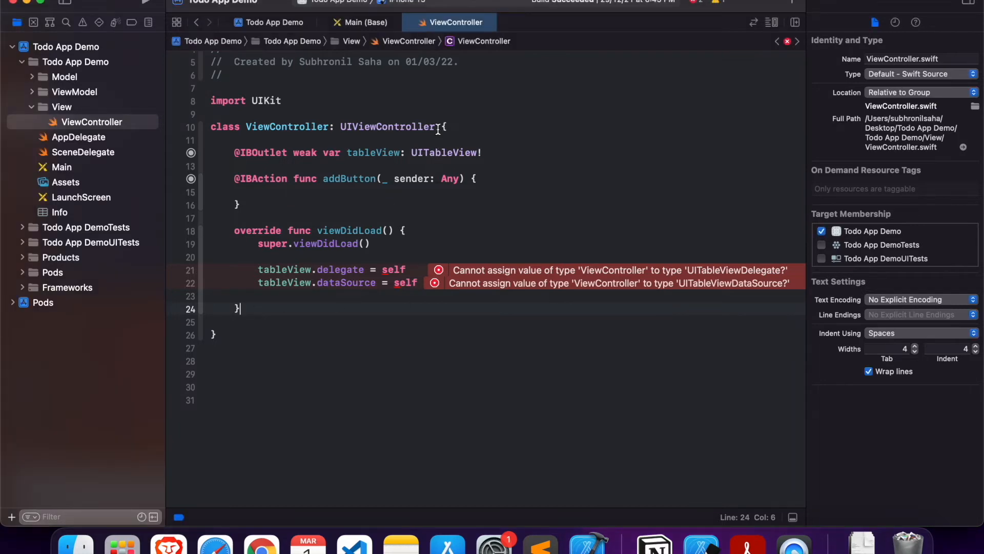
# Step: Declare UITableViewDelegate, UITableViewDataSource on ViewController and start the numberOfRows stub
pyautogui.click(440, 126)
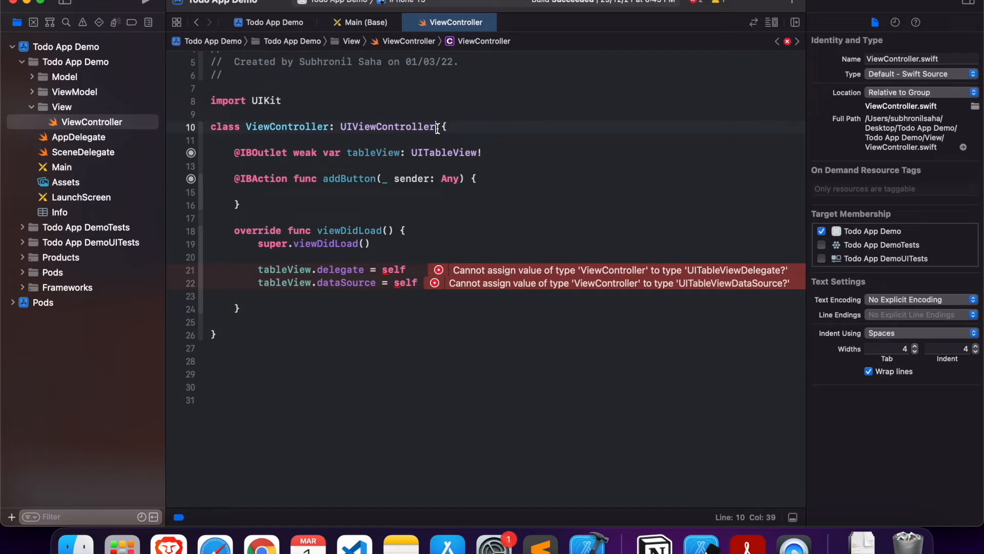
pyautogui.write(', uitabl')
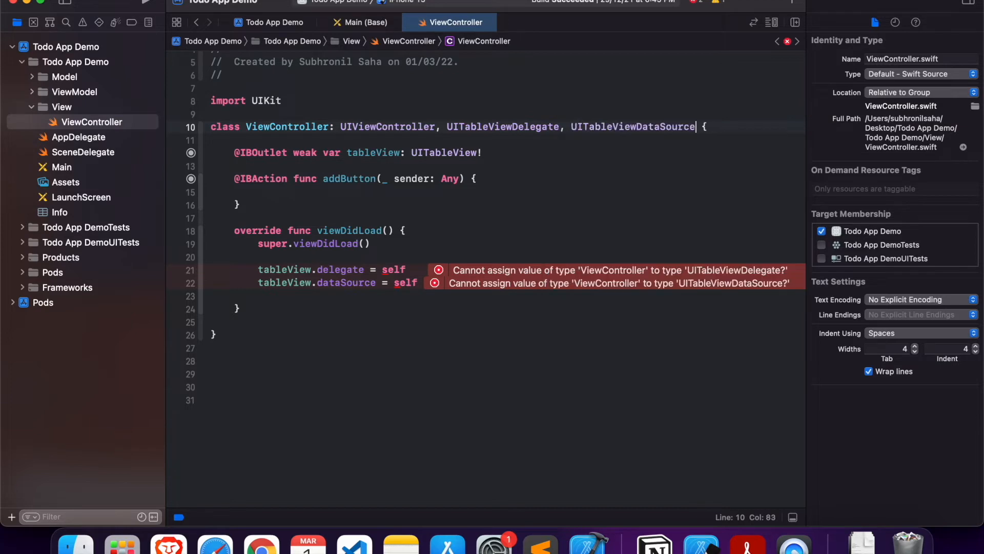
pyautogui.click(265, 308)
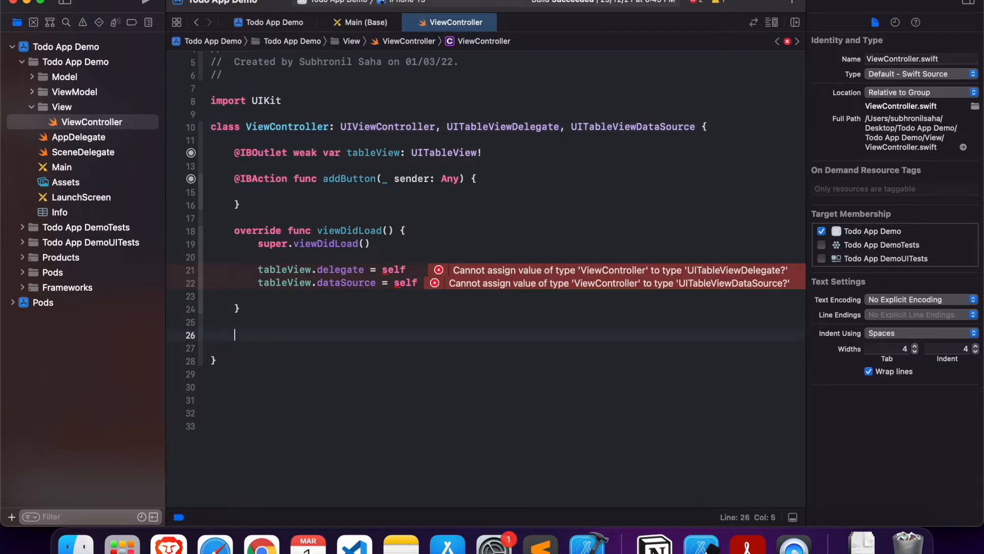
pyautogui.write('numberOfRowsInSection section: Int) -> Int {')
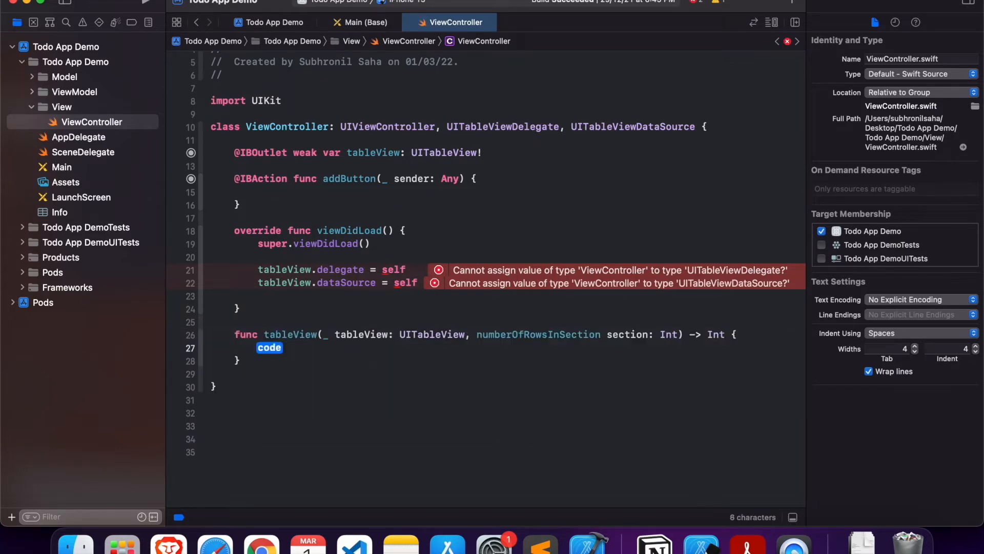
# Step: Insert numberOfRowsInSection returning 1 and a cellForRowAt stub
pyautogui.press('return')
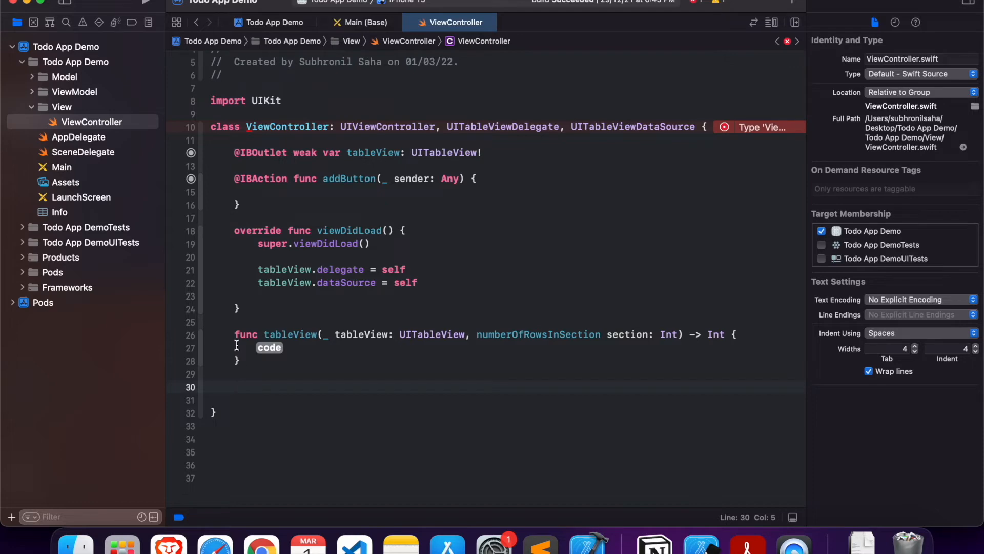
pyautogui.write('c')
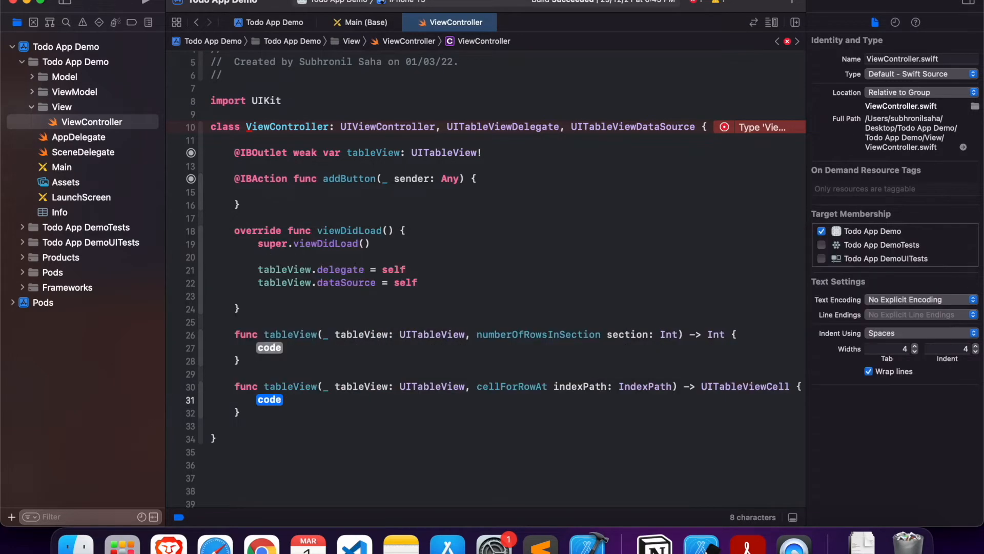
pyautogui.click(270, 348)
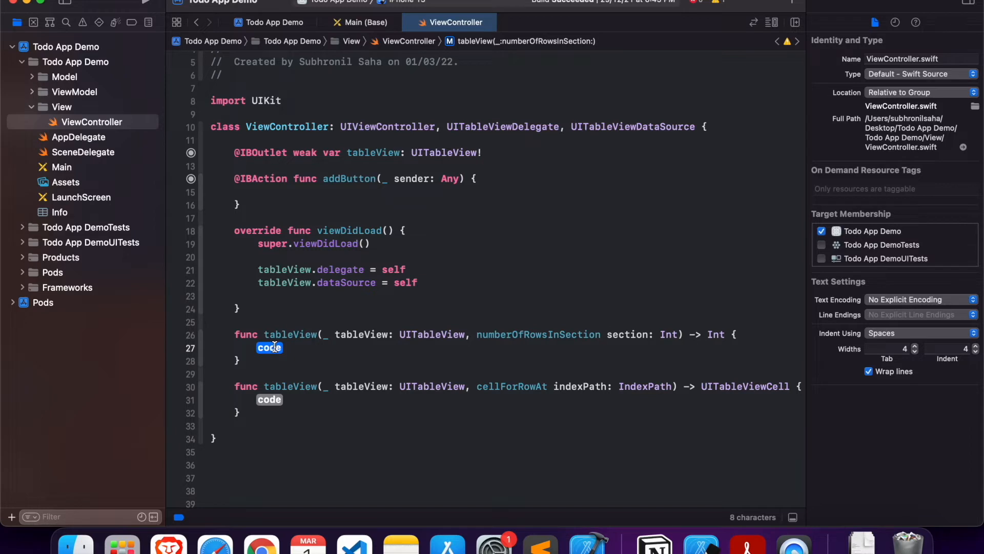
pyautogui.write('return')
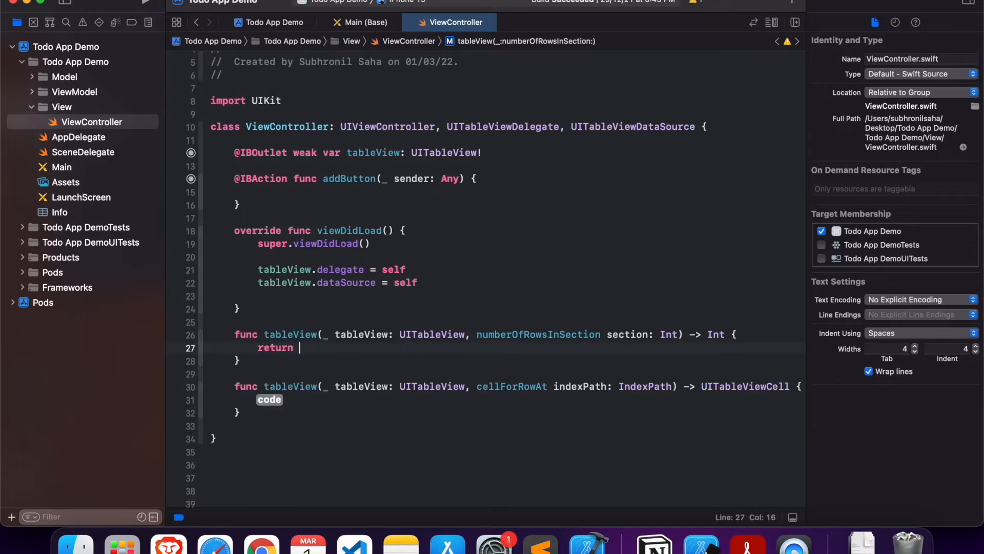
pyautogui.write('1')
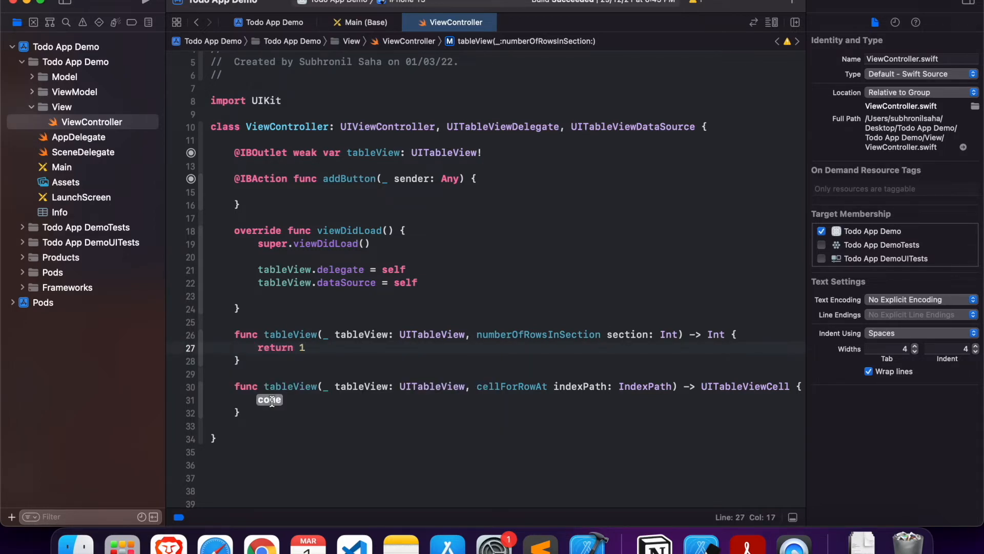
# Step: In cellForRowAt write let cell = tableView.dequeueReusableCell via autocomplete
pyautogui.doubleClick(269, 400)
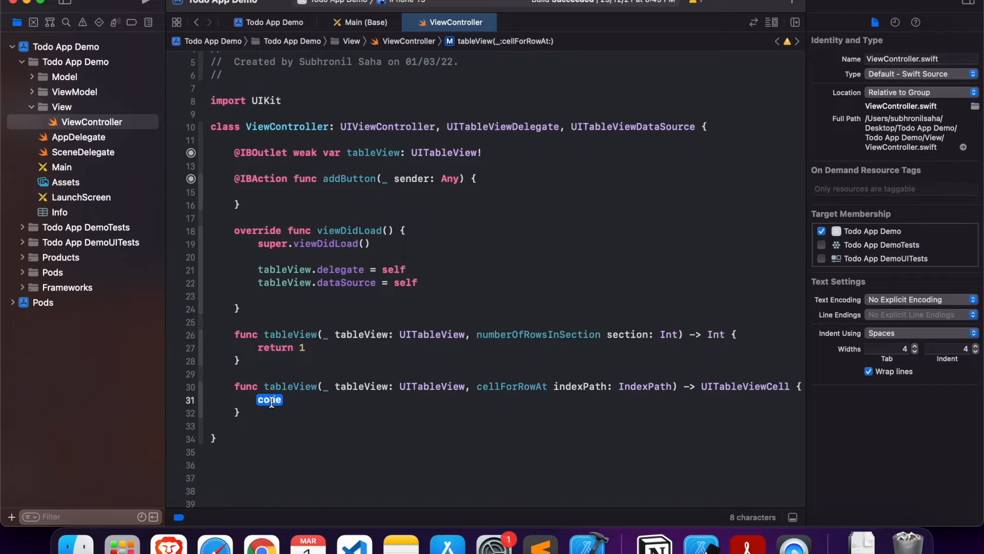
pyautogui.write('let c')
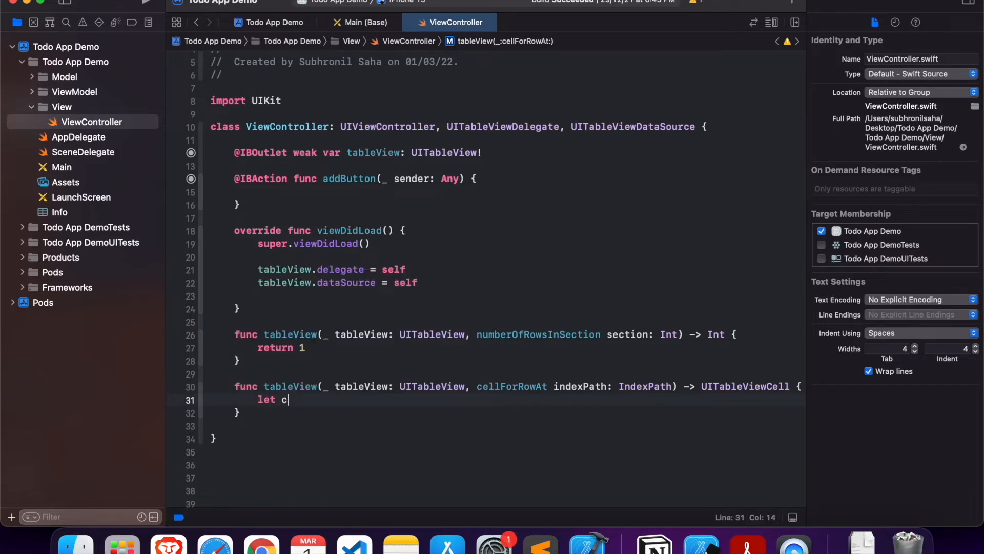
pyautogui.write('ell = t')
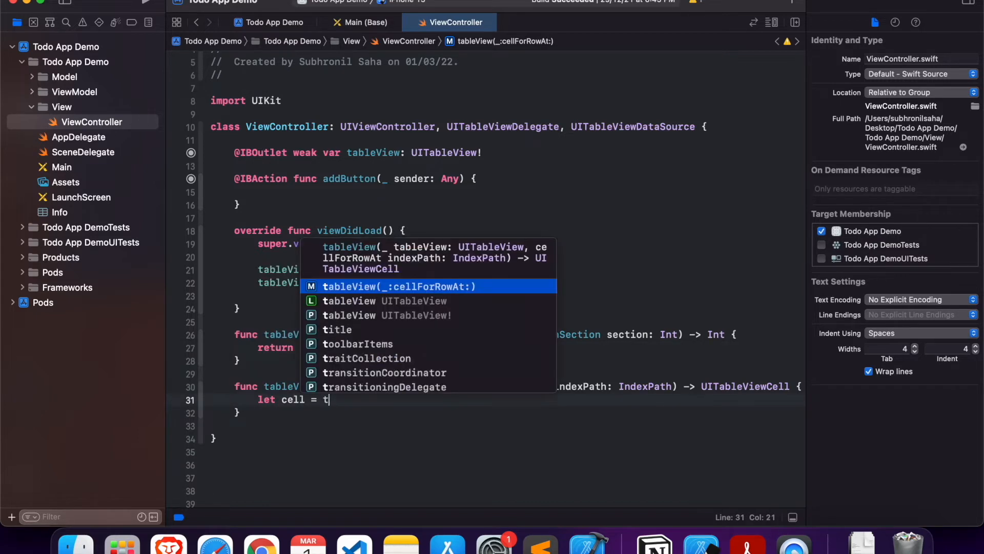
pyautogui.write('ableView.')
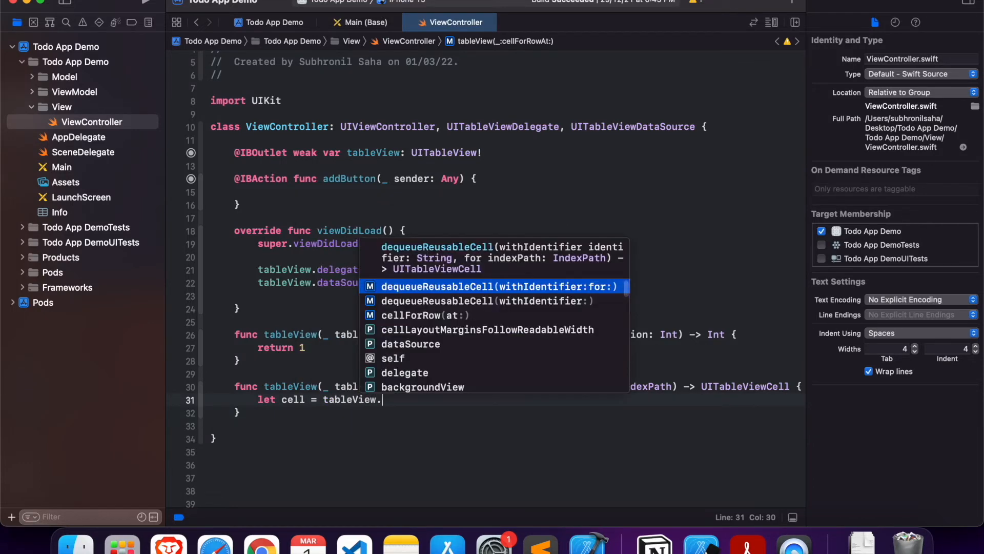
pyautogui.write('deq')
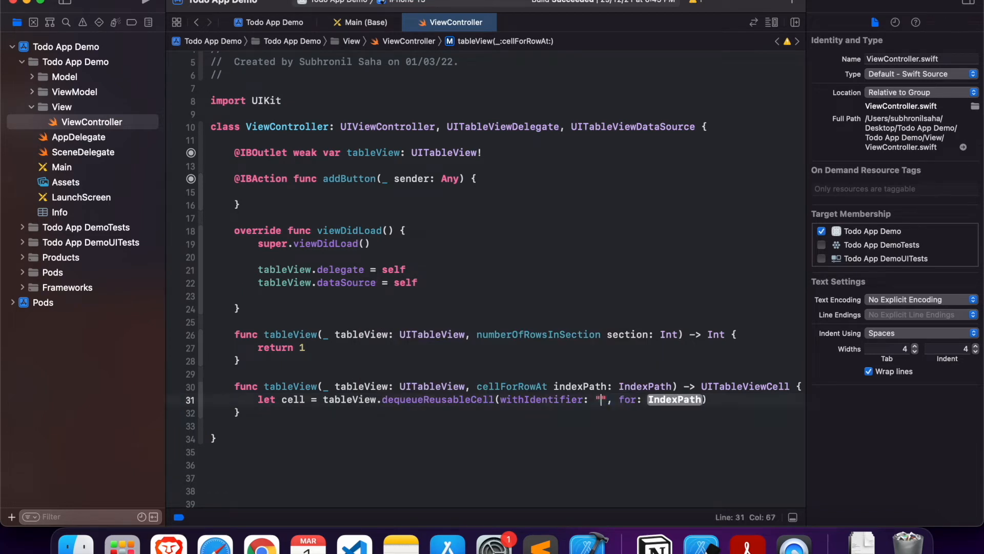
pyautogui.write('cell')
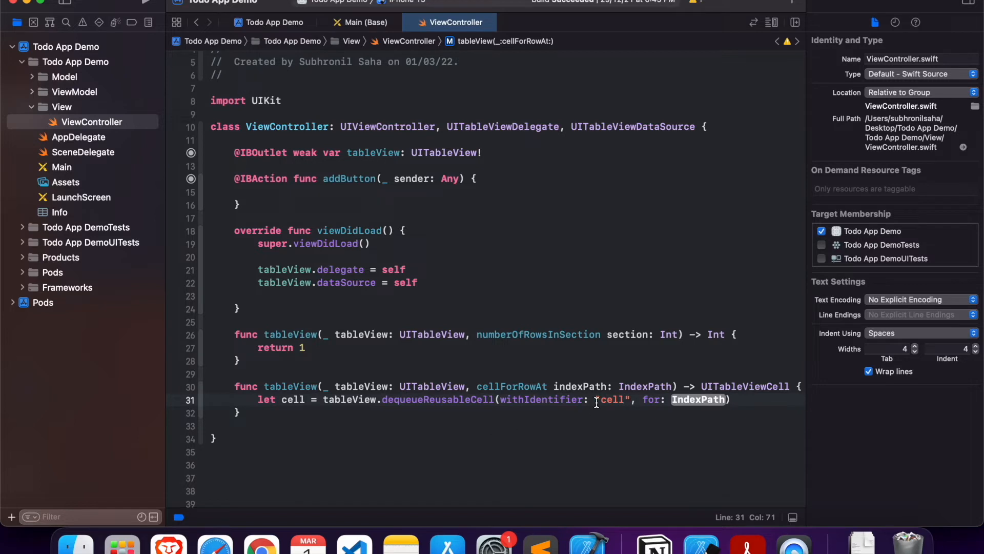
# Step: Fill in identifier "cell" and for: indexPath, then begin returning cell
pyautogui.doubleClick(612, 399)
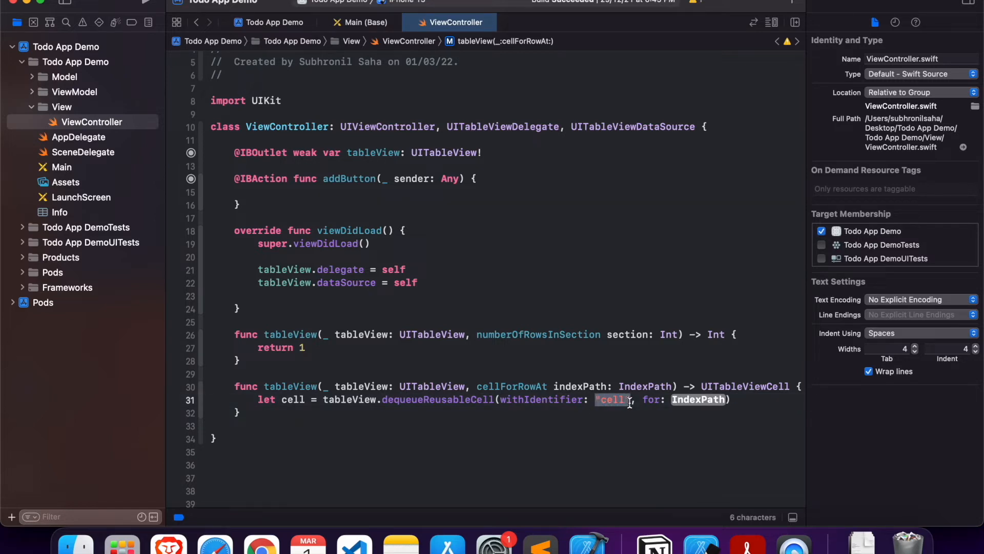
pyautogui.click(627, 400)
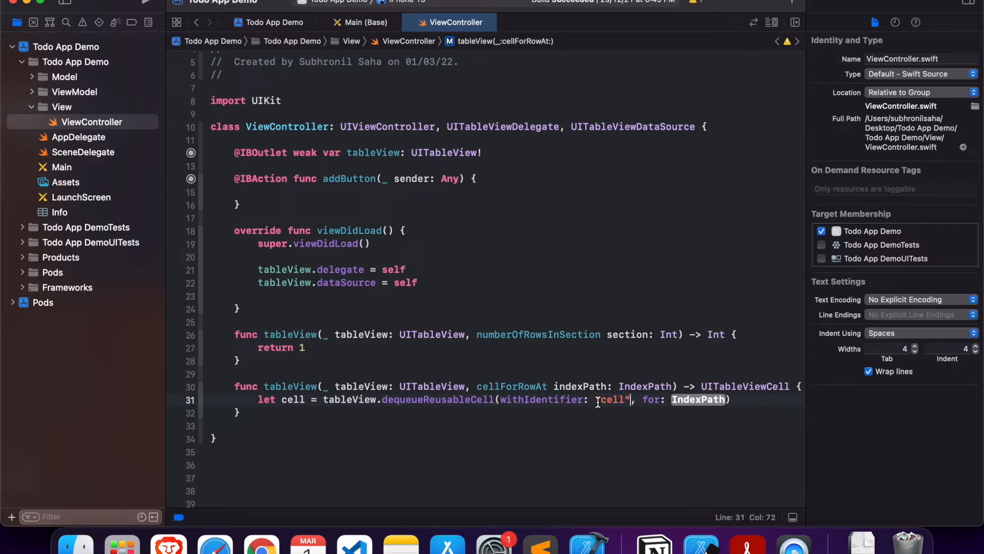
pyautogui.doubleClick(612, 399)
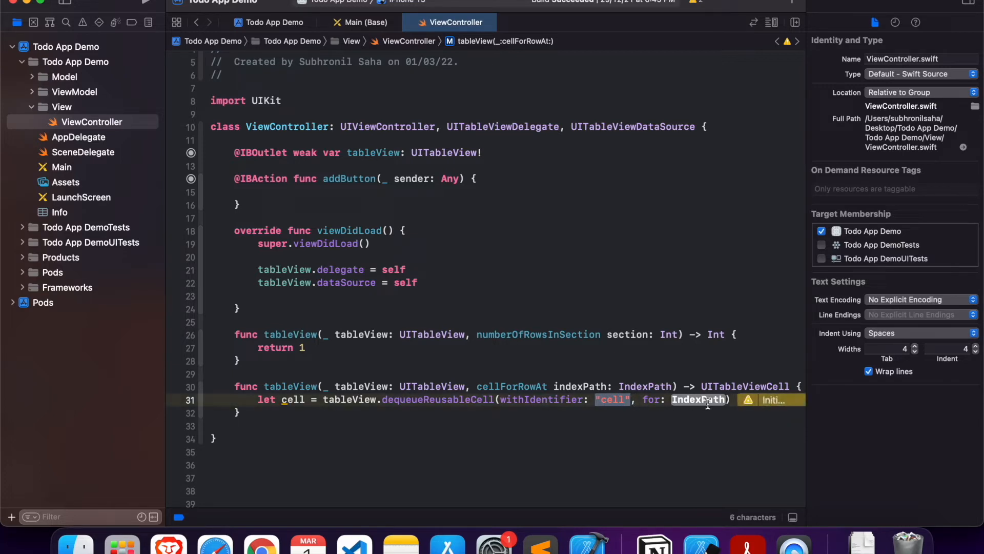
pyautogui.doubleClick(698, 400)
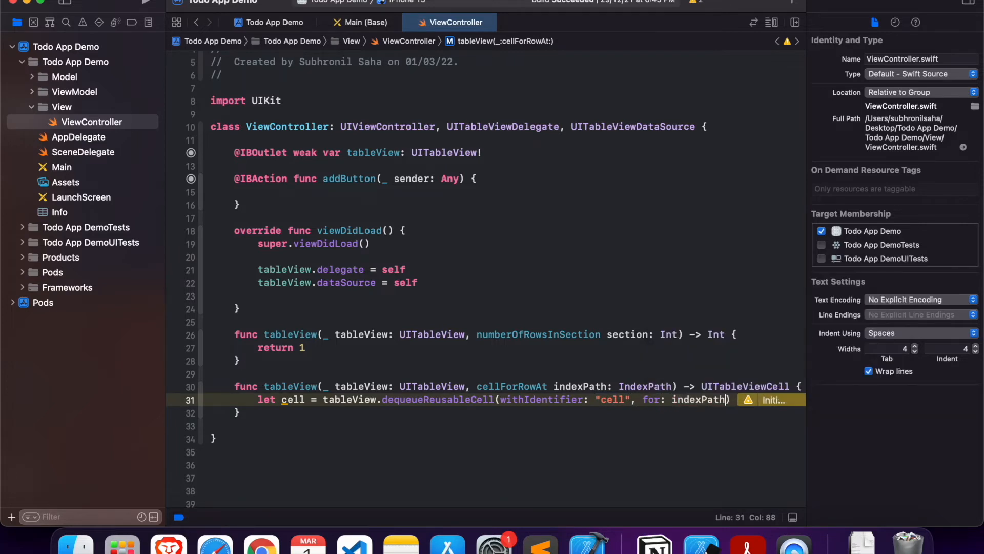
pyautogui.write('c')
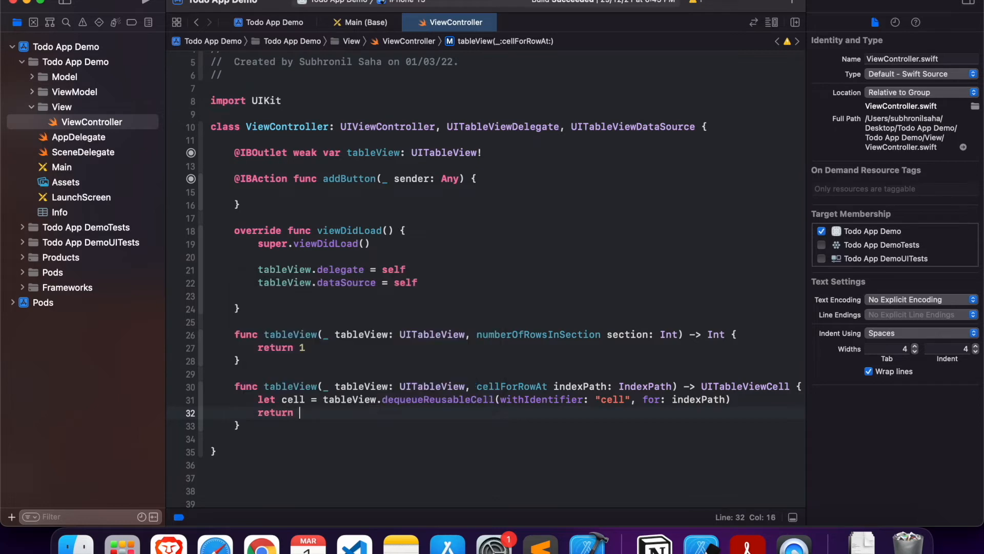
pyautogui.write('cell')
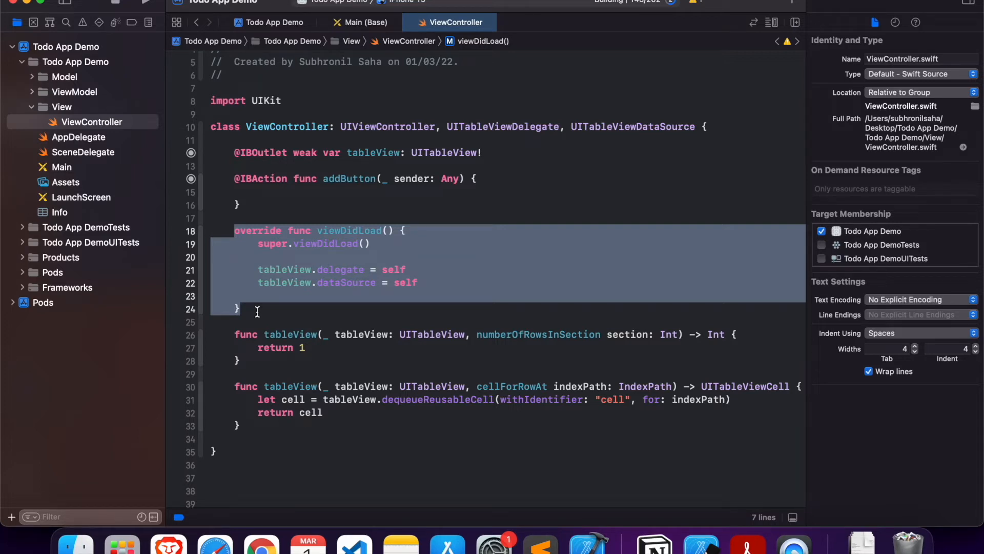
# Step: Add a blank line above viewDidLoad and run the app in the simulator
pyautogui.click(234, 230)
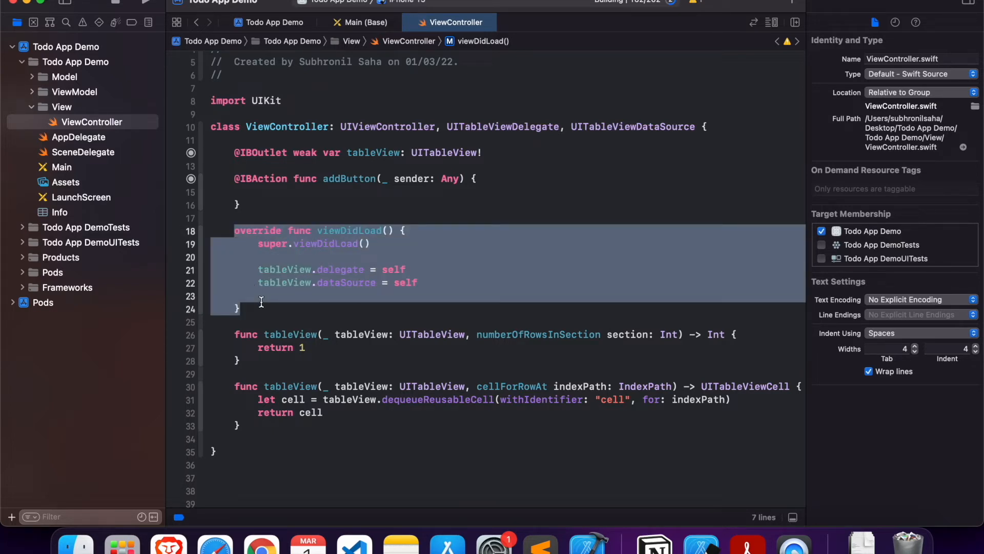
pyautogui.click(257, 295)
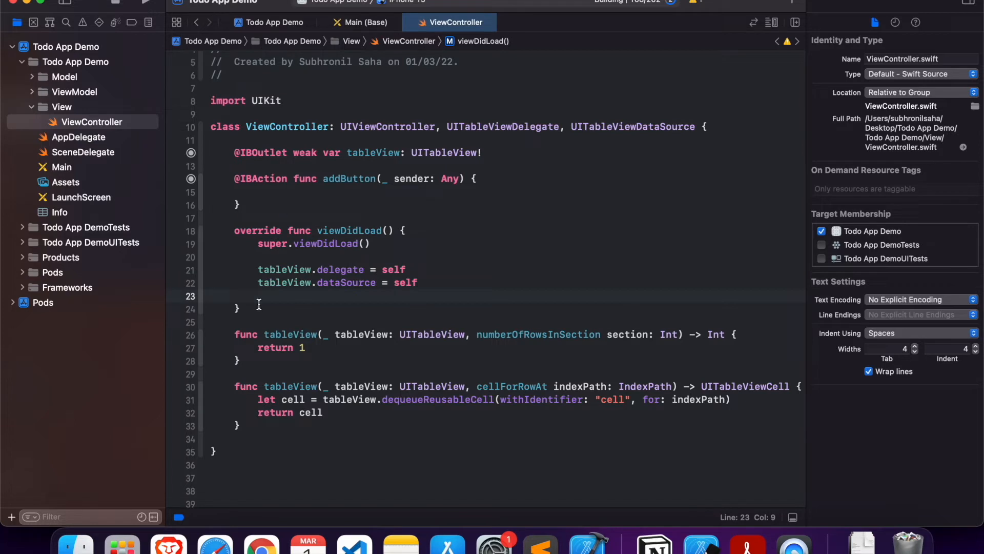
pyautogui.click(234, 231)
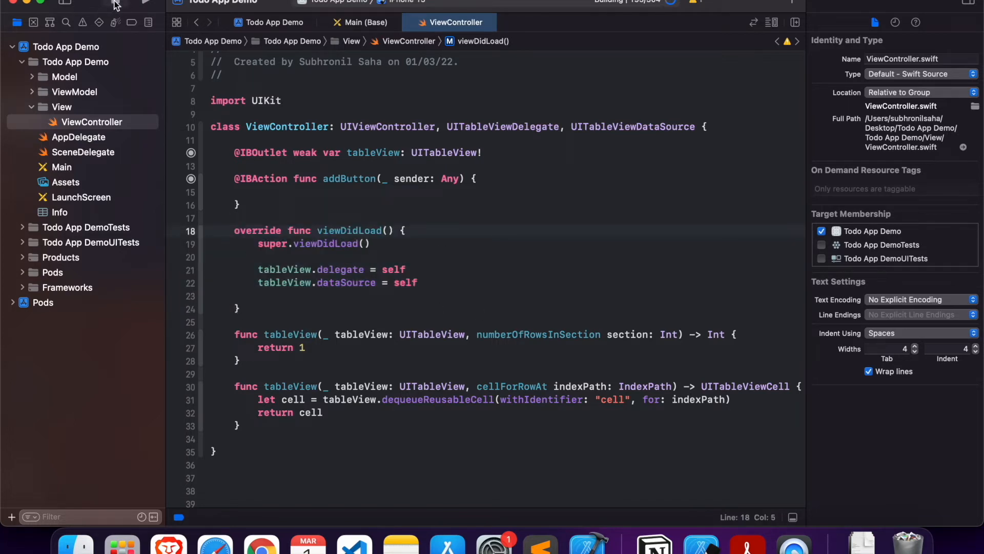
pyautogui.click(239, 204)
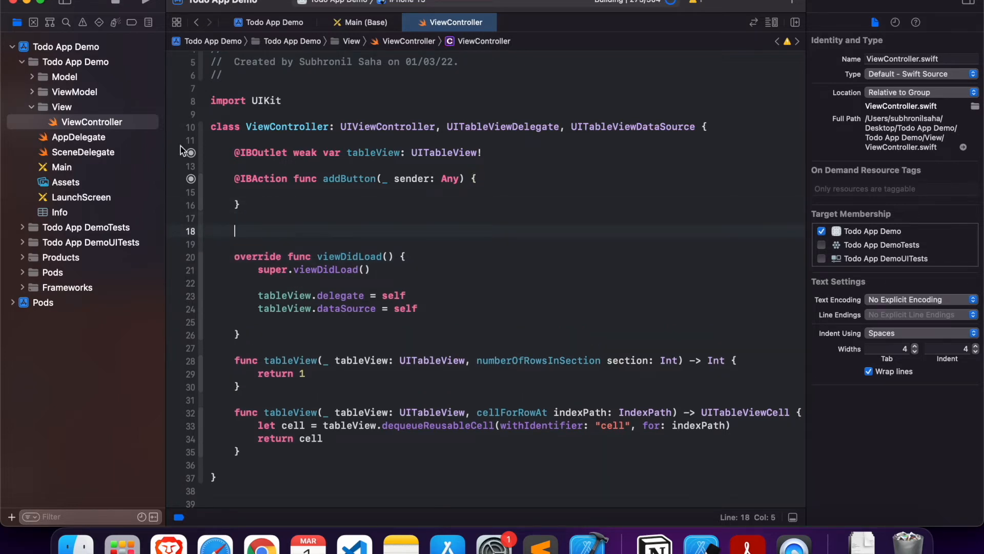
pyautogui.moveTo(245, 260)
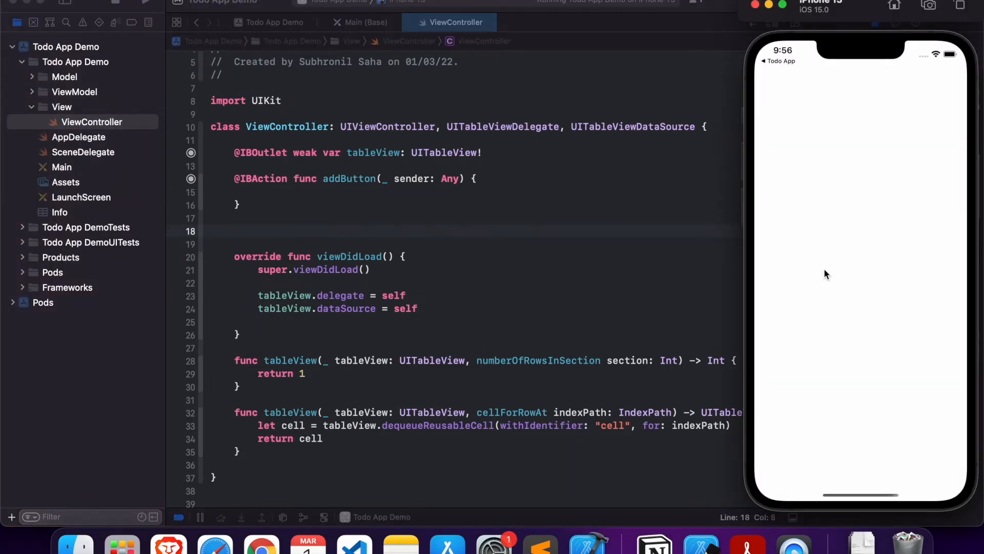
pyautogui.moveTo(790, 191)
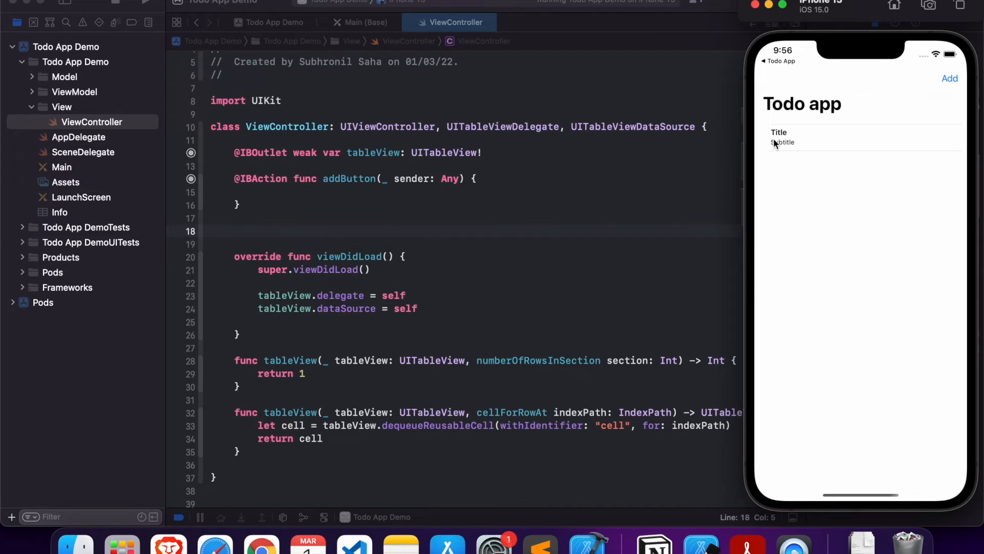
pyautogui.moveTo(798, 144)
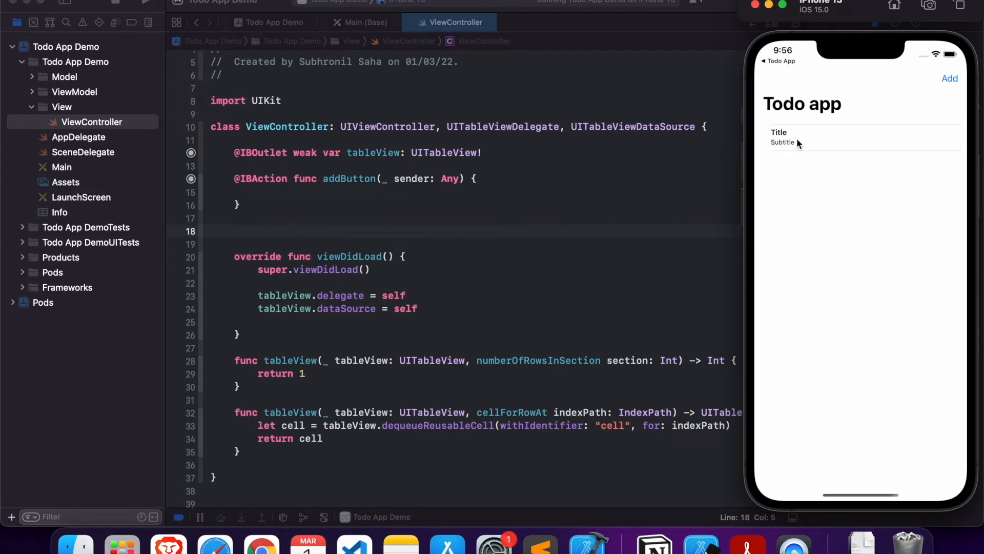
pyautogui.moveTo(798, 156)
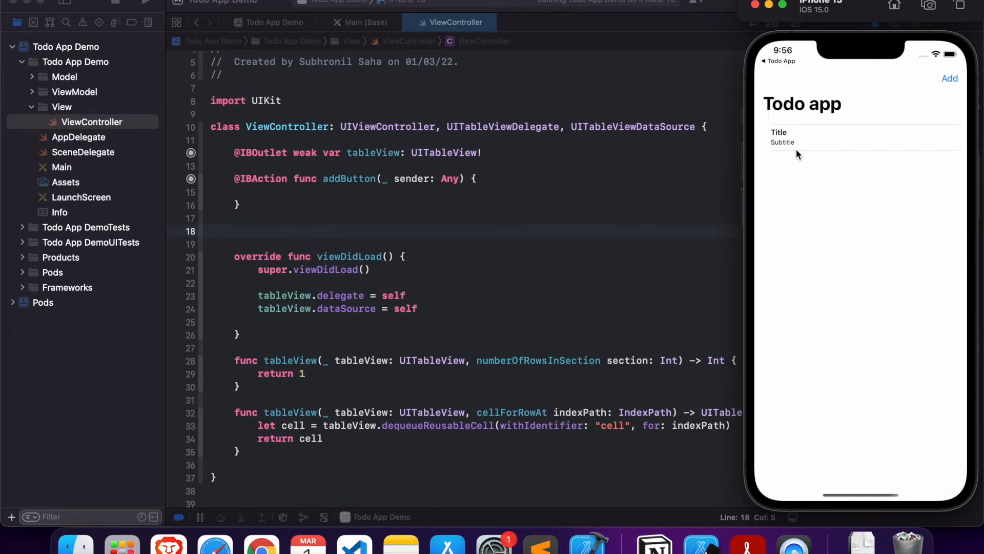
pyautogui.moveTo(434, 164)
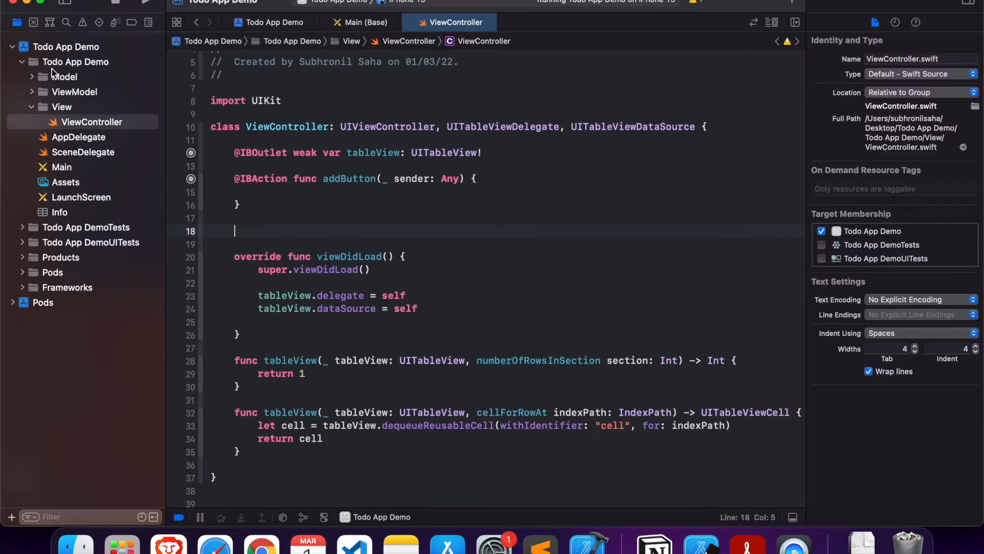
# Step: Create a Swift file named Task in the Model group and open it
pyautogui.rightClick(64, 76)
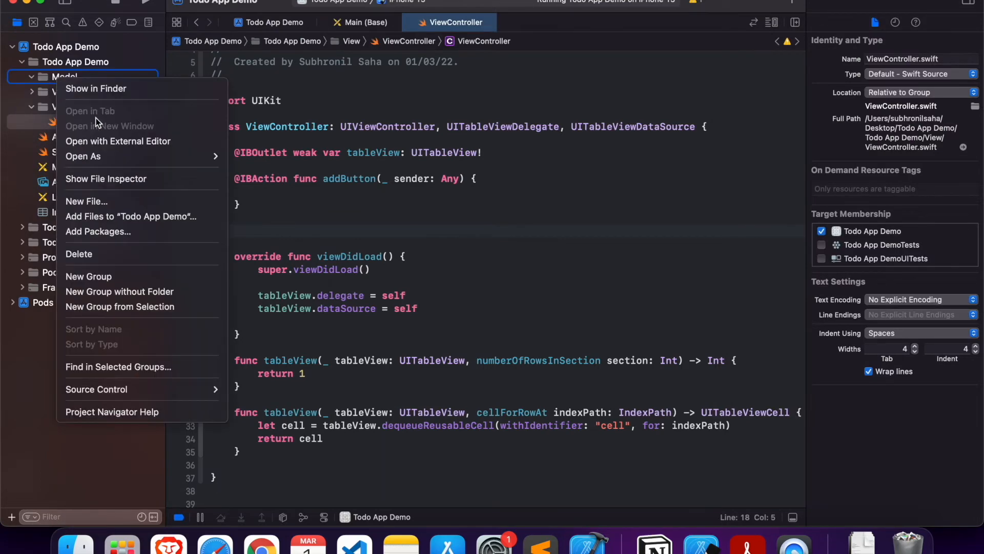
pyautogui.click(86, 201)
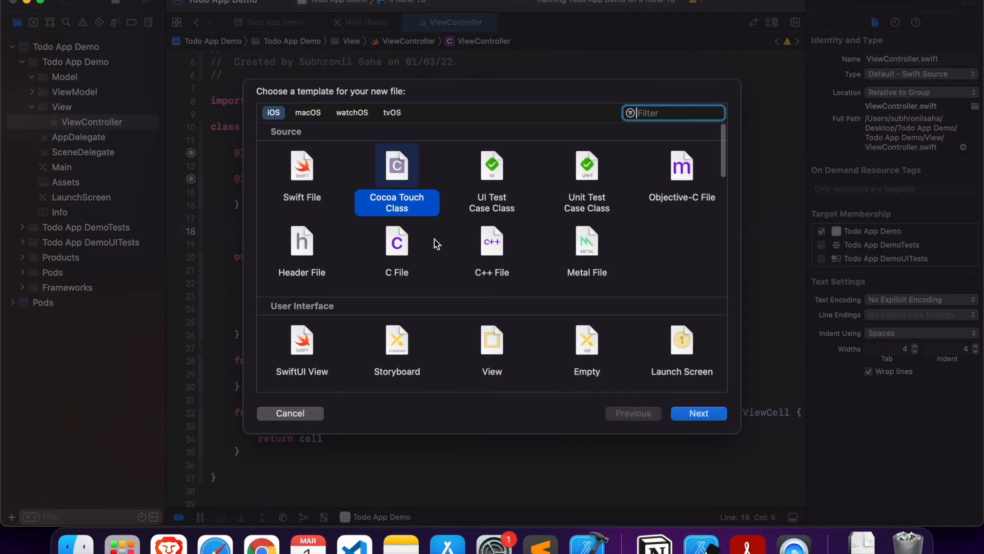
pyautogui.click(301, 175)
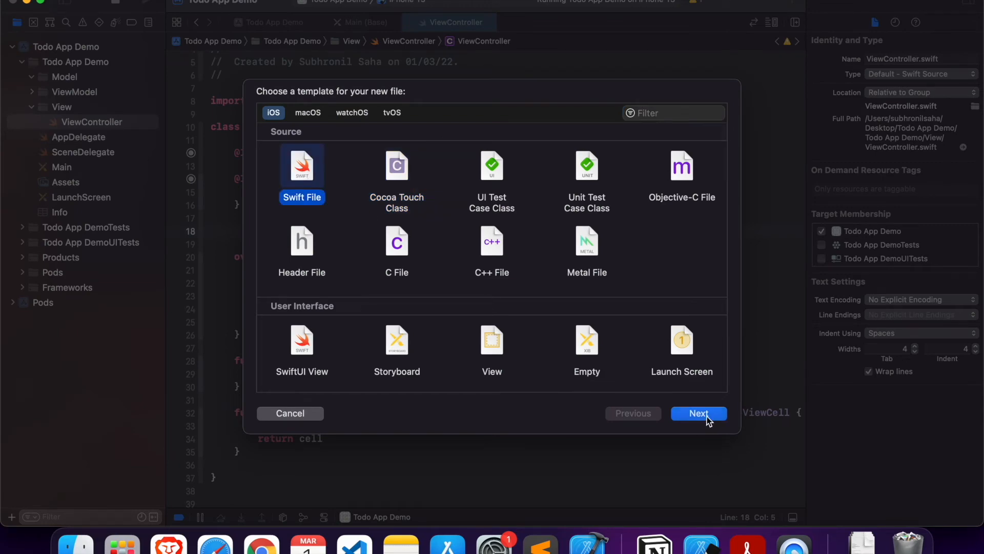
pyautogui.click(698, 413)
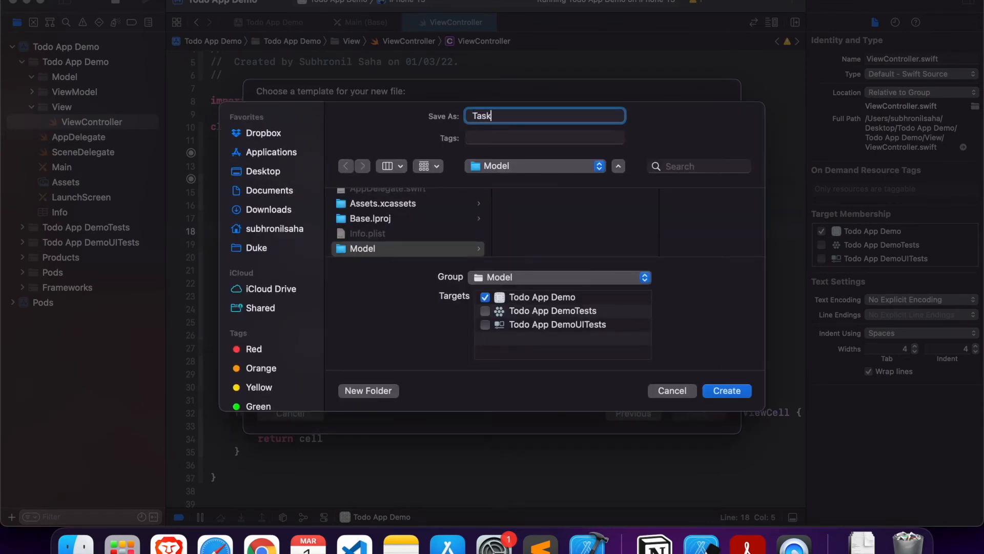
pyautogui.click(671, 390)
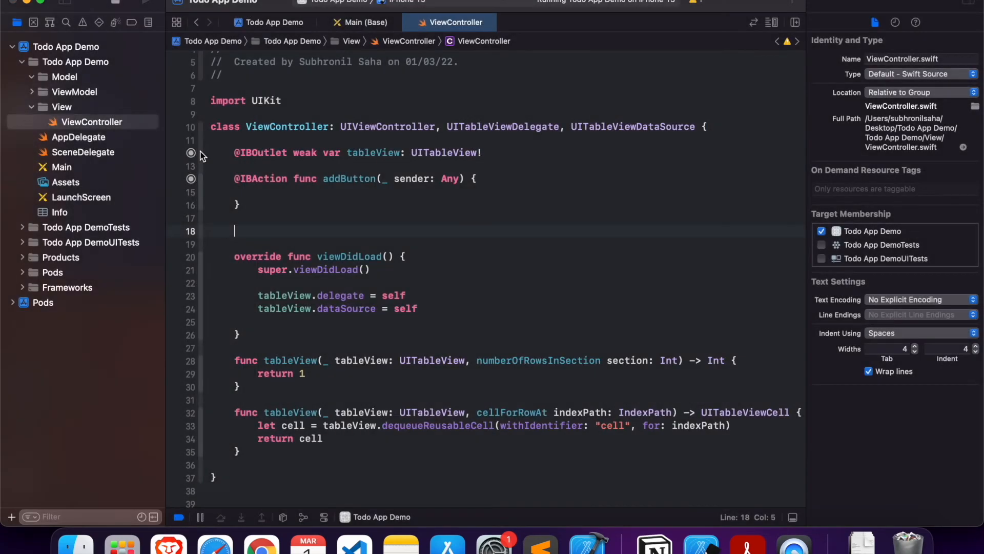
pyautogui.click(69, 91)
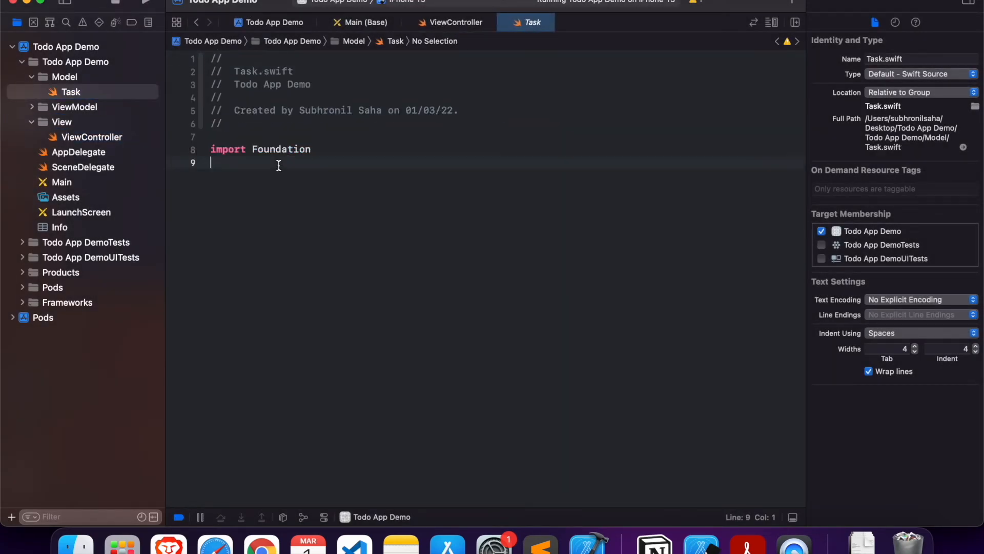
# Step: Declare a Task class subclassing NSObject in Task.swift
pyautogui.write('class Task')
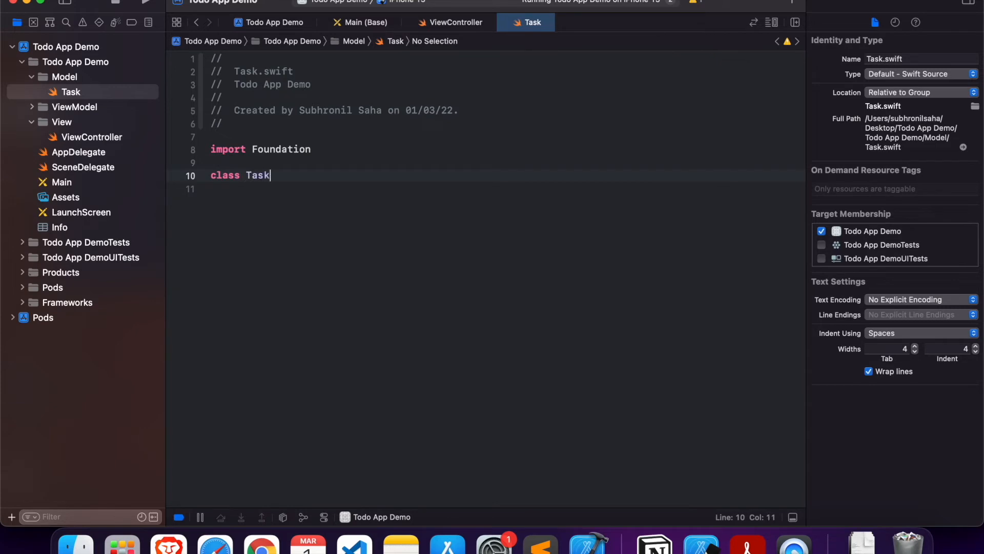
pyautogui.write(': NS')
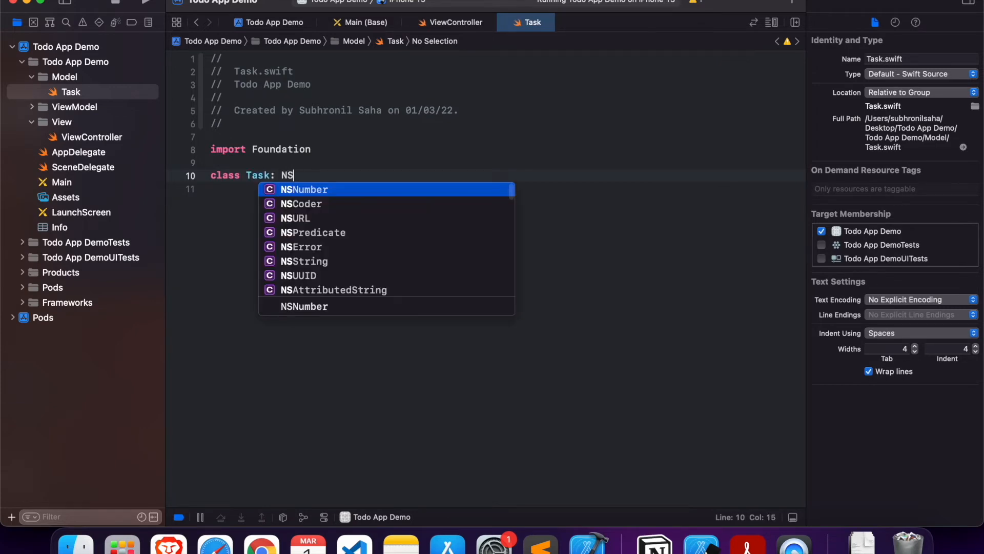
pyautogui.write('o')
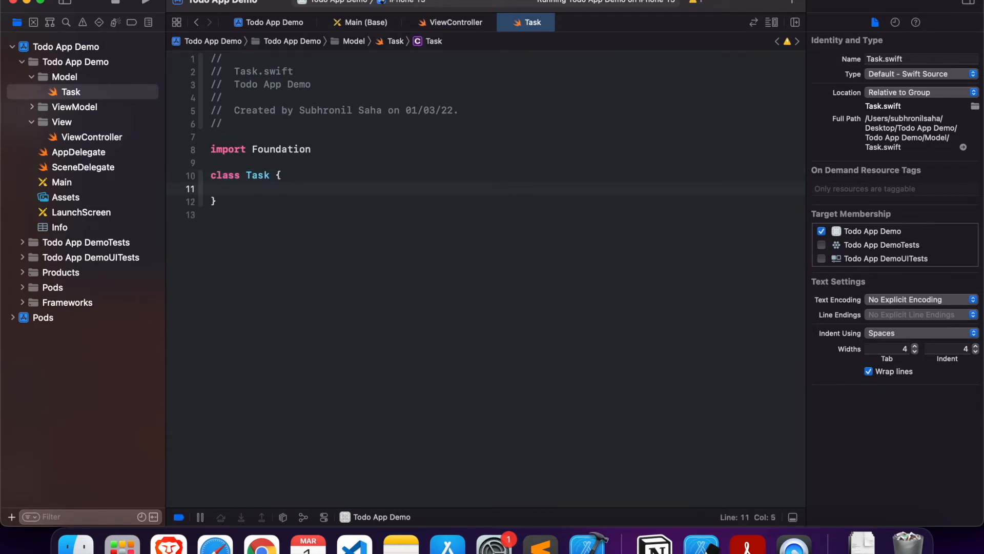
pyautogui.moveTo(245, 201)
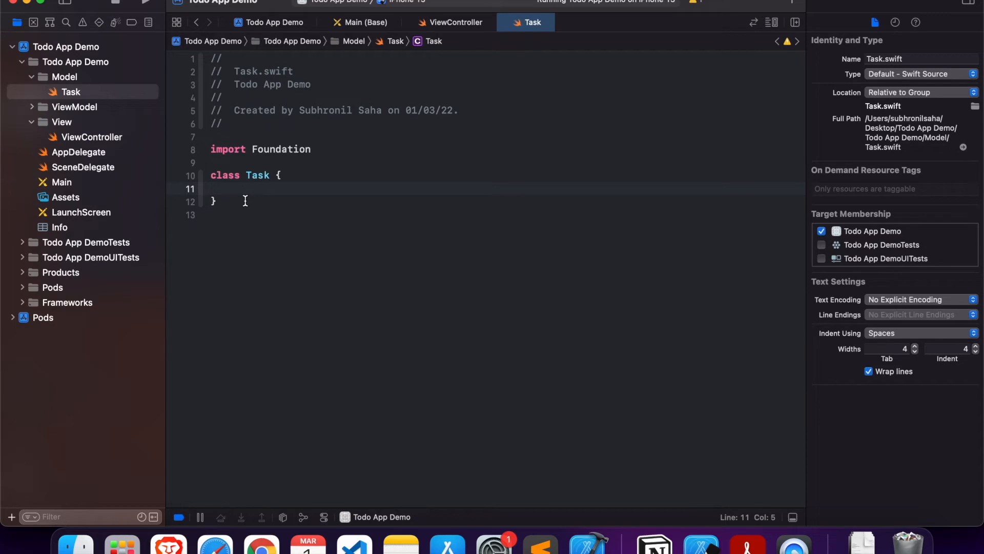
pyautogui.write('@o')
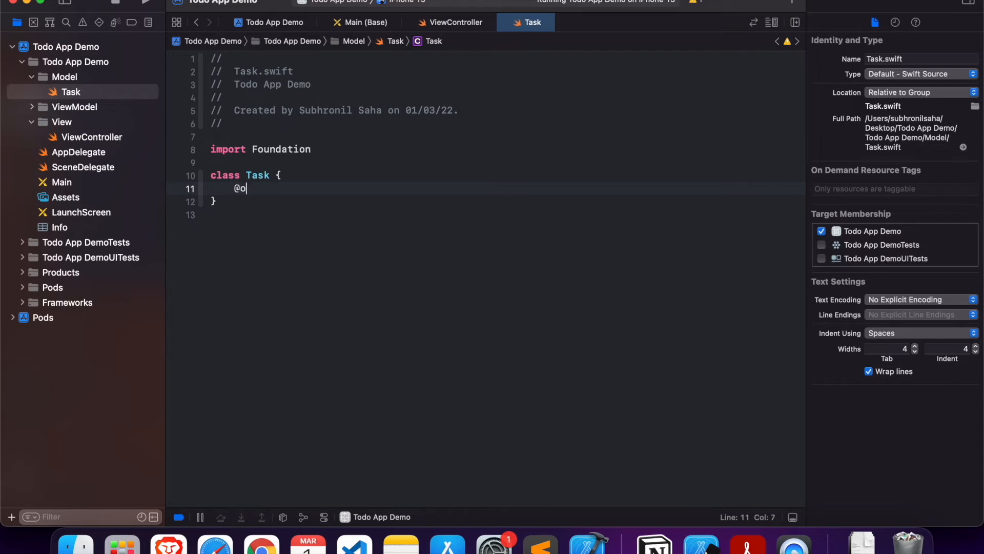
pyautogui.press('backspace')
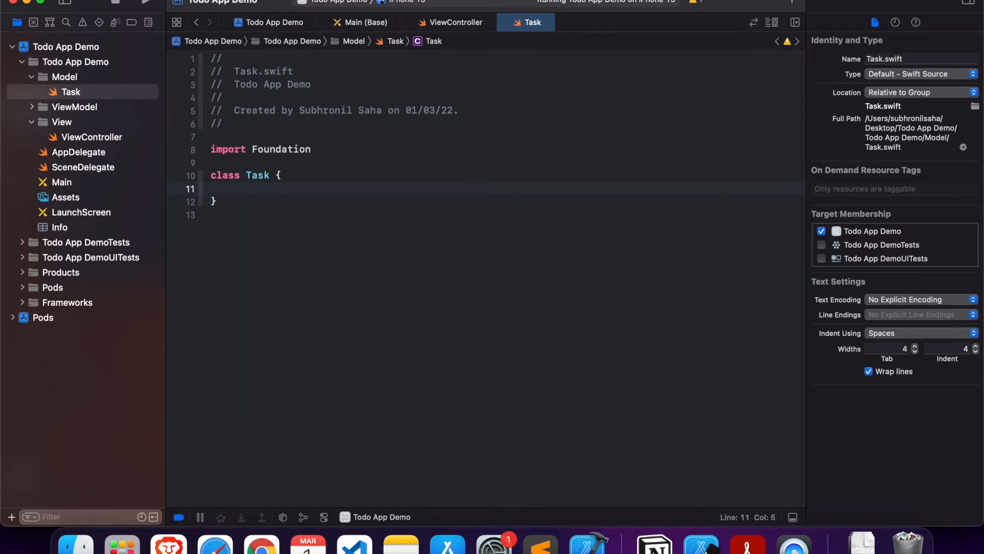
# Step: Add var name: String = "" and var time: Date = Date() to Task
pyautogui.write('var n')
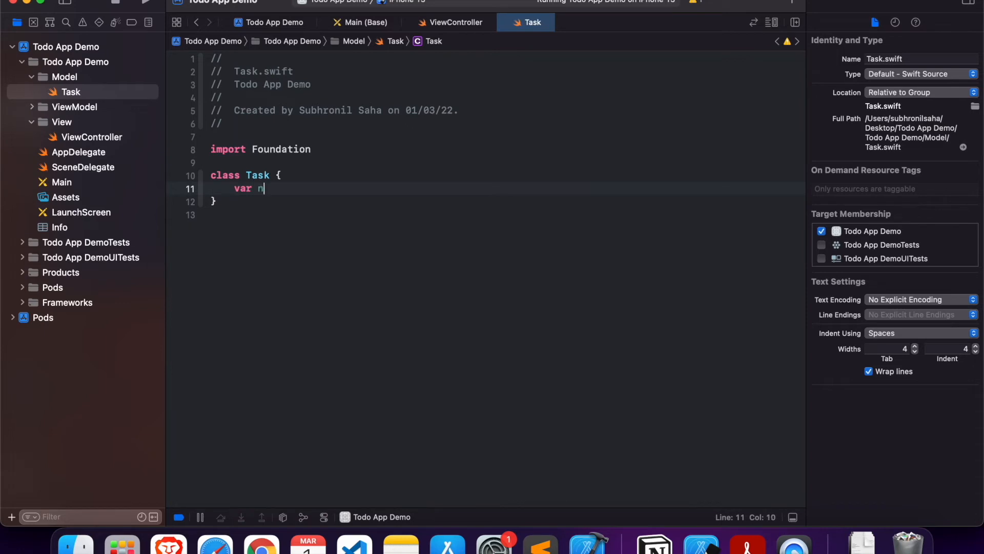
pyautogui.write('ame:')
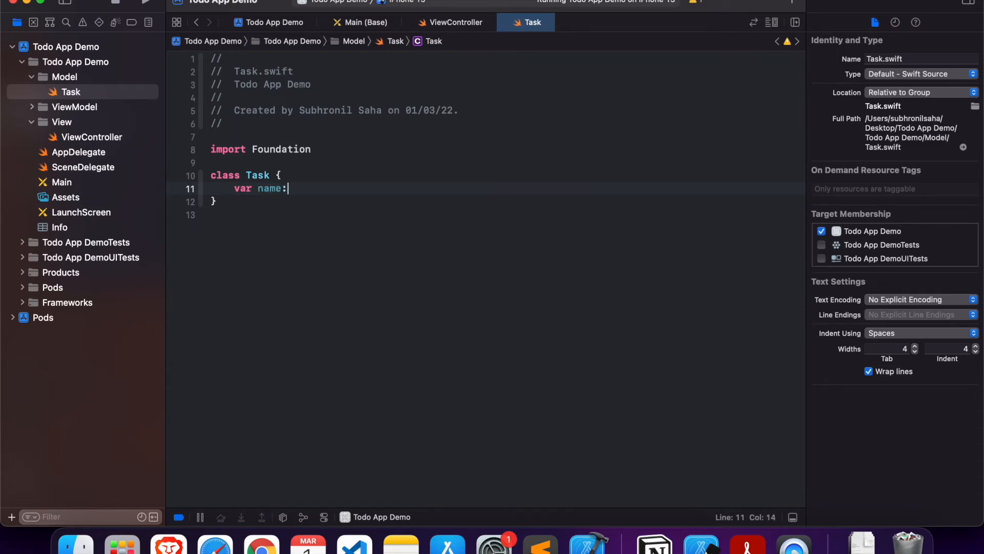
pyautogui.write('String')
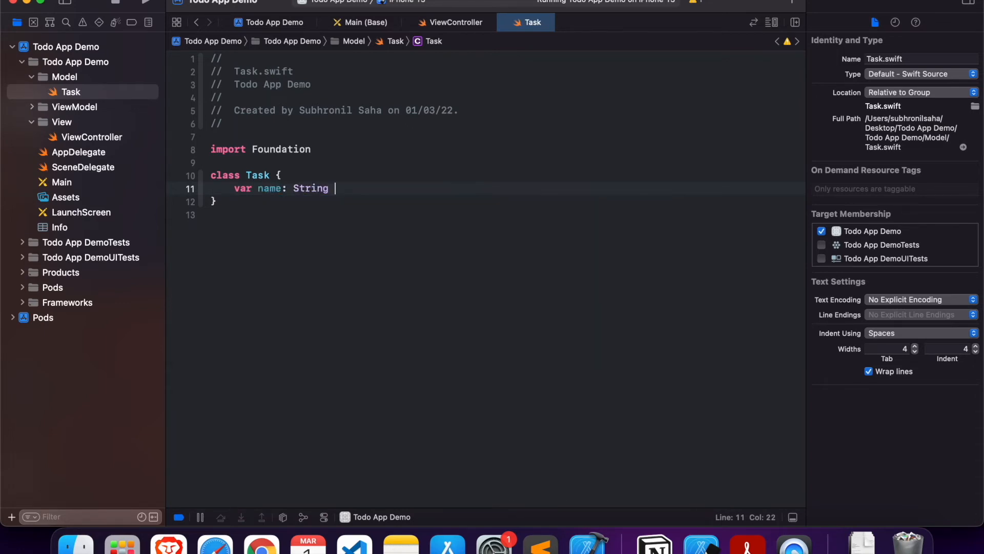
pyautogui.write('= ""')
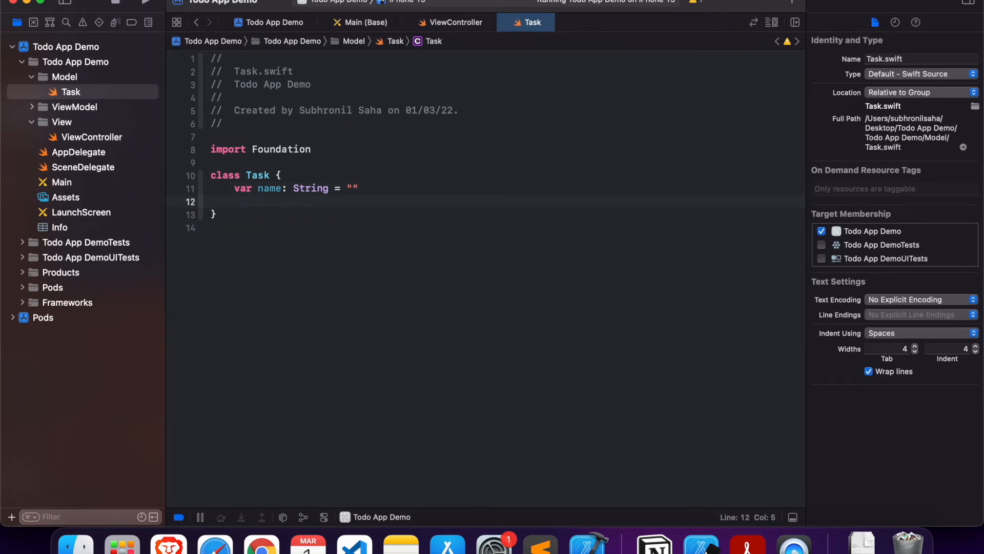
pyautogui.write('var')
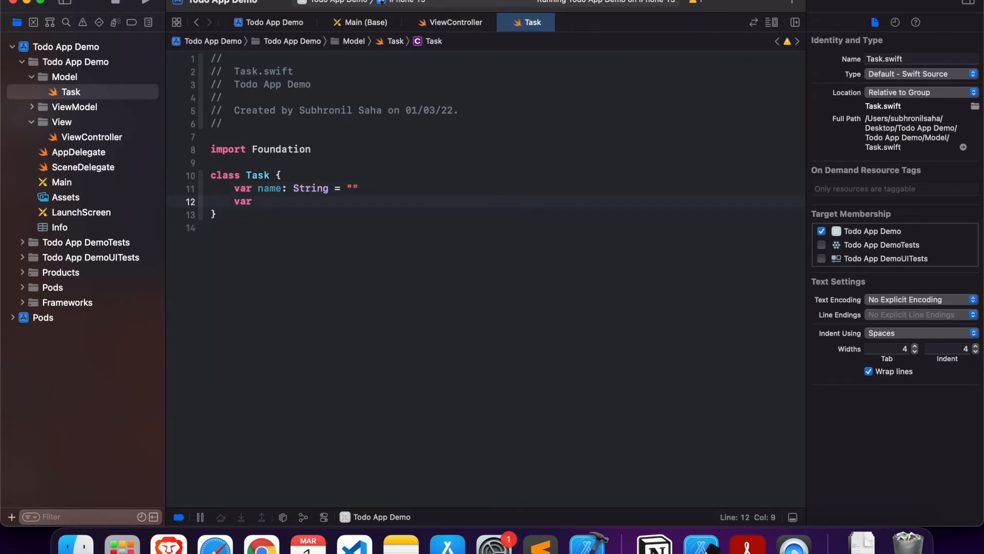
pyautogui.write('time:')
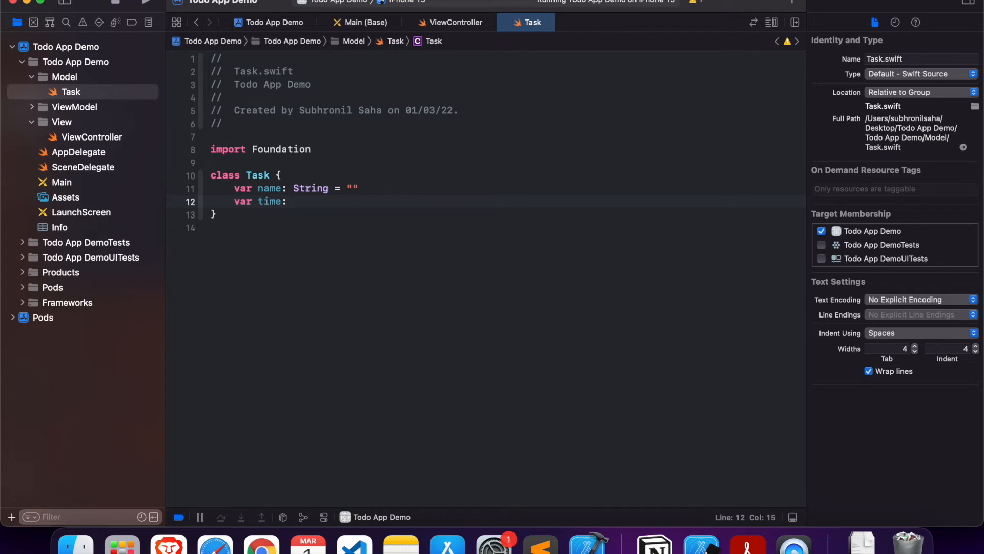
pyautogui.write('Strin')
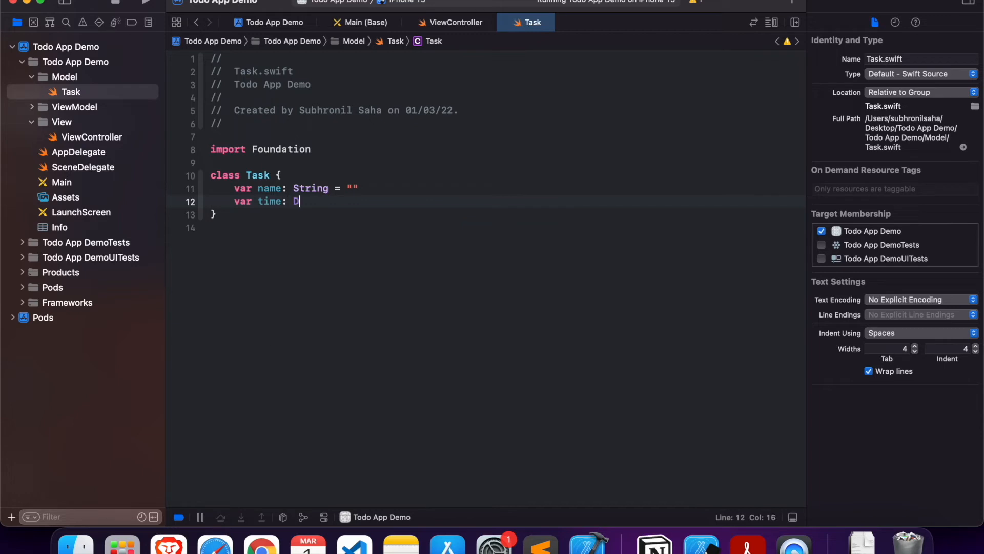
pyautogui.write('ate =')
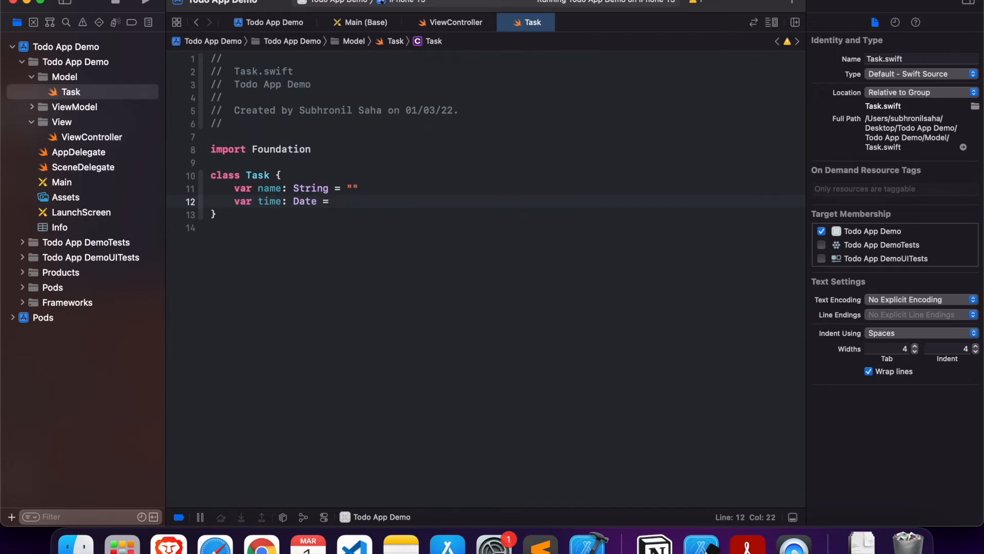
pyautogui.write('Date(')
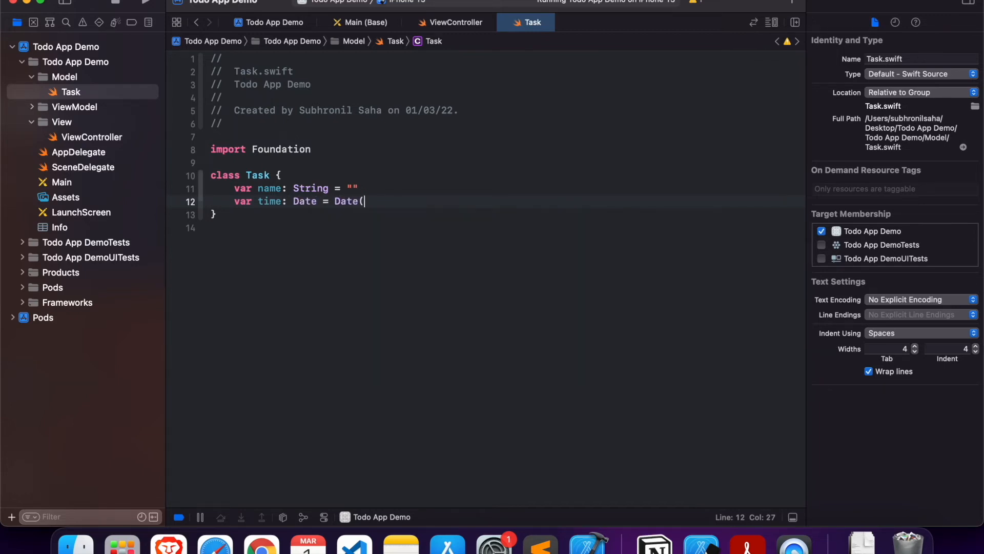
pyautogui.write(')')
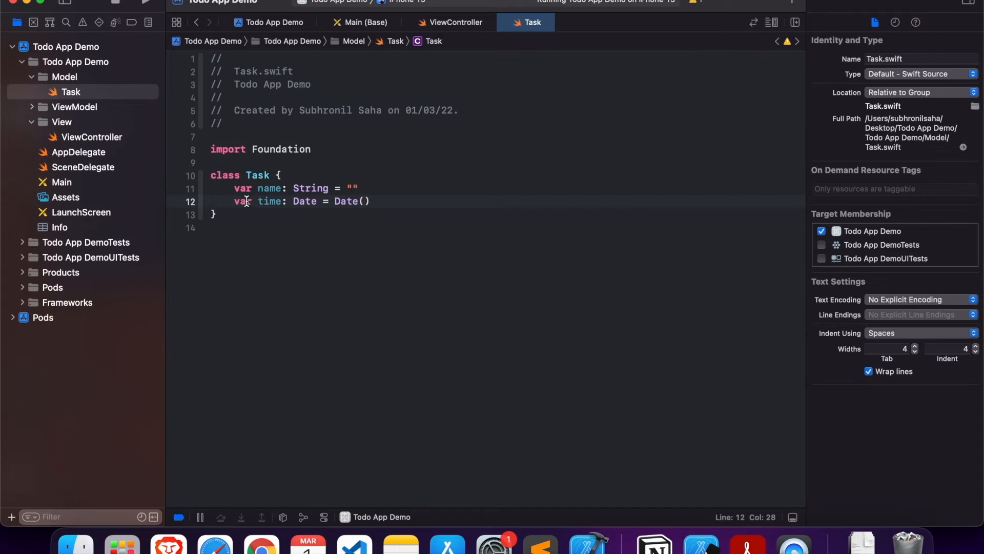
# Step: Add import RealmSwift below the Foundation import
pyautogui.click(312, 150)
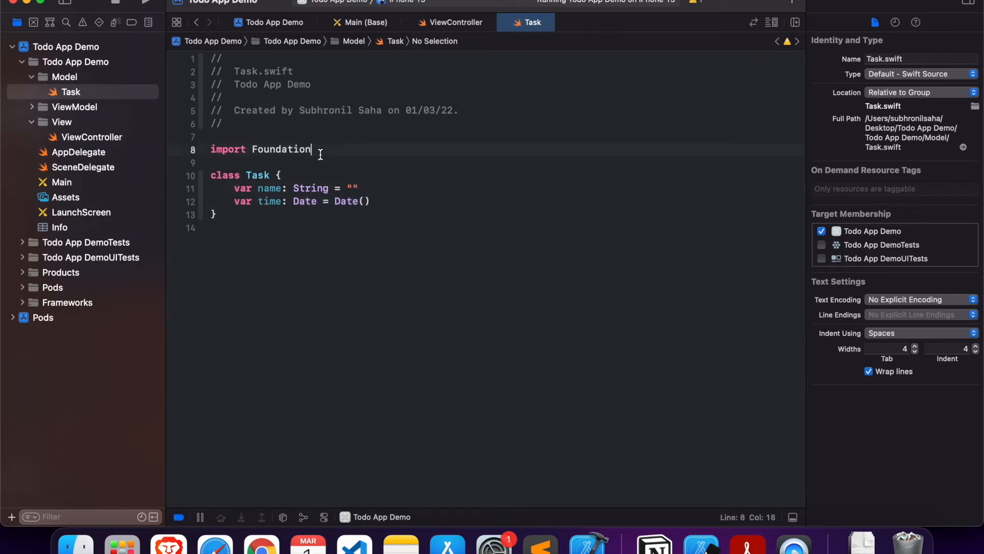
pyautogui.press('Return')
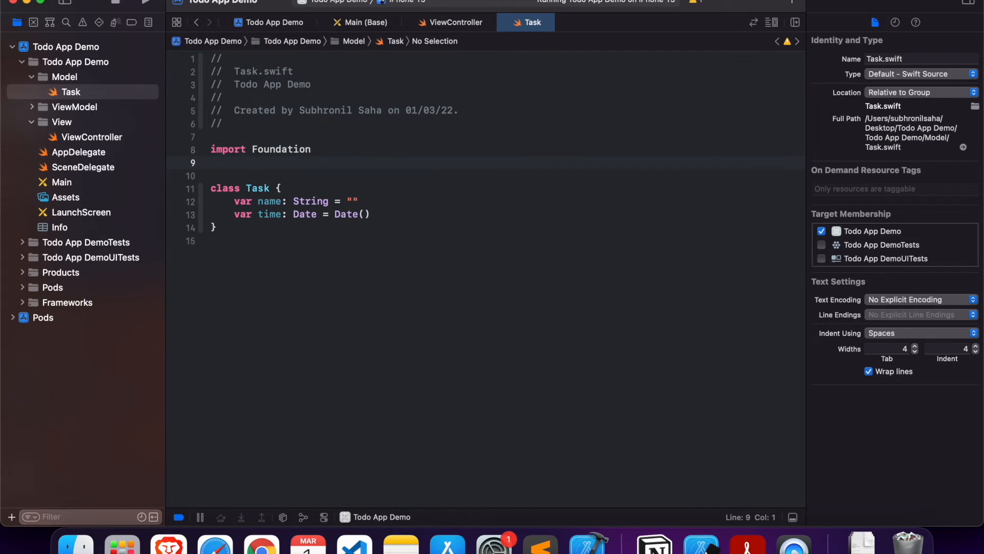
pyautogui.write('import RealmSwift')
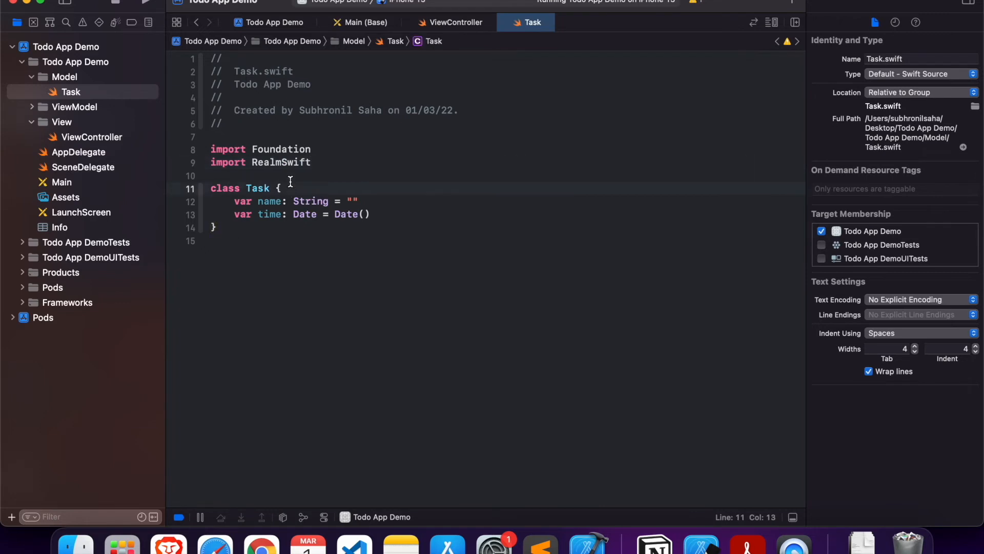
pyautogui.click(242, 201)
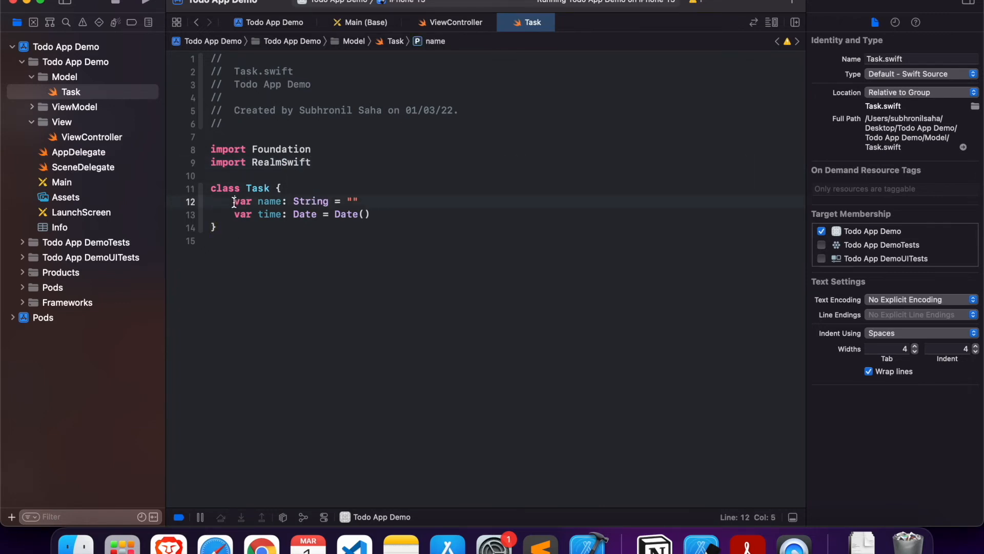
pyautogui.write('@objc')
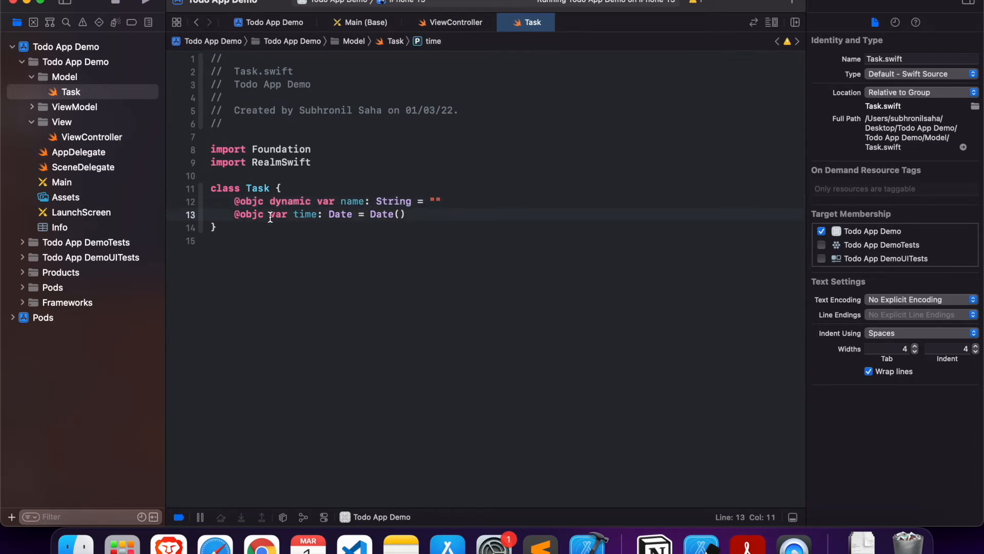
pyautogui.write('dynamic')
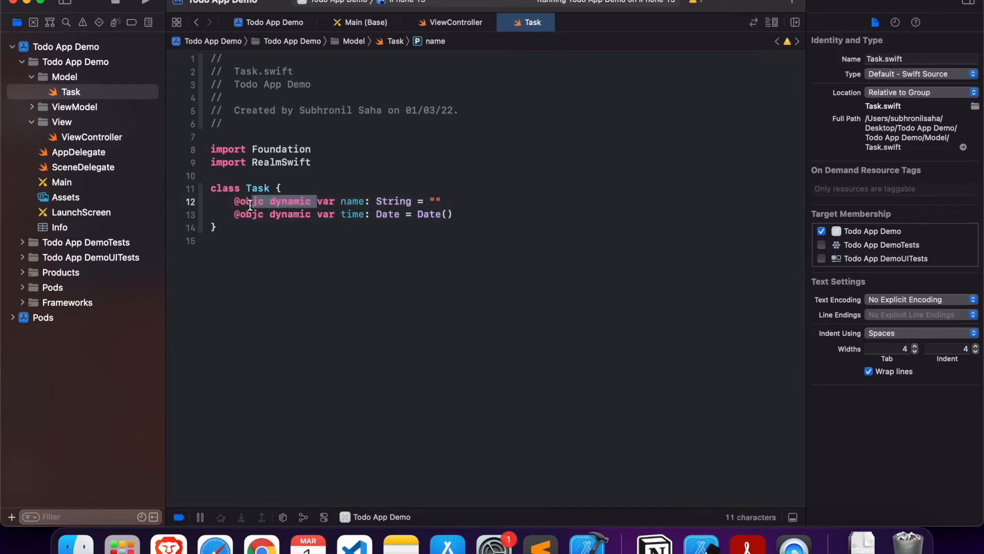
pyautogui.click(235, 201)
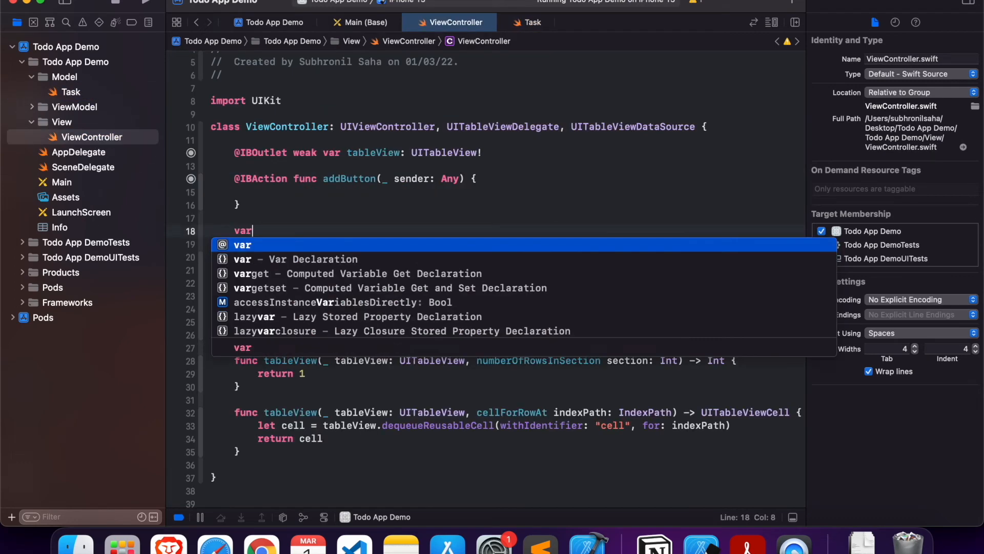
# Step: Declare var data as a [Task] array in ViewController
pyautogui.write('data =')
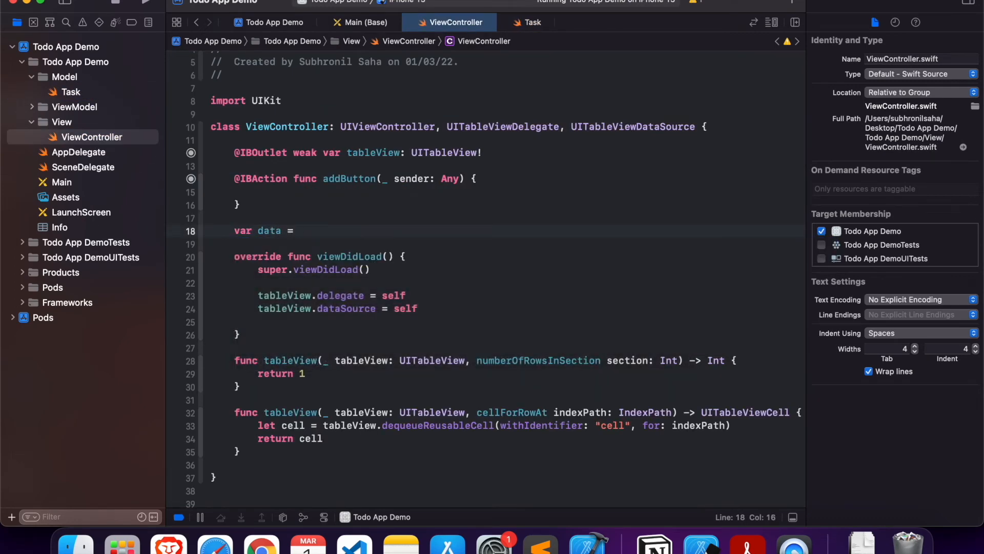
pyautogui.write('[Task](')
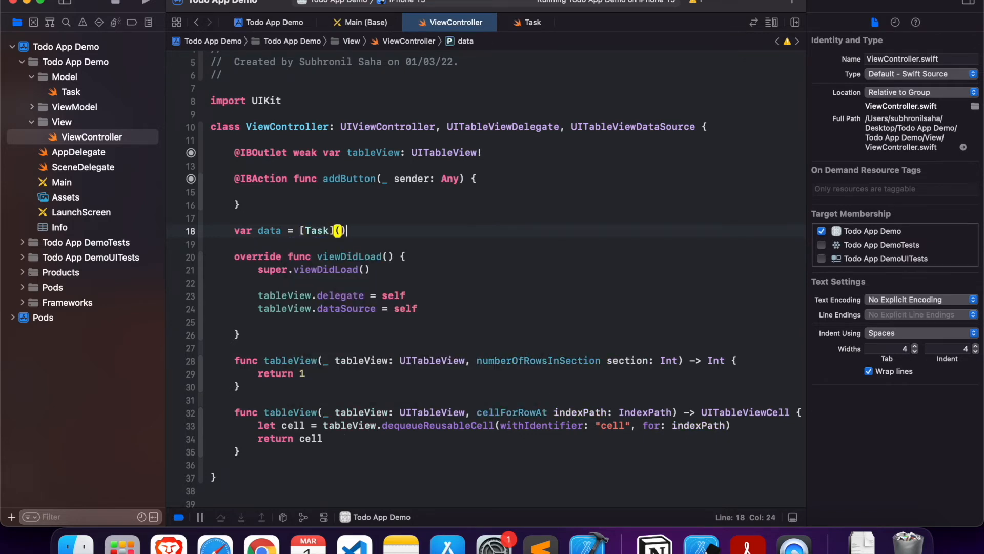
pyautogui.tripleClick(289, 231)
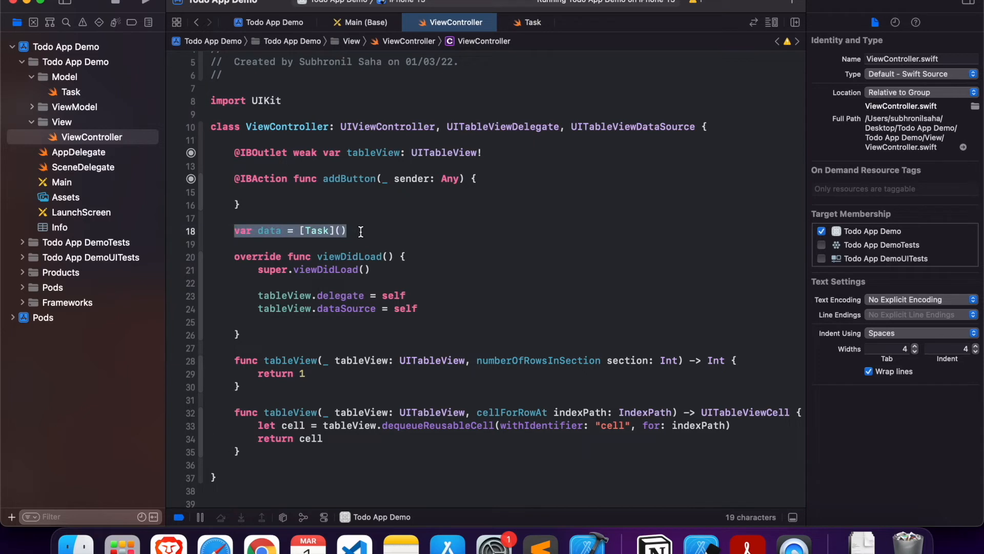
pyautogui.click(419, 309)
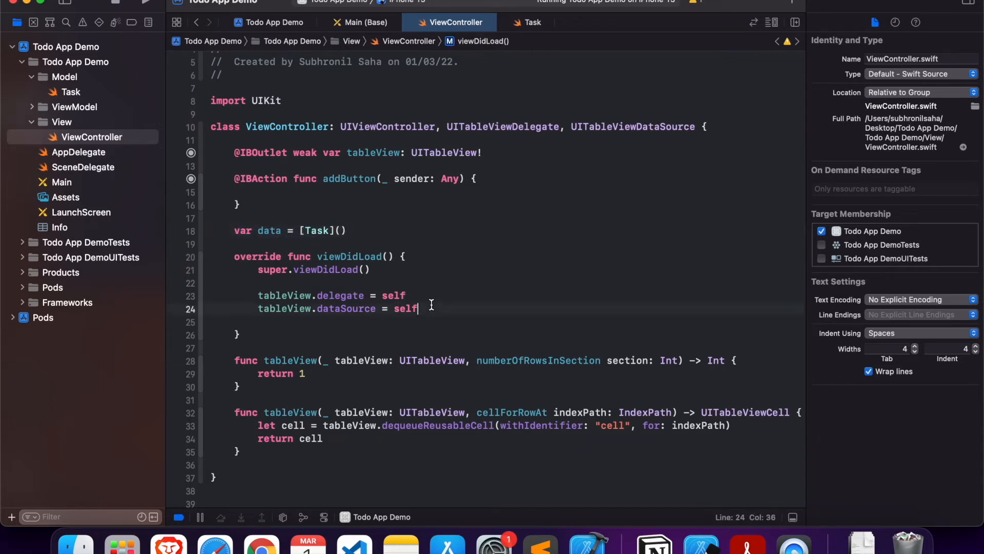
pyautogui.click(345, 230)
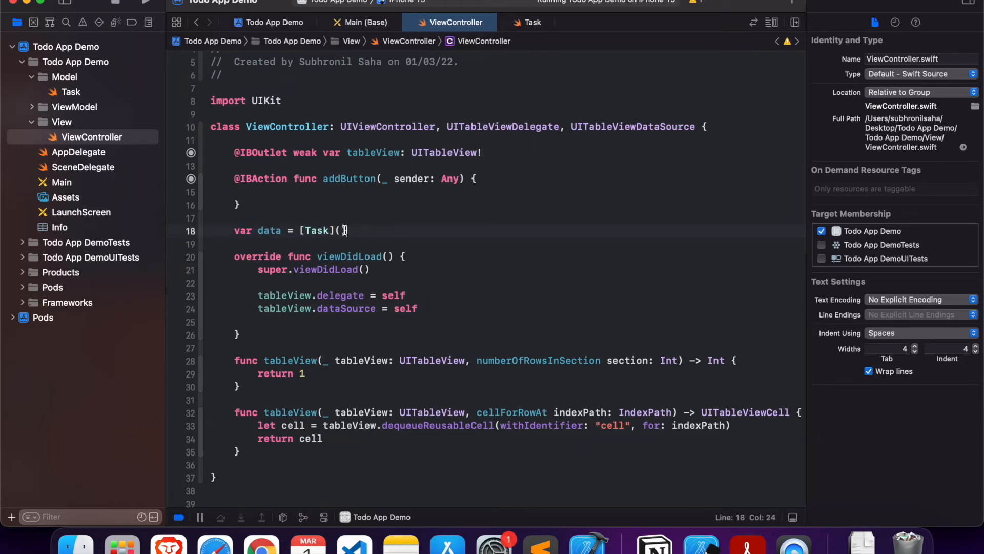
pyautogui.doubleClick(321, 231)
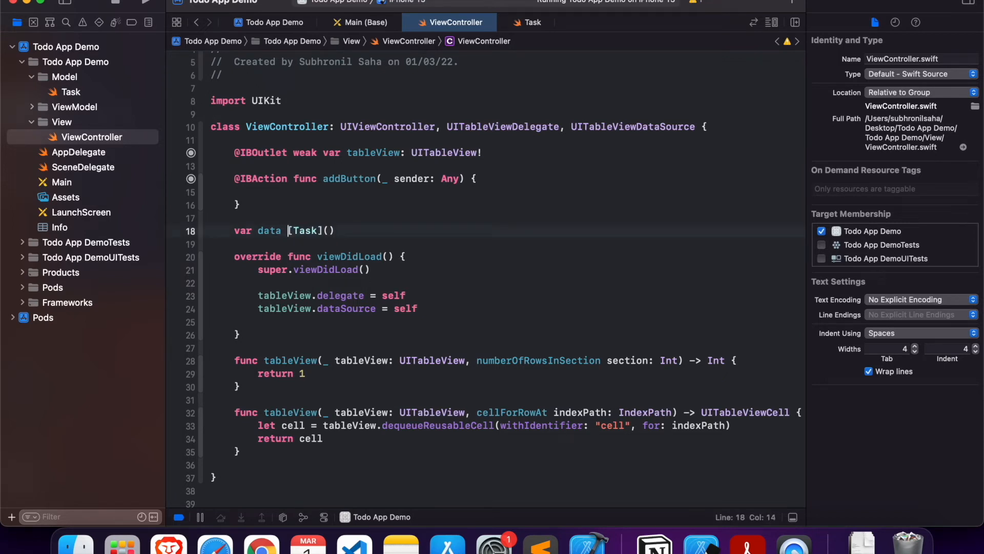
pyautogui.write(':')
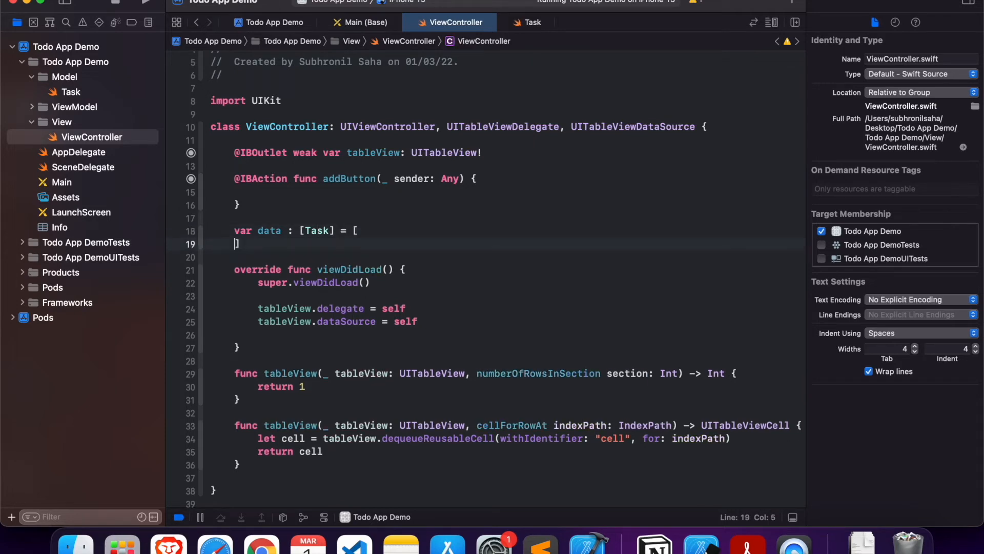
pyautogui.press('Return')
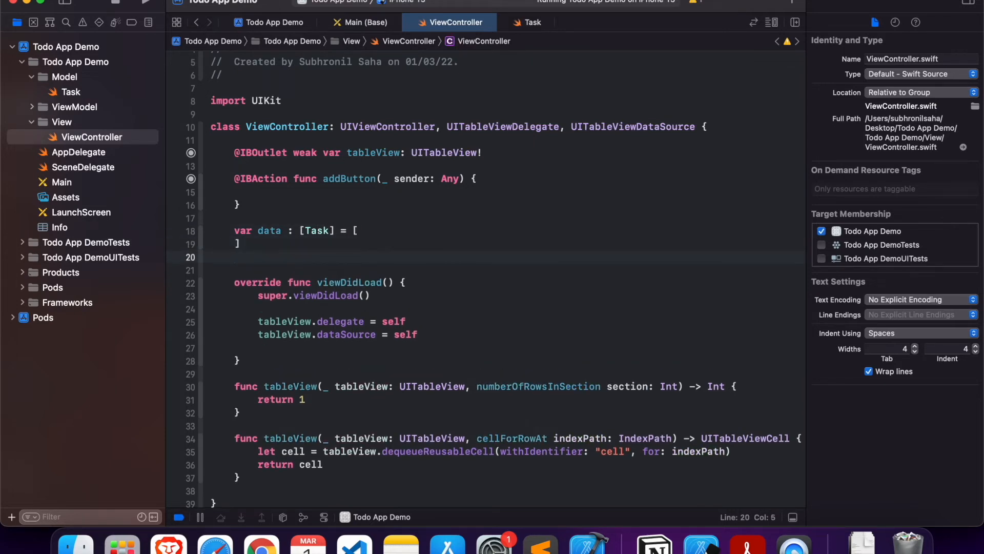
# Step: Try adding literal Task entries to data, undo it, and return to the Task class
pyautogui.click(378, 218)
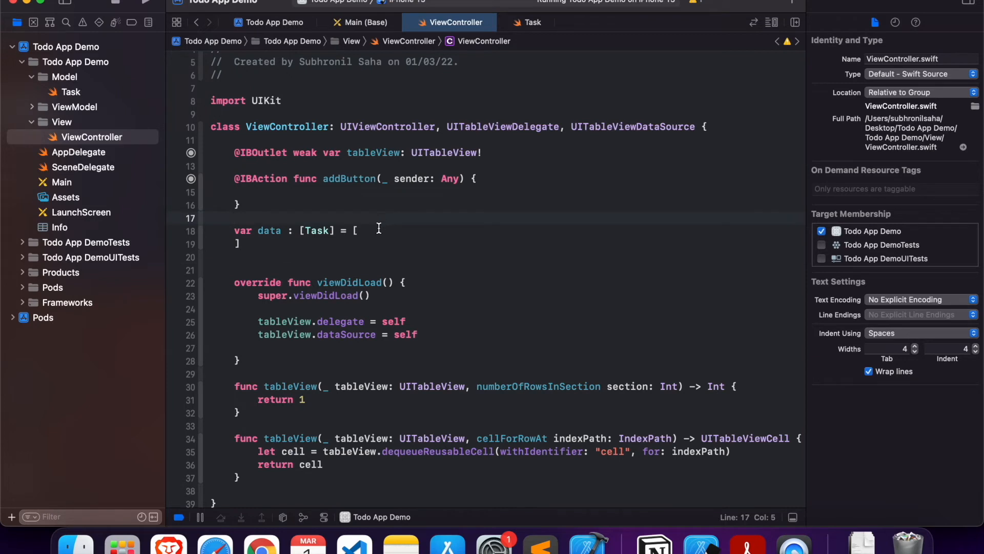
pyautogui.write('Task(')
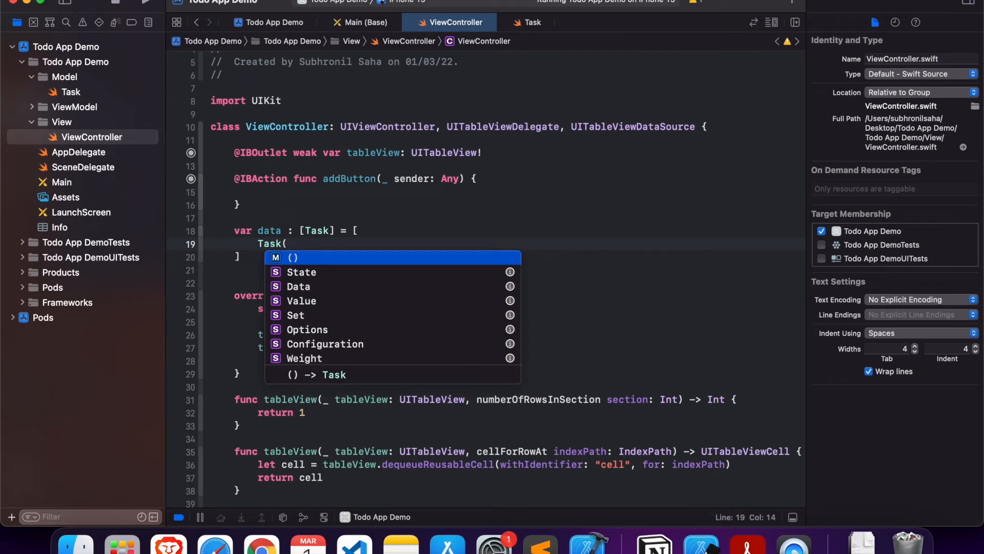
pyautogui.write('name')
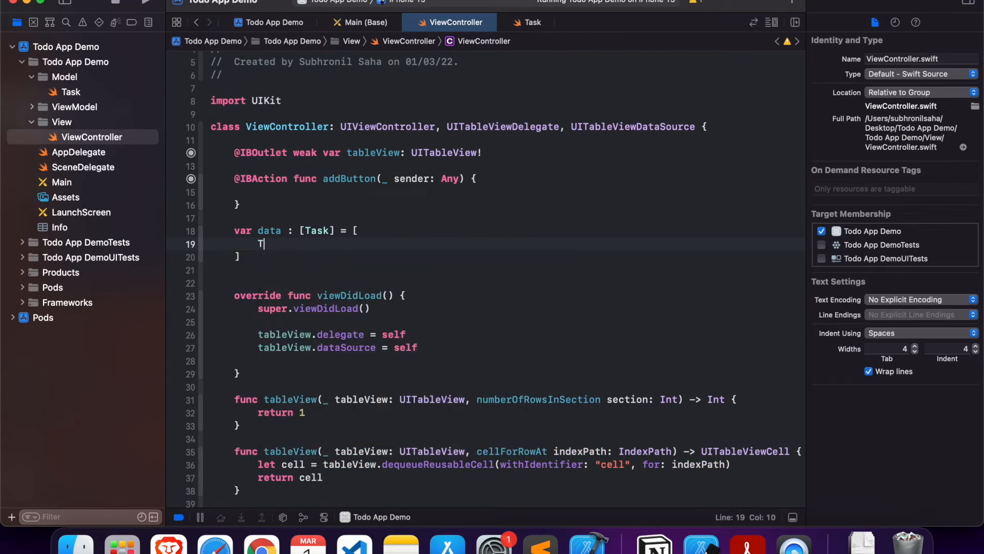
pyautogui.press('Backspace')
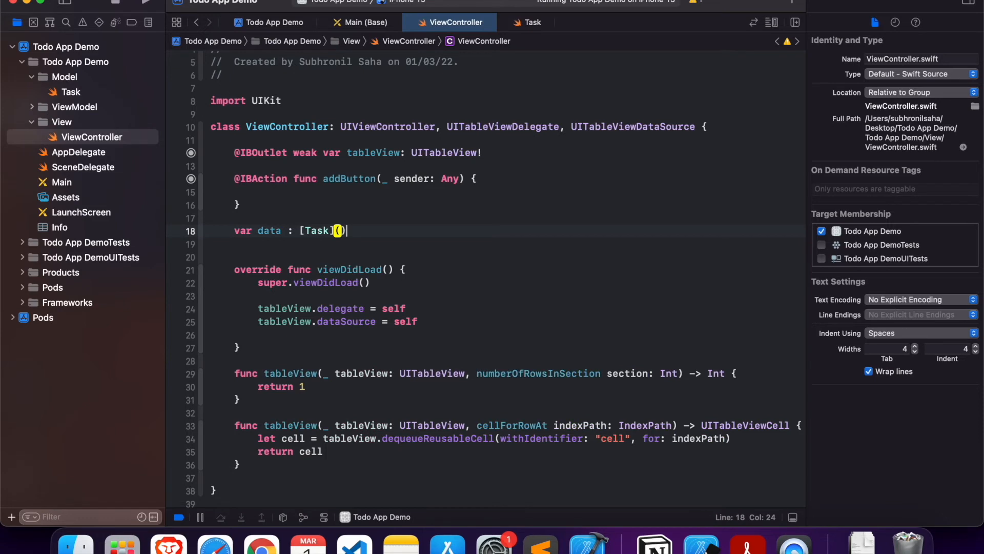
pyautogui.tripleClick(289, 231)
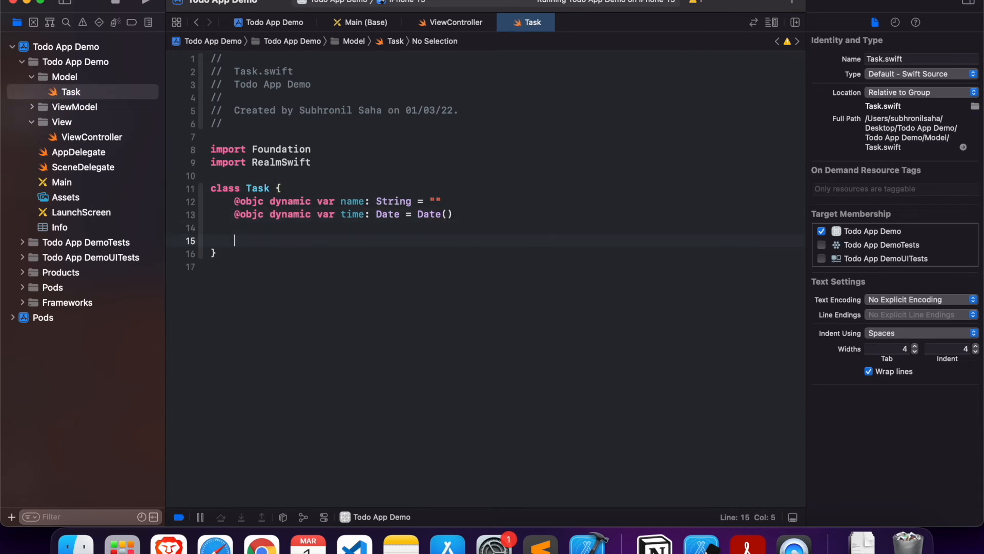
# Step: Write init(name: String, time: Date) assigning self.name = name and self.time = time
pyautogui.write('init() {')
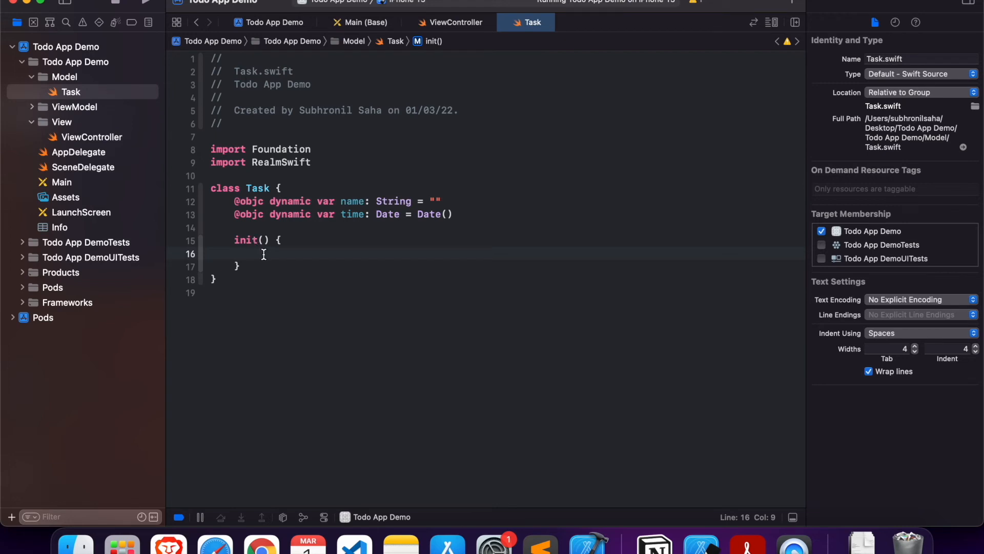
pyautogui.click(264, 240)
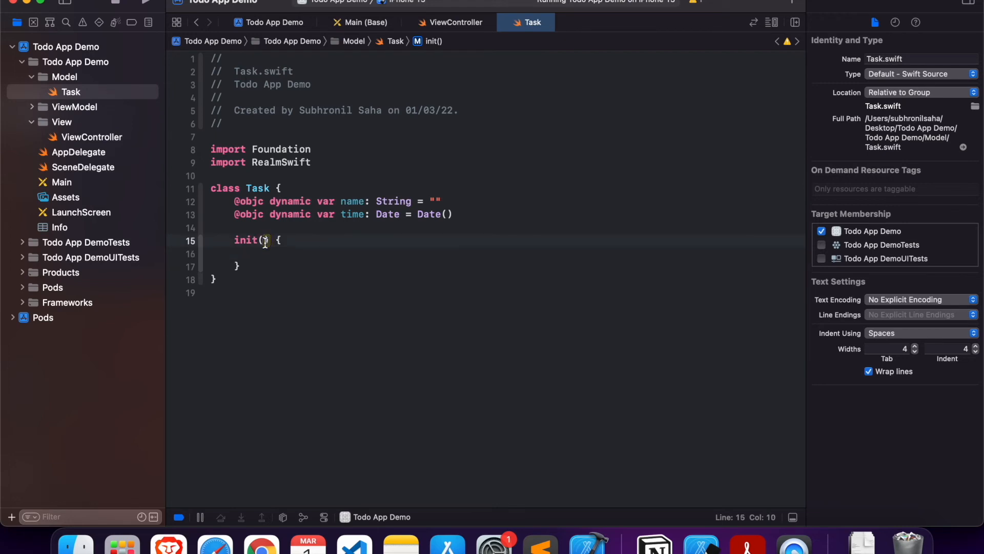
pyautogui.write('name: String, t')
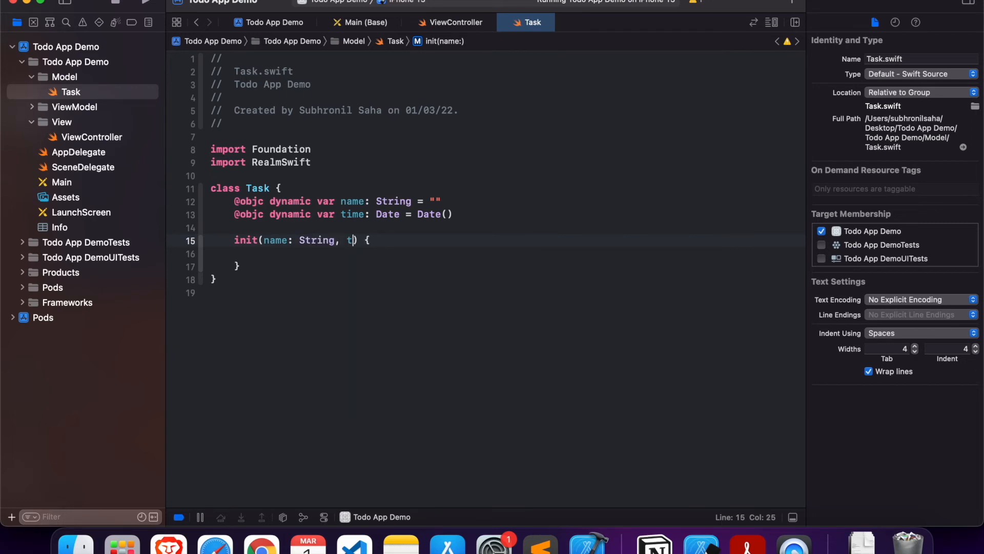
pyautogui.write('ime:')
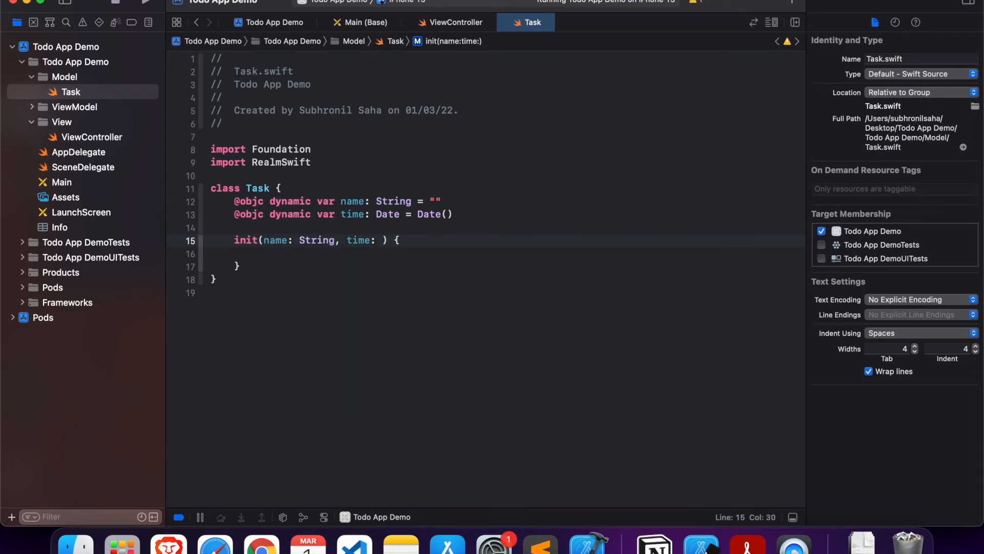
pyautogui.write('date')
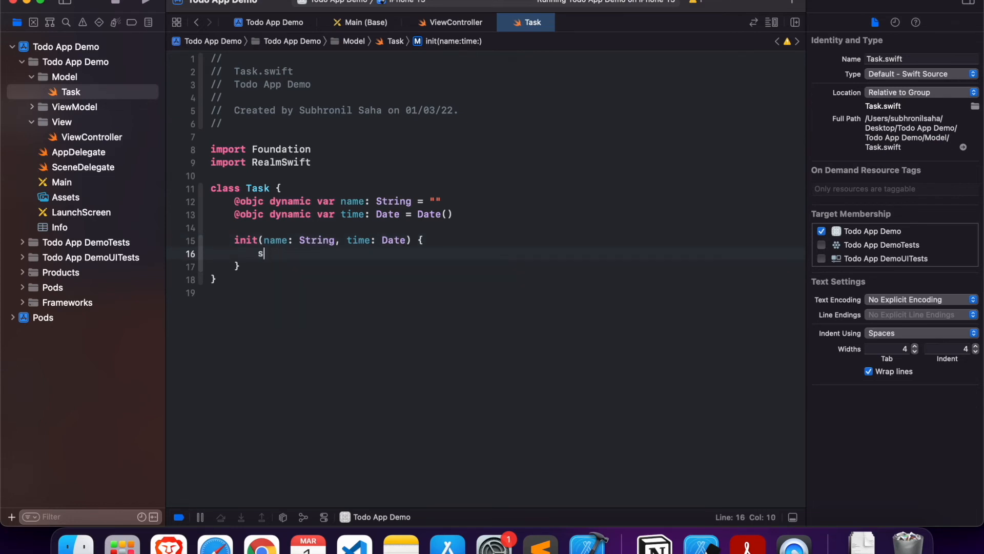
pyautogui.write('elf.name = name')
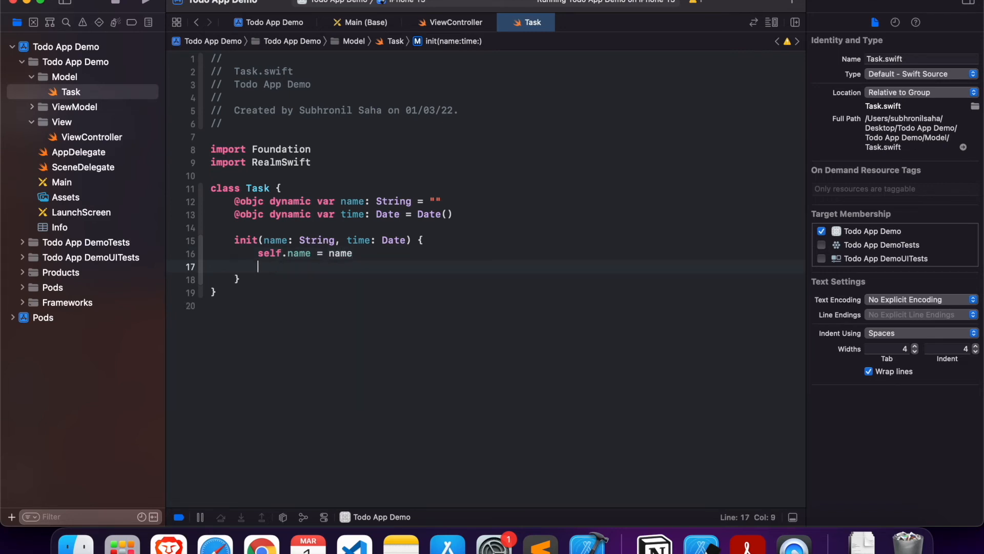
pyautogui.write('self.i')
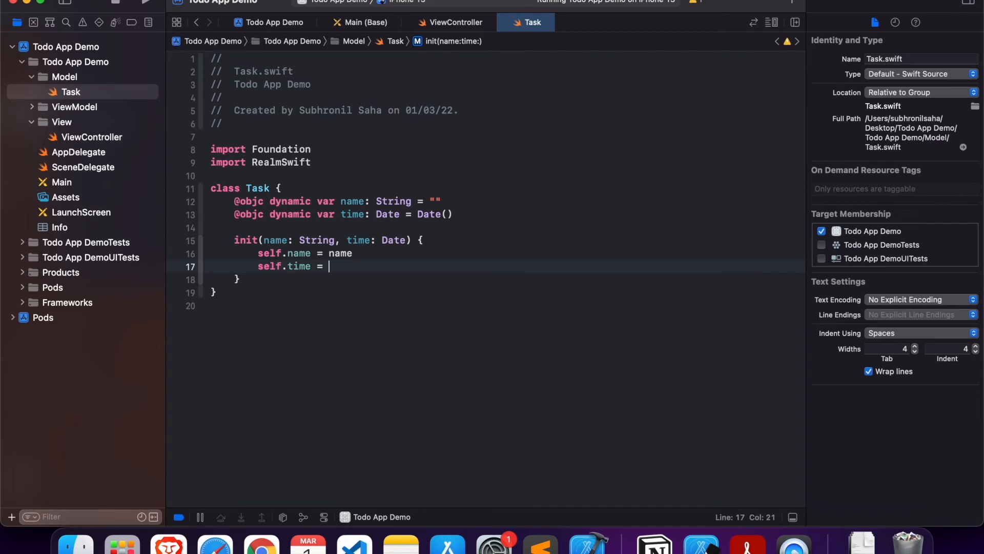
pyautogui.write('time')
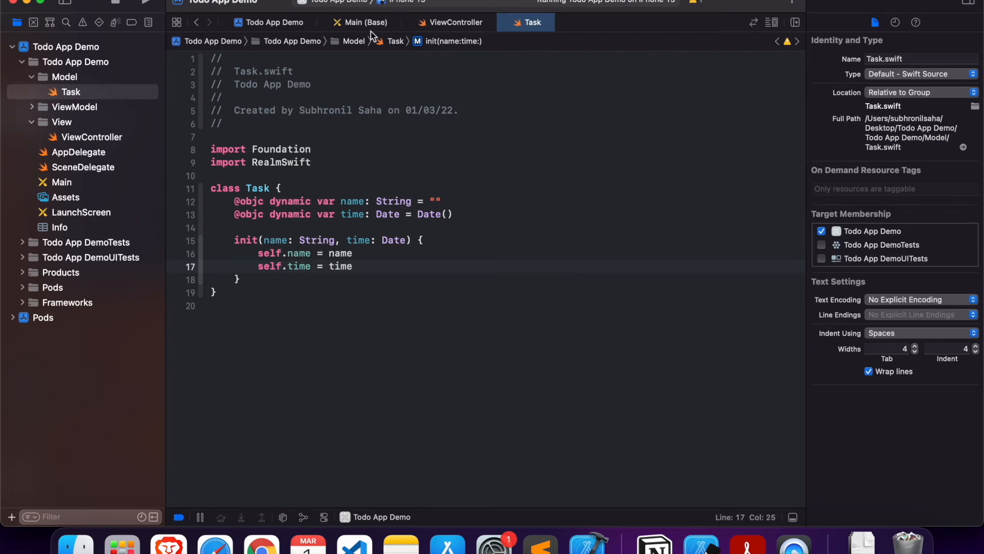
# Step: Populate data with sample Task objects like Task(name: "Subhronil", time: Date())
pyautogui.click(455, 21)
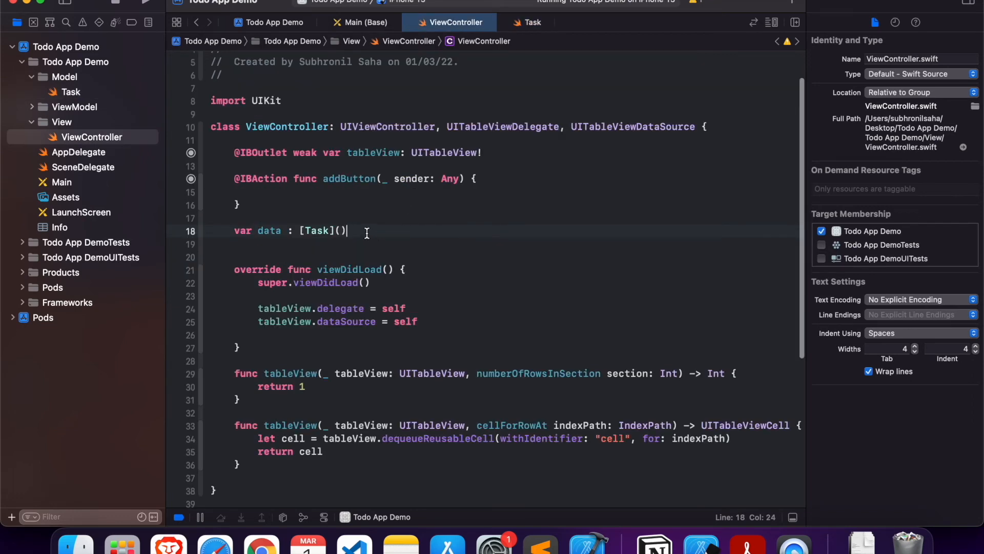
pyautogui.write('= [')
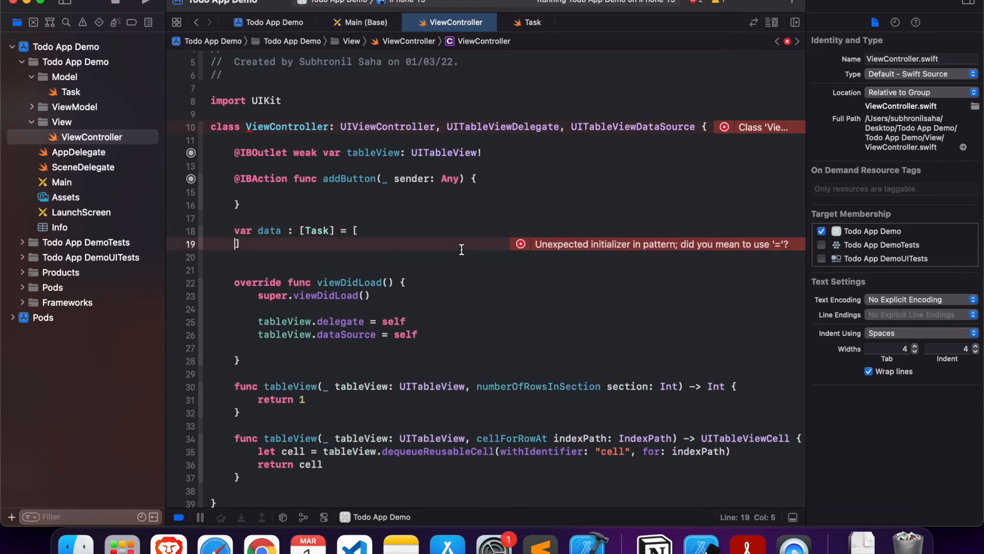
pyautogui.press('return')
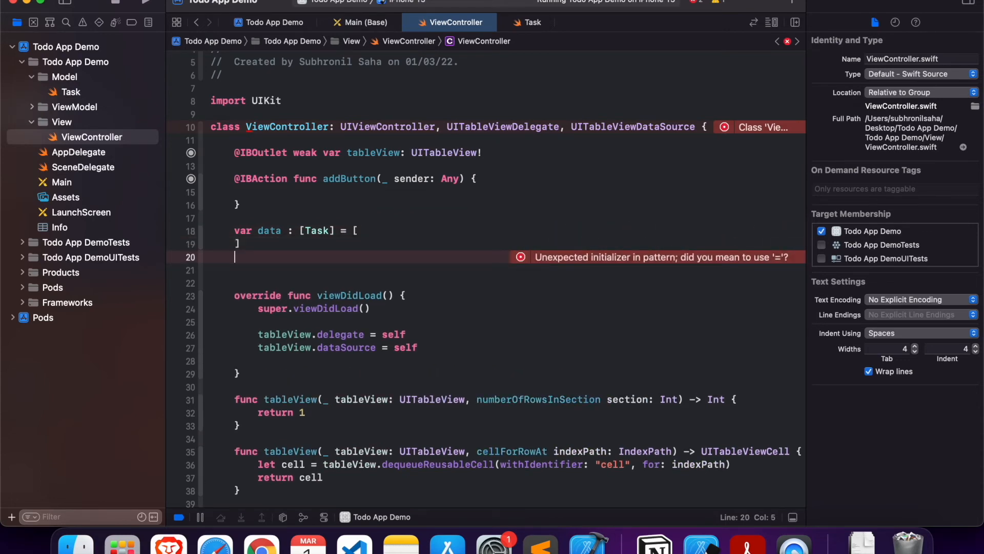
pyautogui.write('Task(name: String, time: Date')
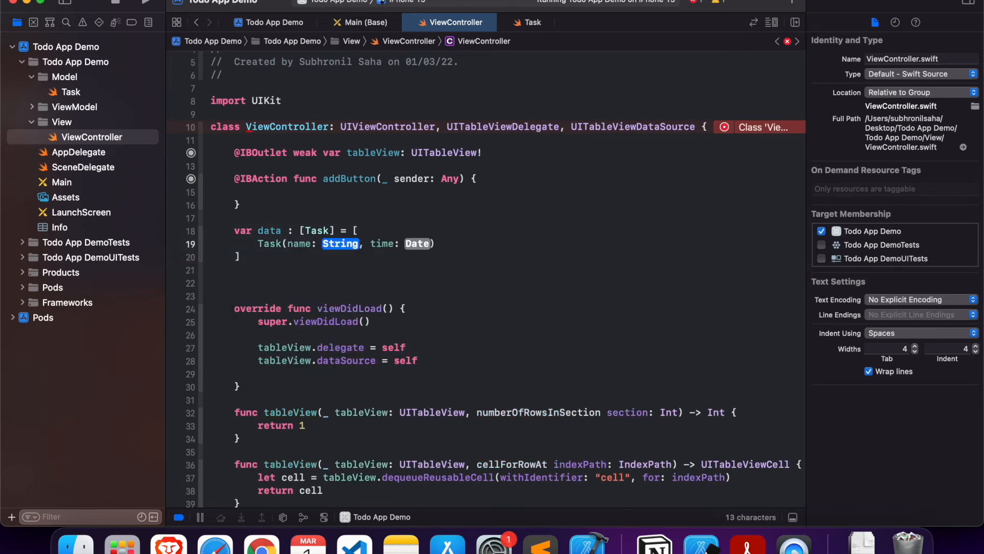
pyautogui.write('""')
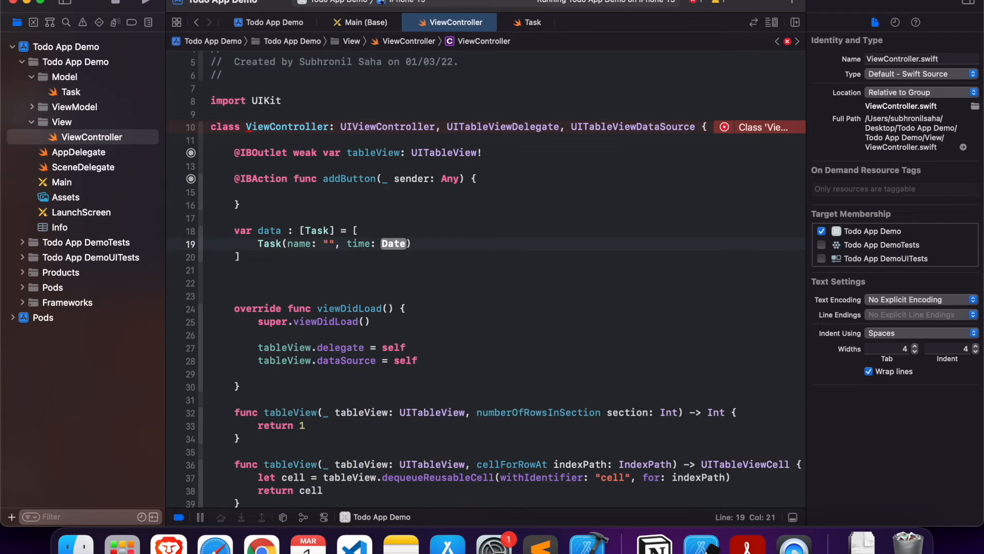
pyautogui.write('Subhronil')
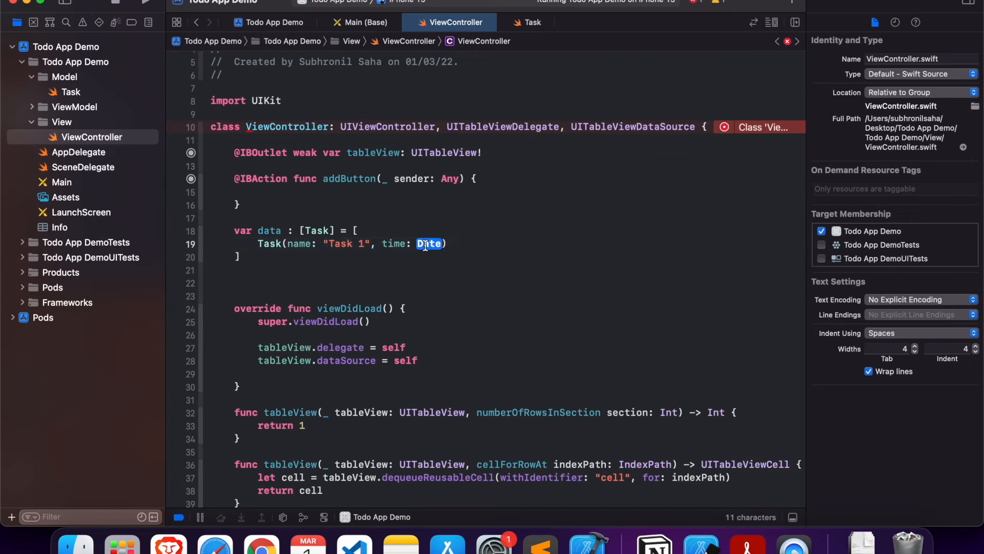
pyautogui.write('Date()')
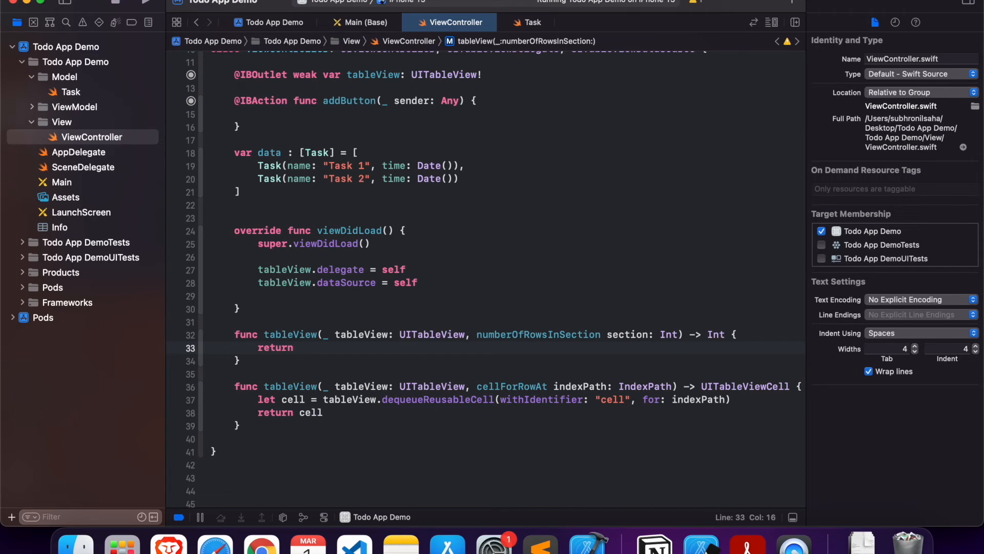
# Step: Return data.count rows and set cell text to data[indexPath.row].name
pyautogui.write('d')
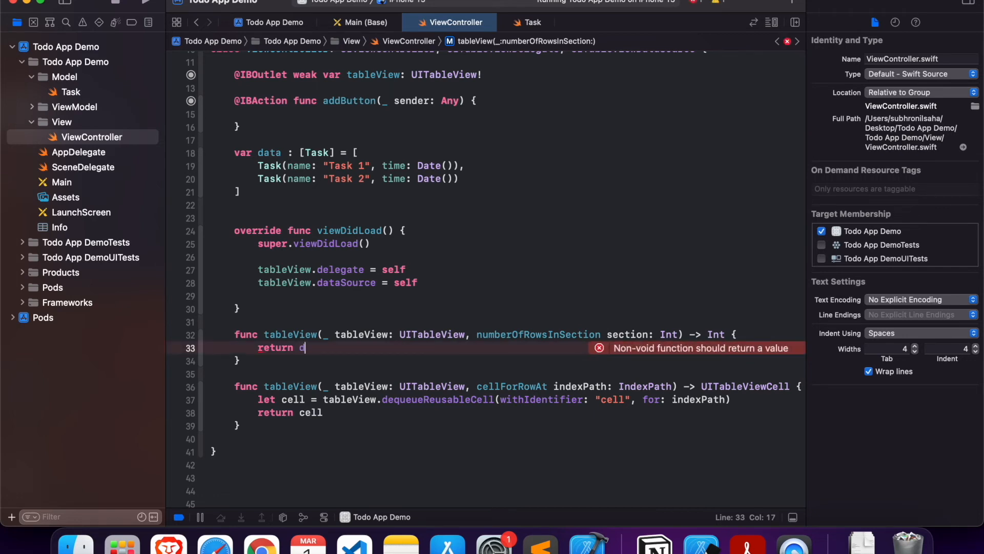
pyautogui.write('ata.count')
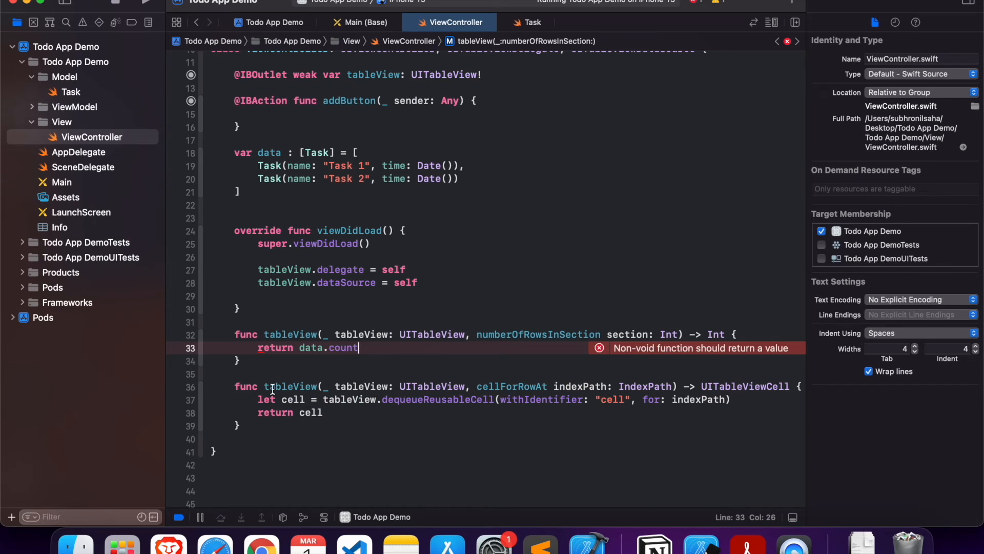
pyautogui.click(731, 399)
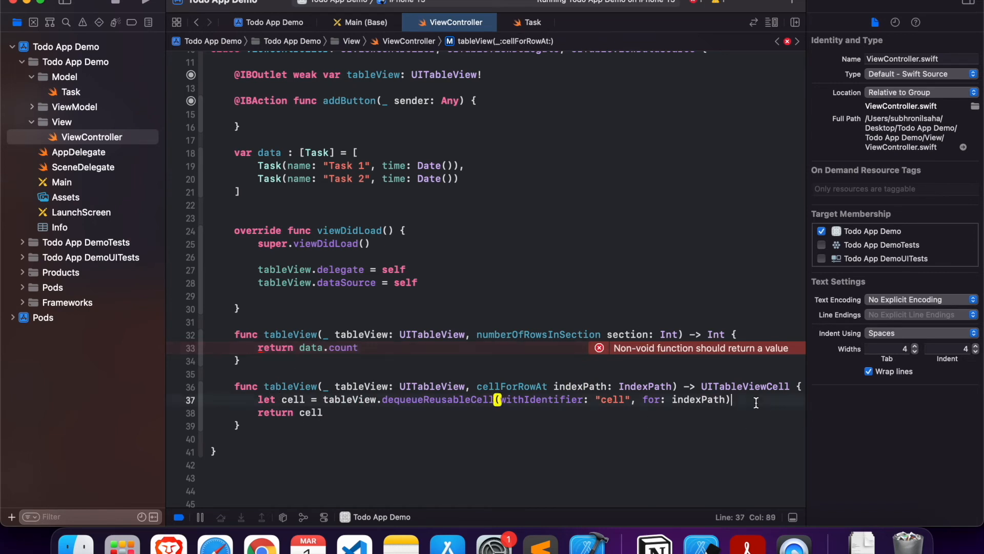
pyautogui.press('Return')
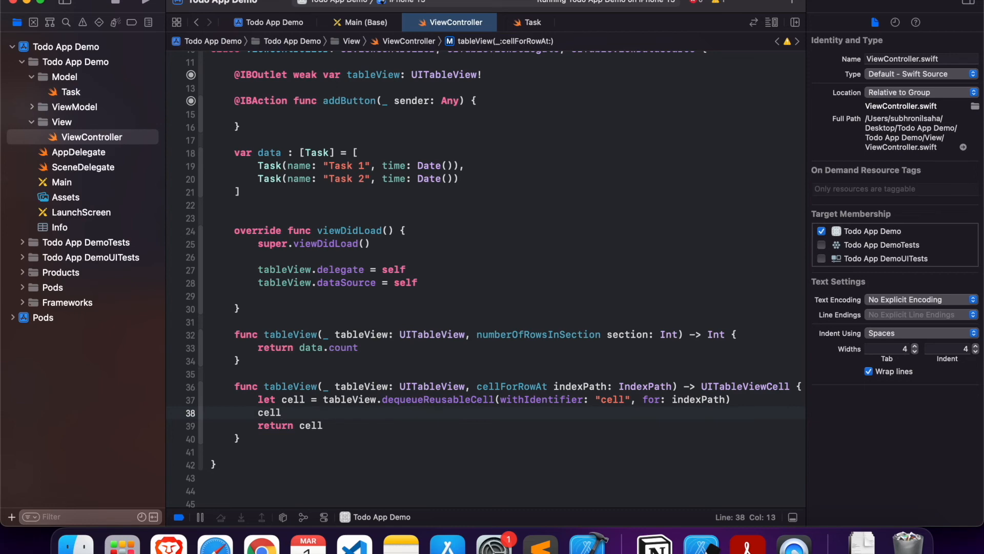
pyautogui.write('tit')
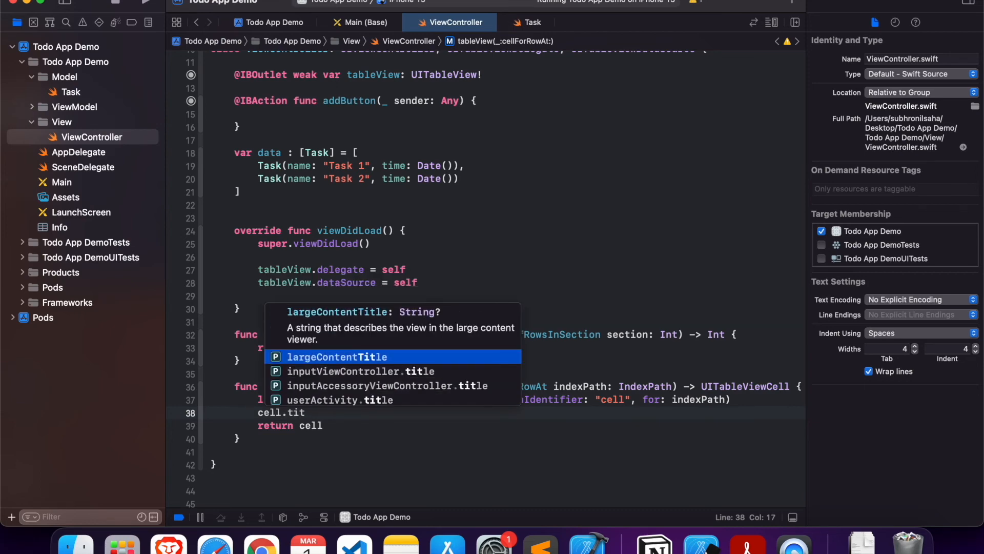
pyautogui.press('backspace')
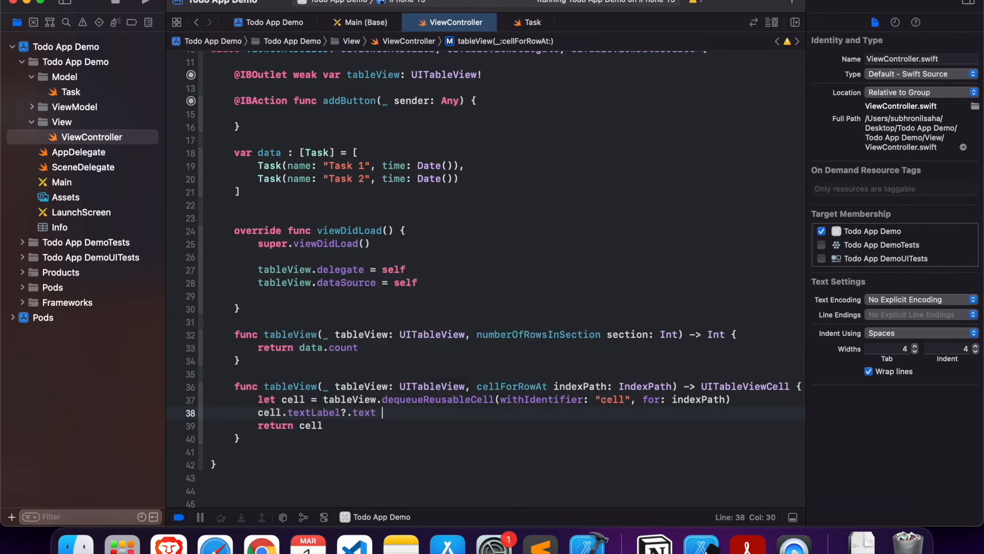
pyautogui.write('=')
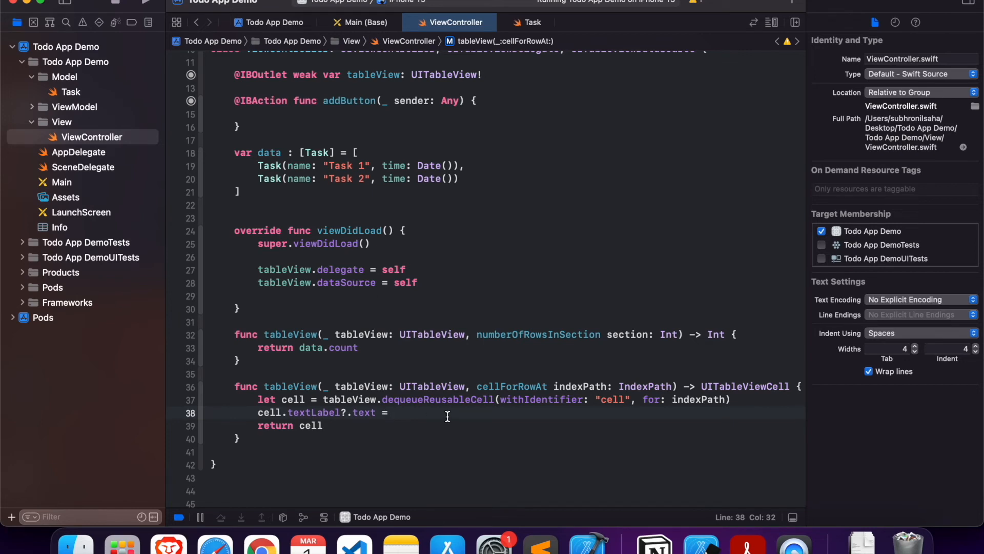
pyautogui.write('data')
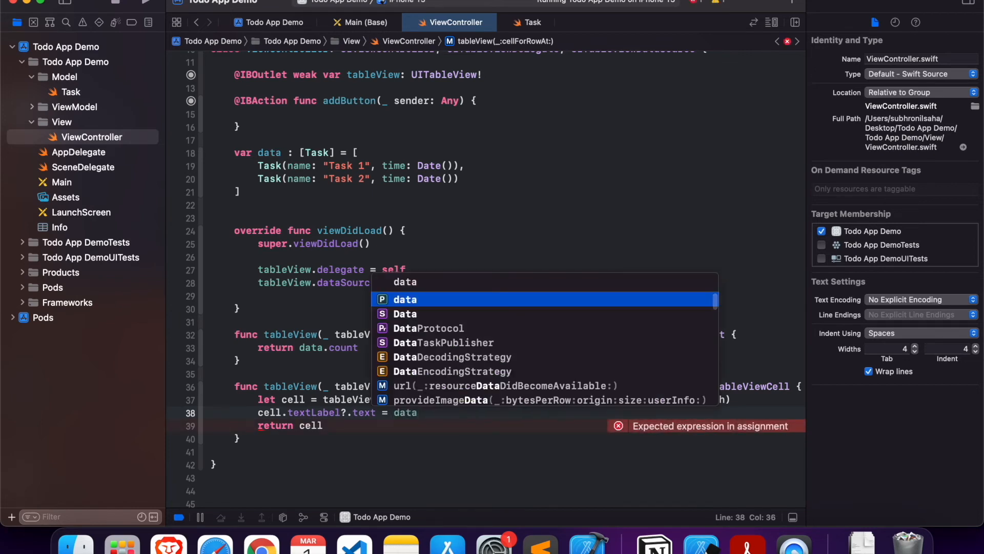
pyautogui.write('[indexPath.row')
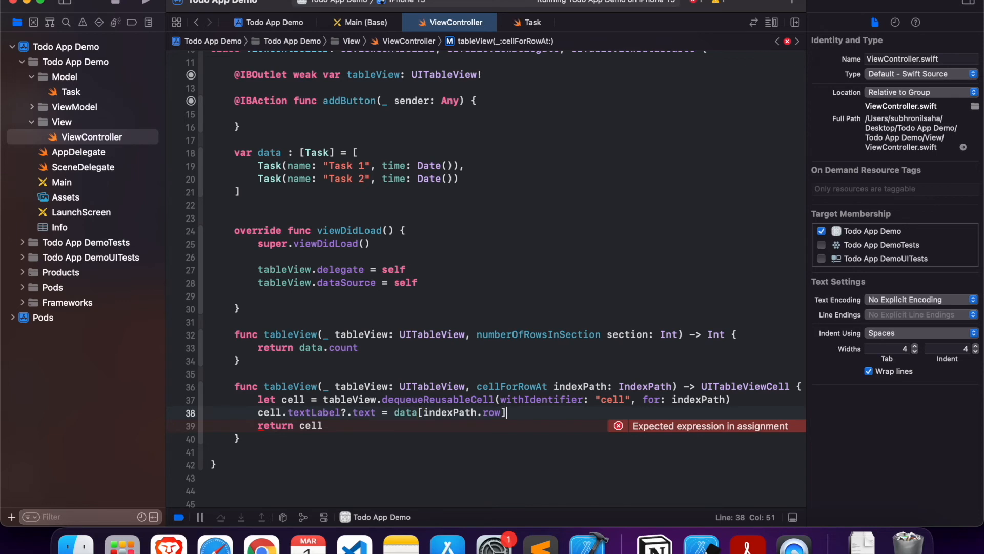
pyautogui.write('.name')
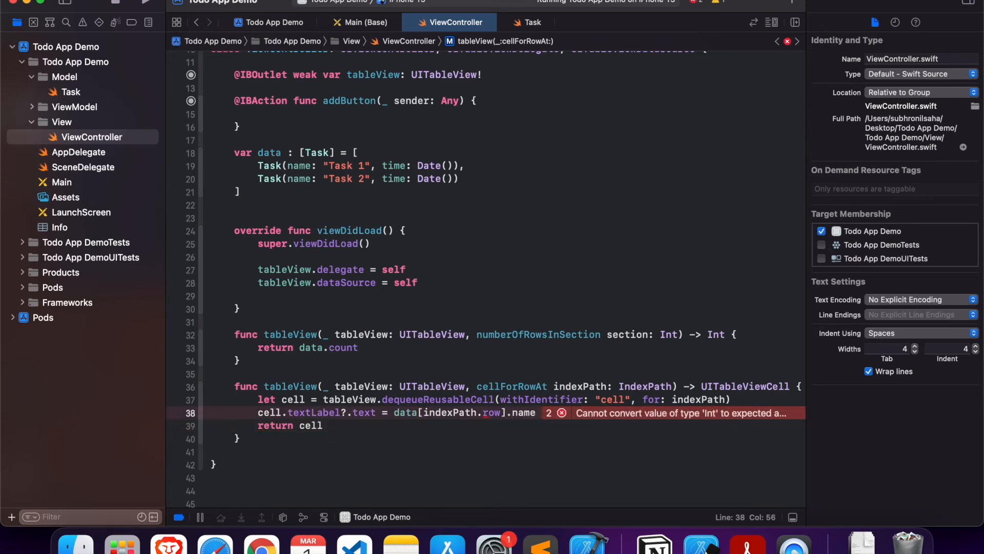
# Step: Set the cell's subtitle text to data[indexPath.row].time
pyautogui.write('cell')
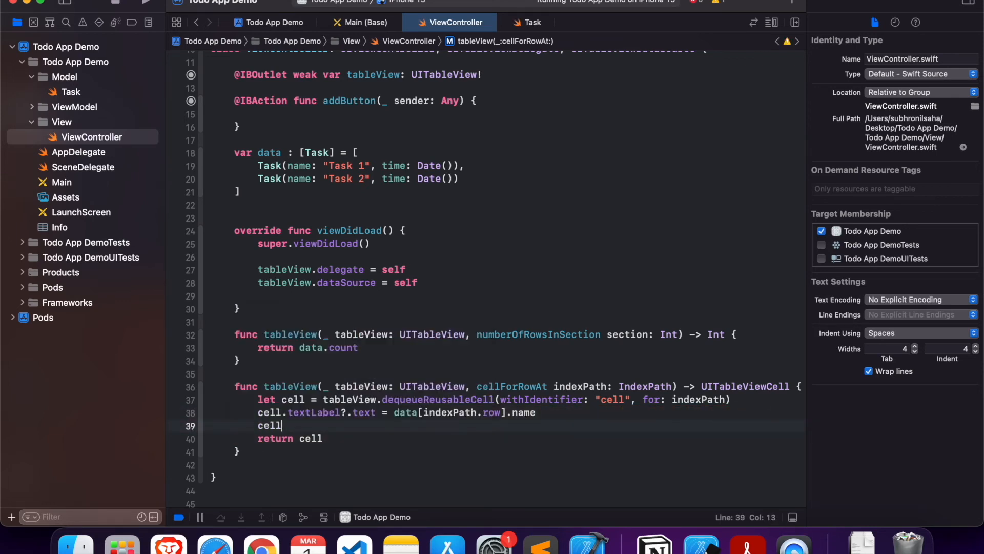
pyautogui.write('.')
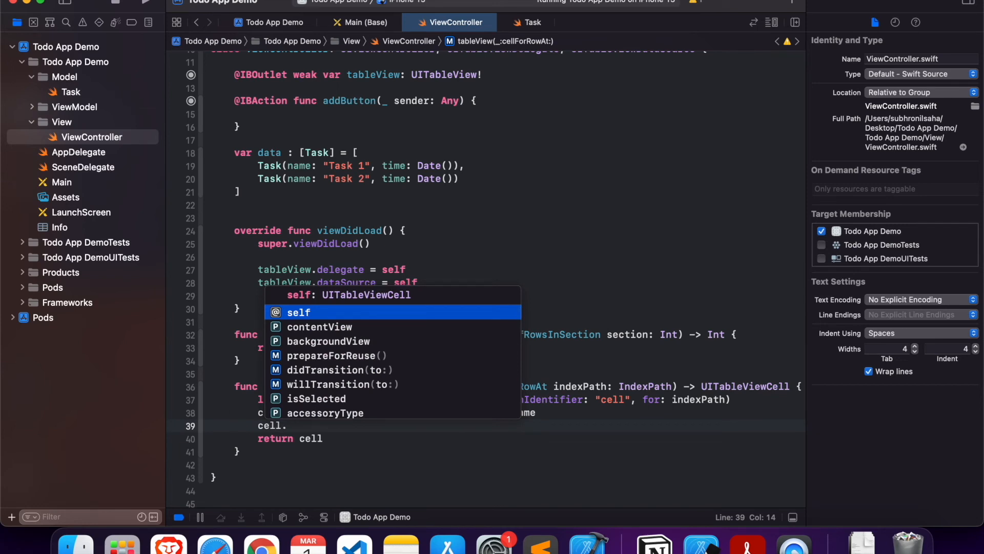
pyautogui.write('subtitleLabel.text =')
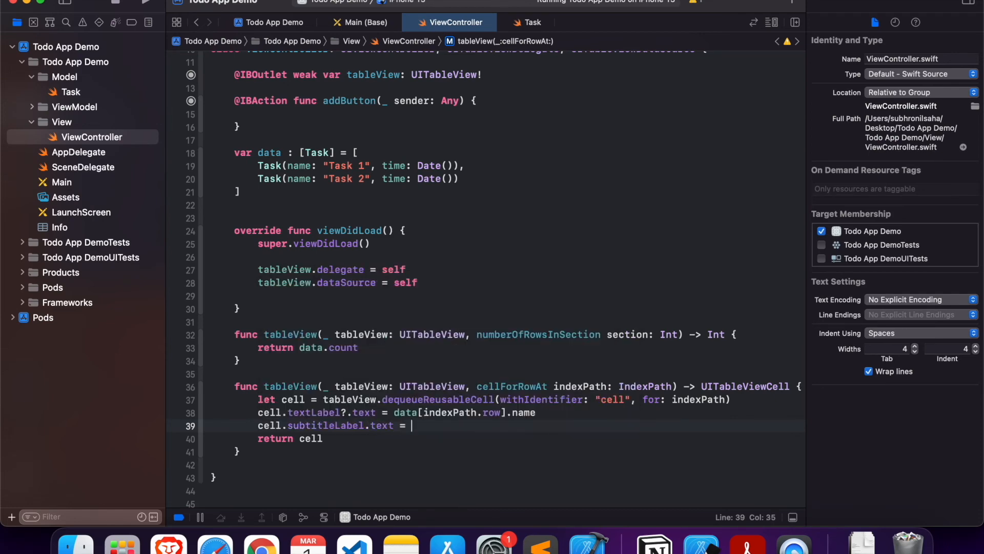
pyautogui.write('data')
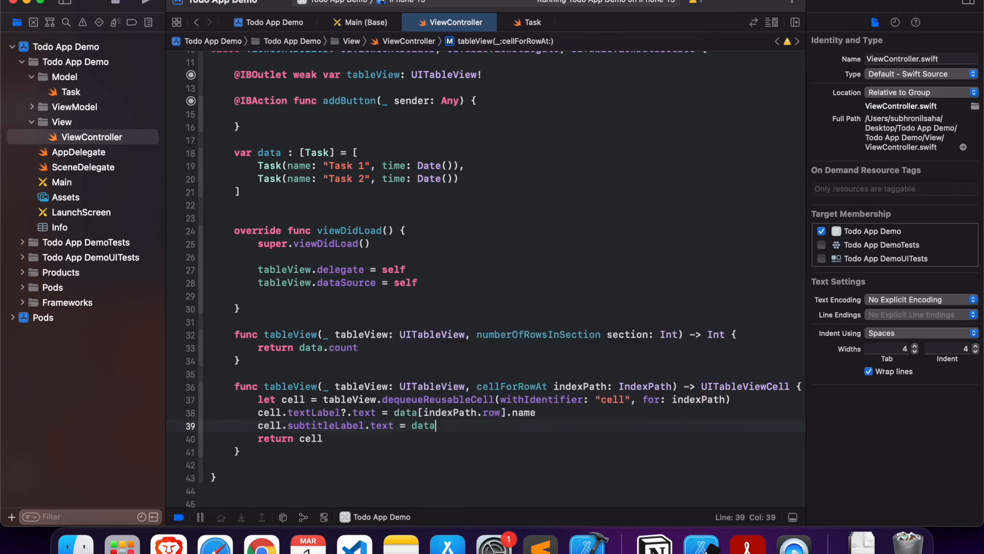
pyautogui.write('.')
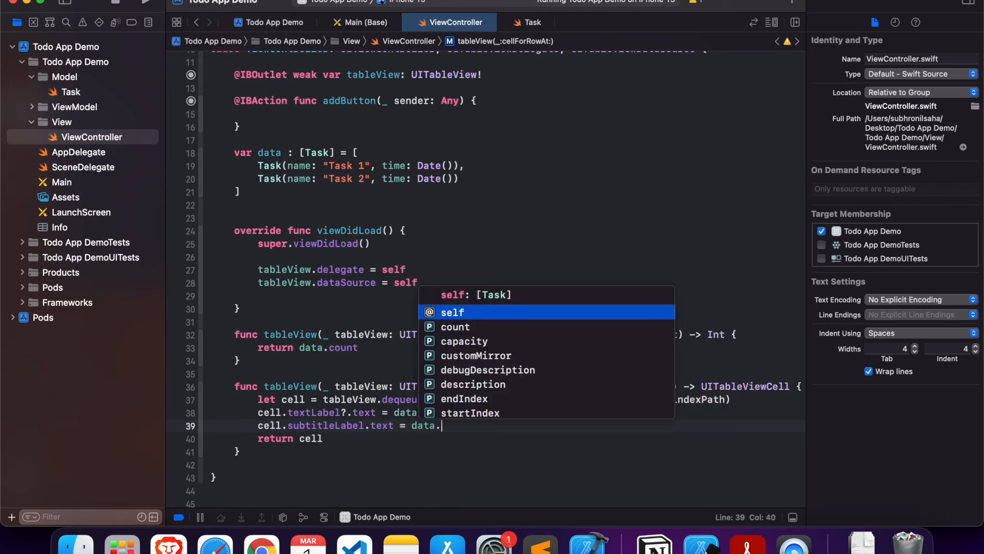
pyautogui.write('[indexPath')
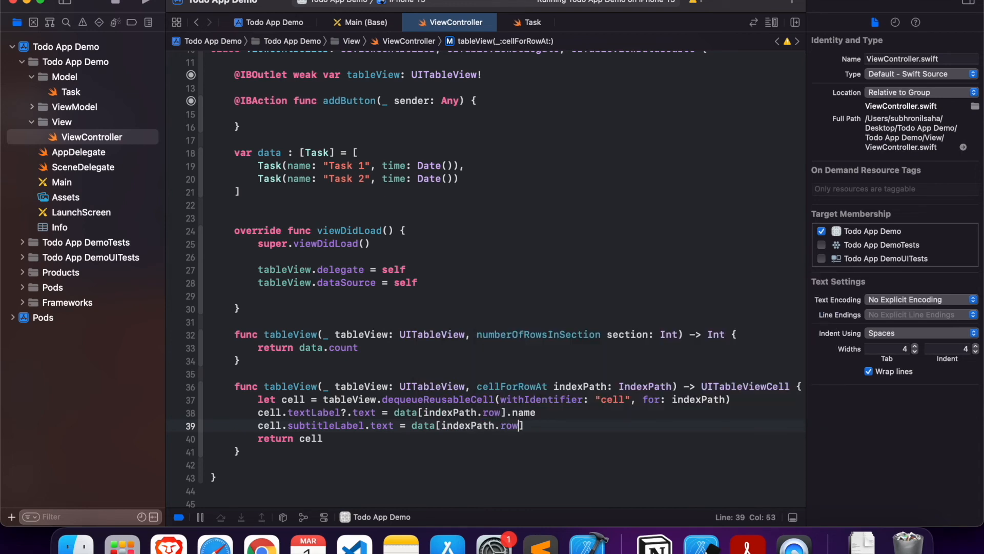
pyautogui.write('.time')
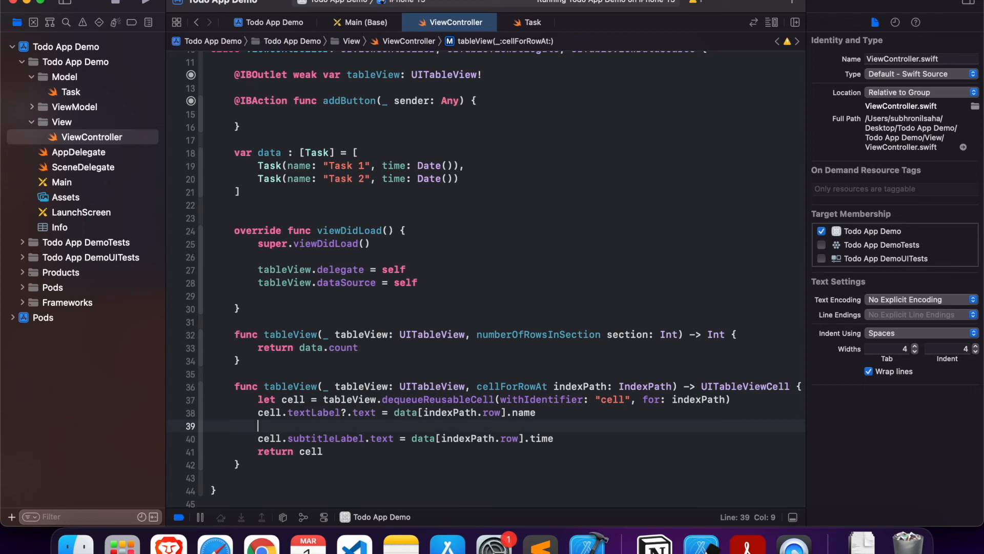
# Step: Declare a DateFormatter with dateFormat "dd/MM/yyyy hh:mm:ss"
pyautogui.write('let')
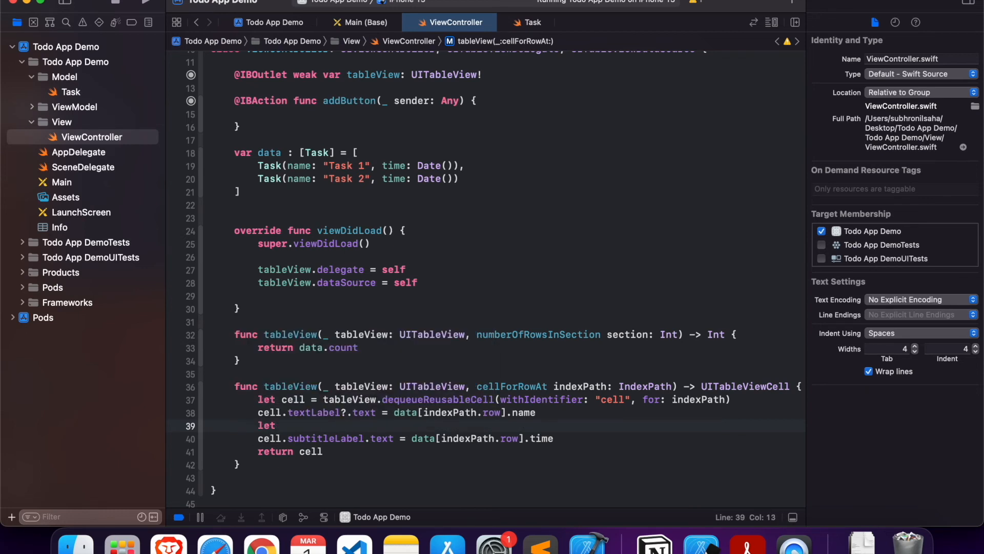
pyautogui.write('dateForma')
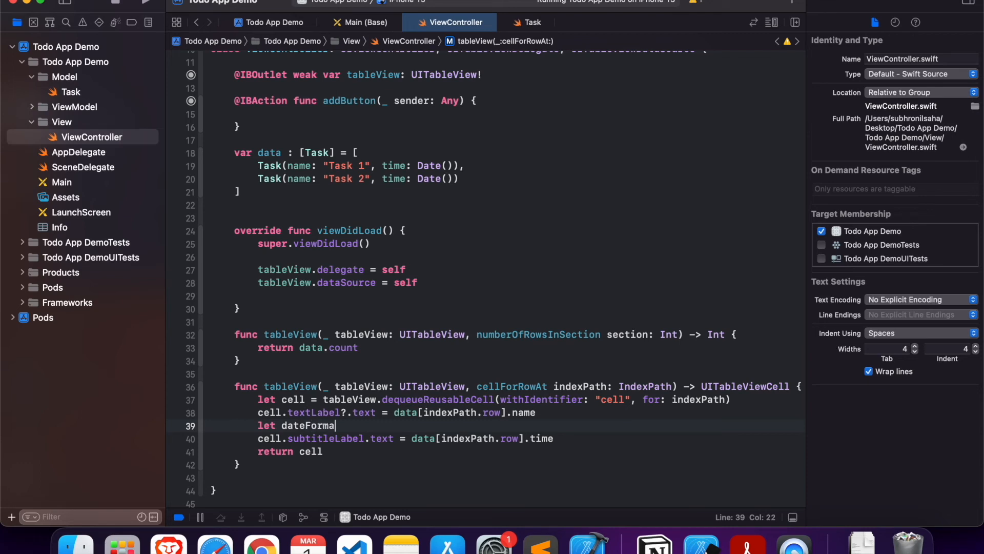
pyautogui.write('tter')
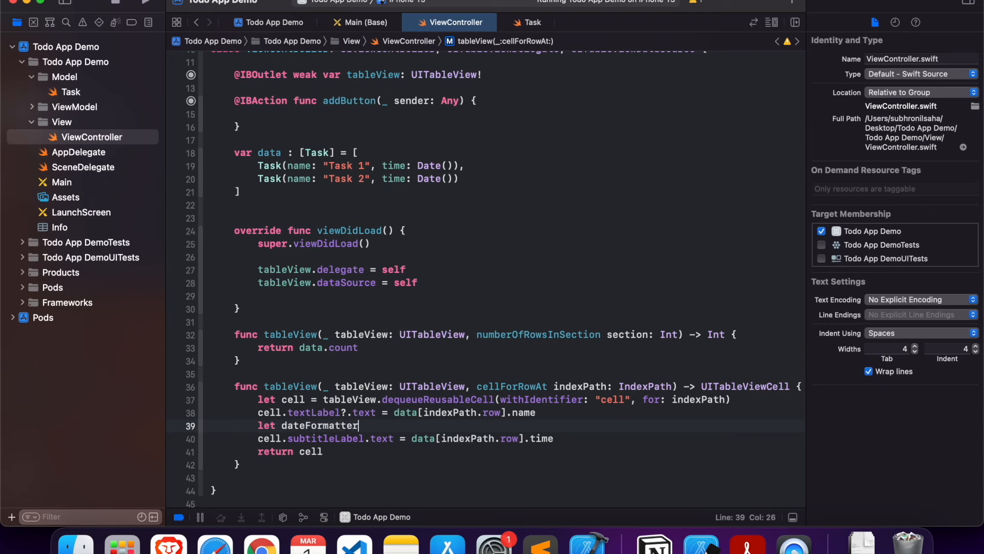
pyautogui.write('= DateFormatter(')
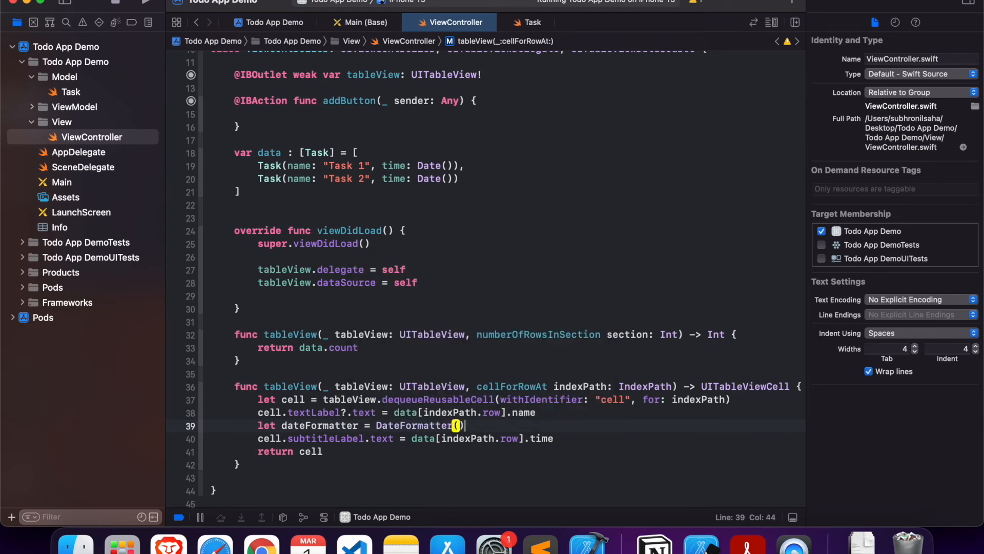
pyautogui.write('dateformatter.dateFormat')
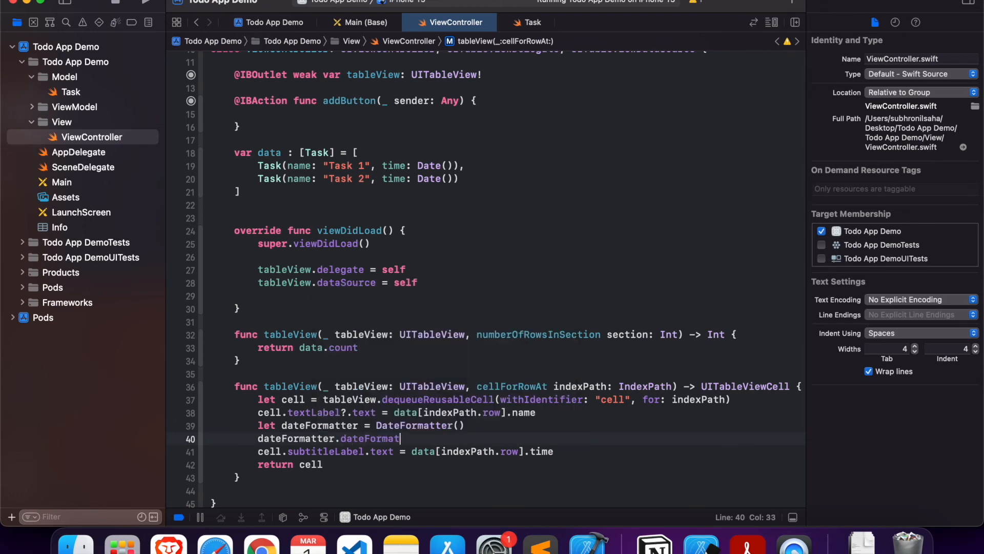
pyautogui.write('= "')
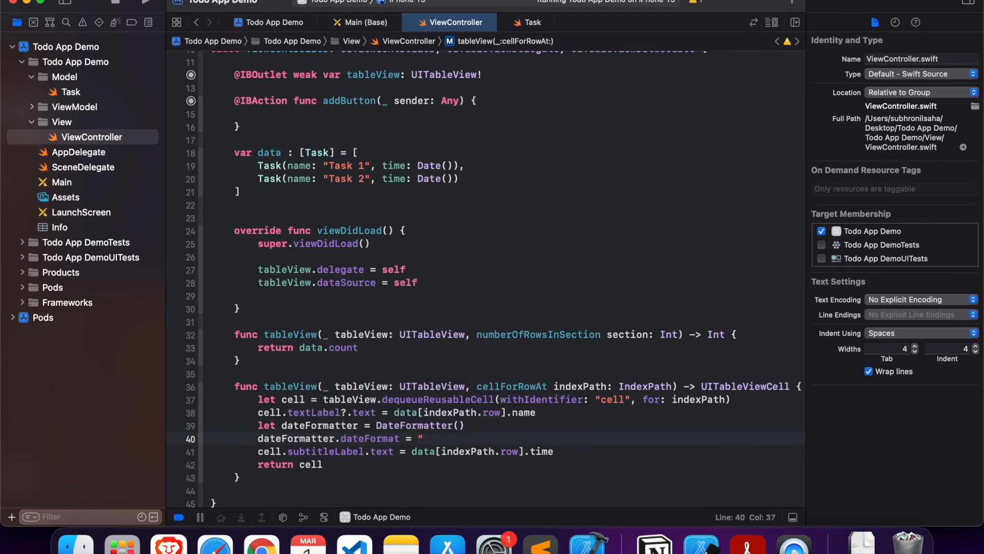
pyautogui.write('dd/MM')
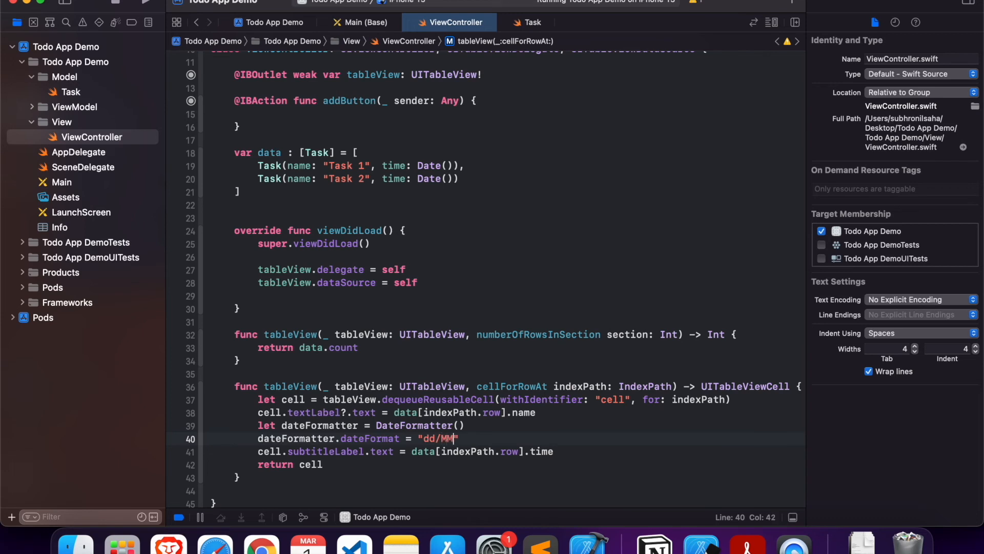
pyautogui.write('/yyyy')
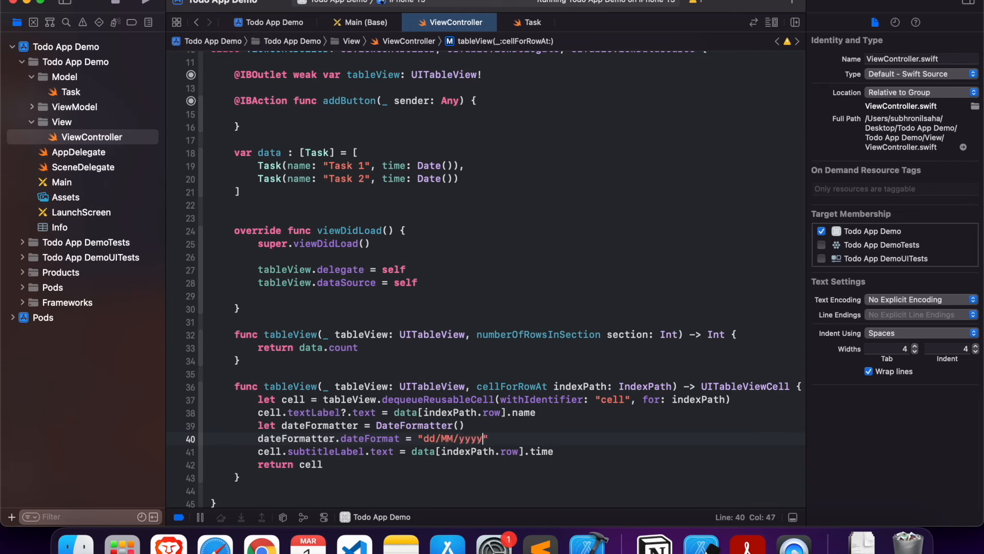
pyautogui.write('h')
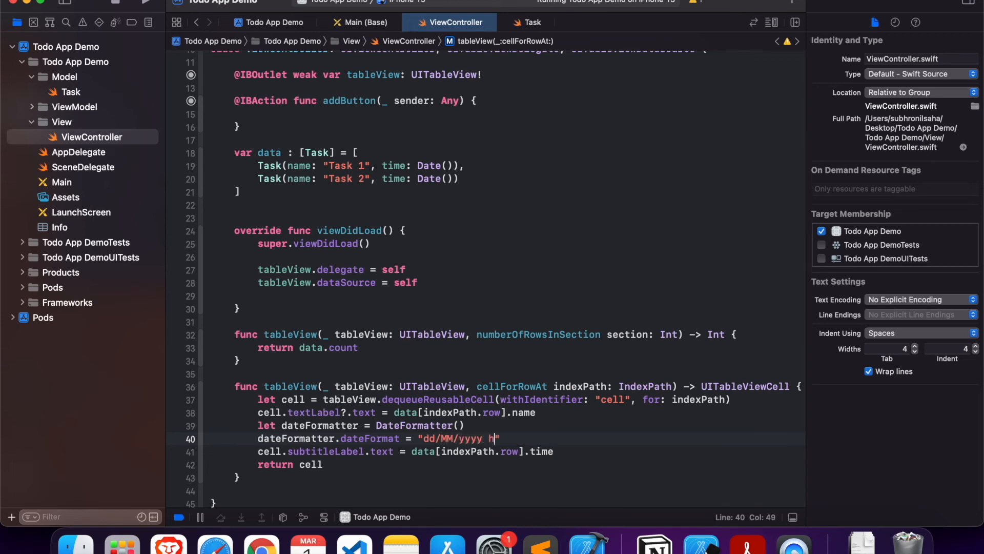
pyautogui.write('h:mm')
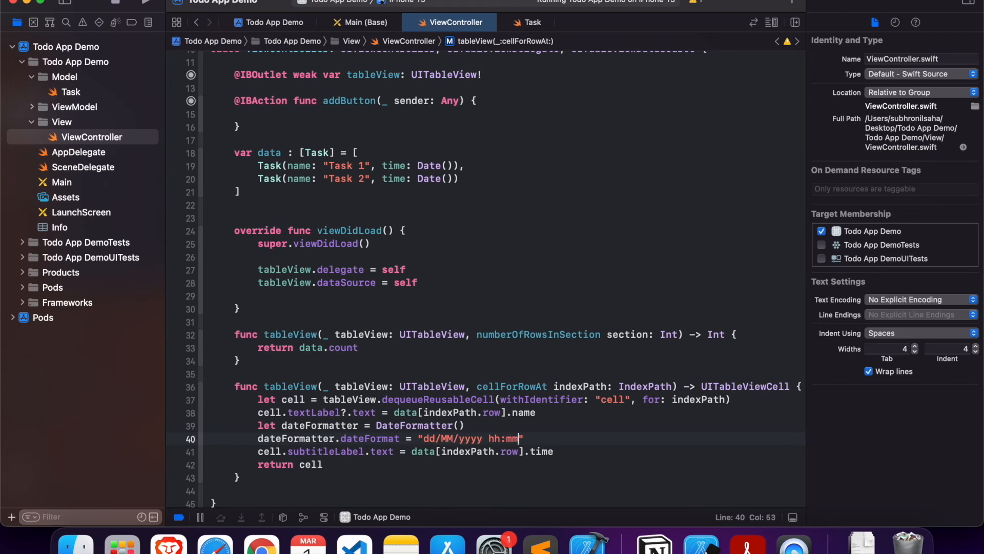
pyautogui.write('s')
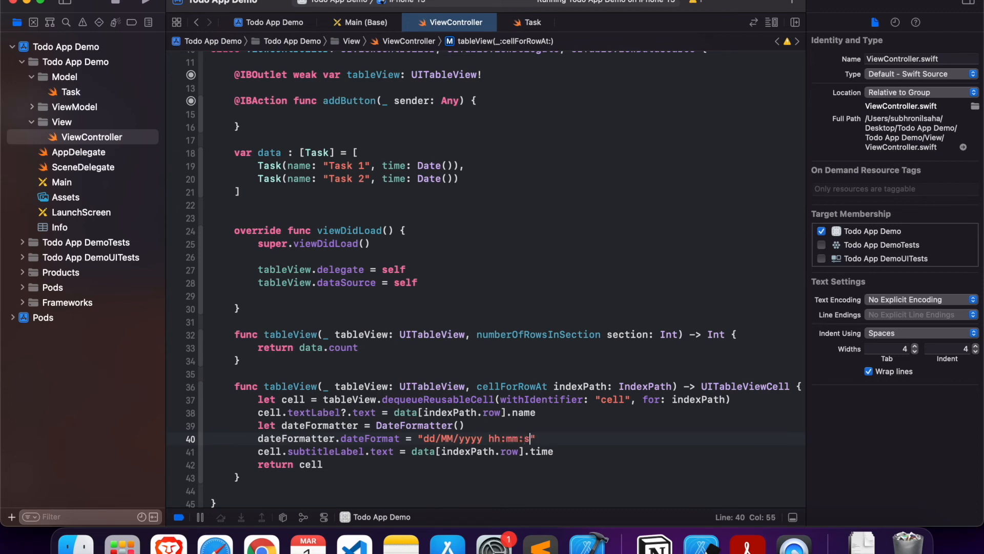
pyautogui.write('s')
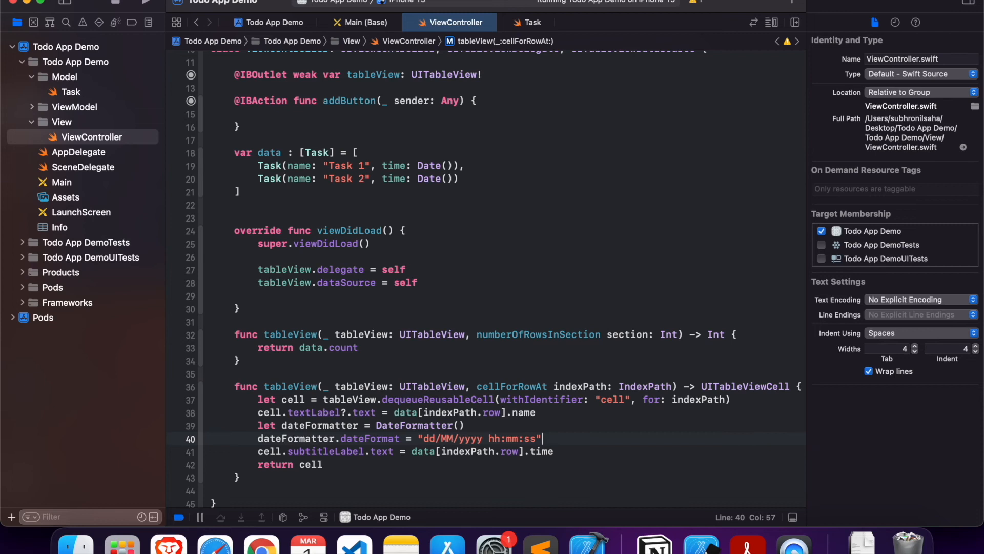
# Step: Create timeString from data[indexPath.row].time and assign it to the cell's subtitle text
pyautogui.click(427, 451)
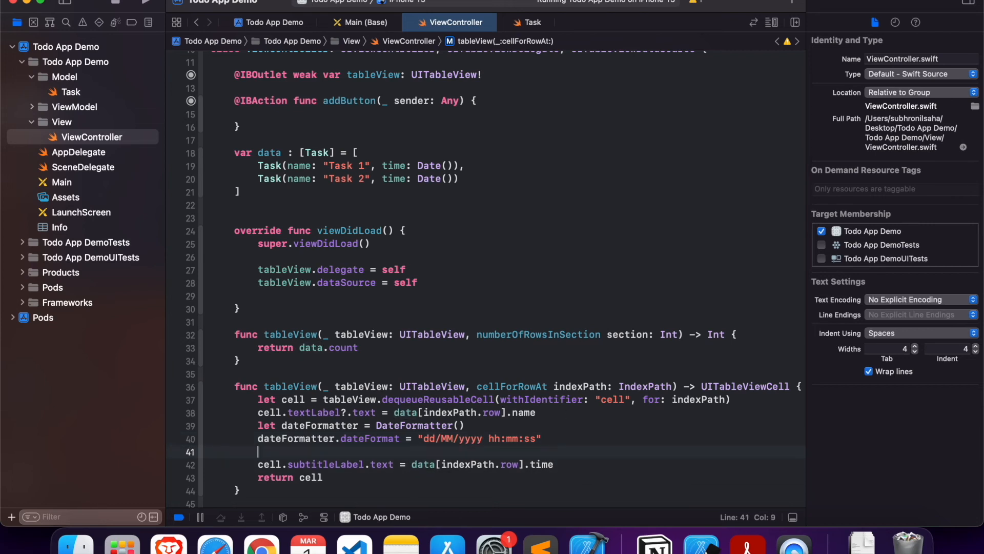
pyautogui.write('let timeString =')
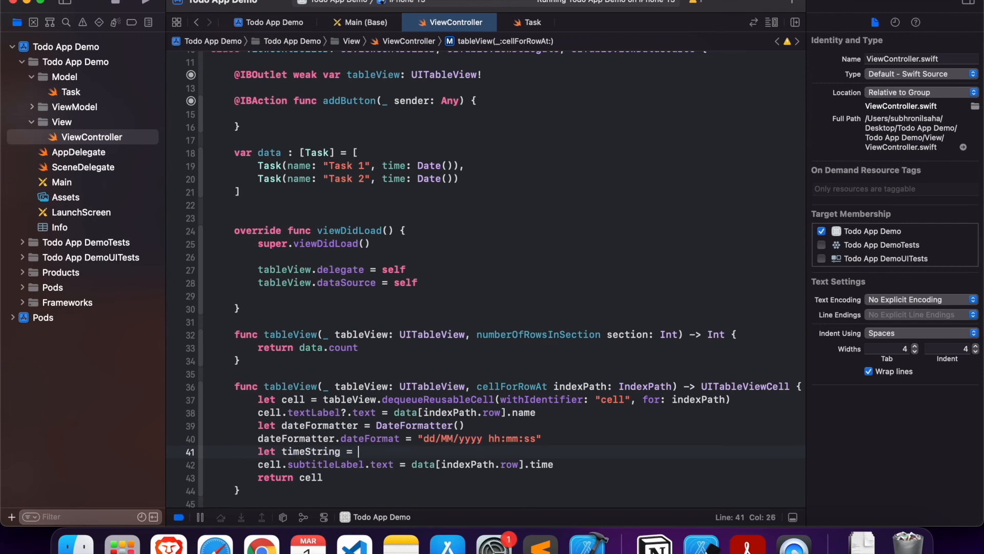
pyautogui.write('dta')
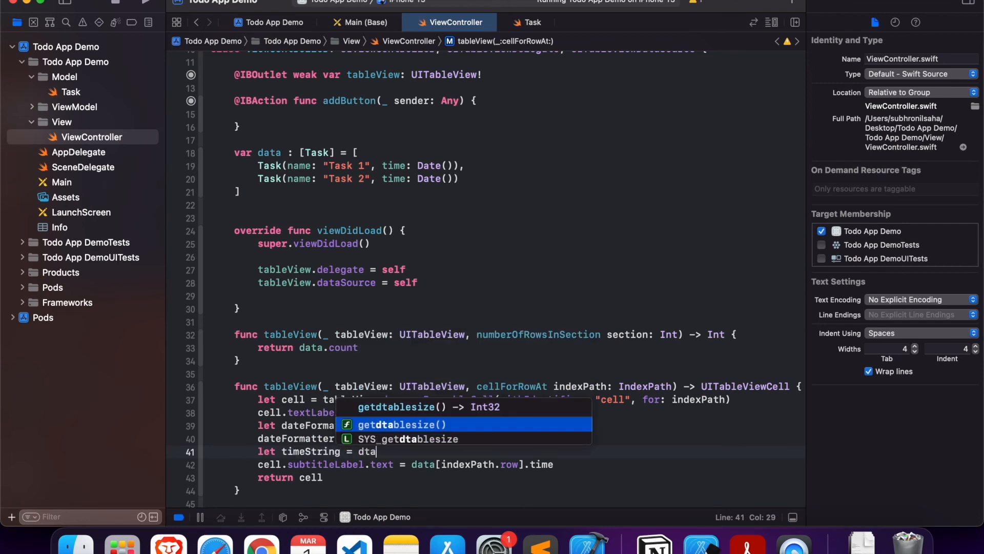
pyautogui.write('eFormatter.string(from: Date')
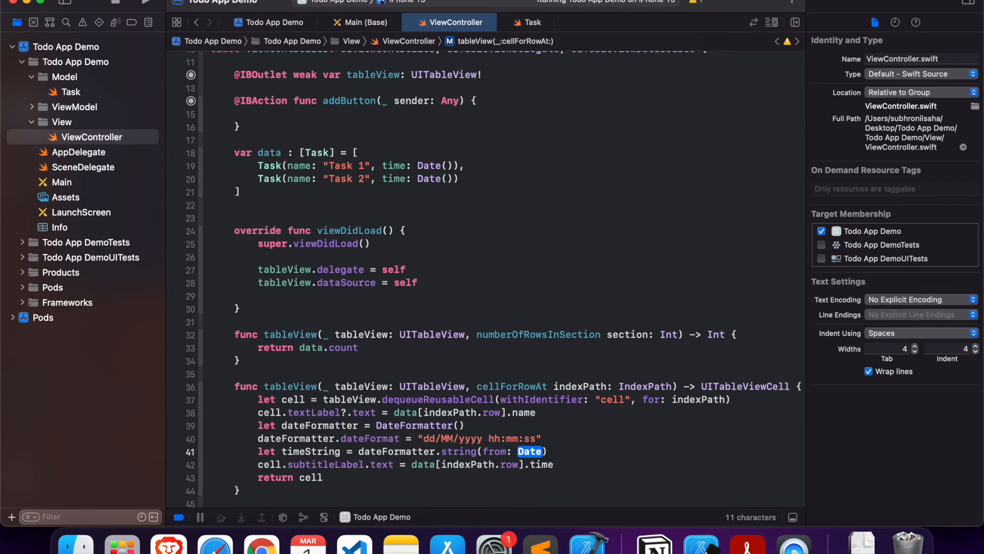
pyautogui.click(412, 464)
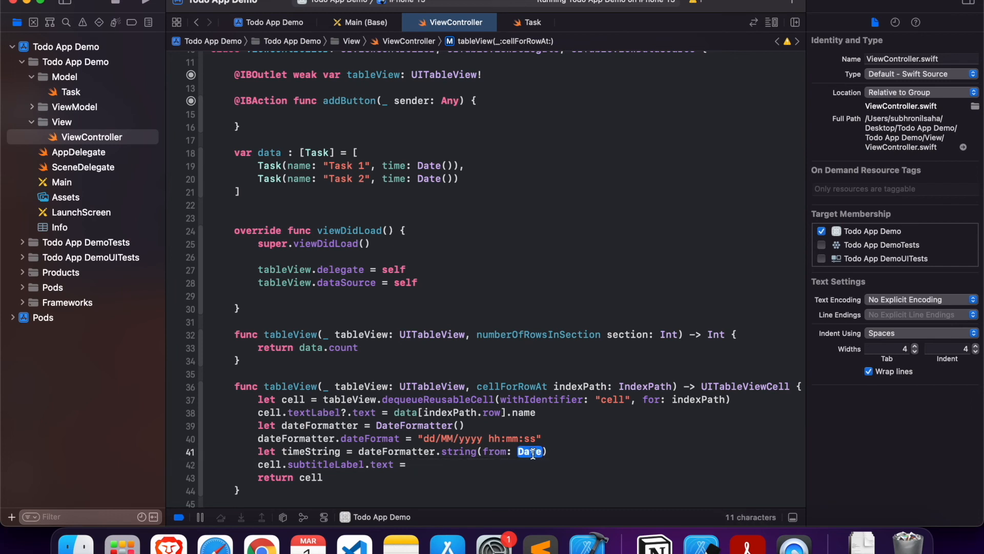
pyautogui.write('data[indexPath.row].time')
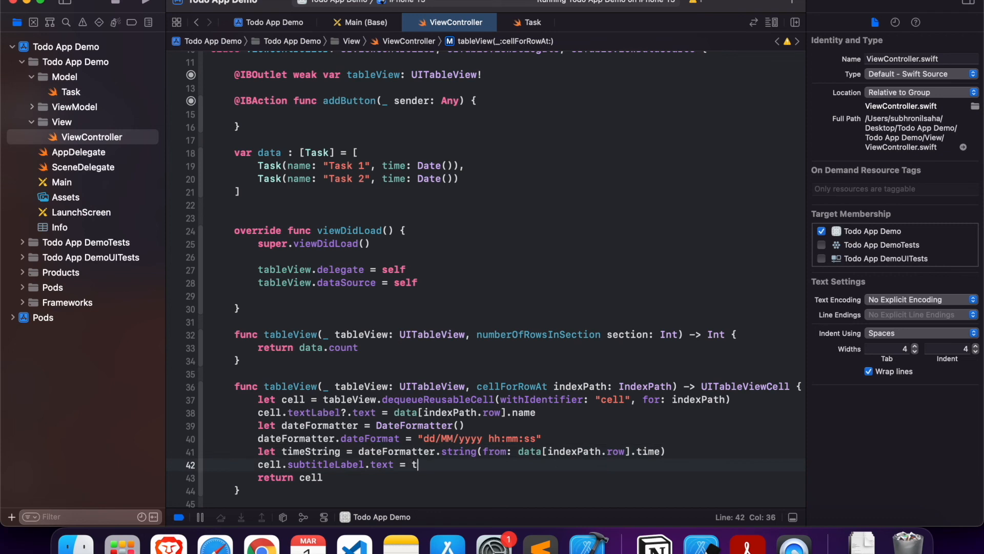
pyautogui.write('imeString')
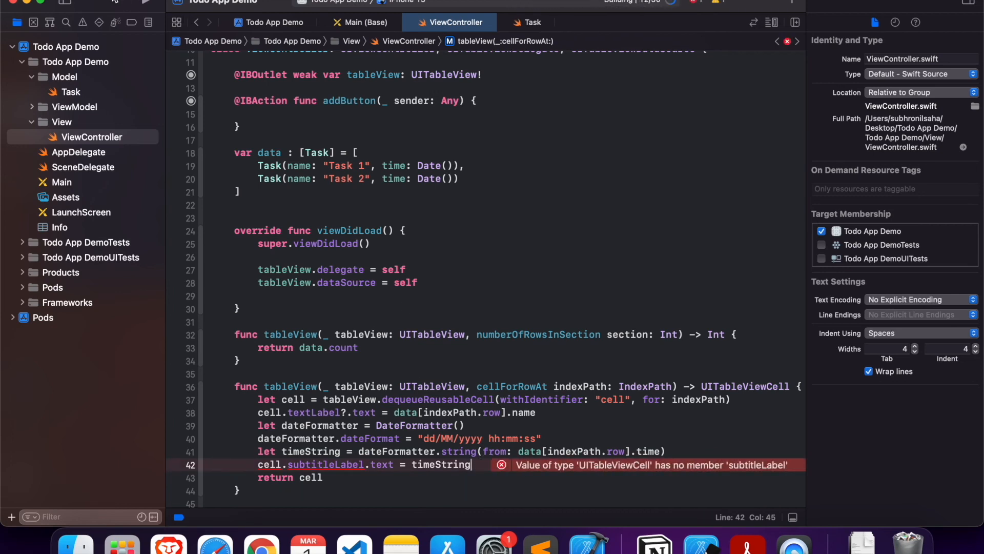
# Step: Replace cell.subtitleLabel.text with cell.detailTextLabel?.text to show timeString and clear the error
pyautogui.click(343, 465)
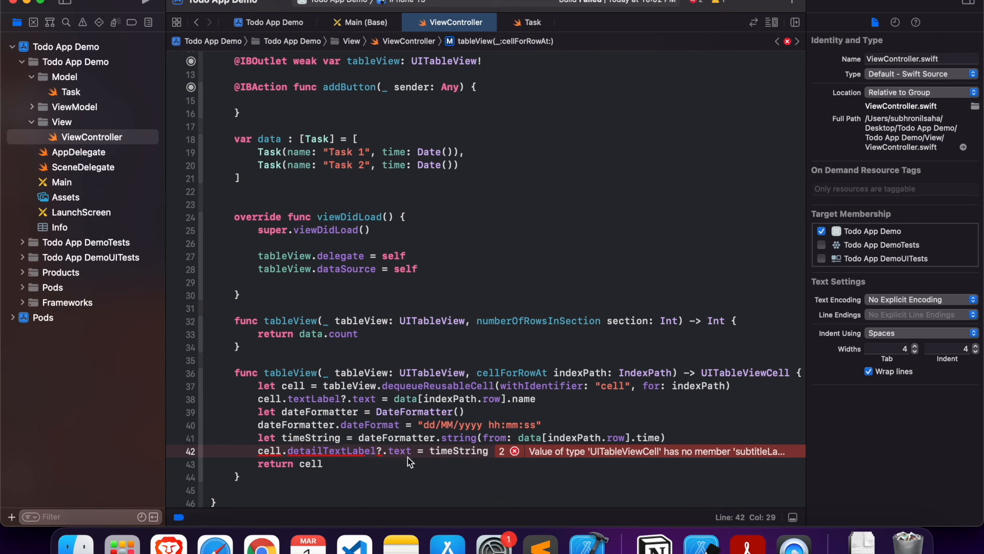
pyautogui.doubleClick(399, 451)
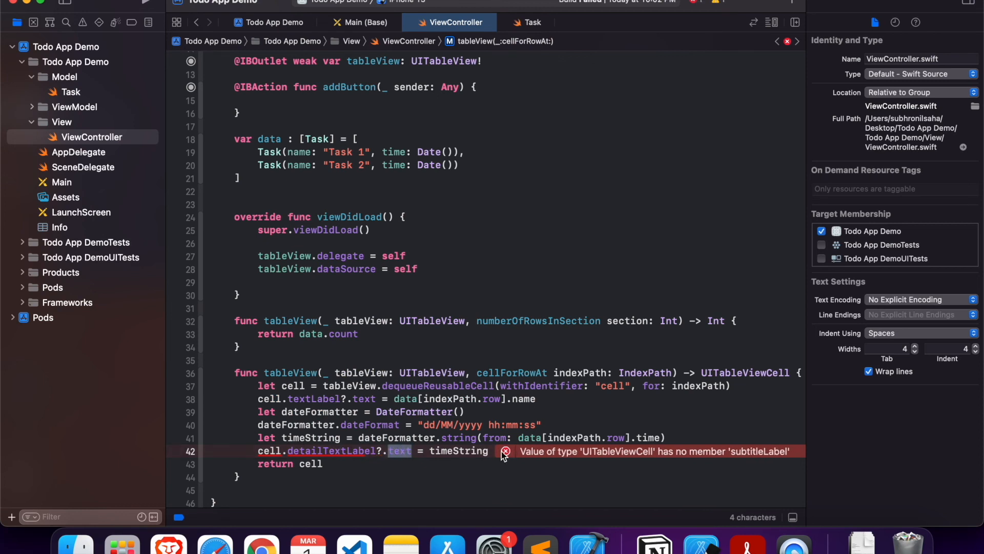
pyautogui.click(486, 451)
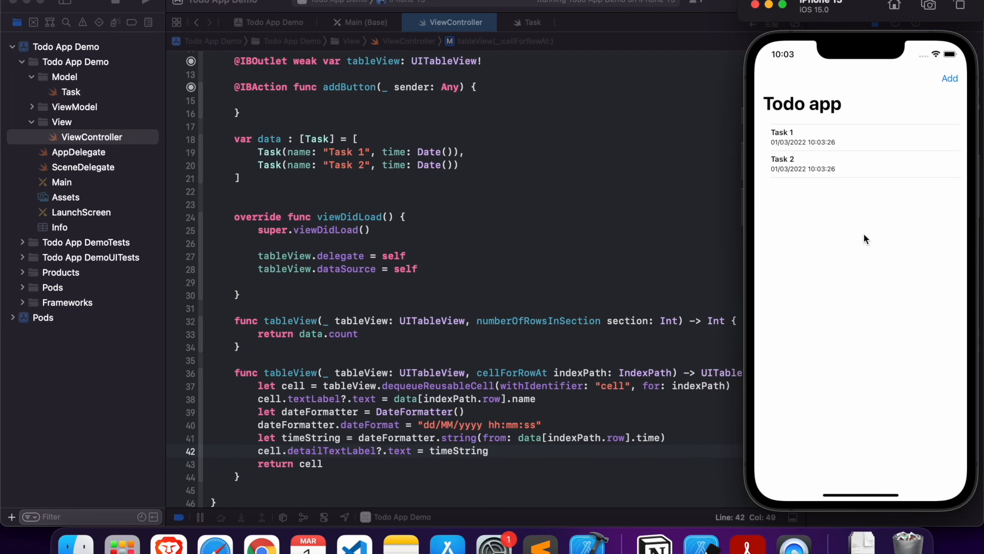
pyautogui.moveTo(839, 143)
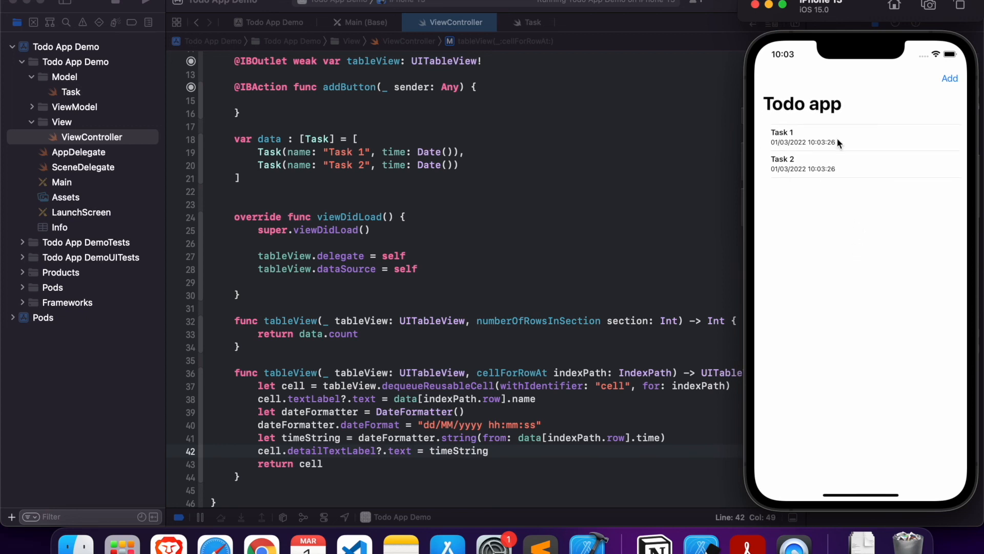
pyautogui.moveTo(765, 162)
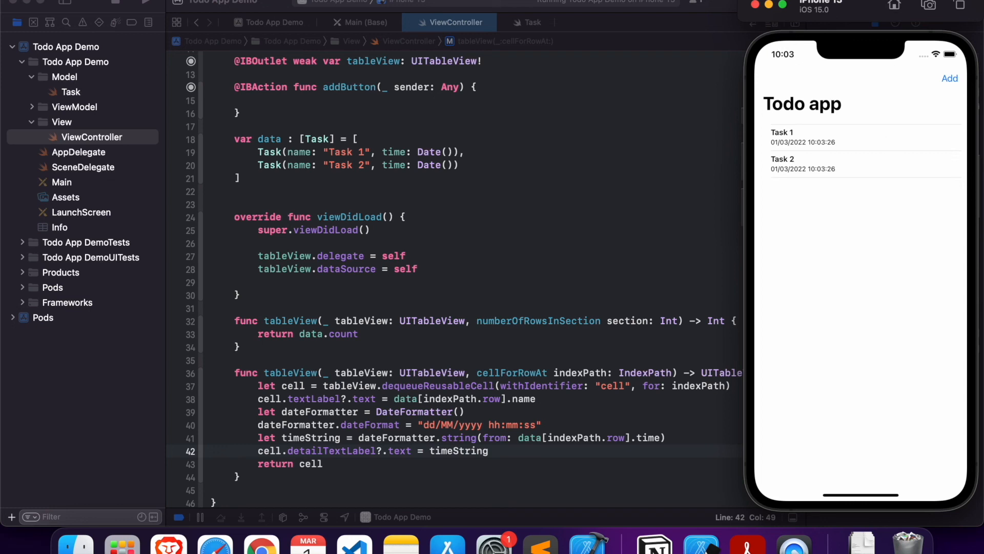
pyautogui.moveTo(842, 158)
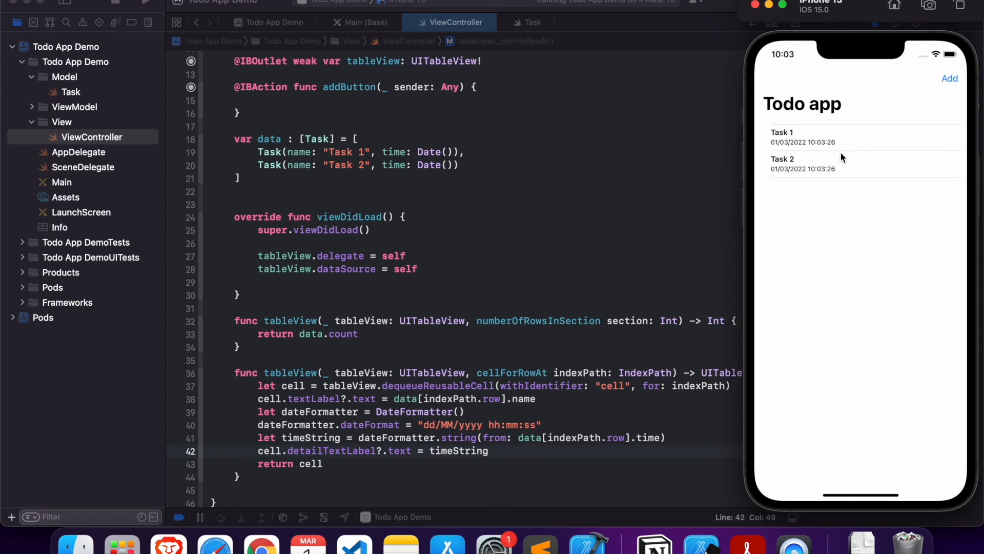
pyautogui.moveTo(783, 192)
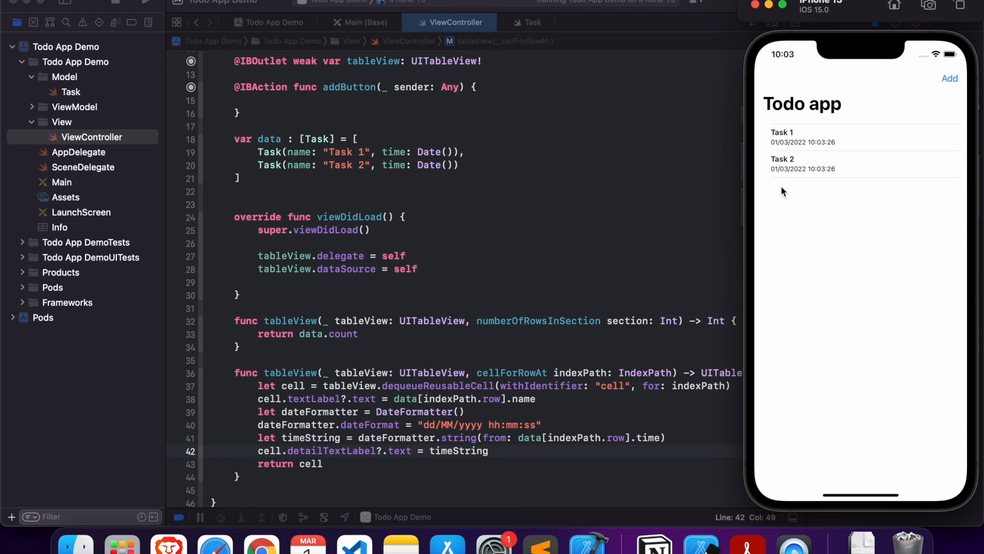
pyautogui.moveTo(796, 186)
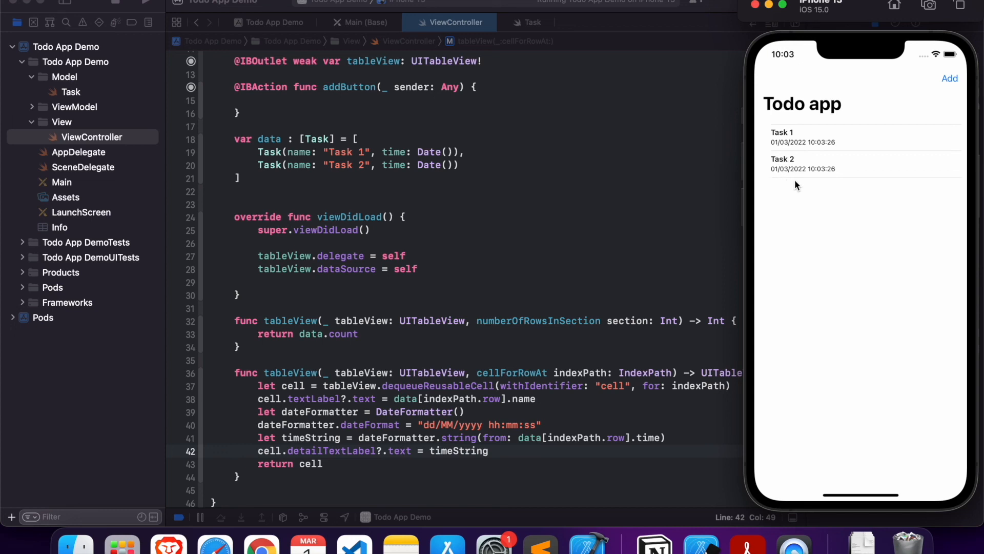